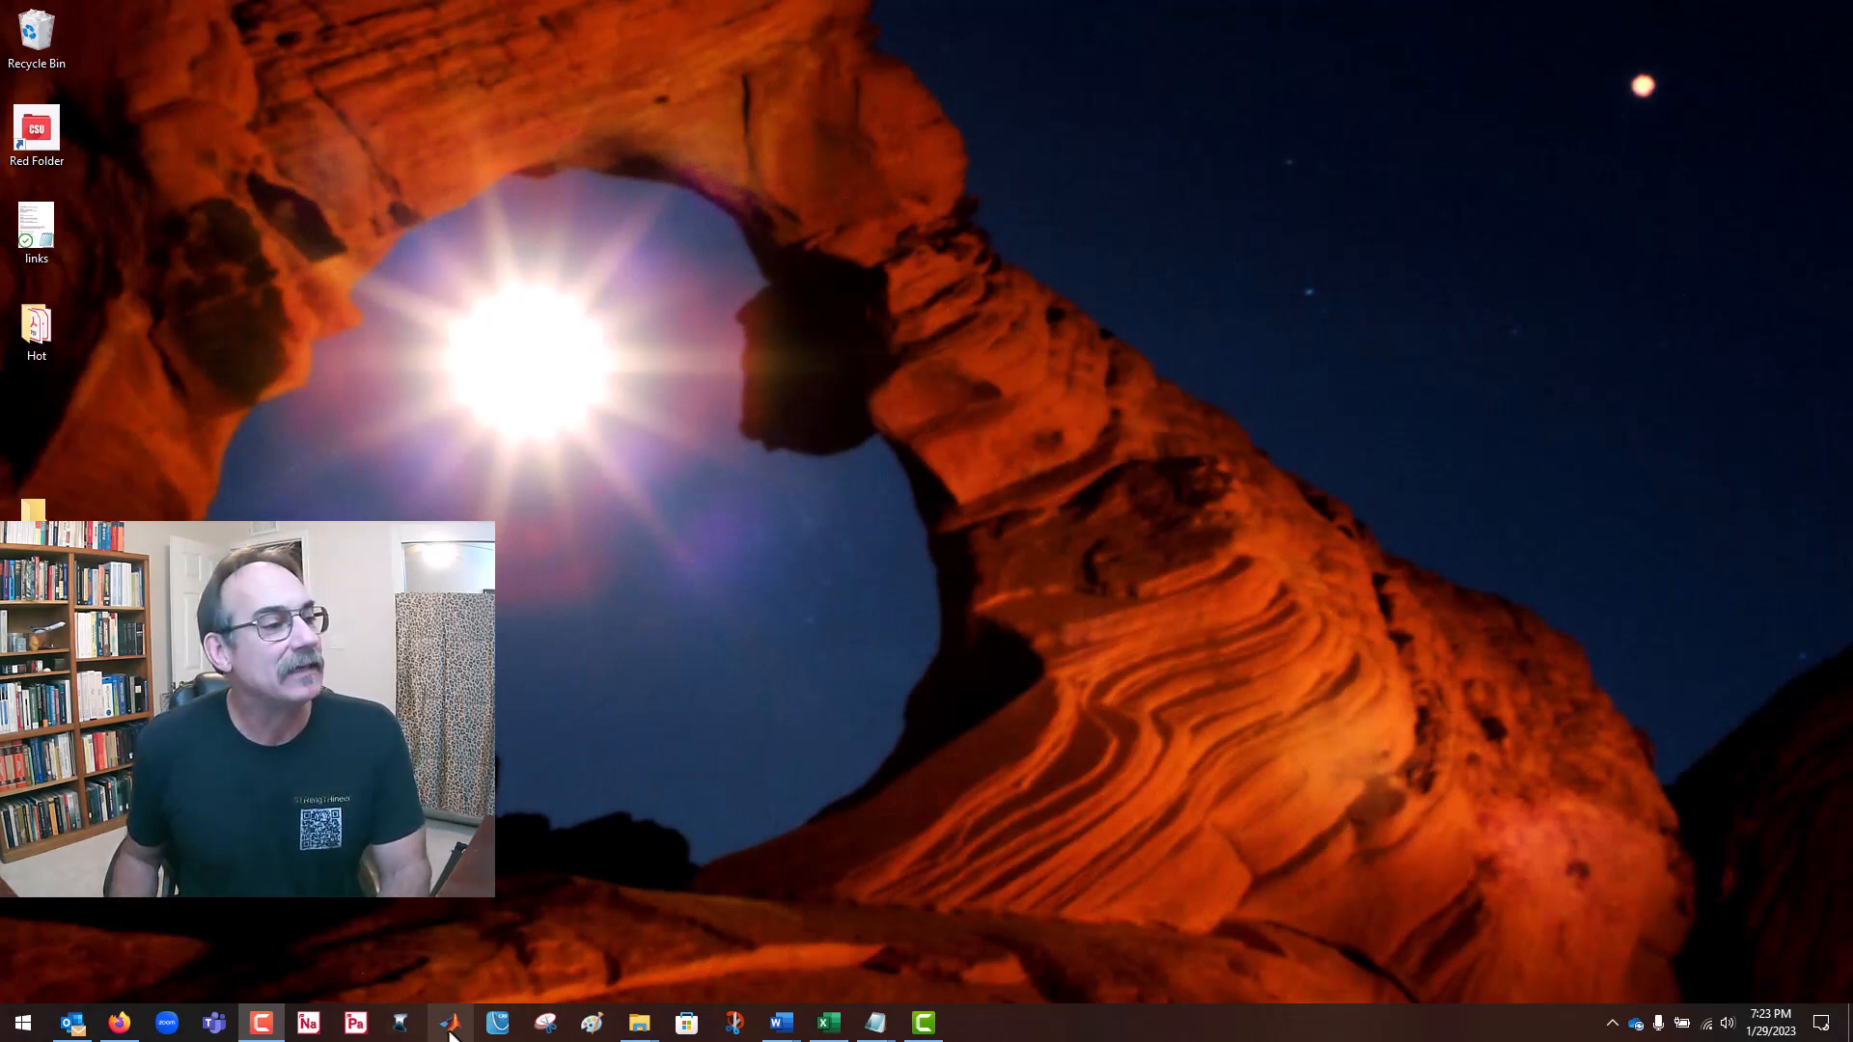
Step: Launch MATLAB R2022b from the Windows taskbar
left_click(496, 1023)
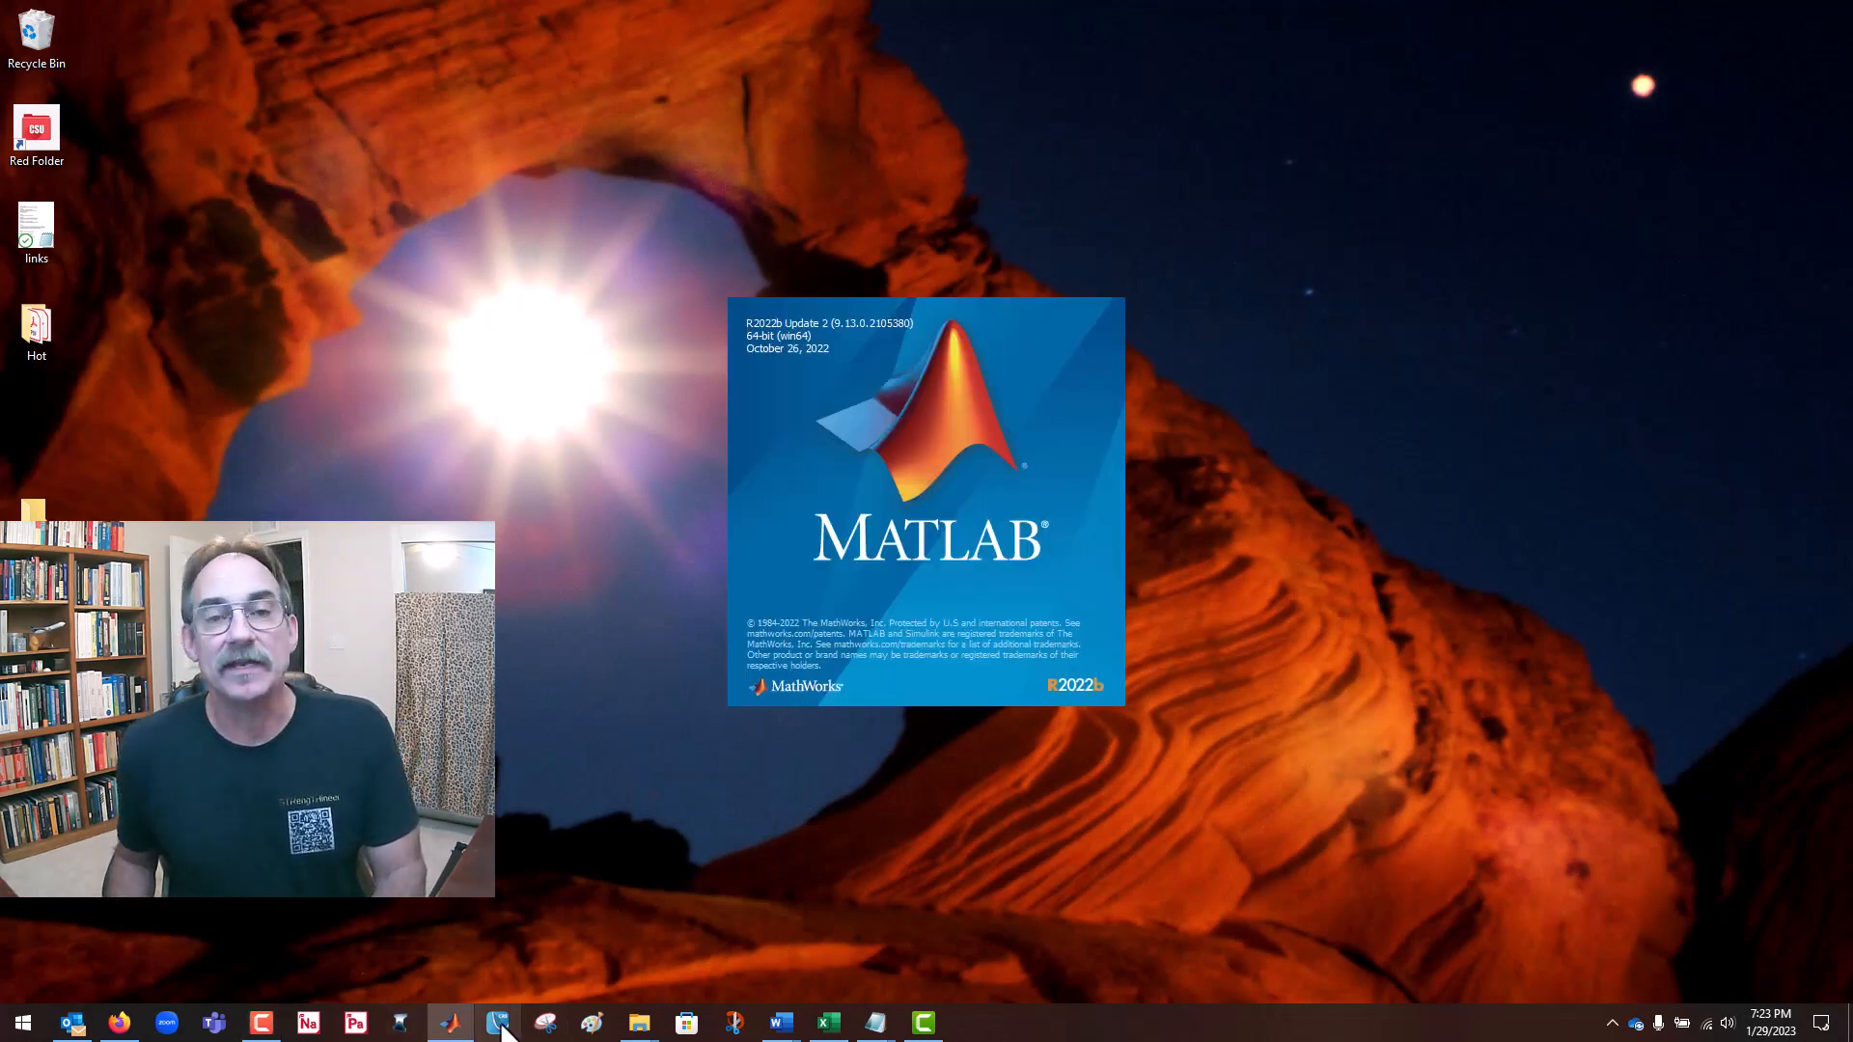
mouse_move(1571, 533)
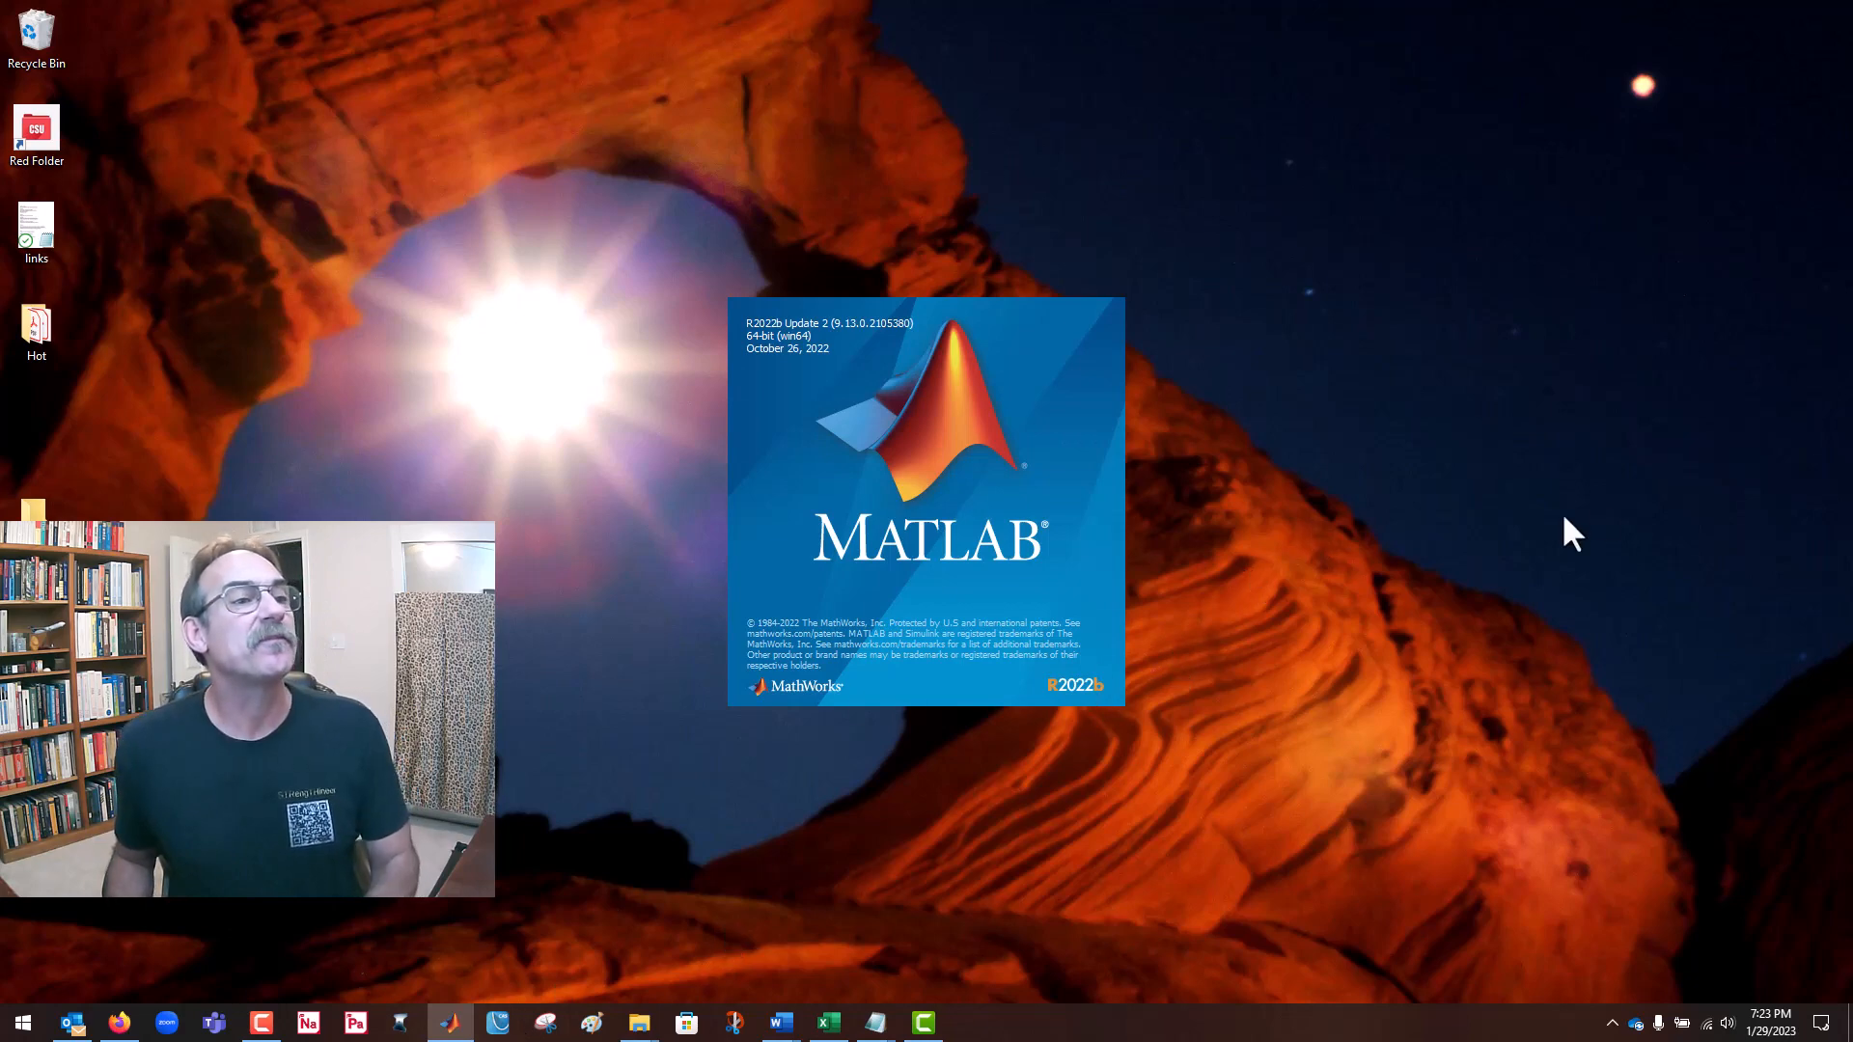
mouse_move(1640, 373)
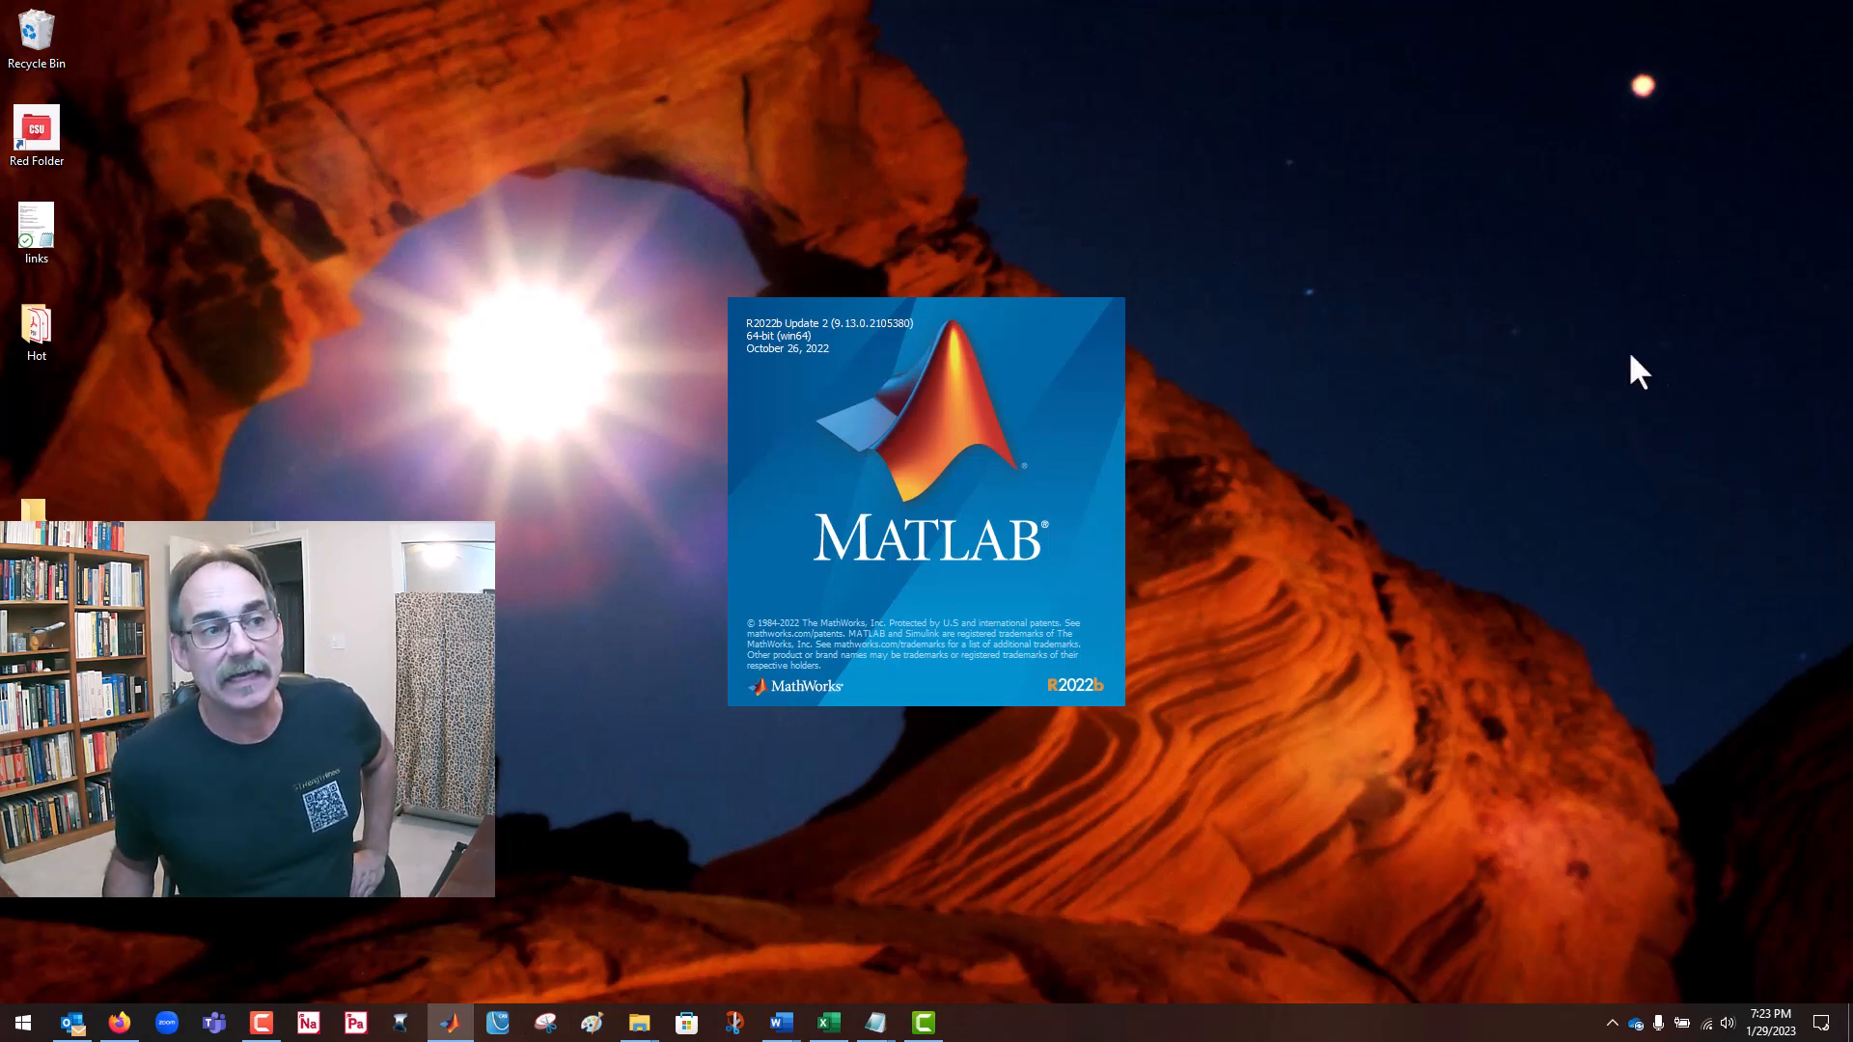
mouse_move(1562, 429)
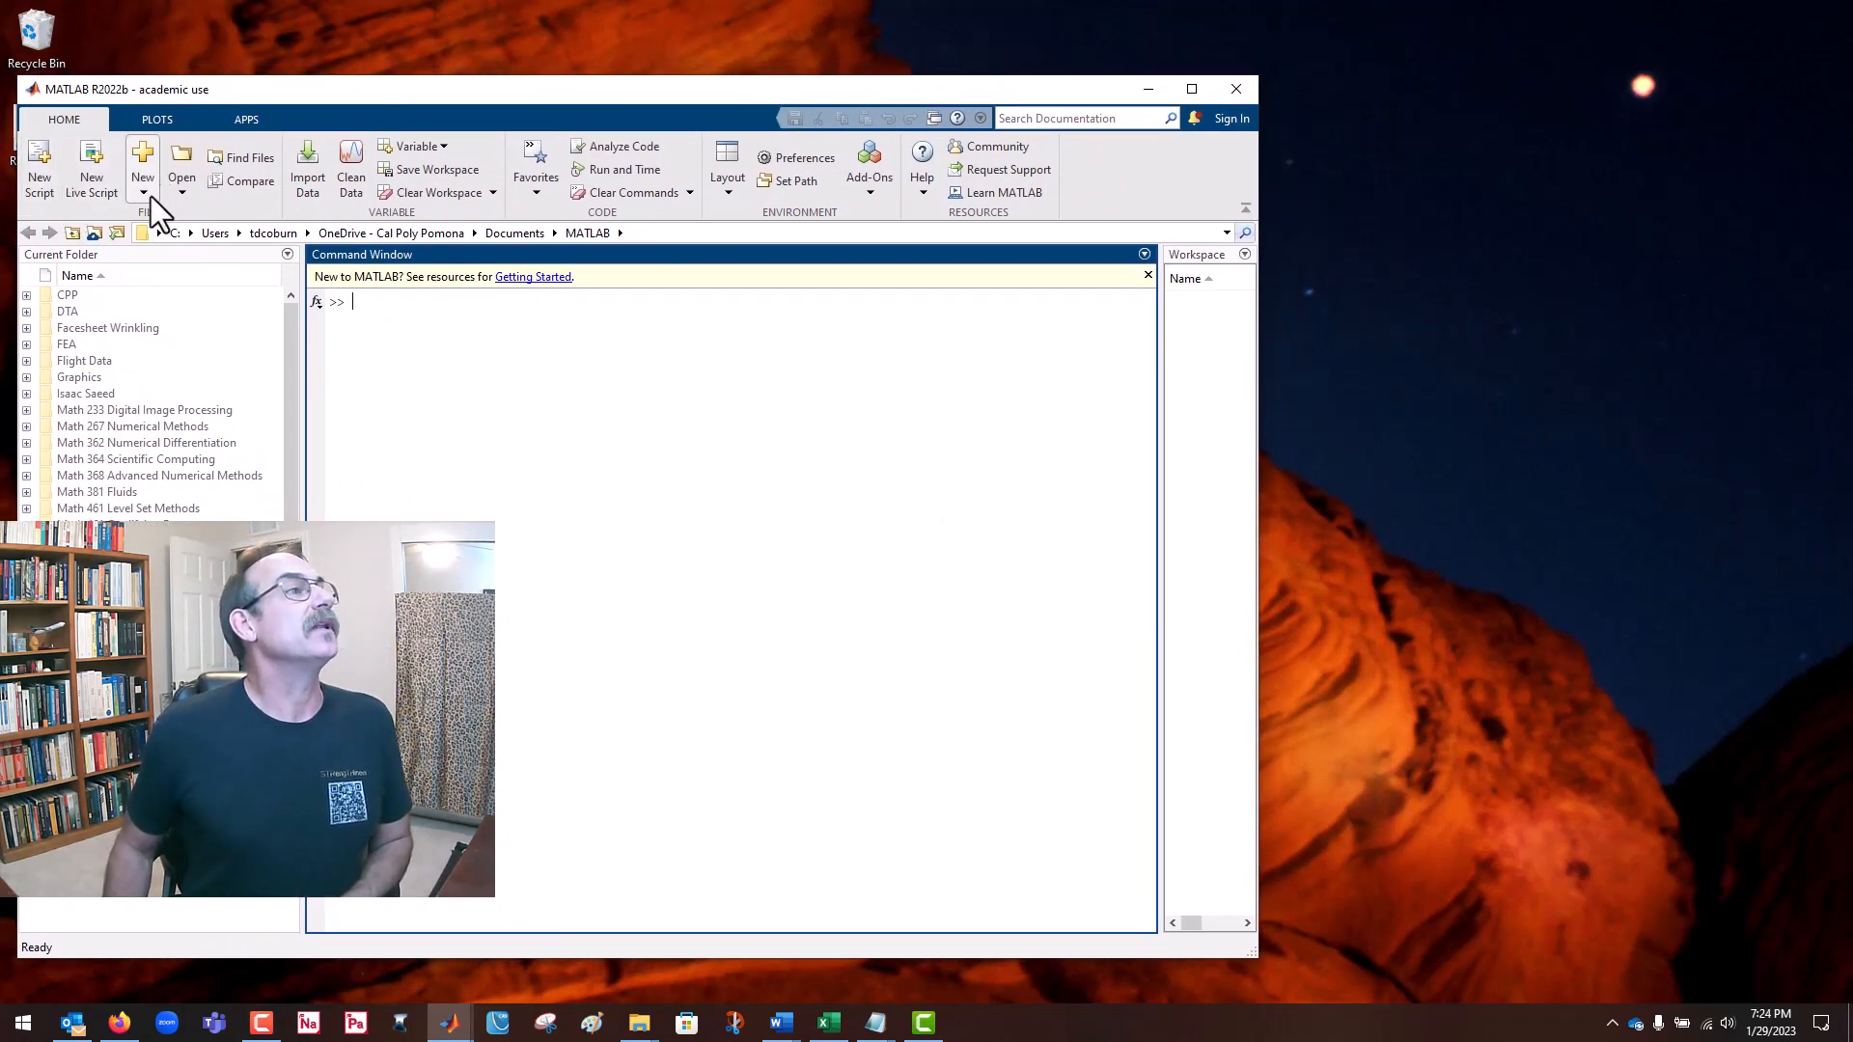
Step: Create a new function file declaring function StressInOut()
left_click(141, 178)
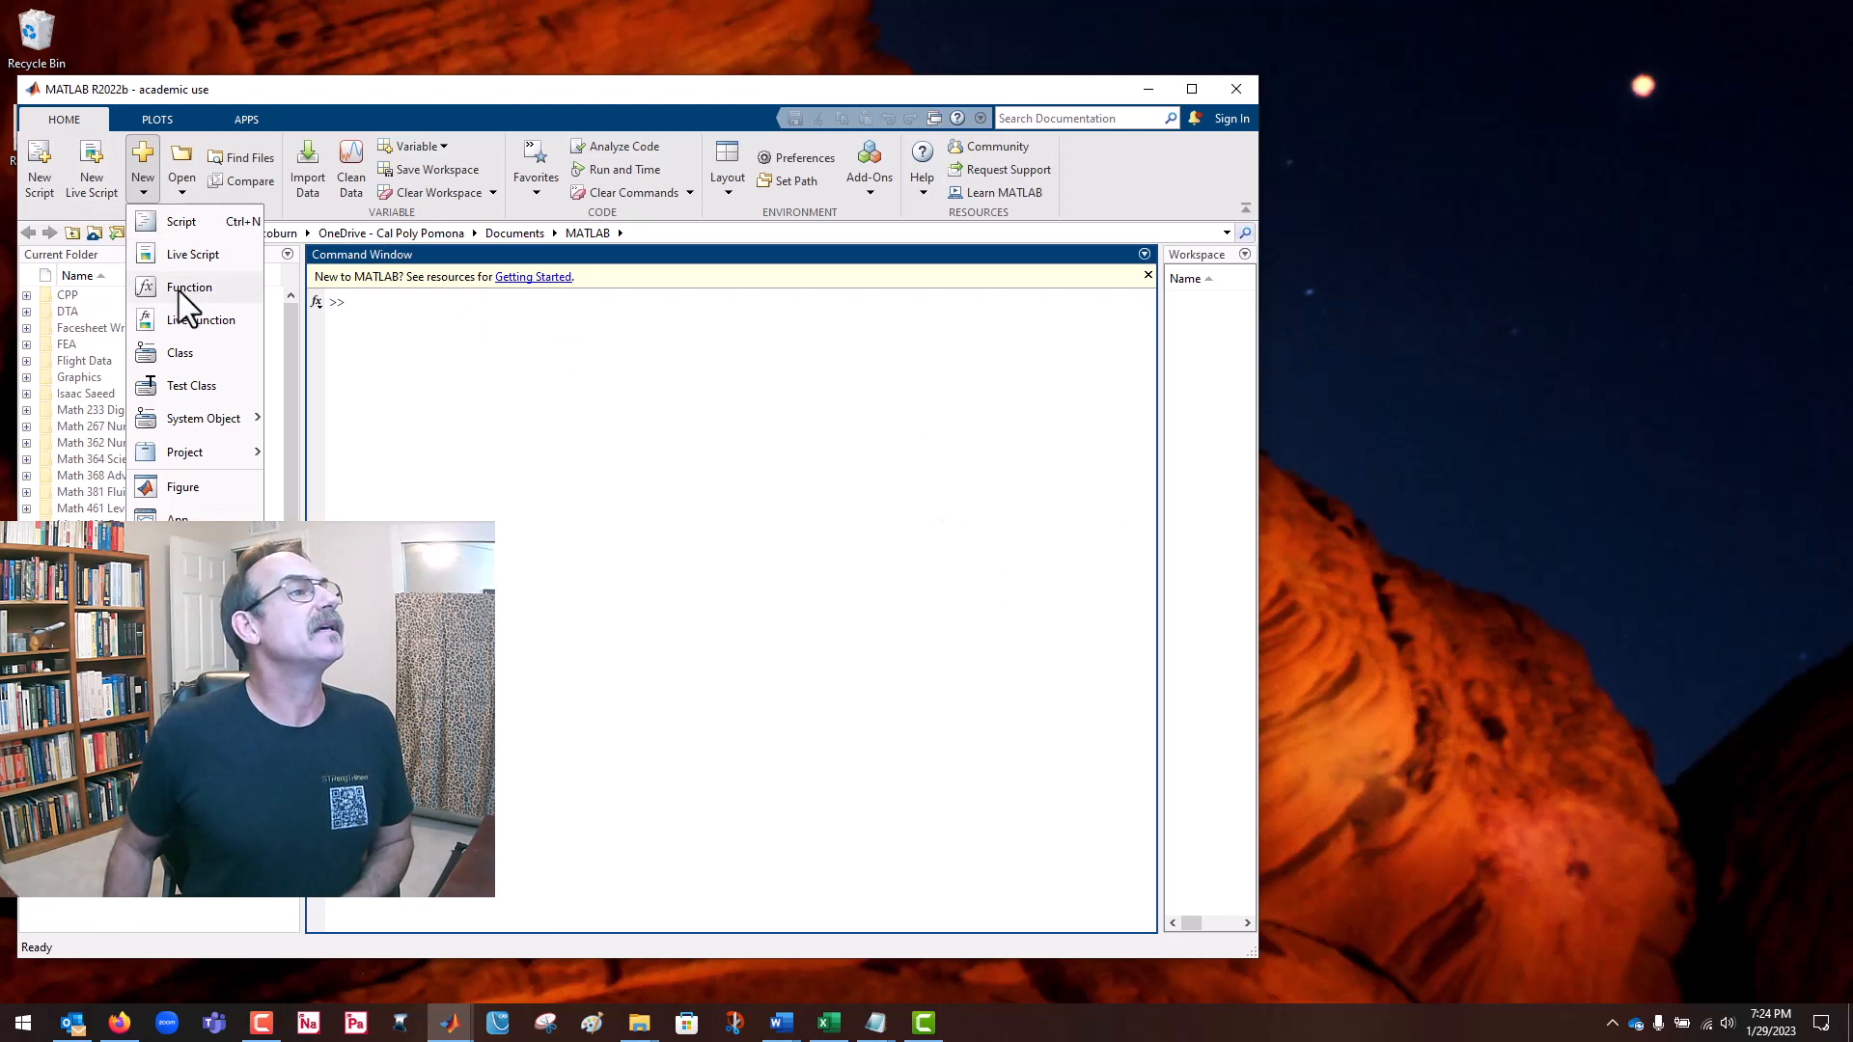
left_click(182, 220)
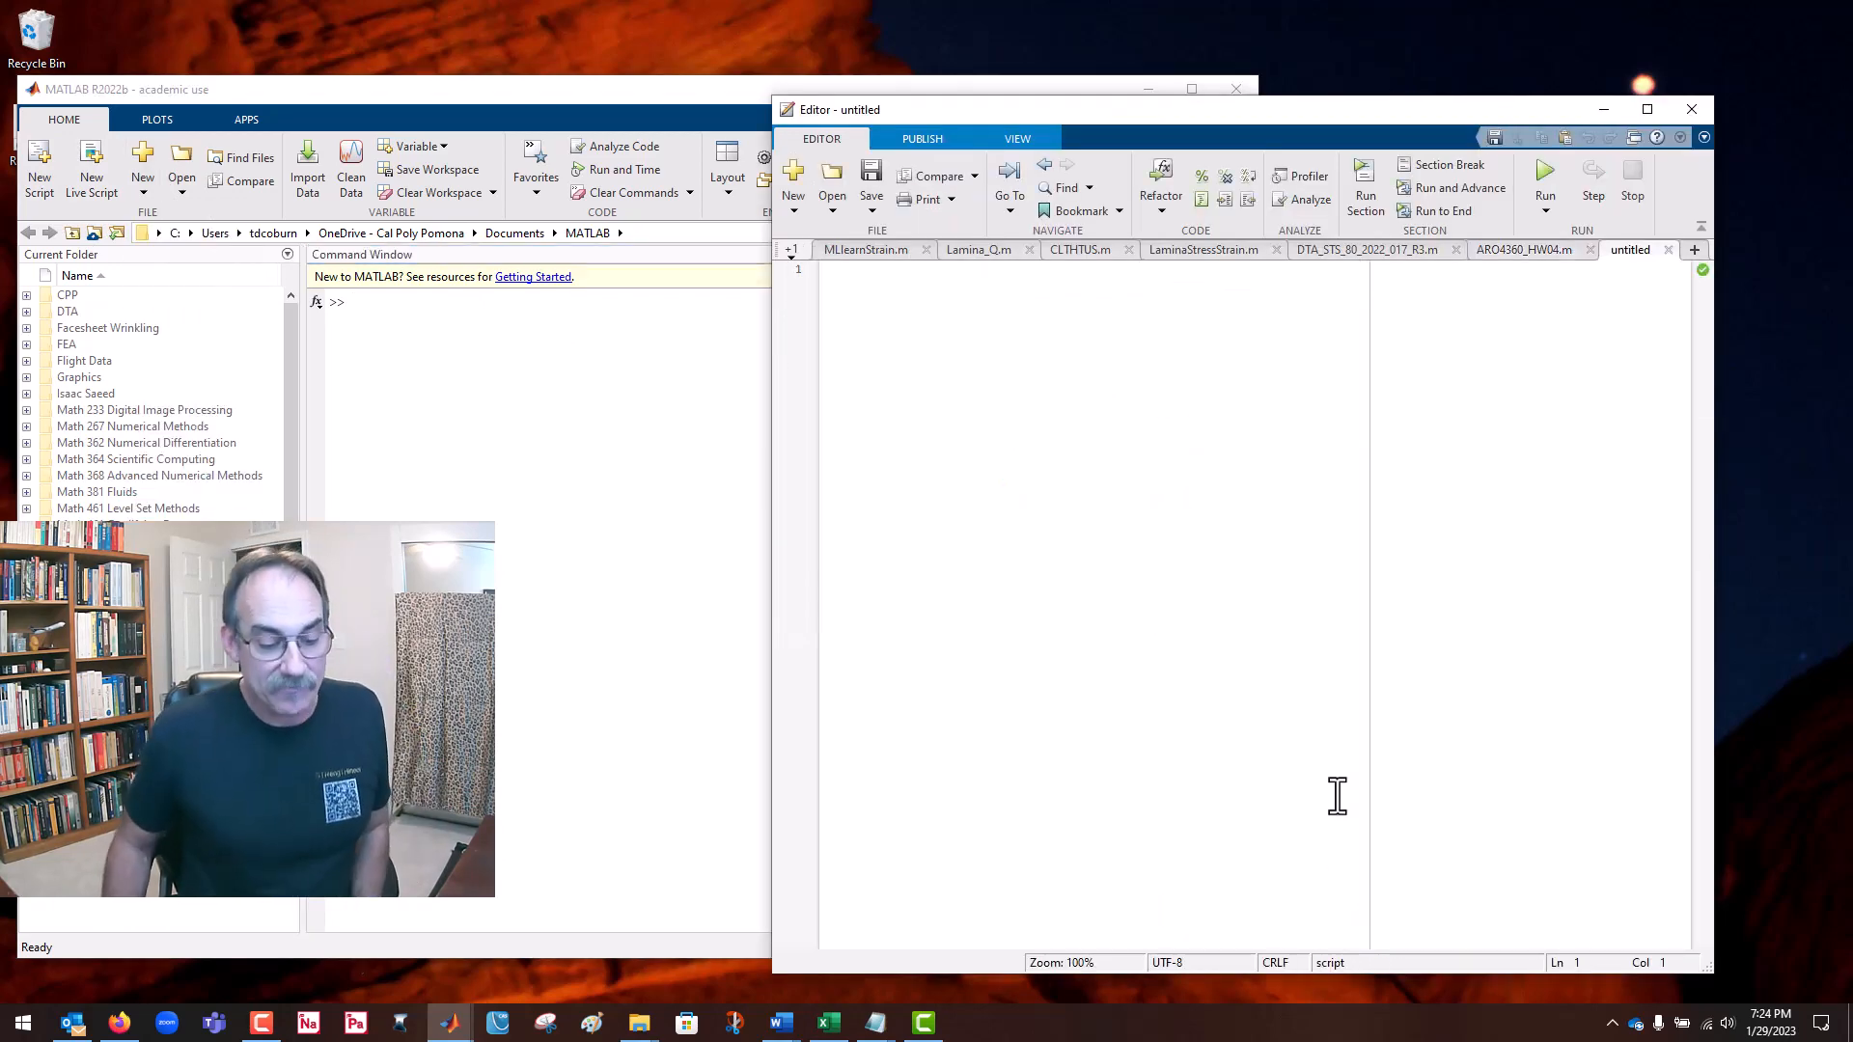
type("function")
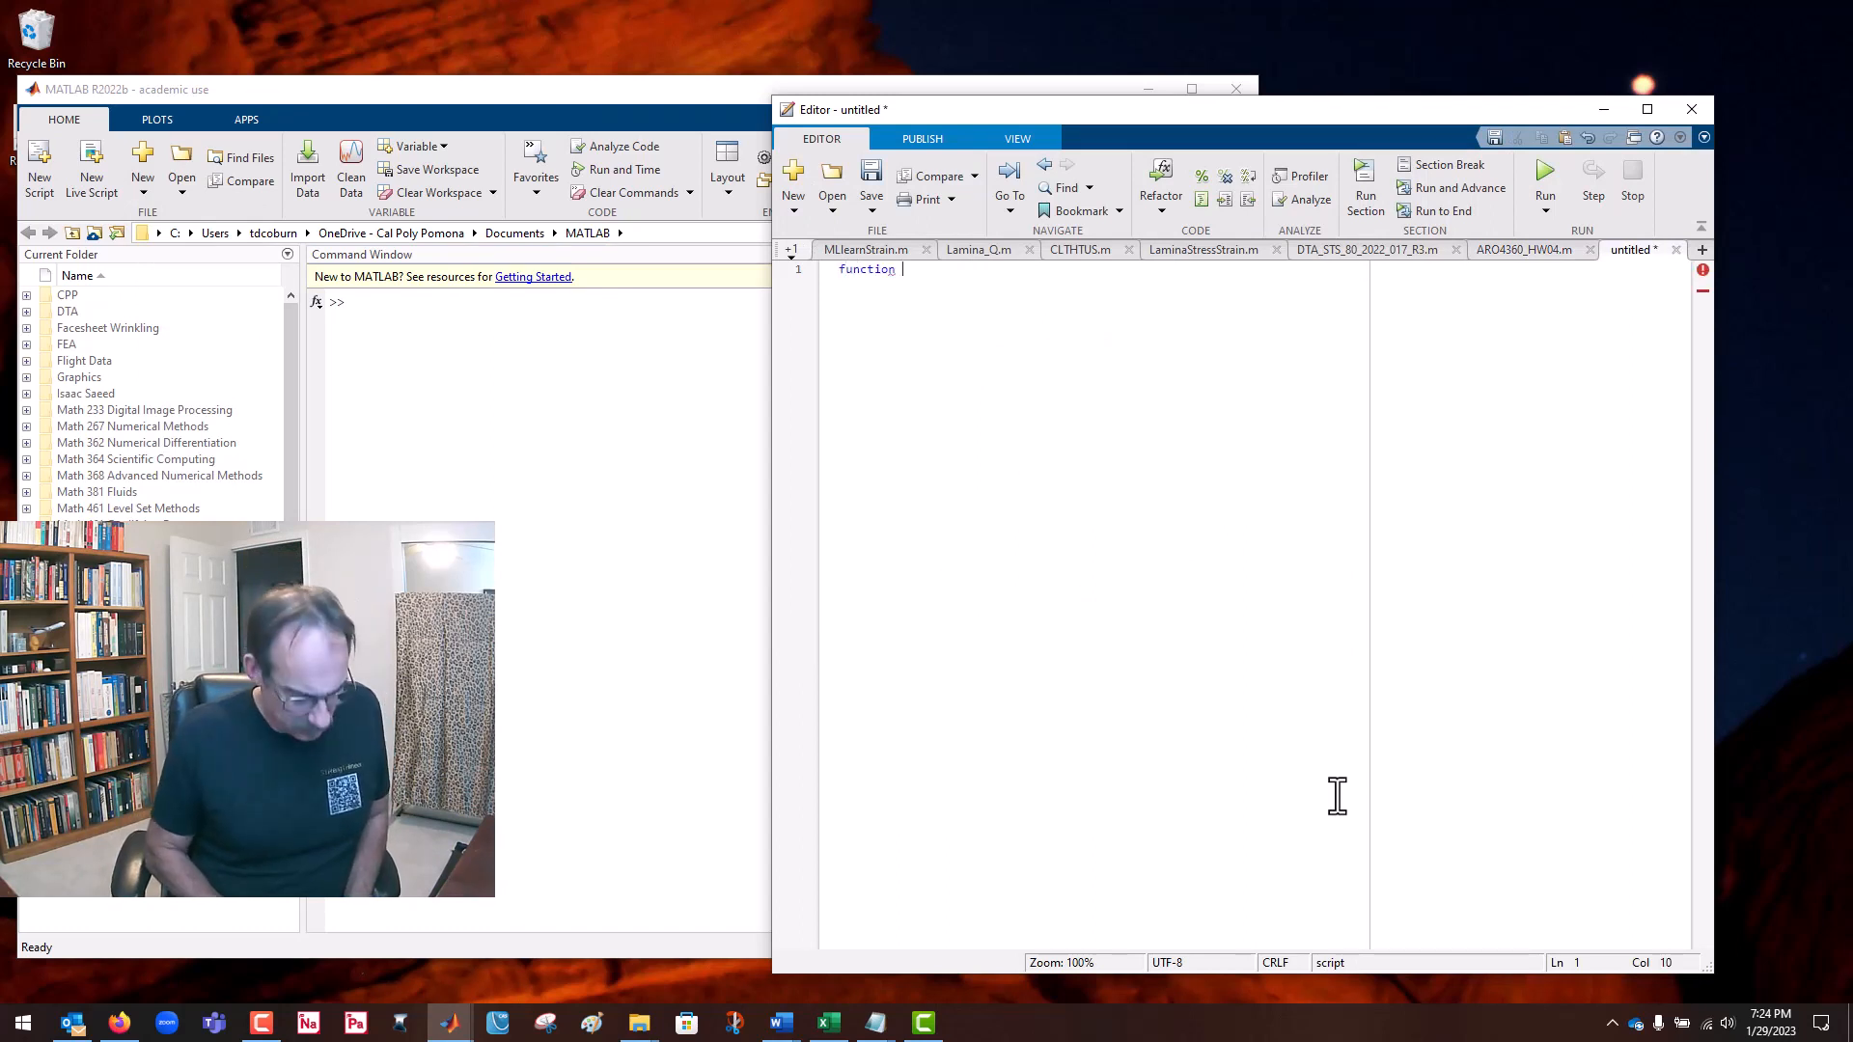
type("Stress")
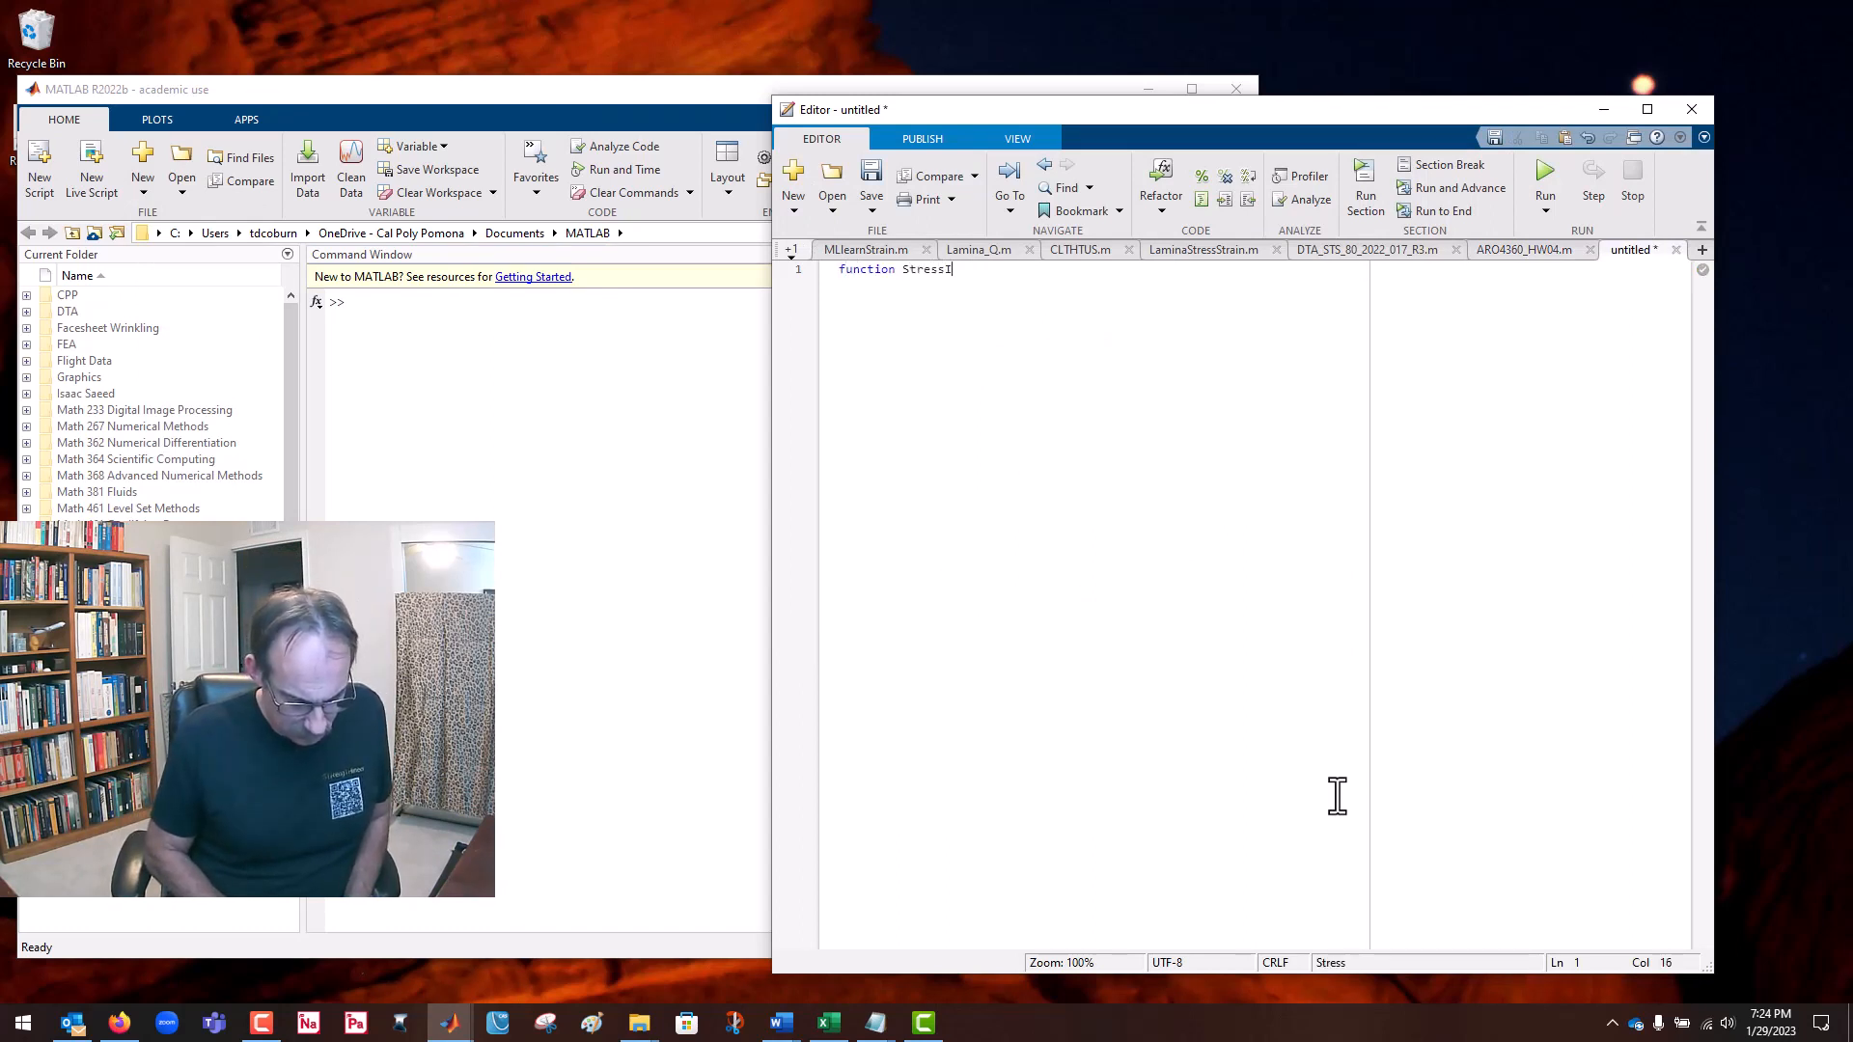
type("InOut")
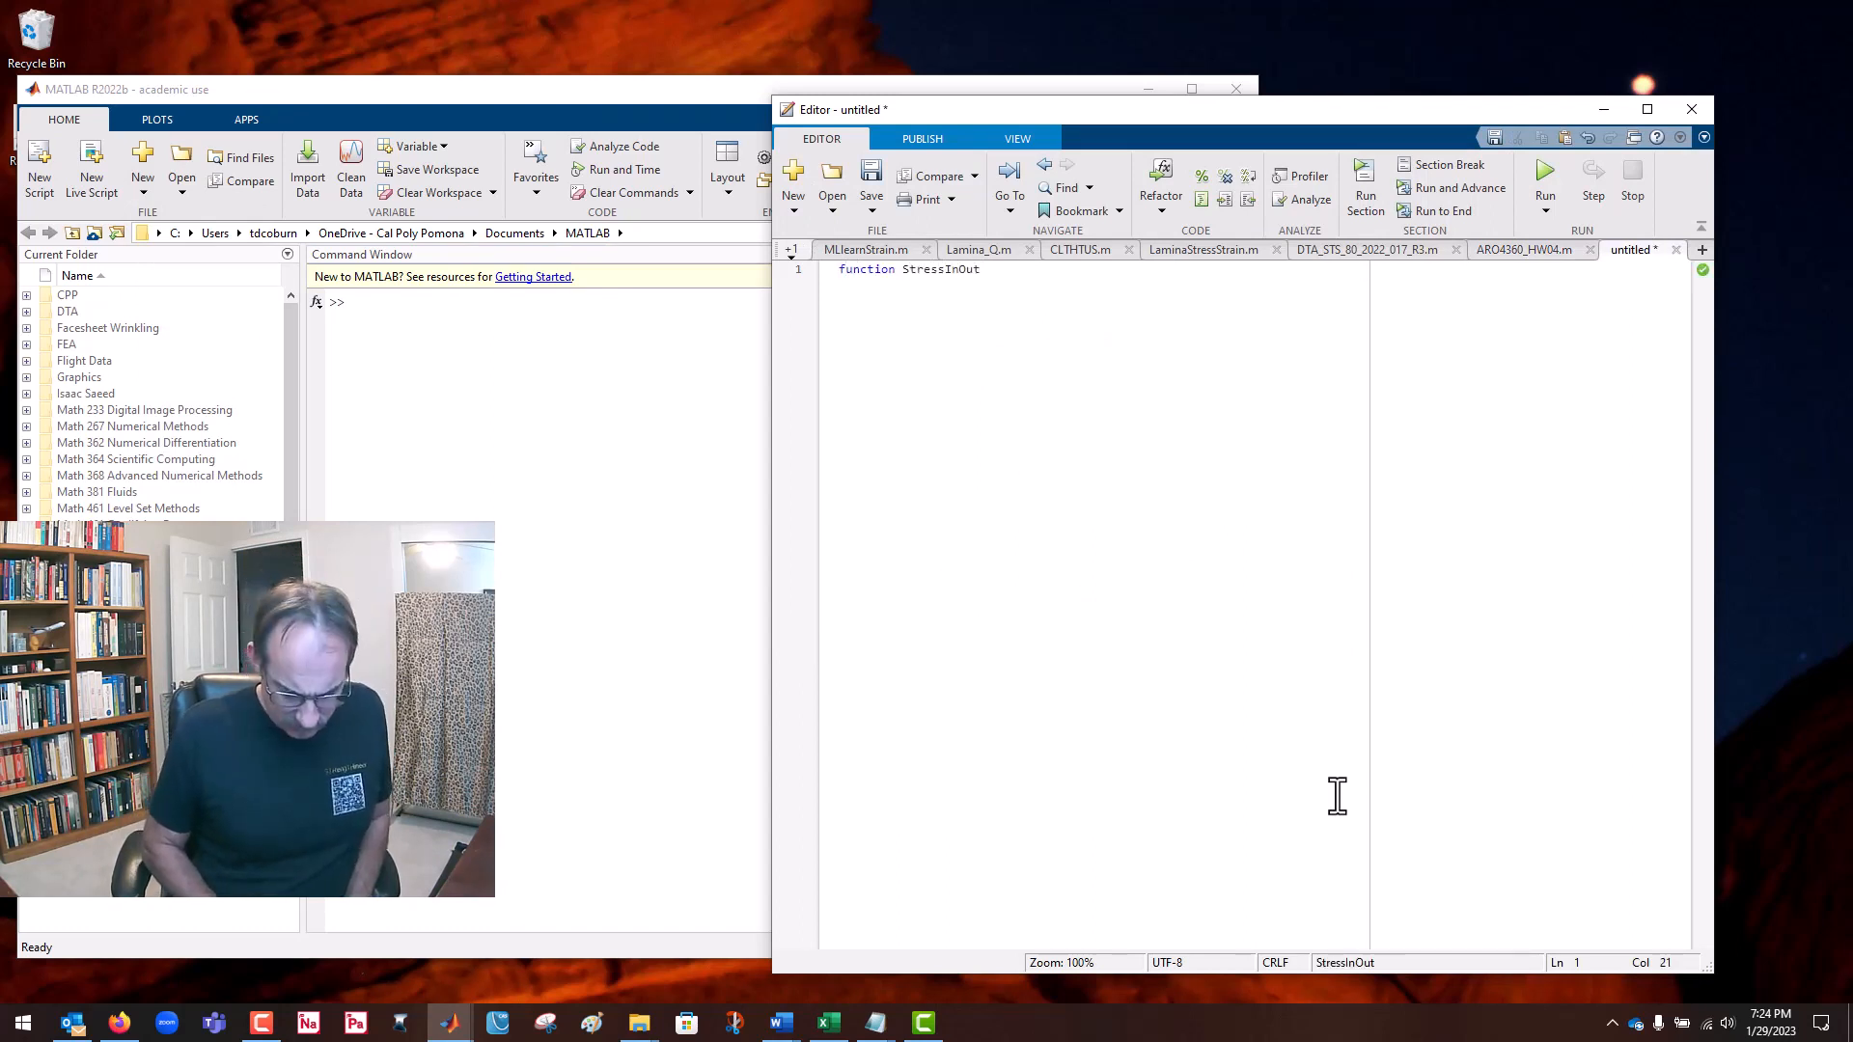
type("()")
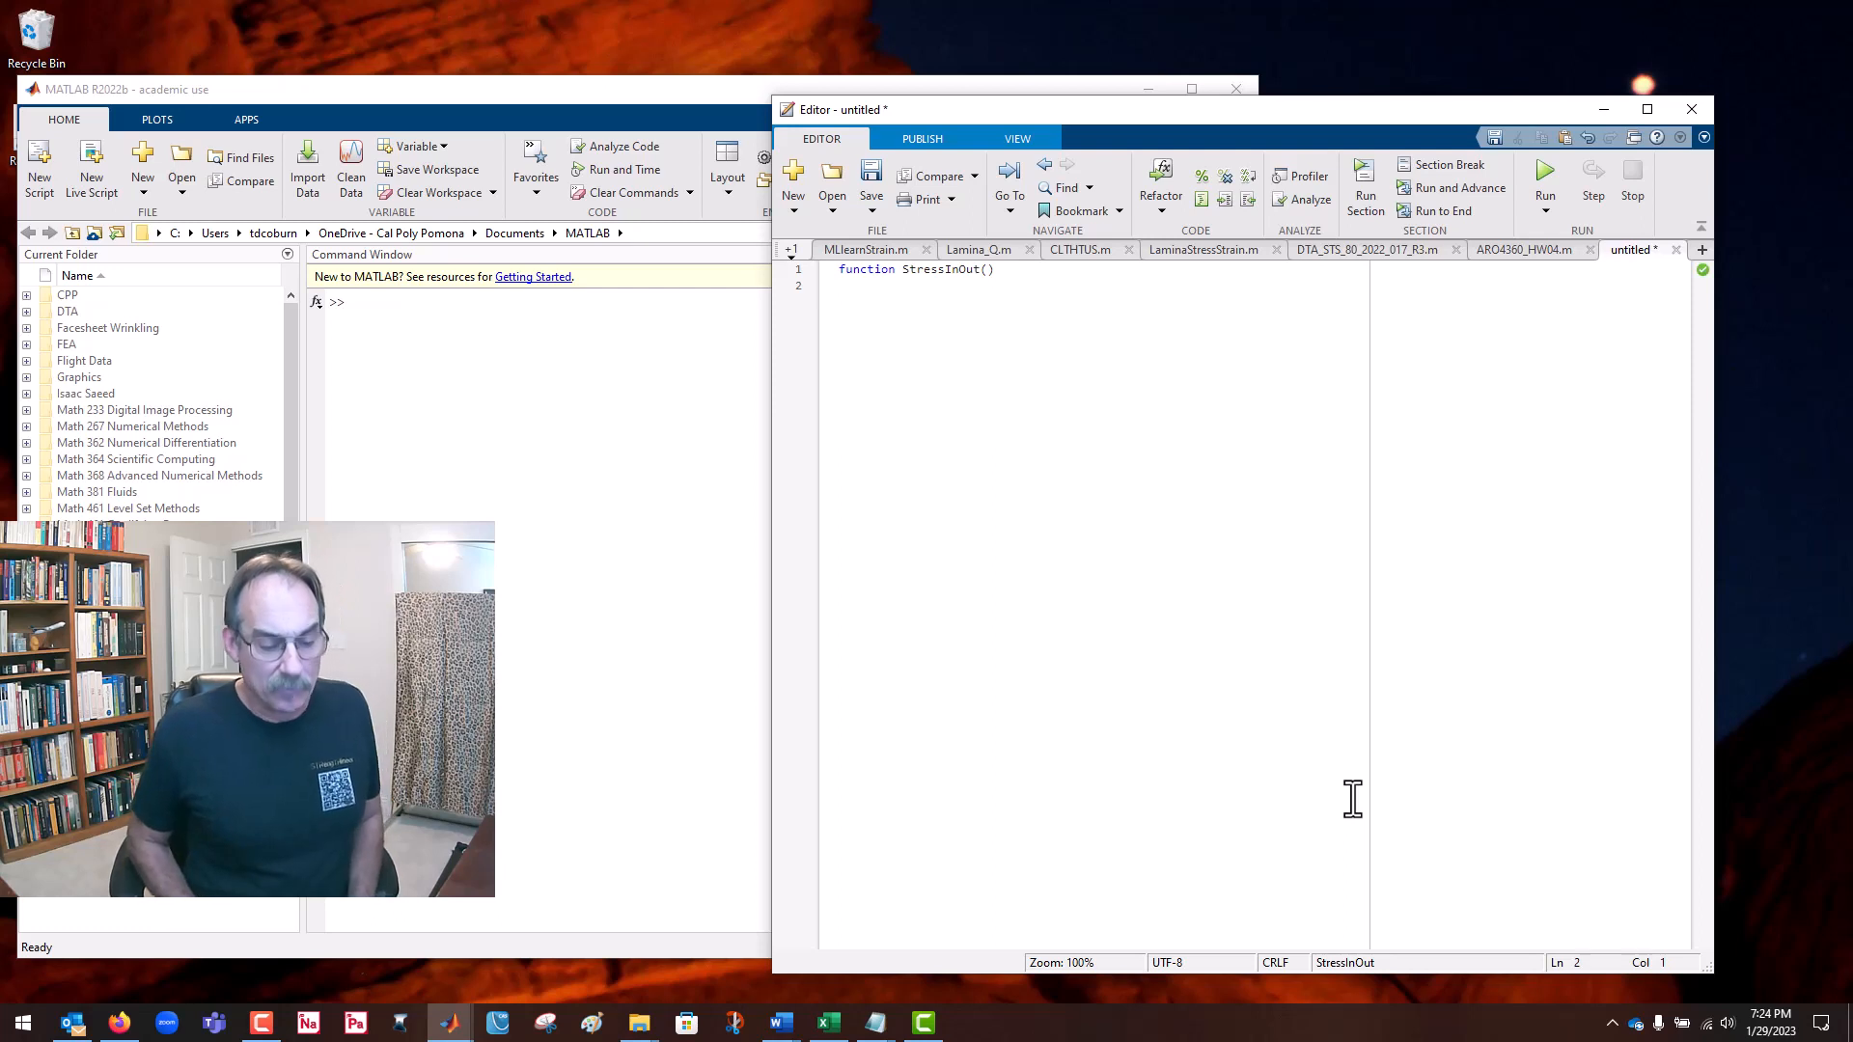
Step: Add an author comment line naming Dr Todd Coburn
type("%Author: to")
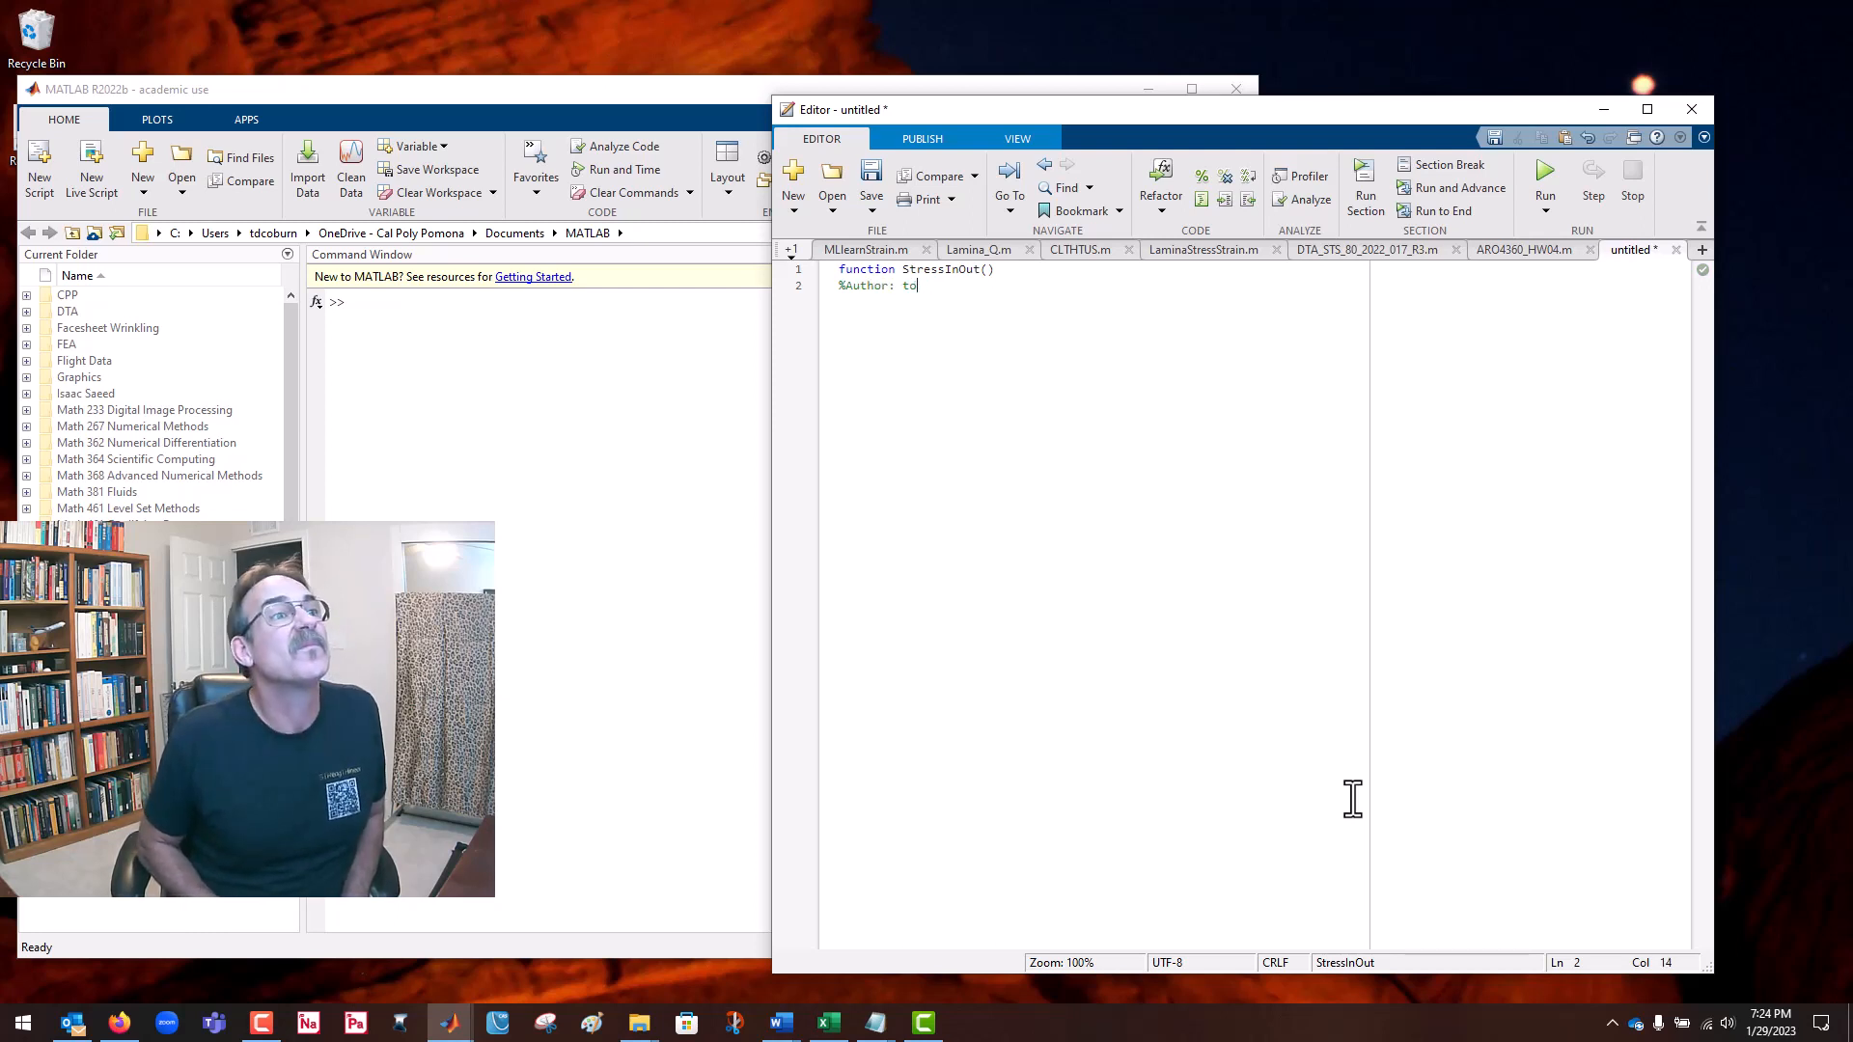
type("Dr")
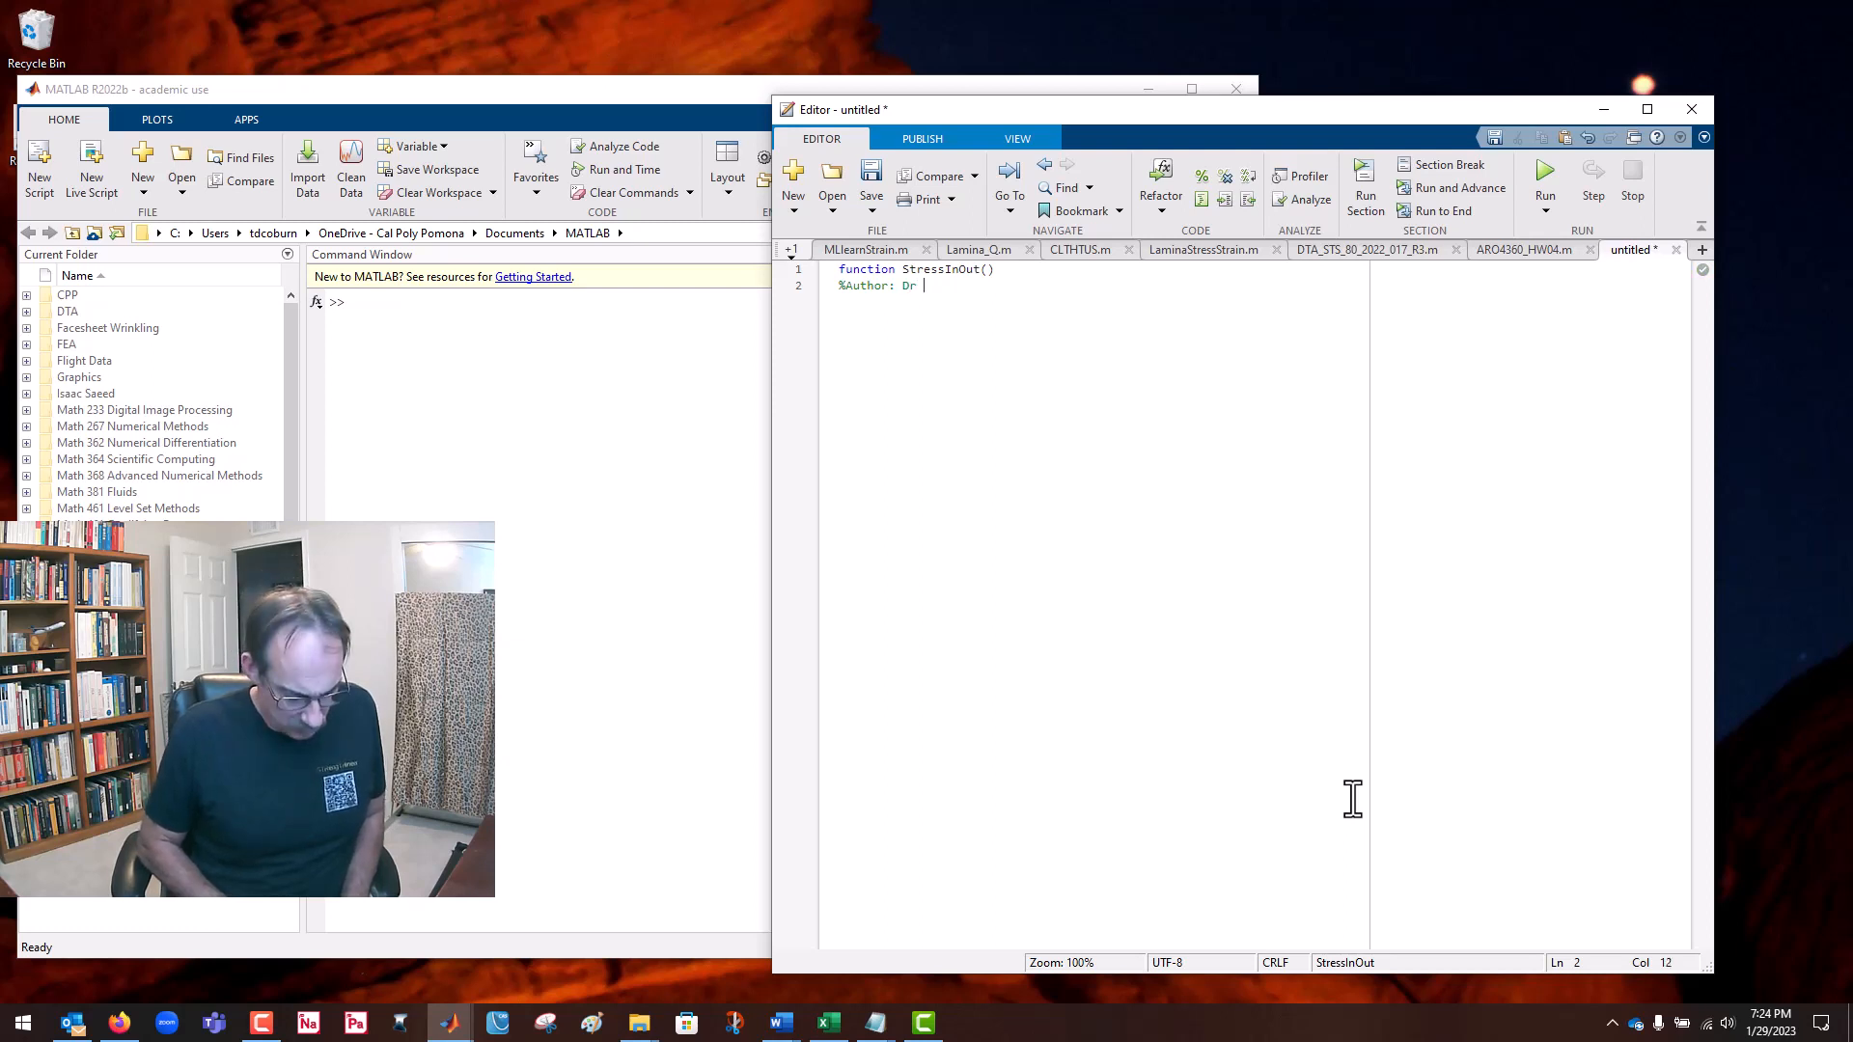
type("Todd Coburn")
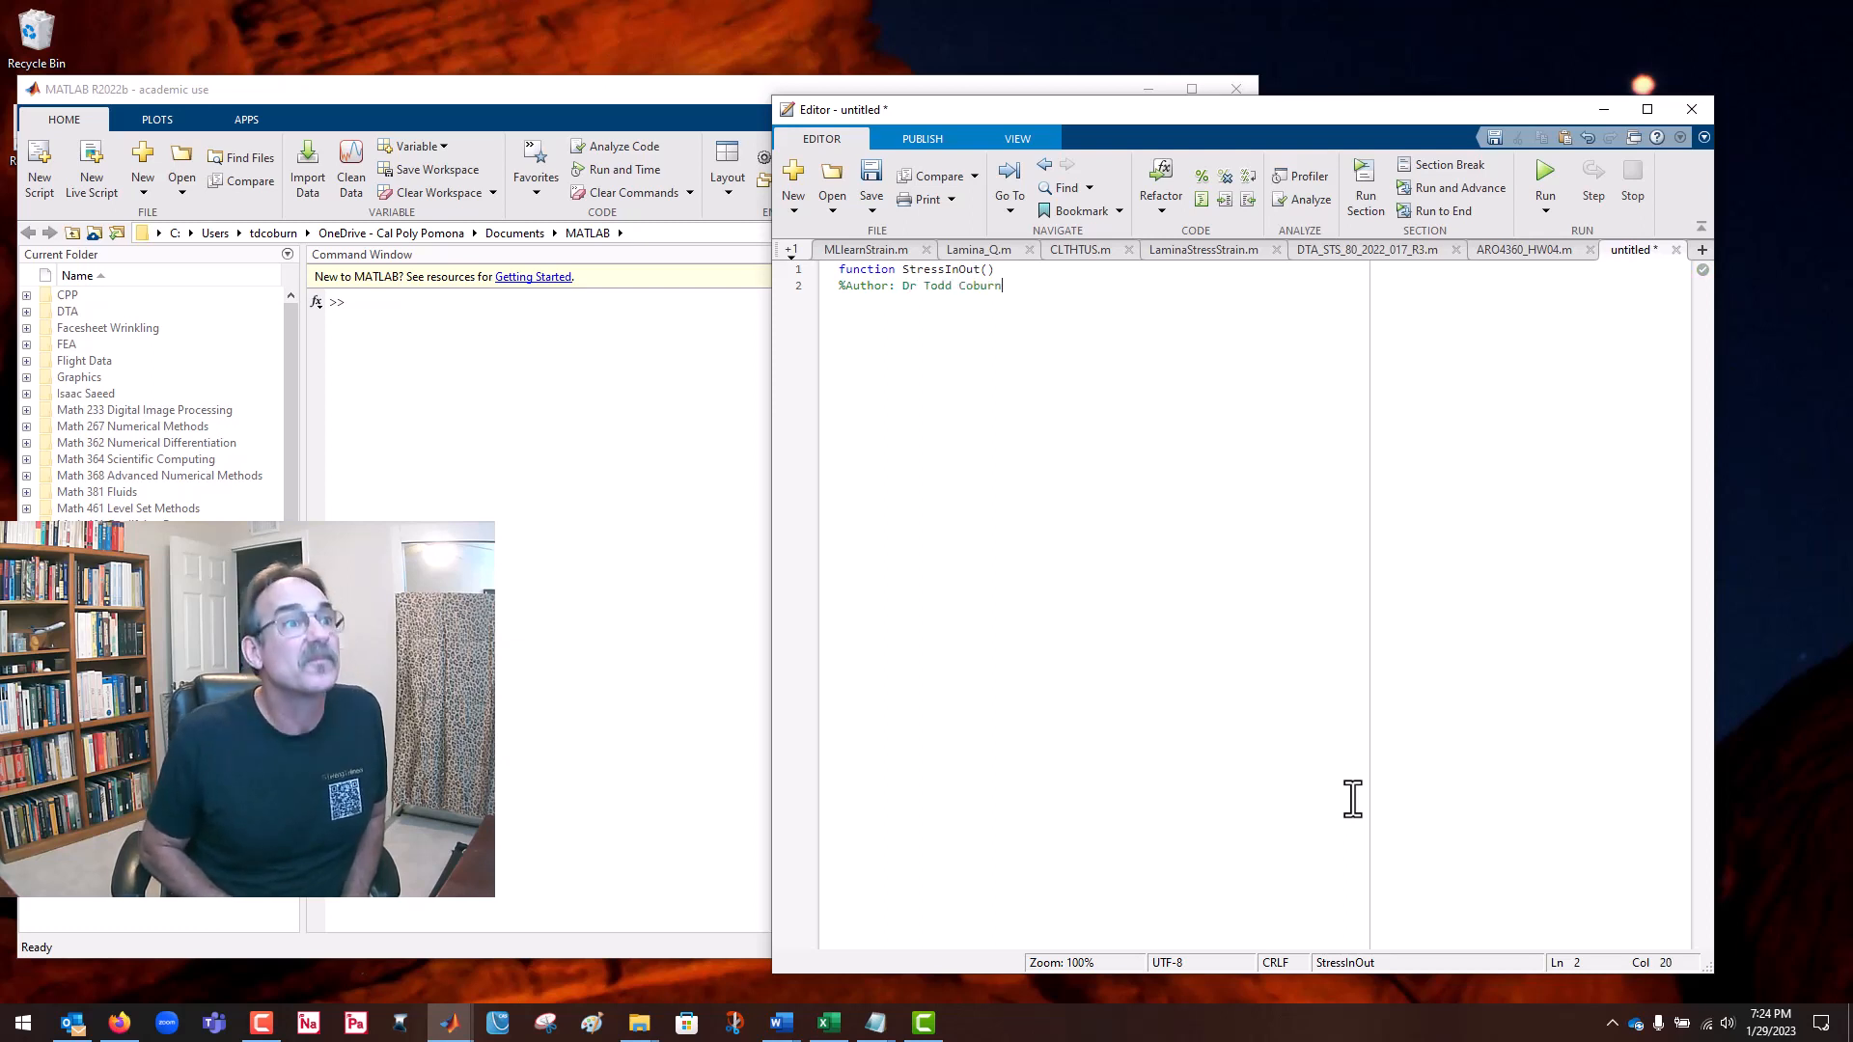
key("Return")
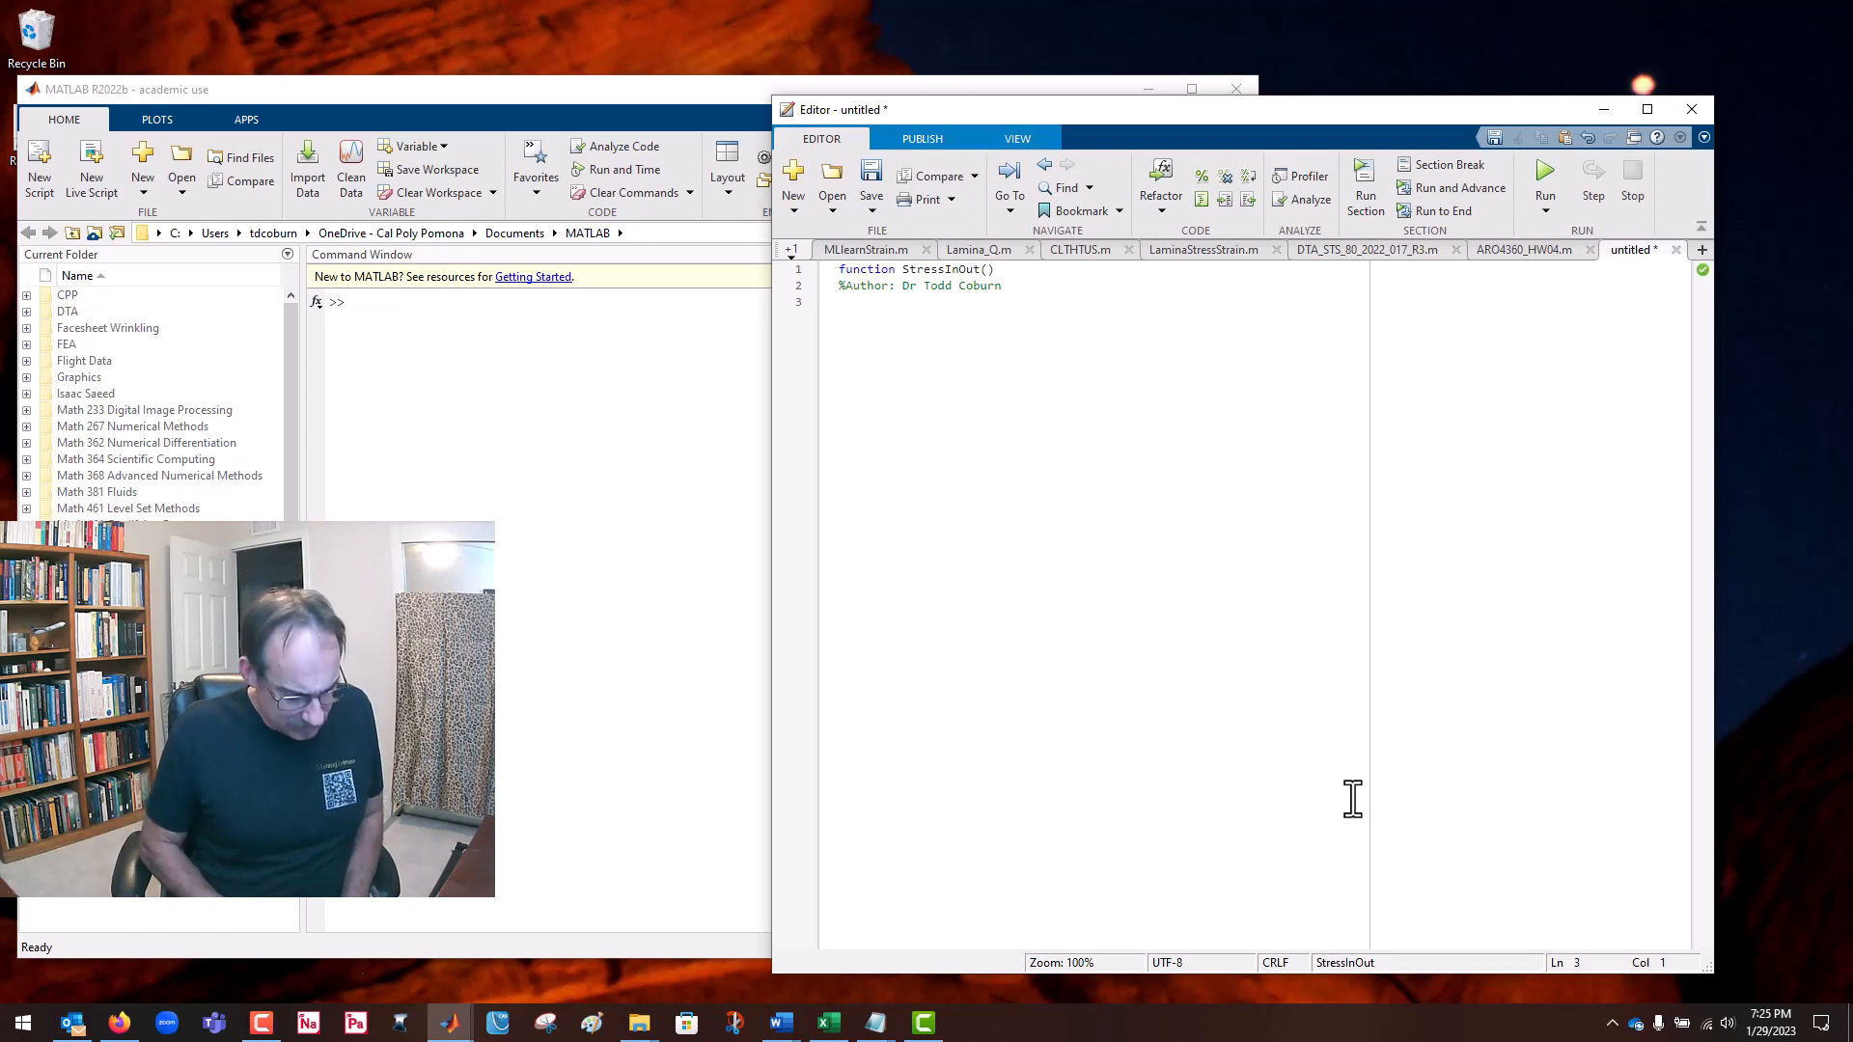
Step: Add a %Date: 29 January 2023 comment and begin line 4 with f=
type("%")
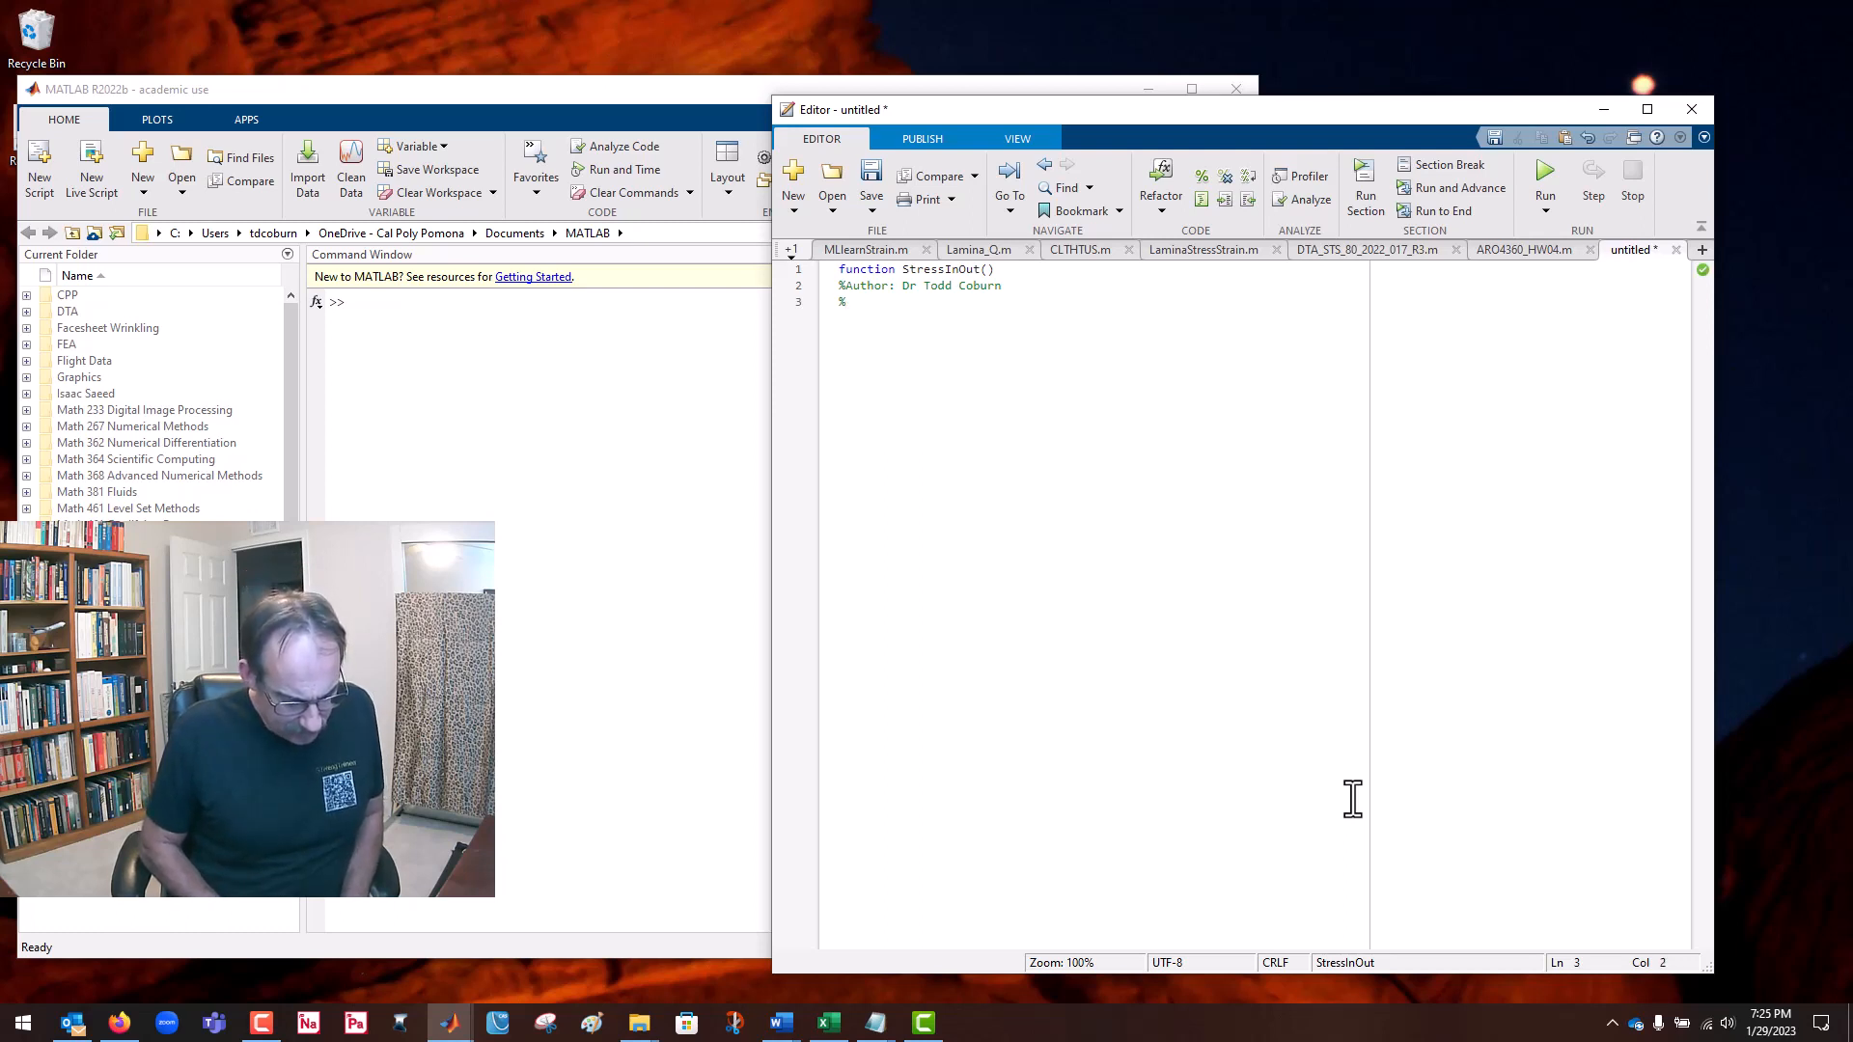
type("Date: 29 January 2023")
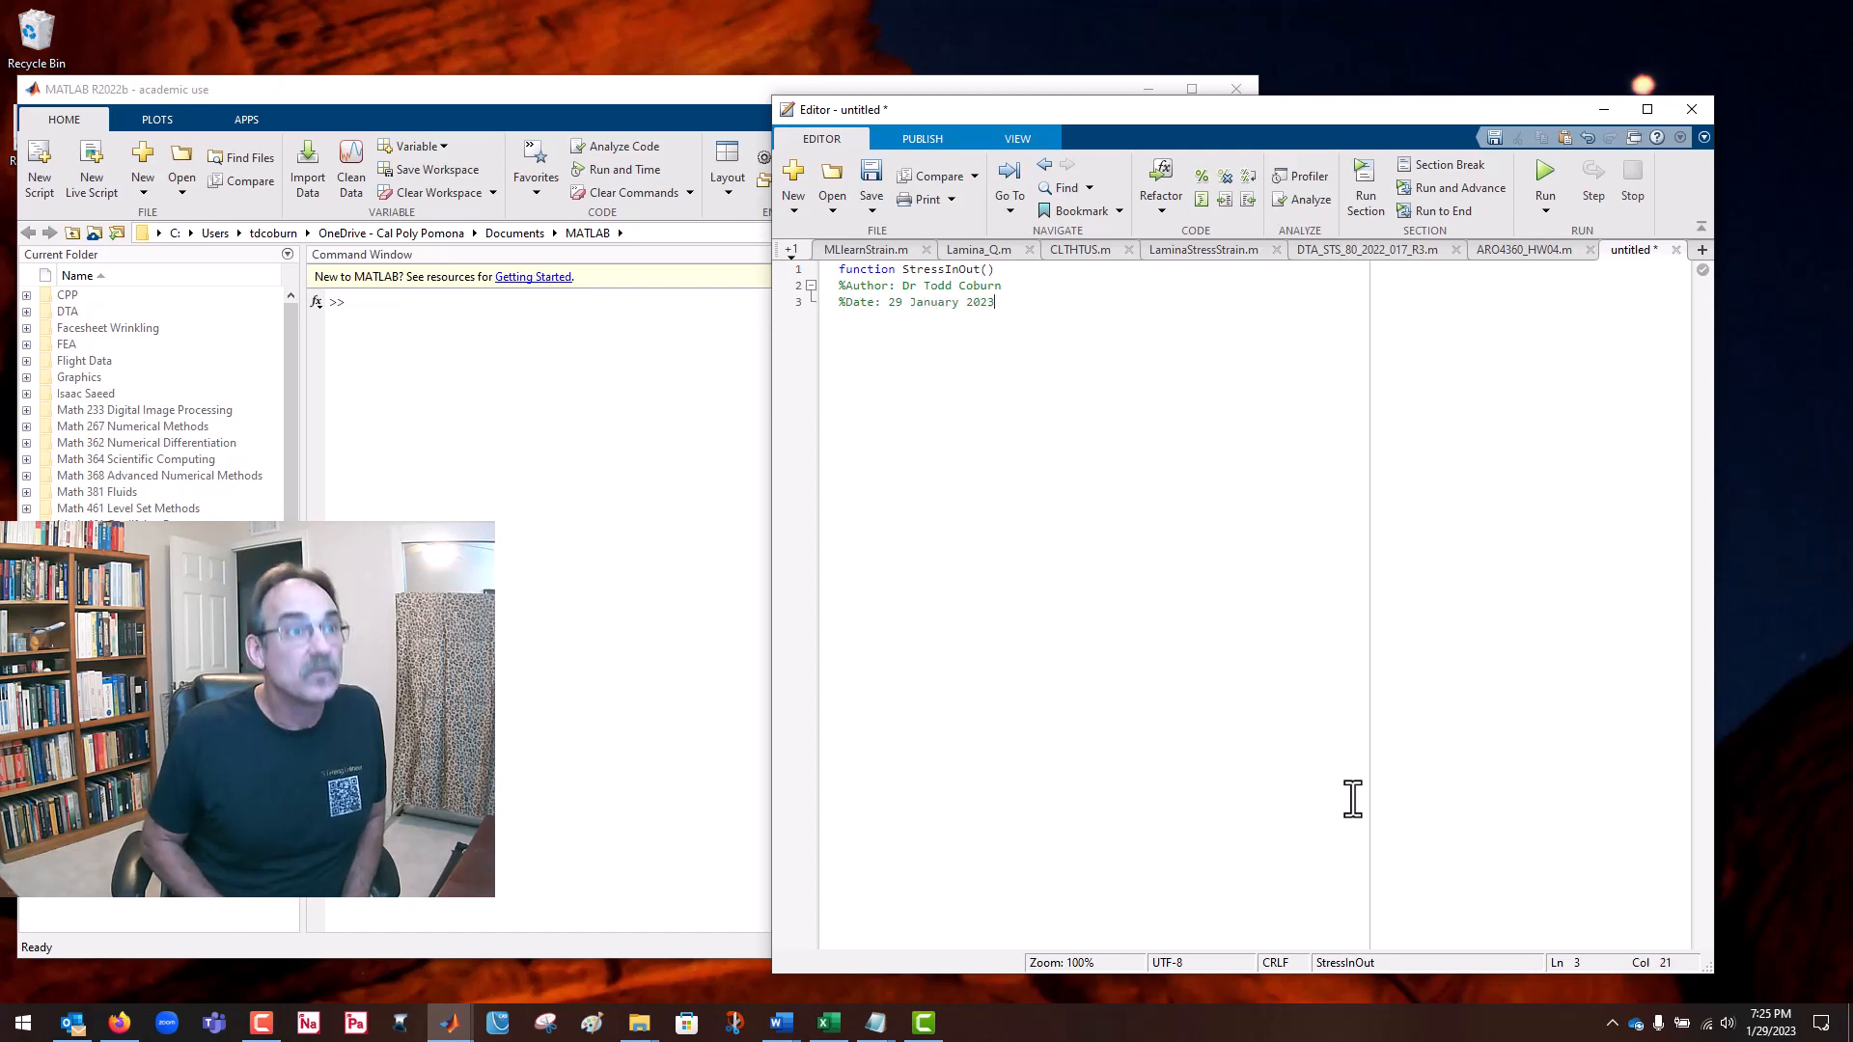
key("Return")
type("f=")
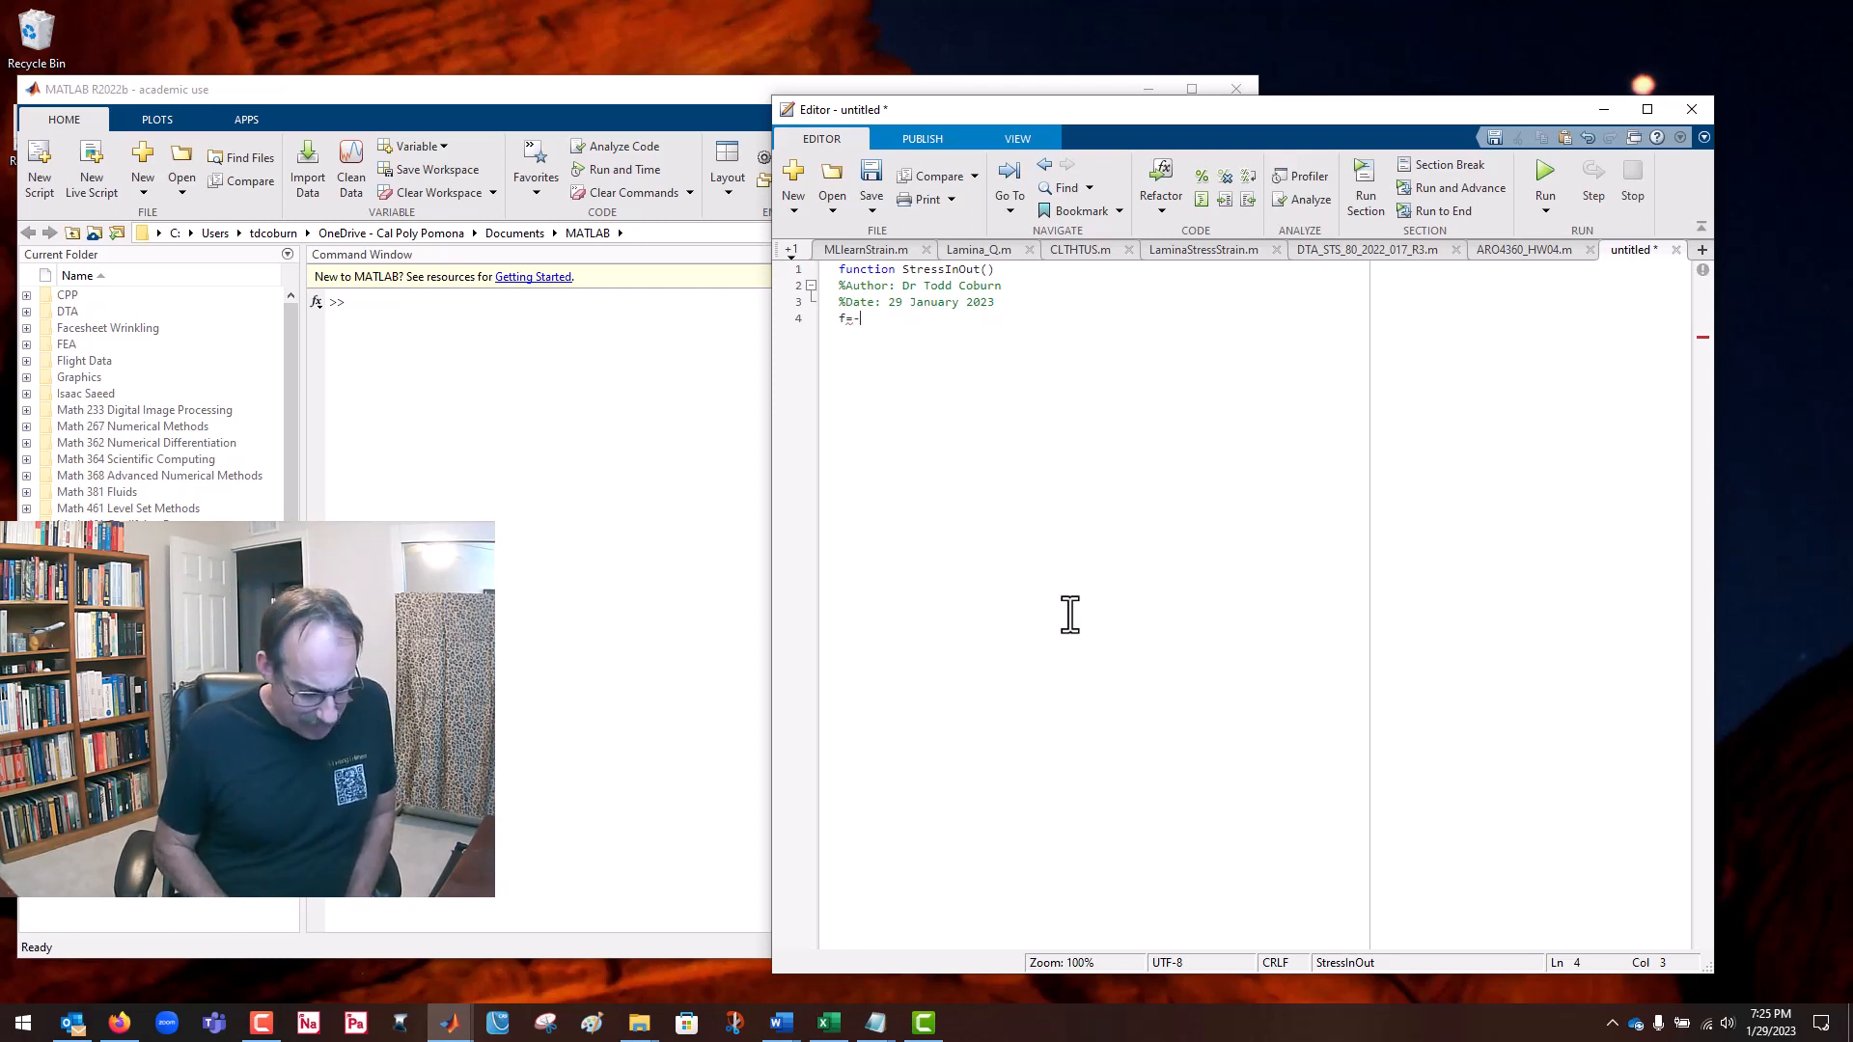
Step: Assign the stress vector f=[-280e3;3e3;5000]; on line 4
type("280")
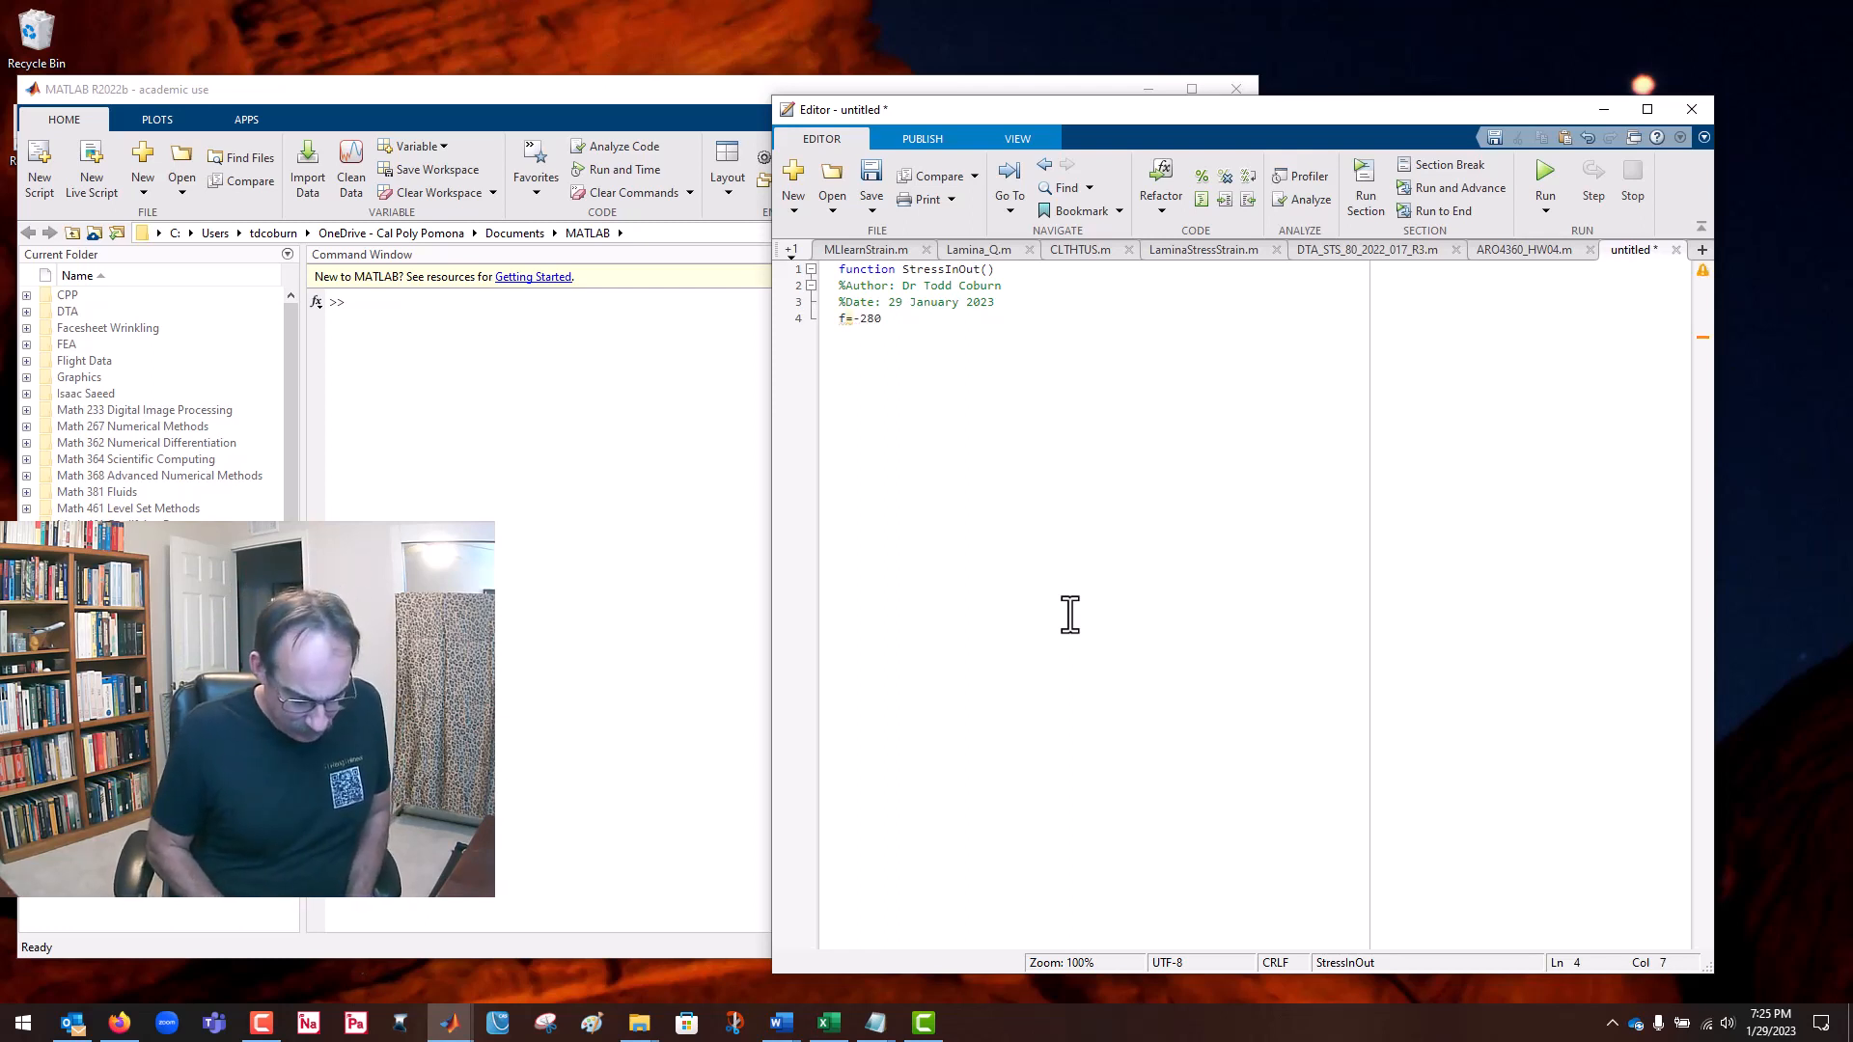
type("e3")
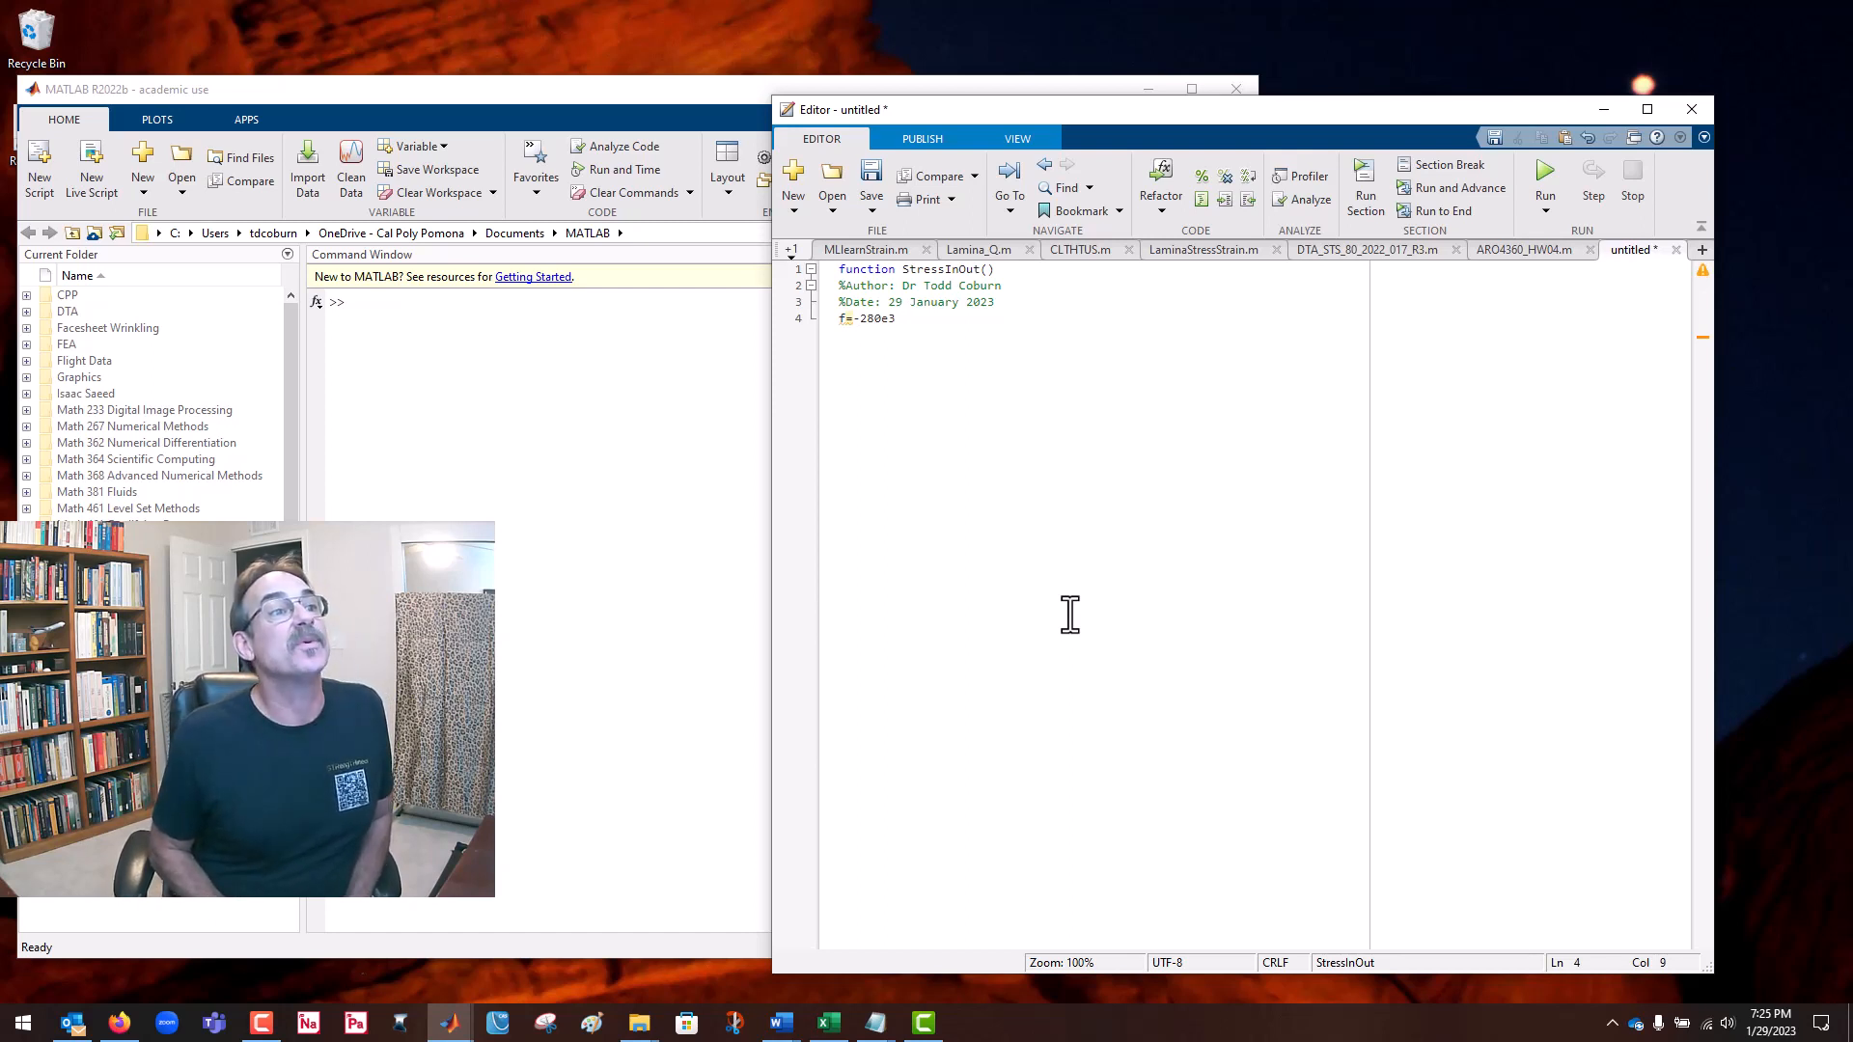
type(";")
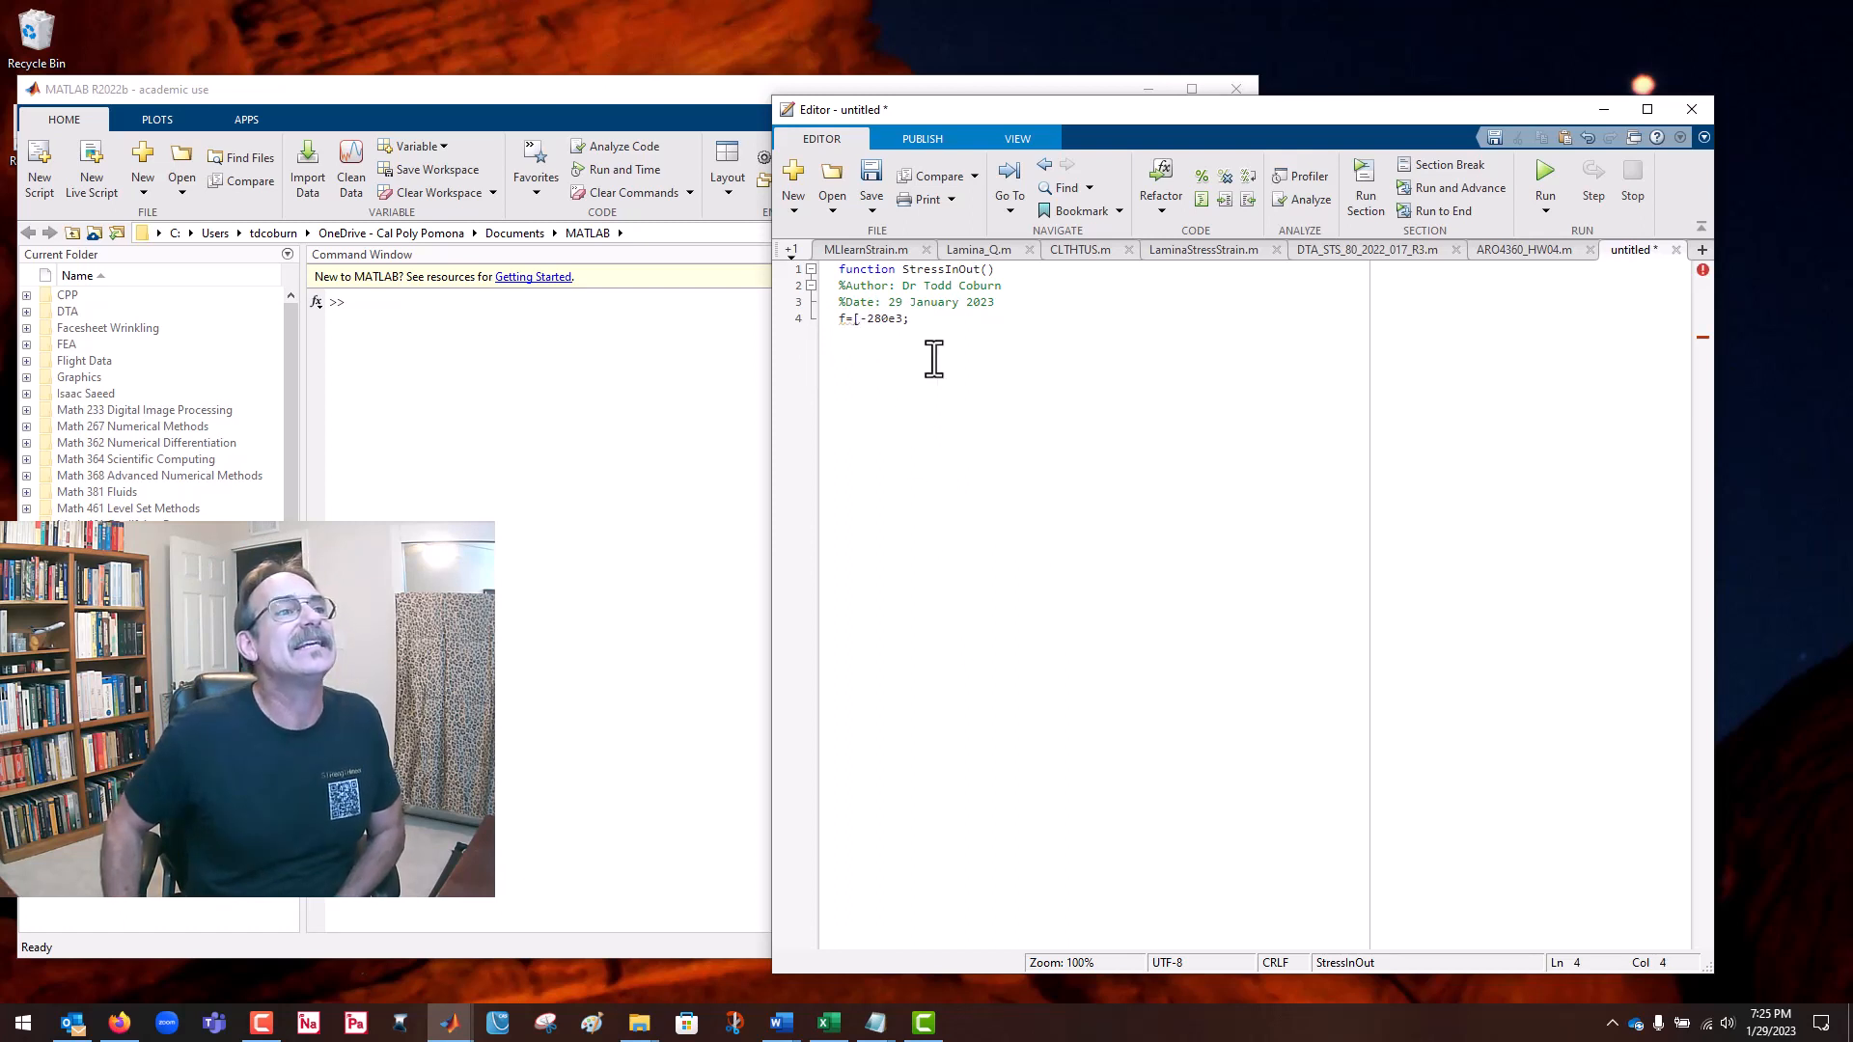
left_click(909, 318)
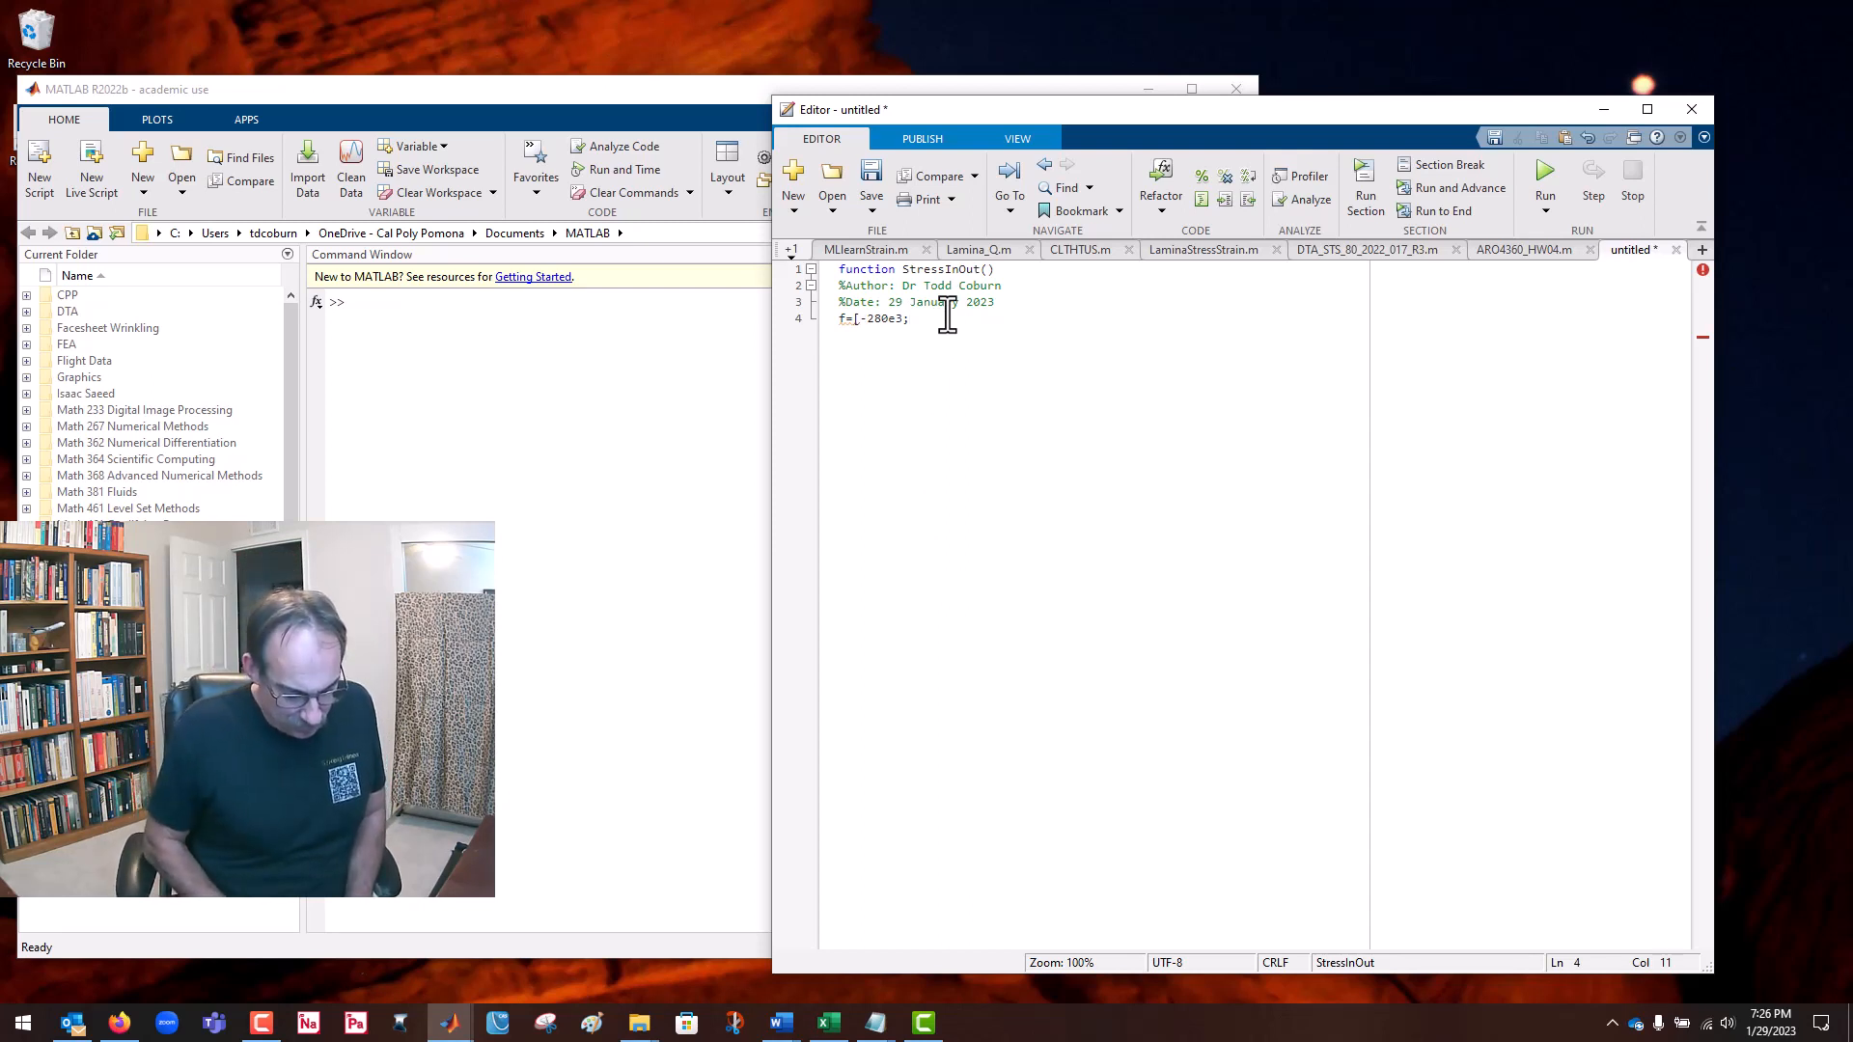
type("3e")
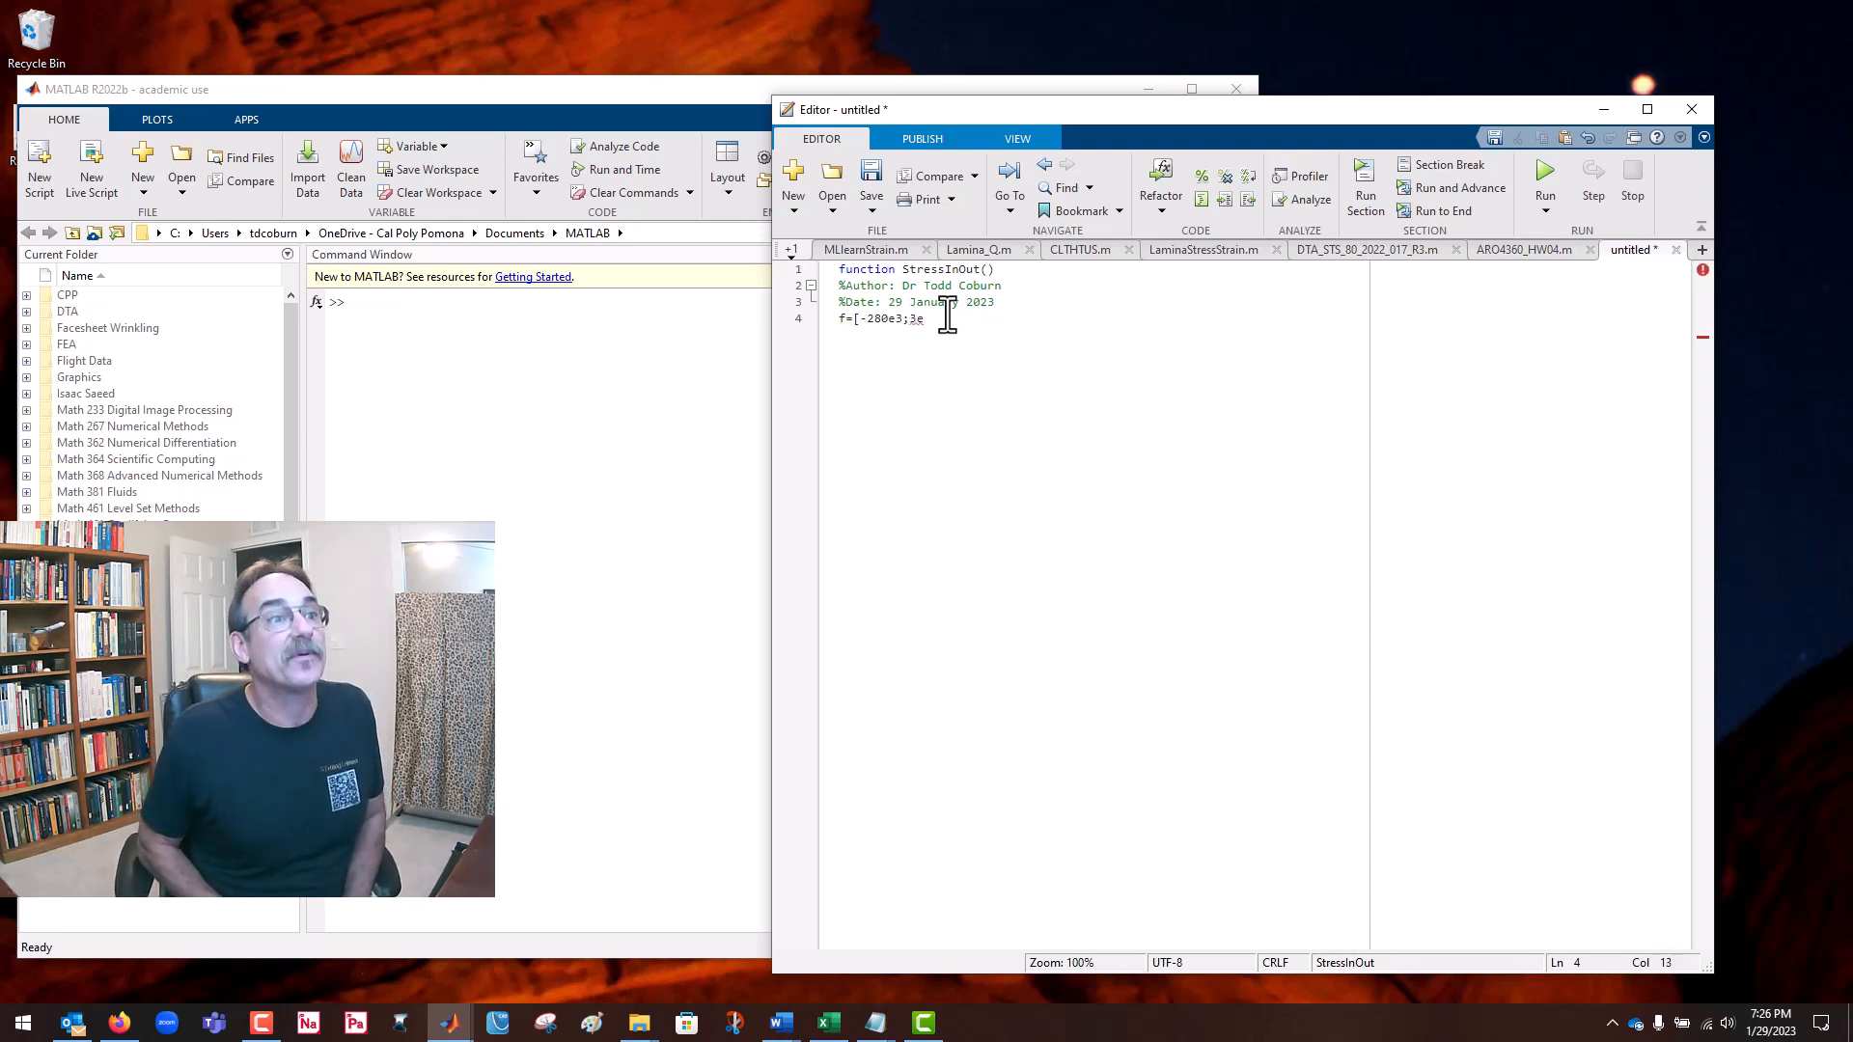
type("3")
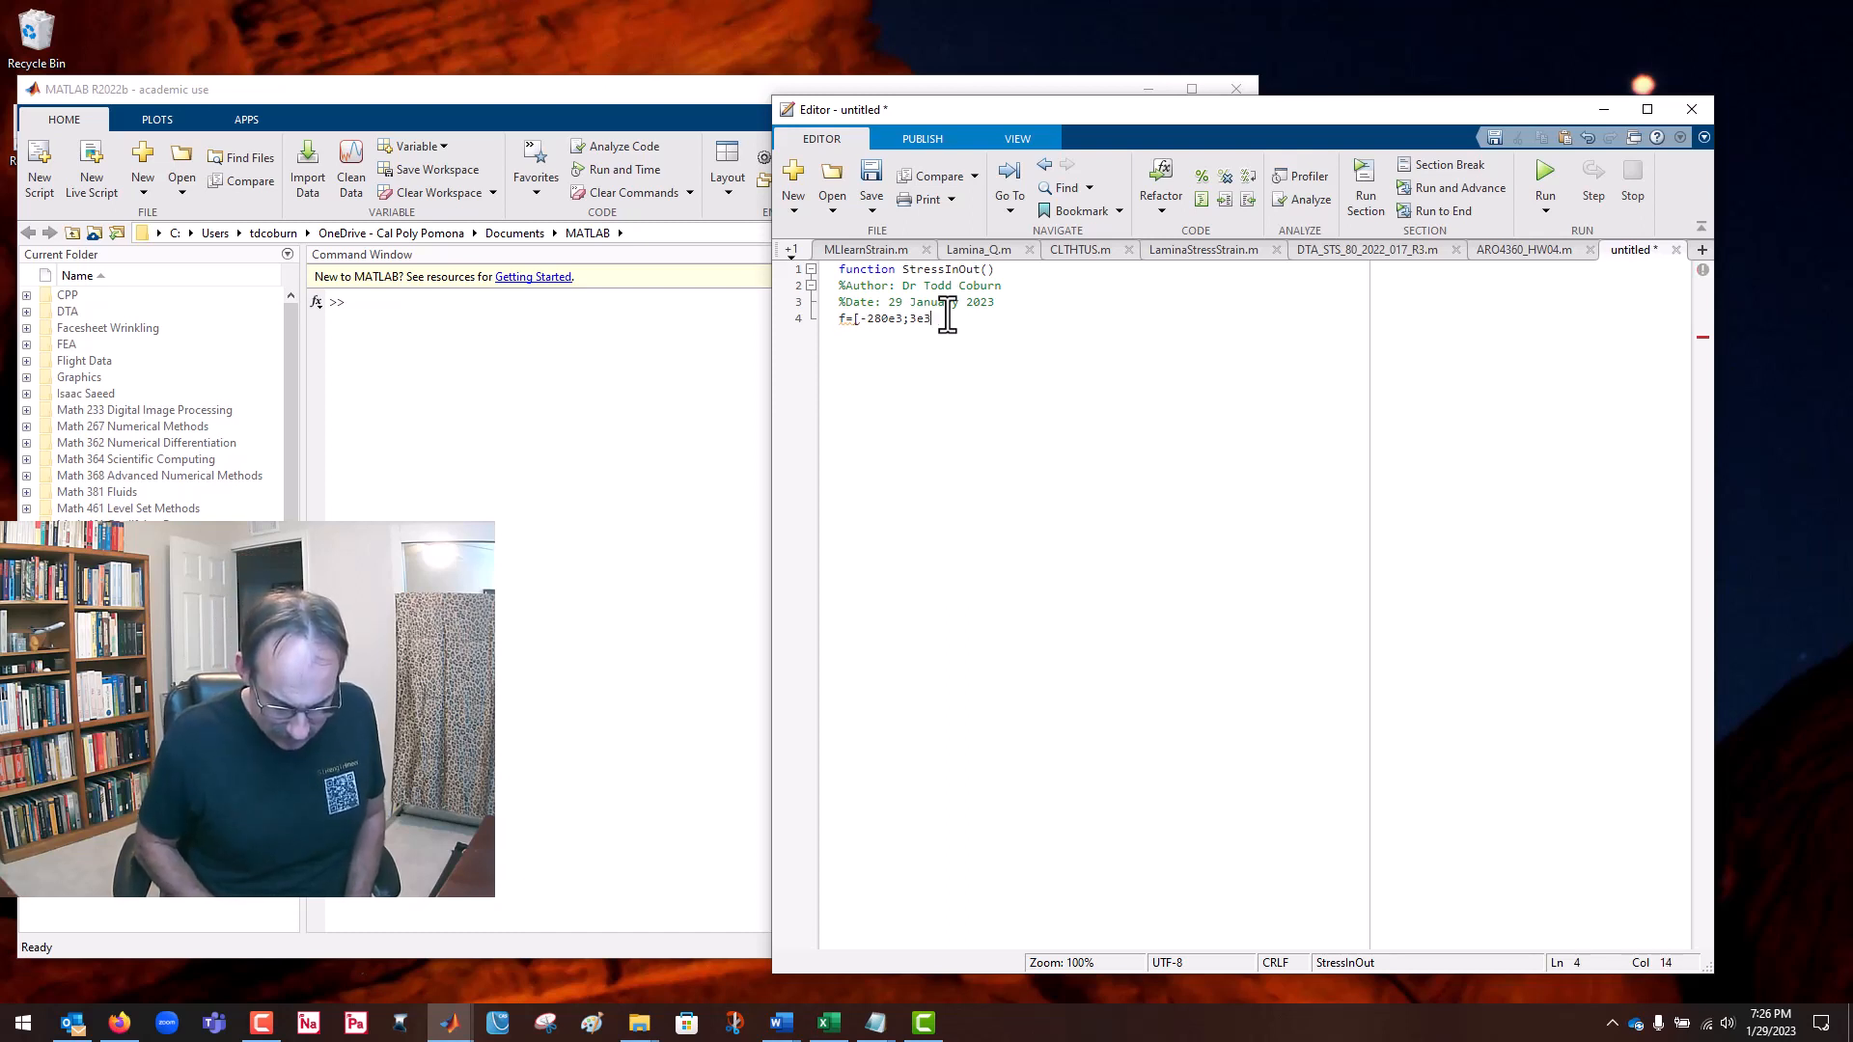
type(";")
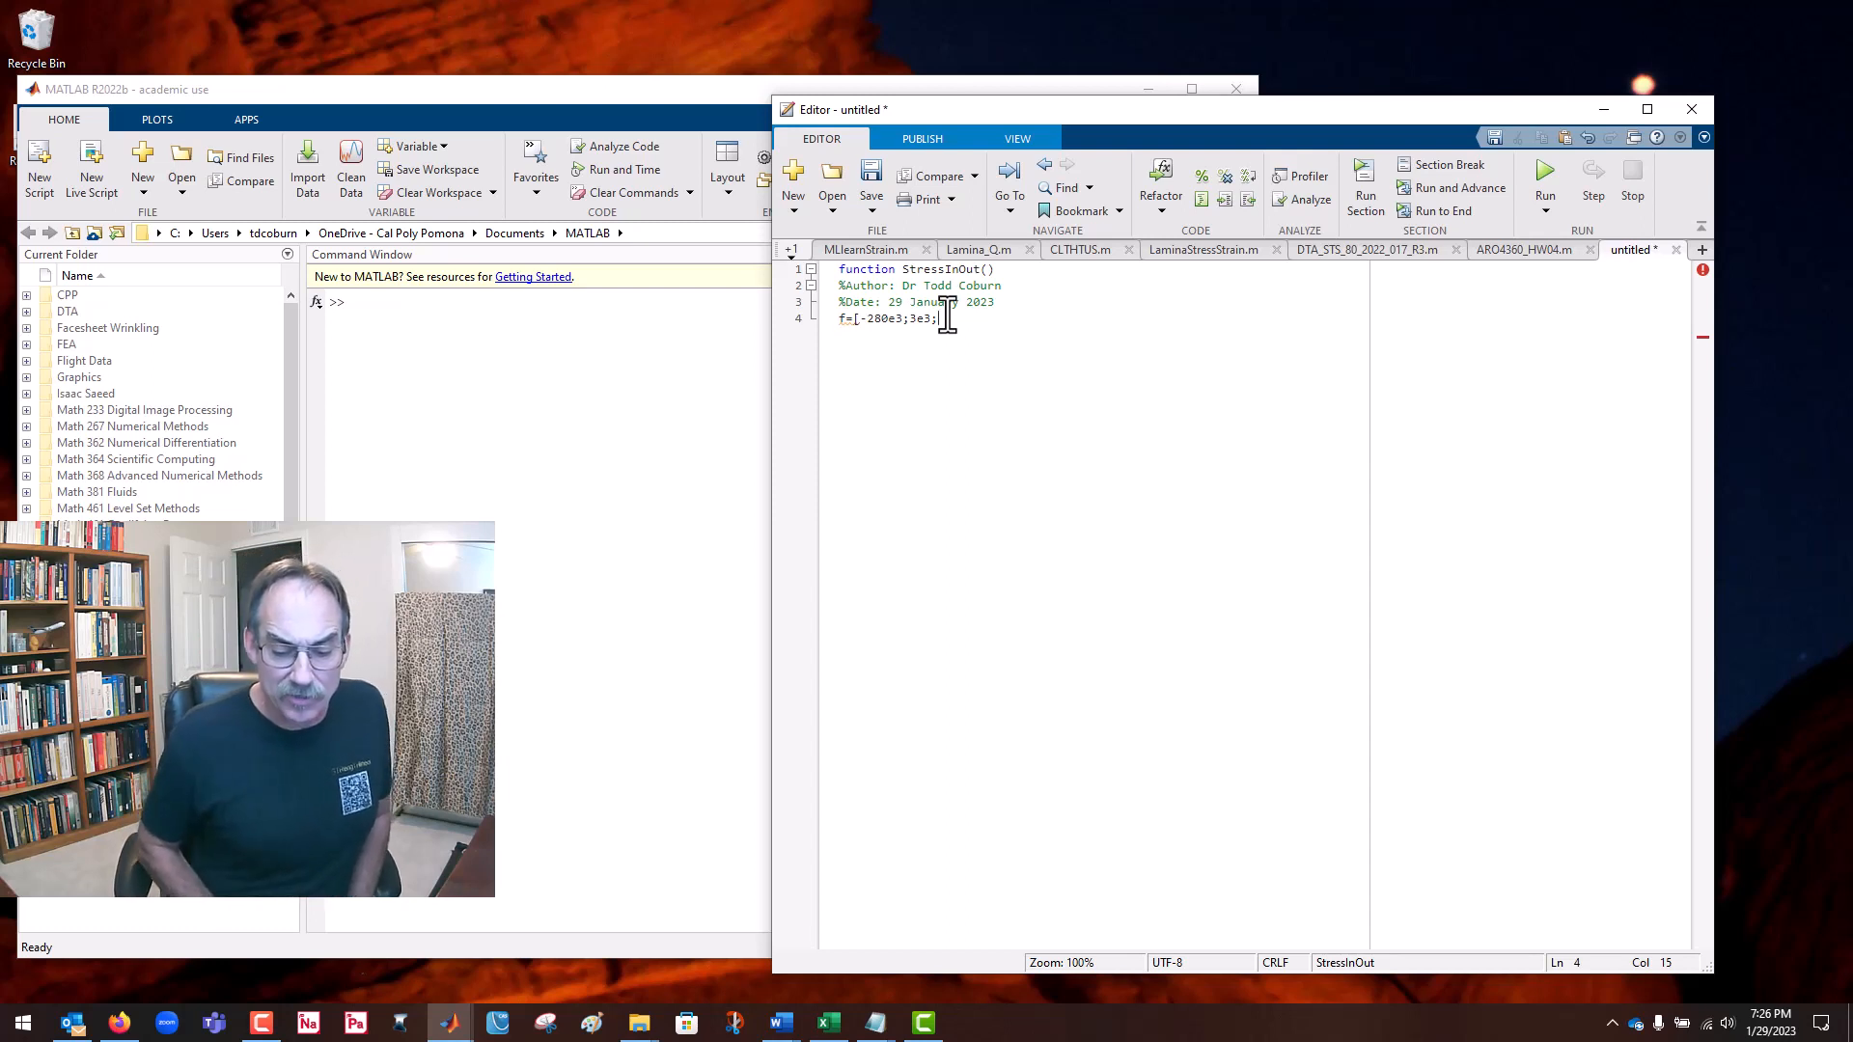
type("5000")
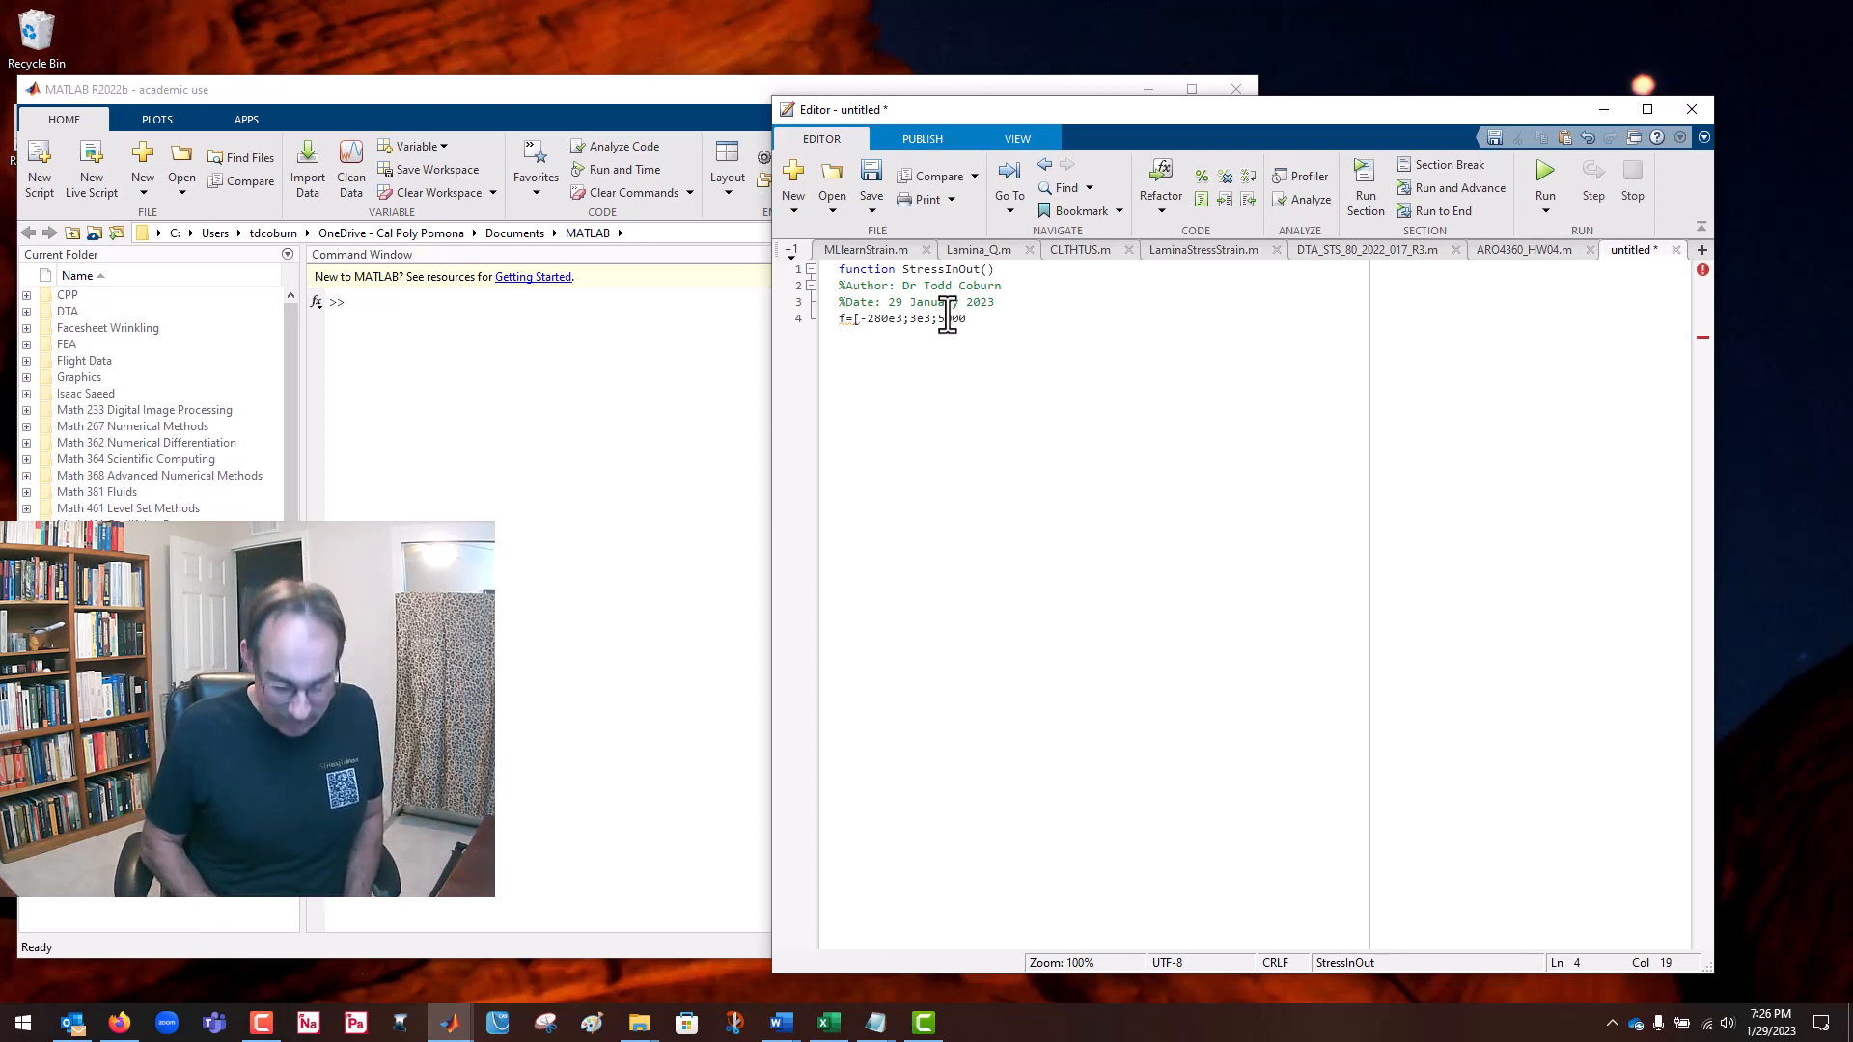
type("]")
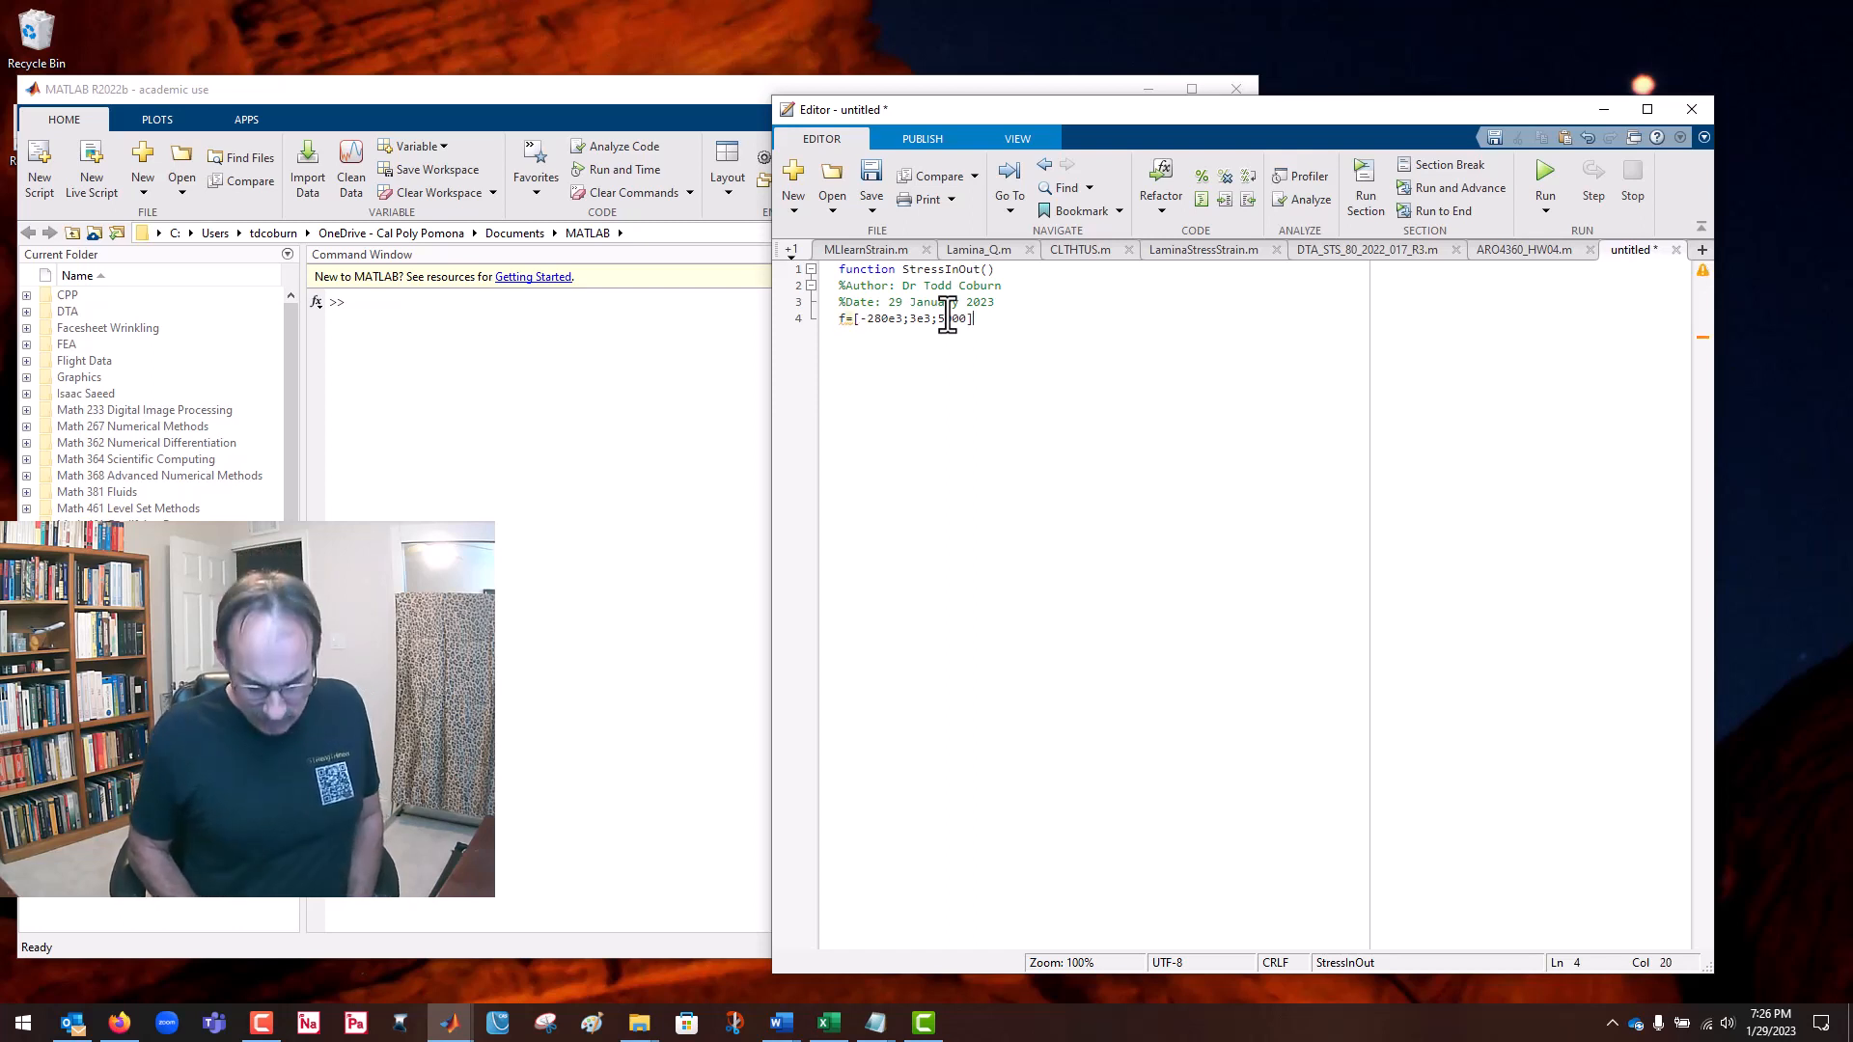
type(";")
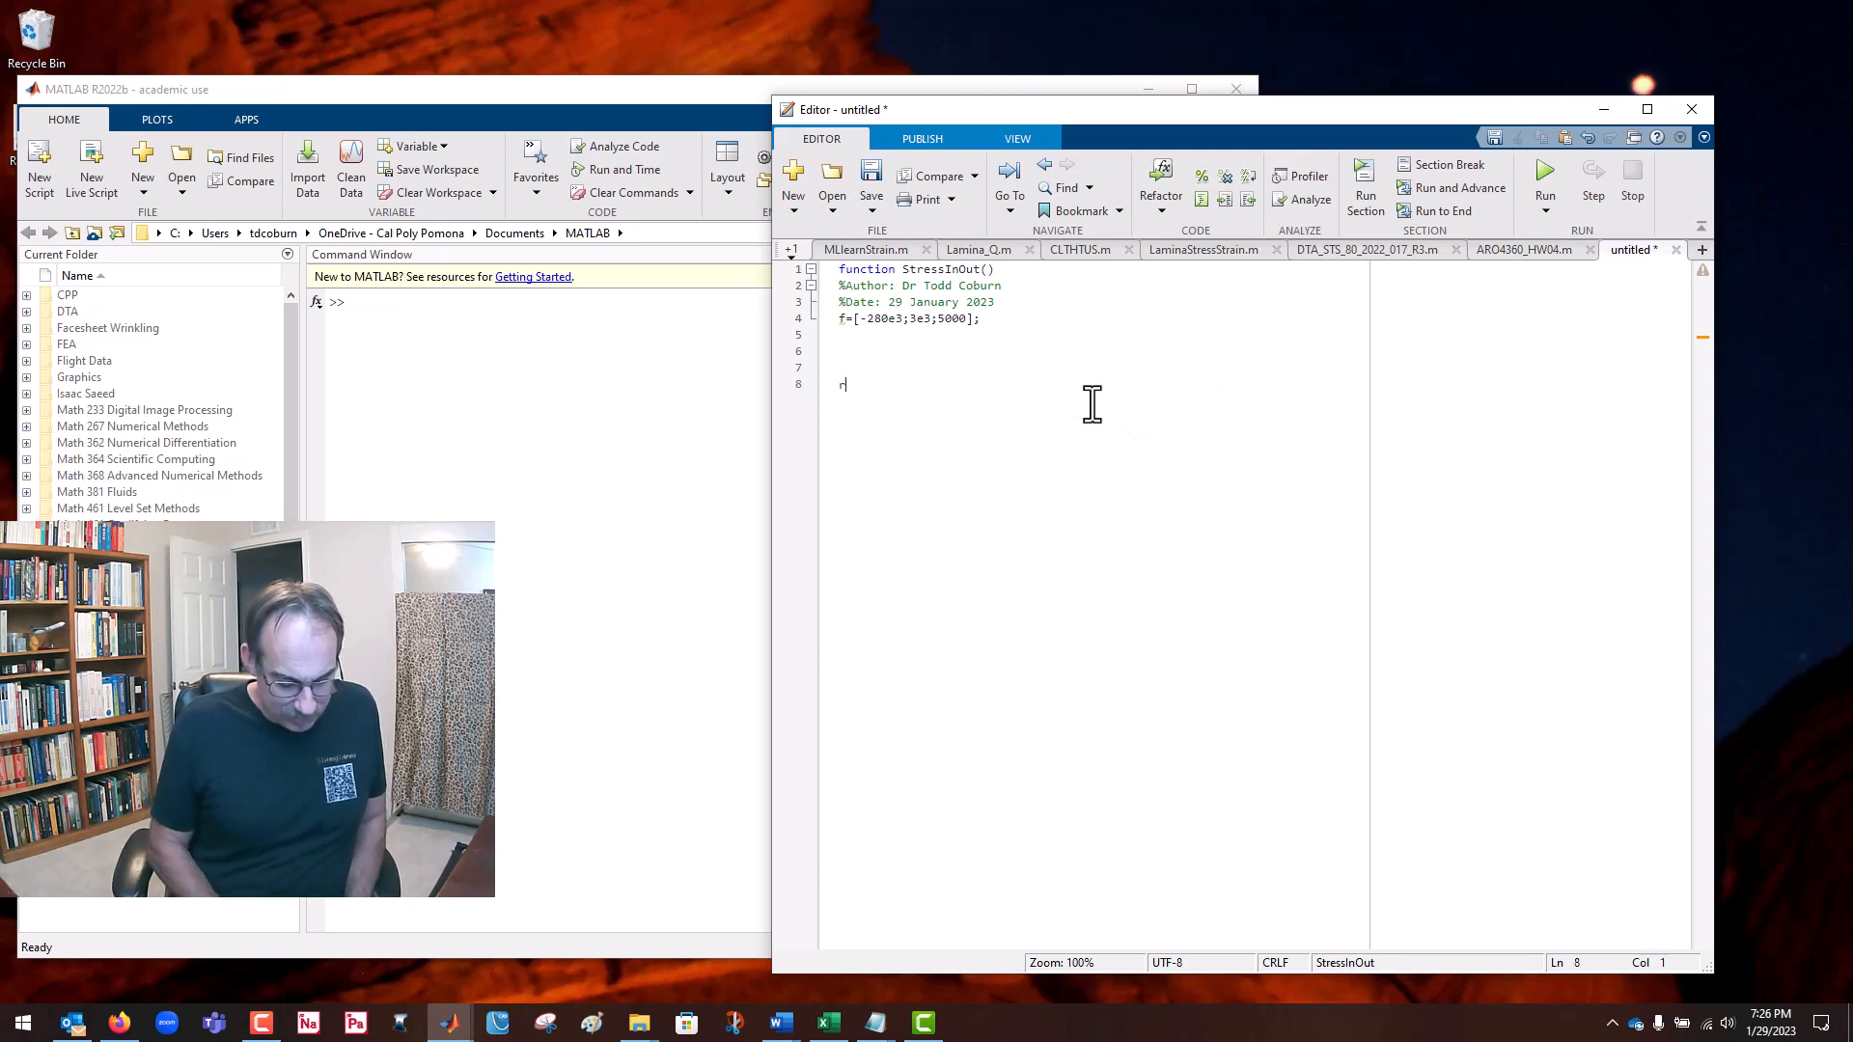
Step: Close the function with return, save it as StressInOut and run it to display f
type("reurn")
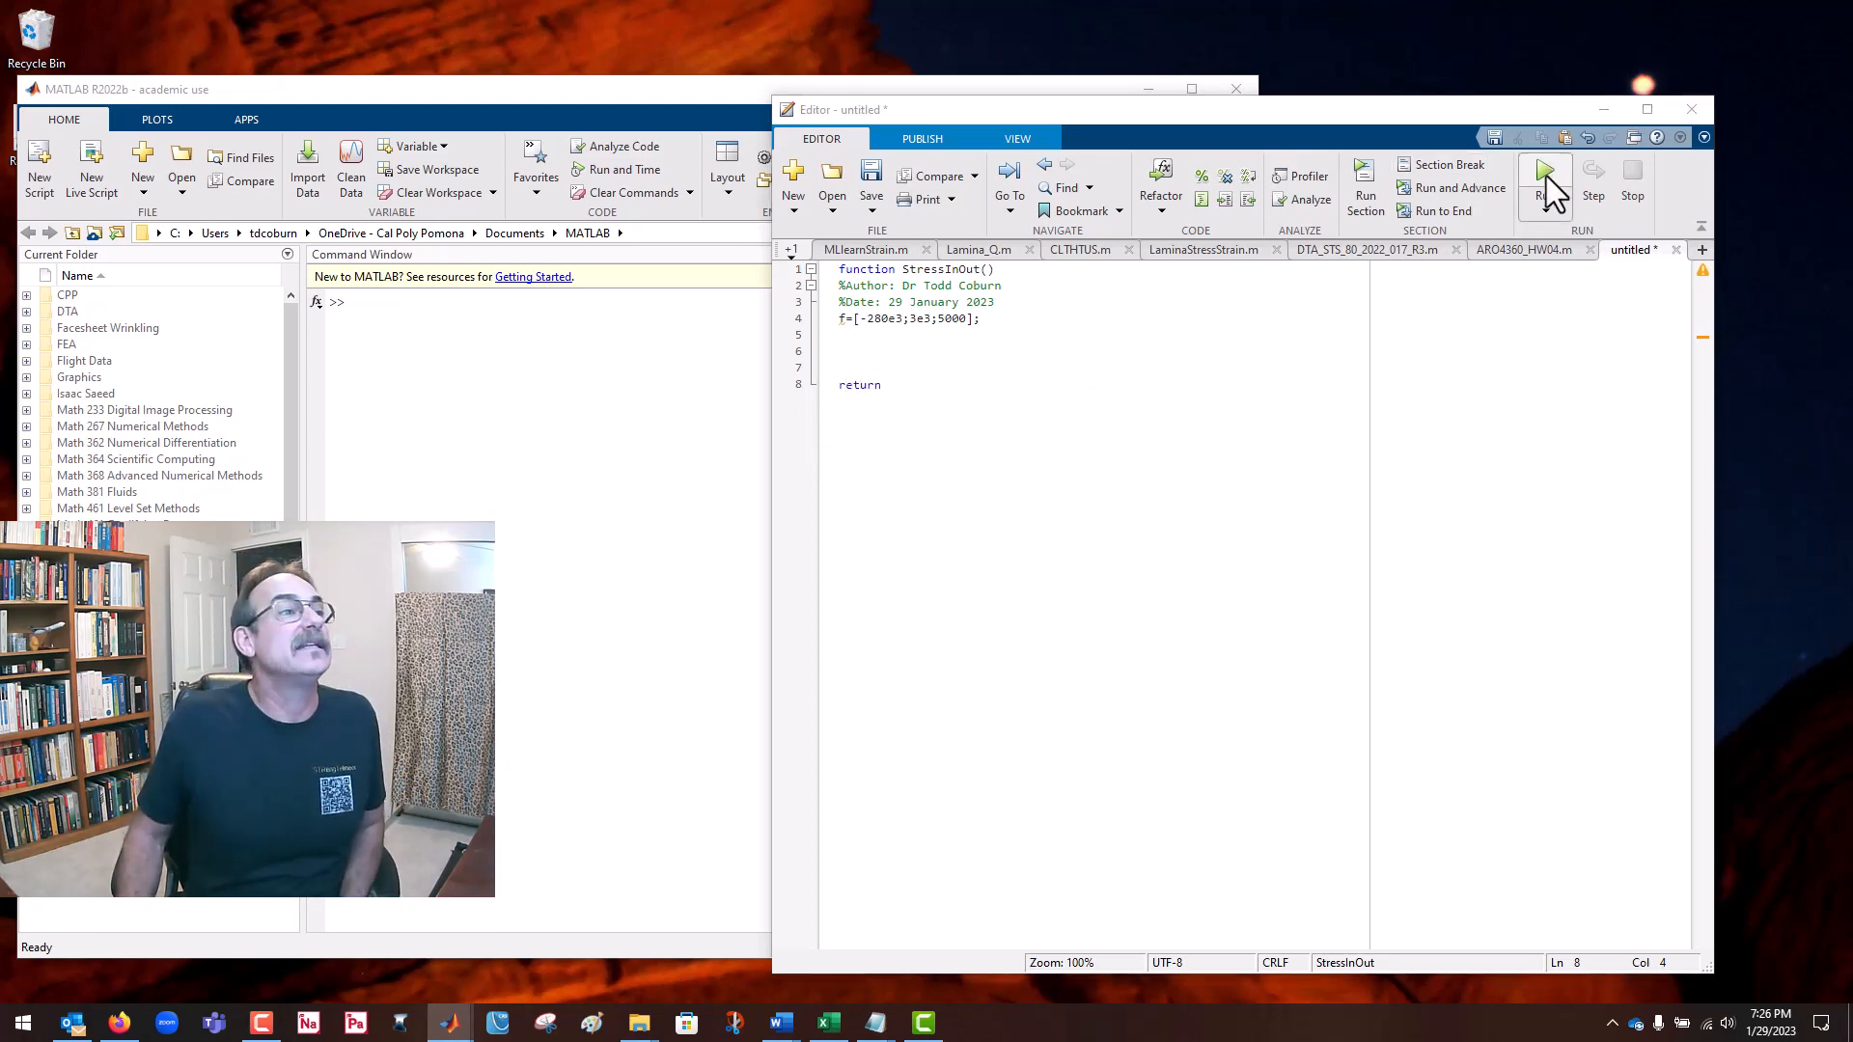
left_click(1544, 176)
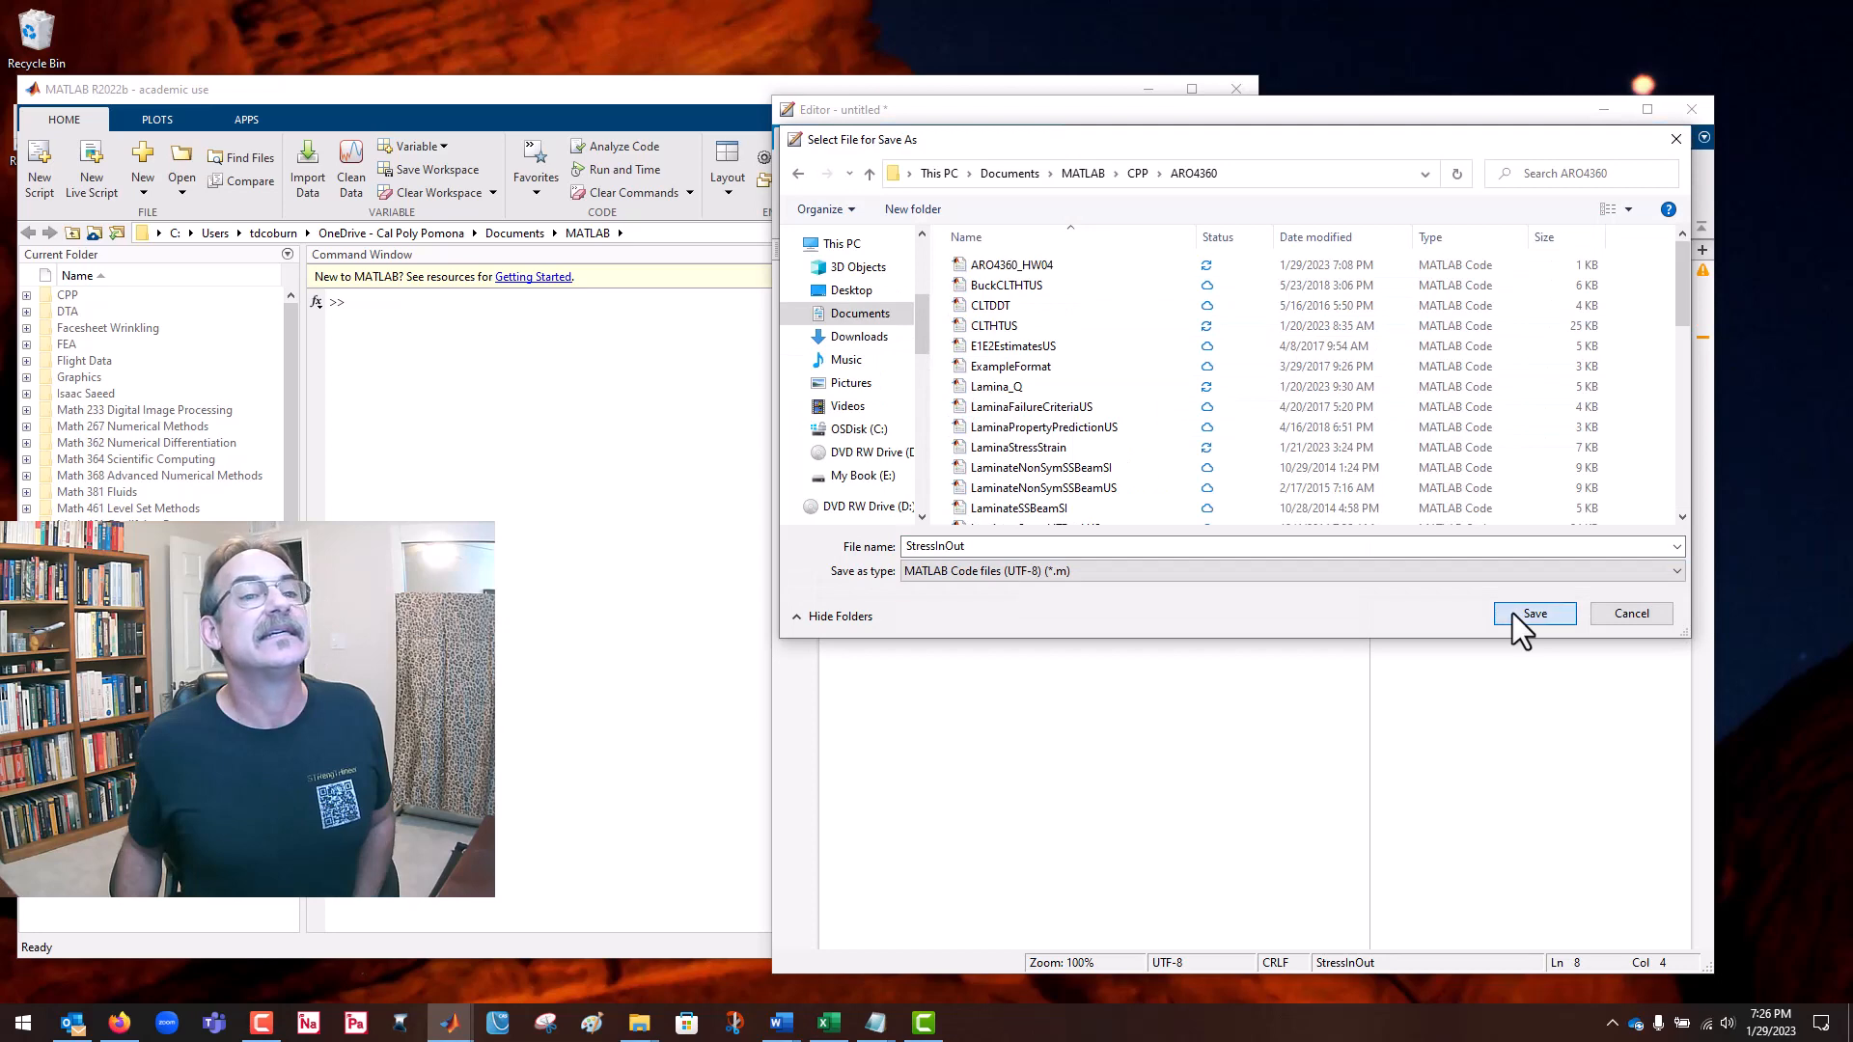
left_click(1534, 614)
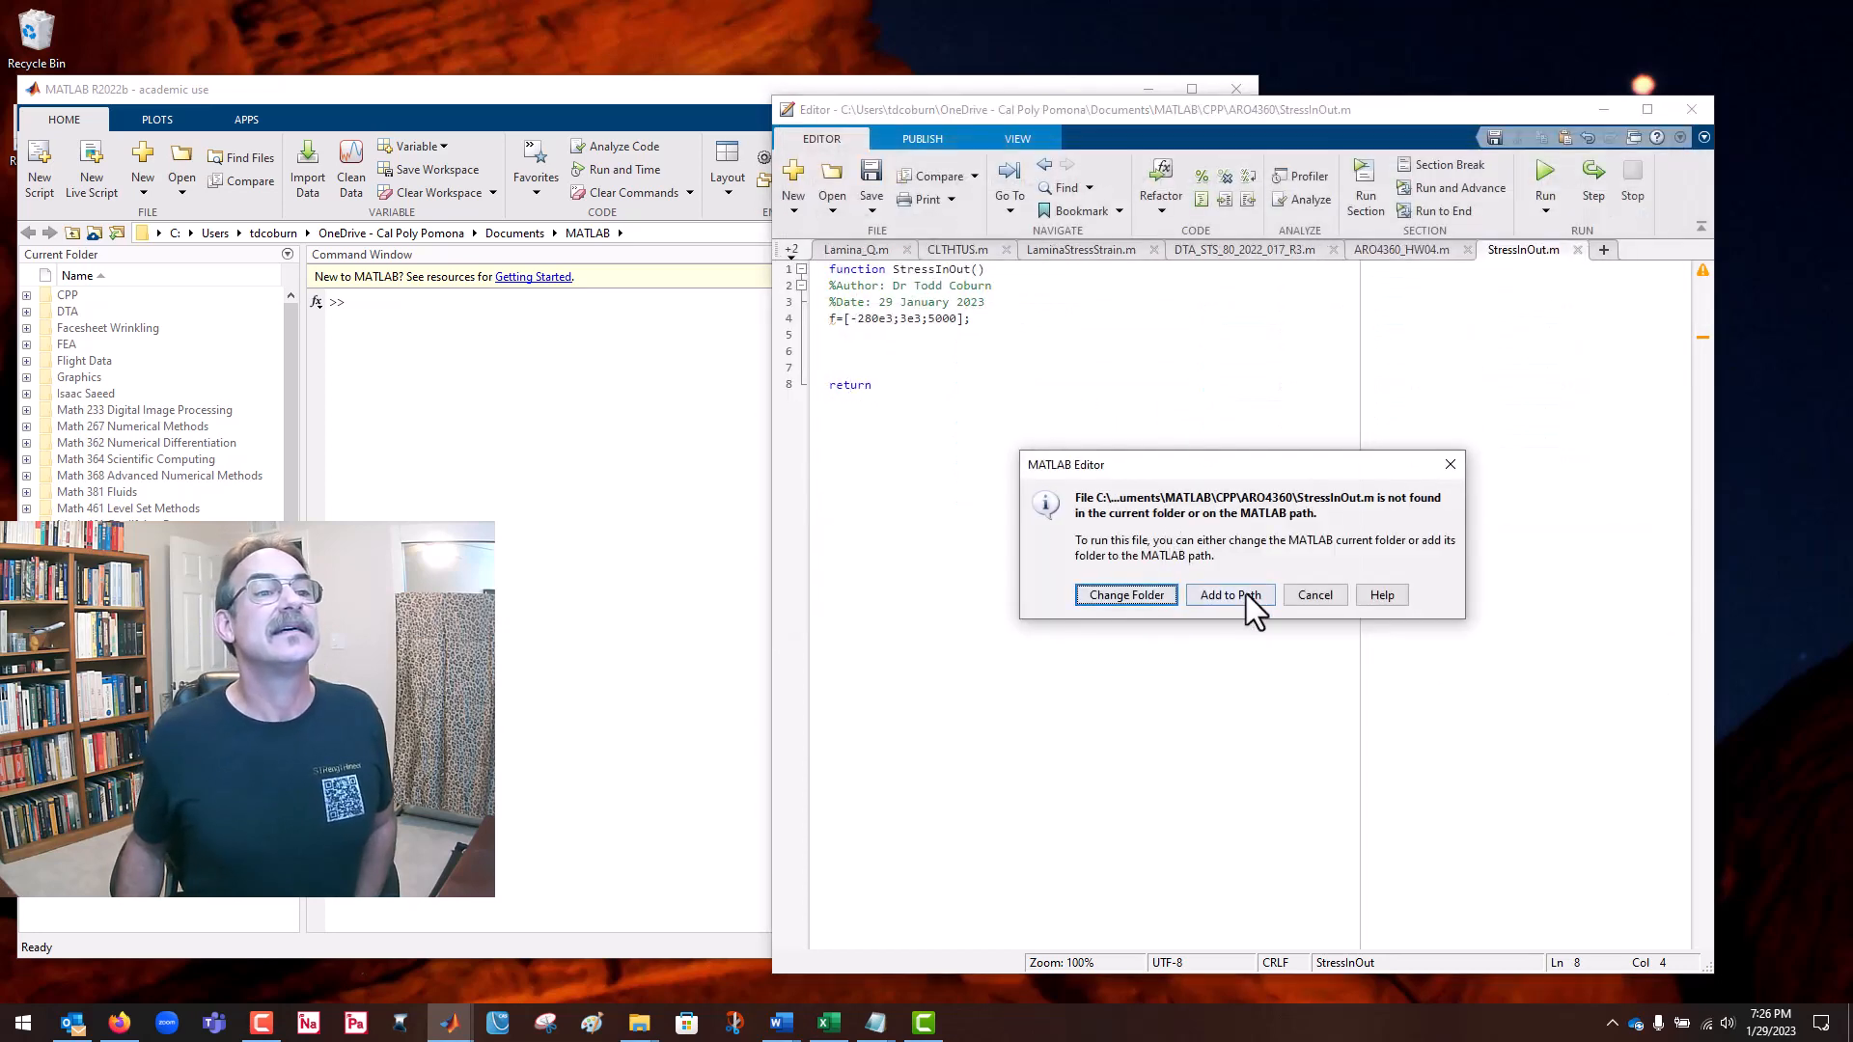
left_click(1229, 595)
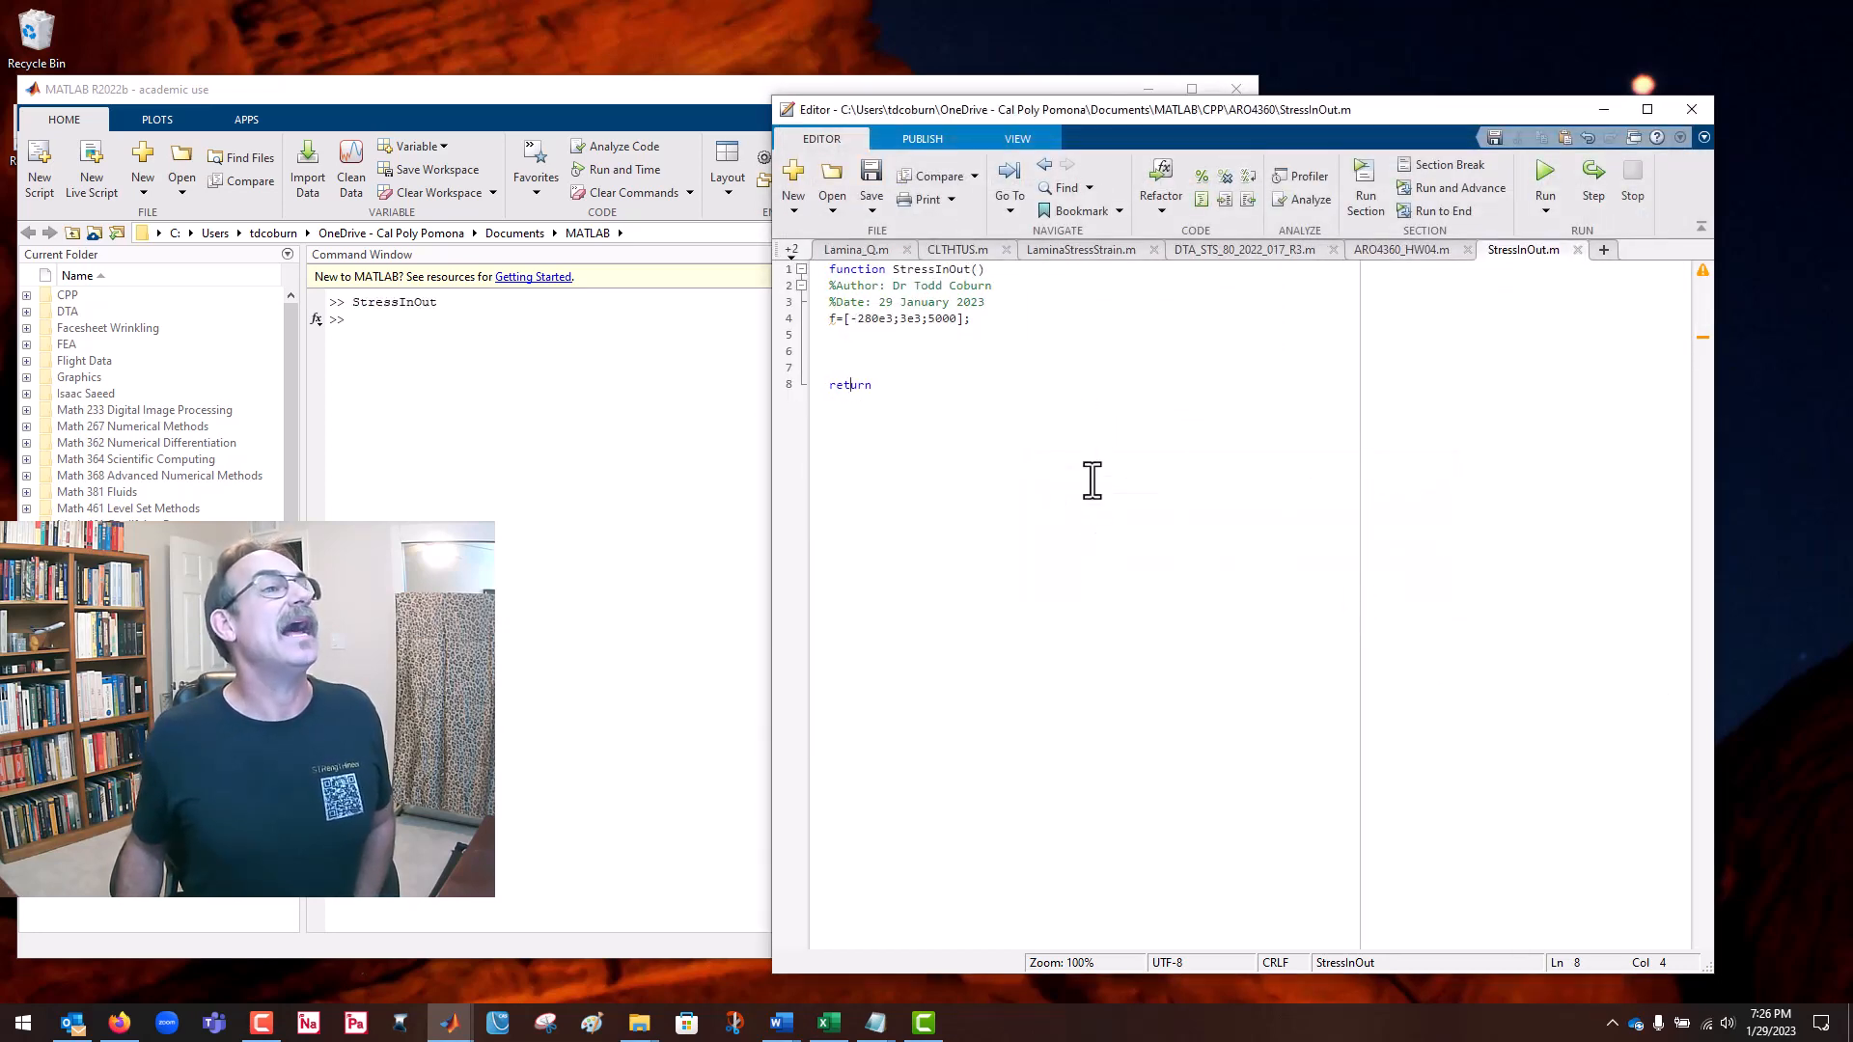
left_click(967, 318)
type("f")
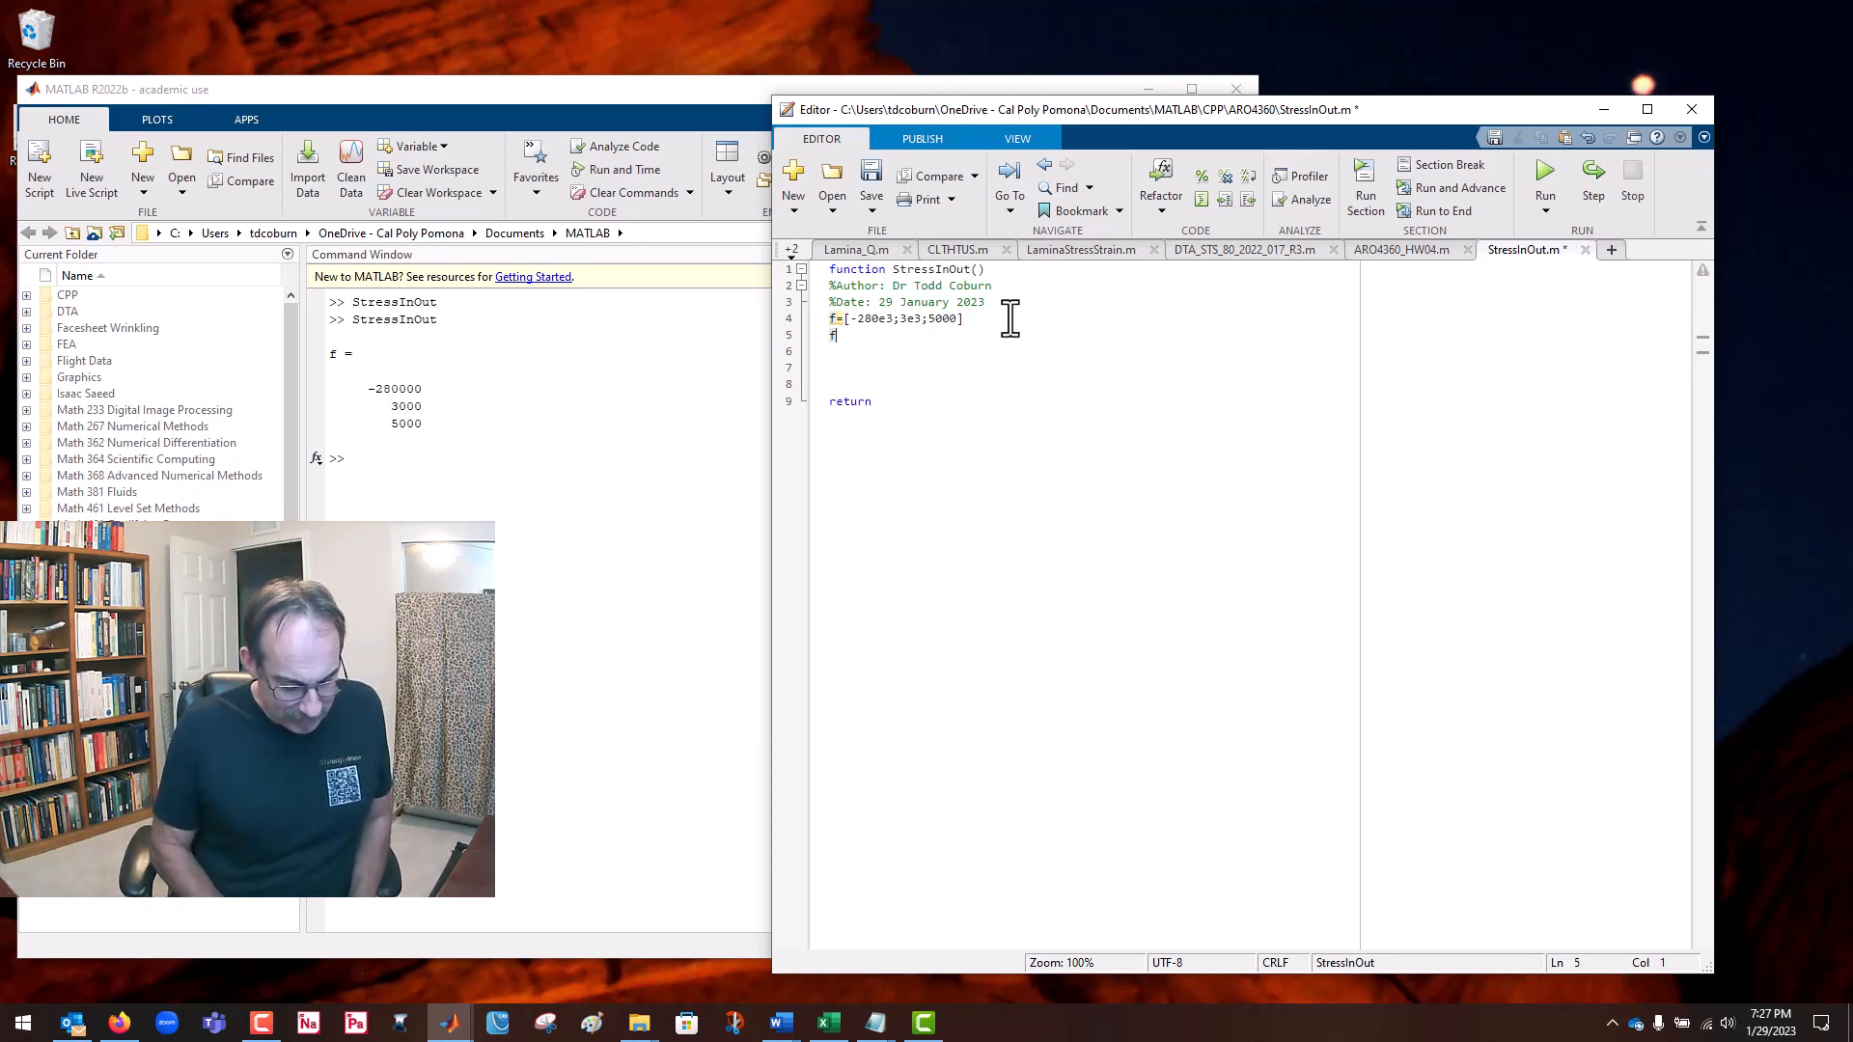
Step: Begin fprintf(1,'\n { f_xx } ...') on line 5 with the f_xx label
type("printf")
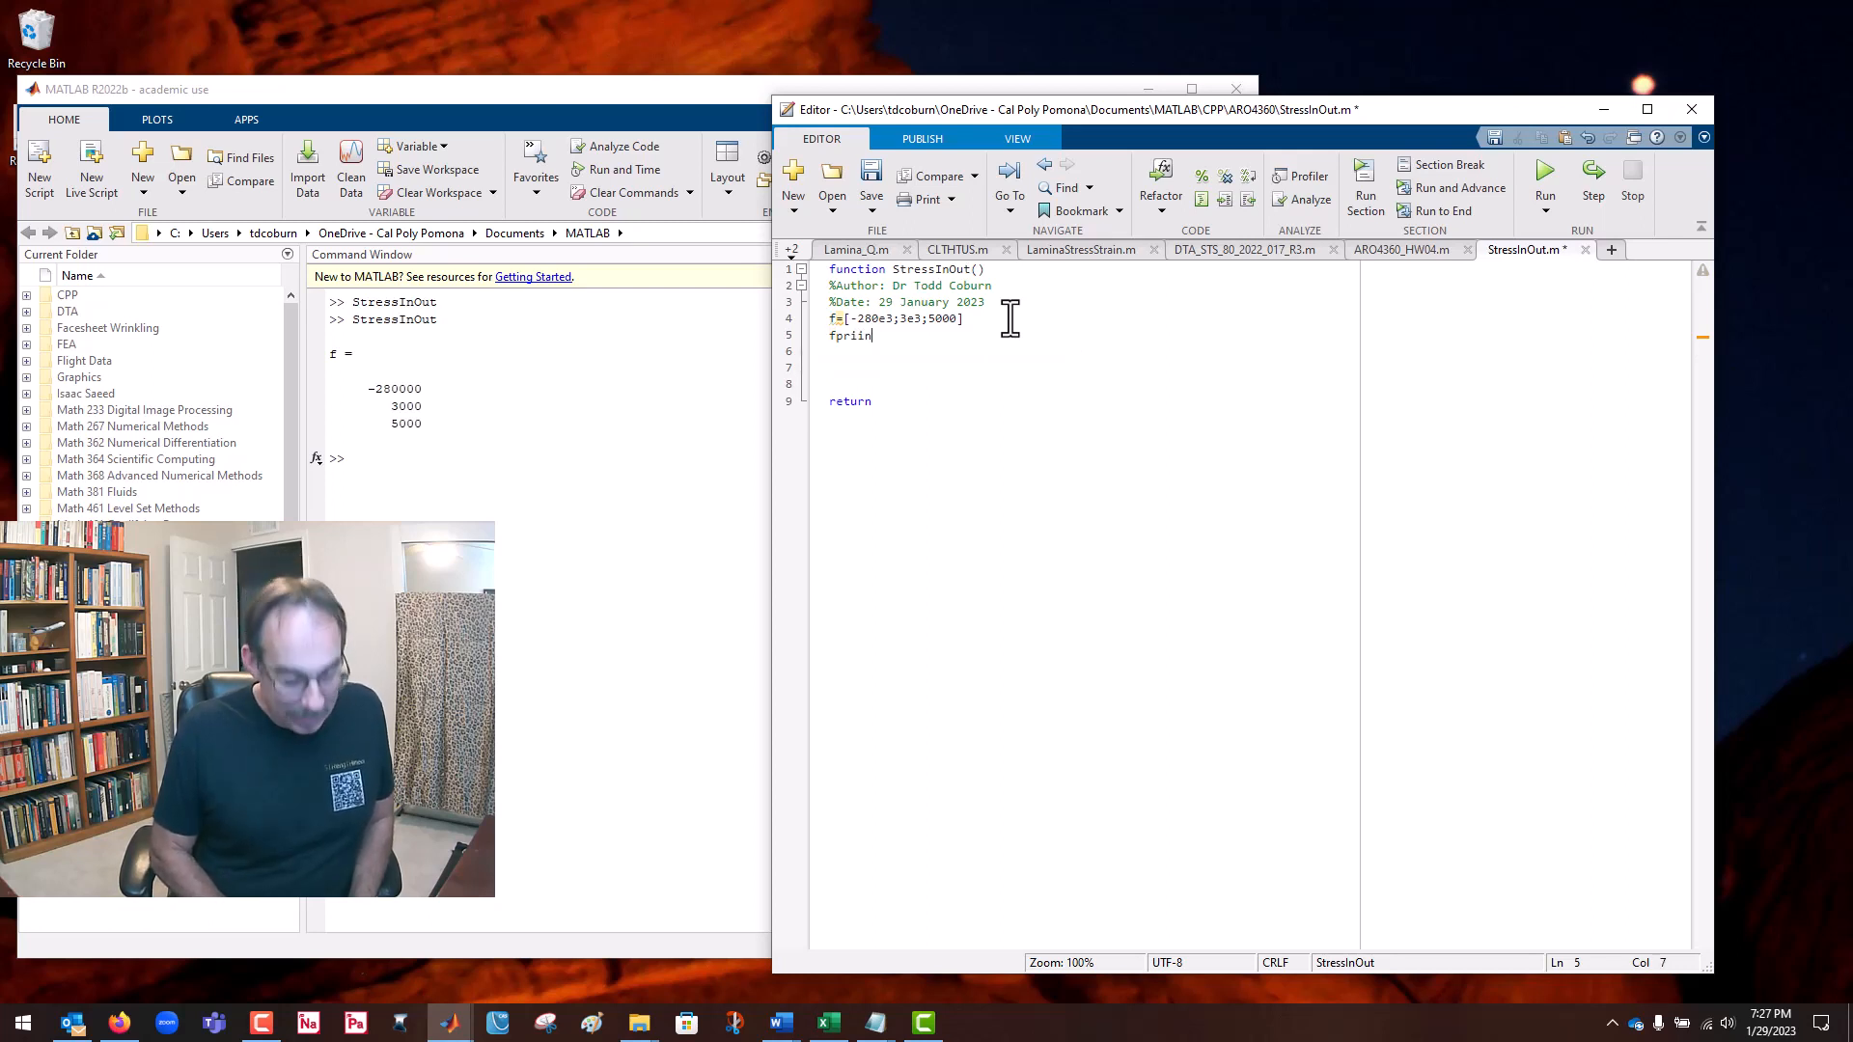
type("tf")
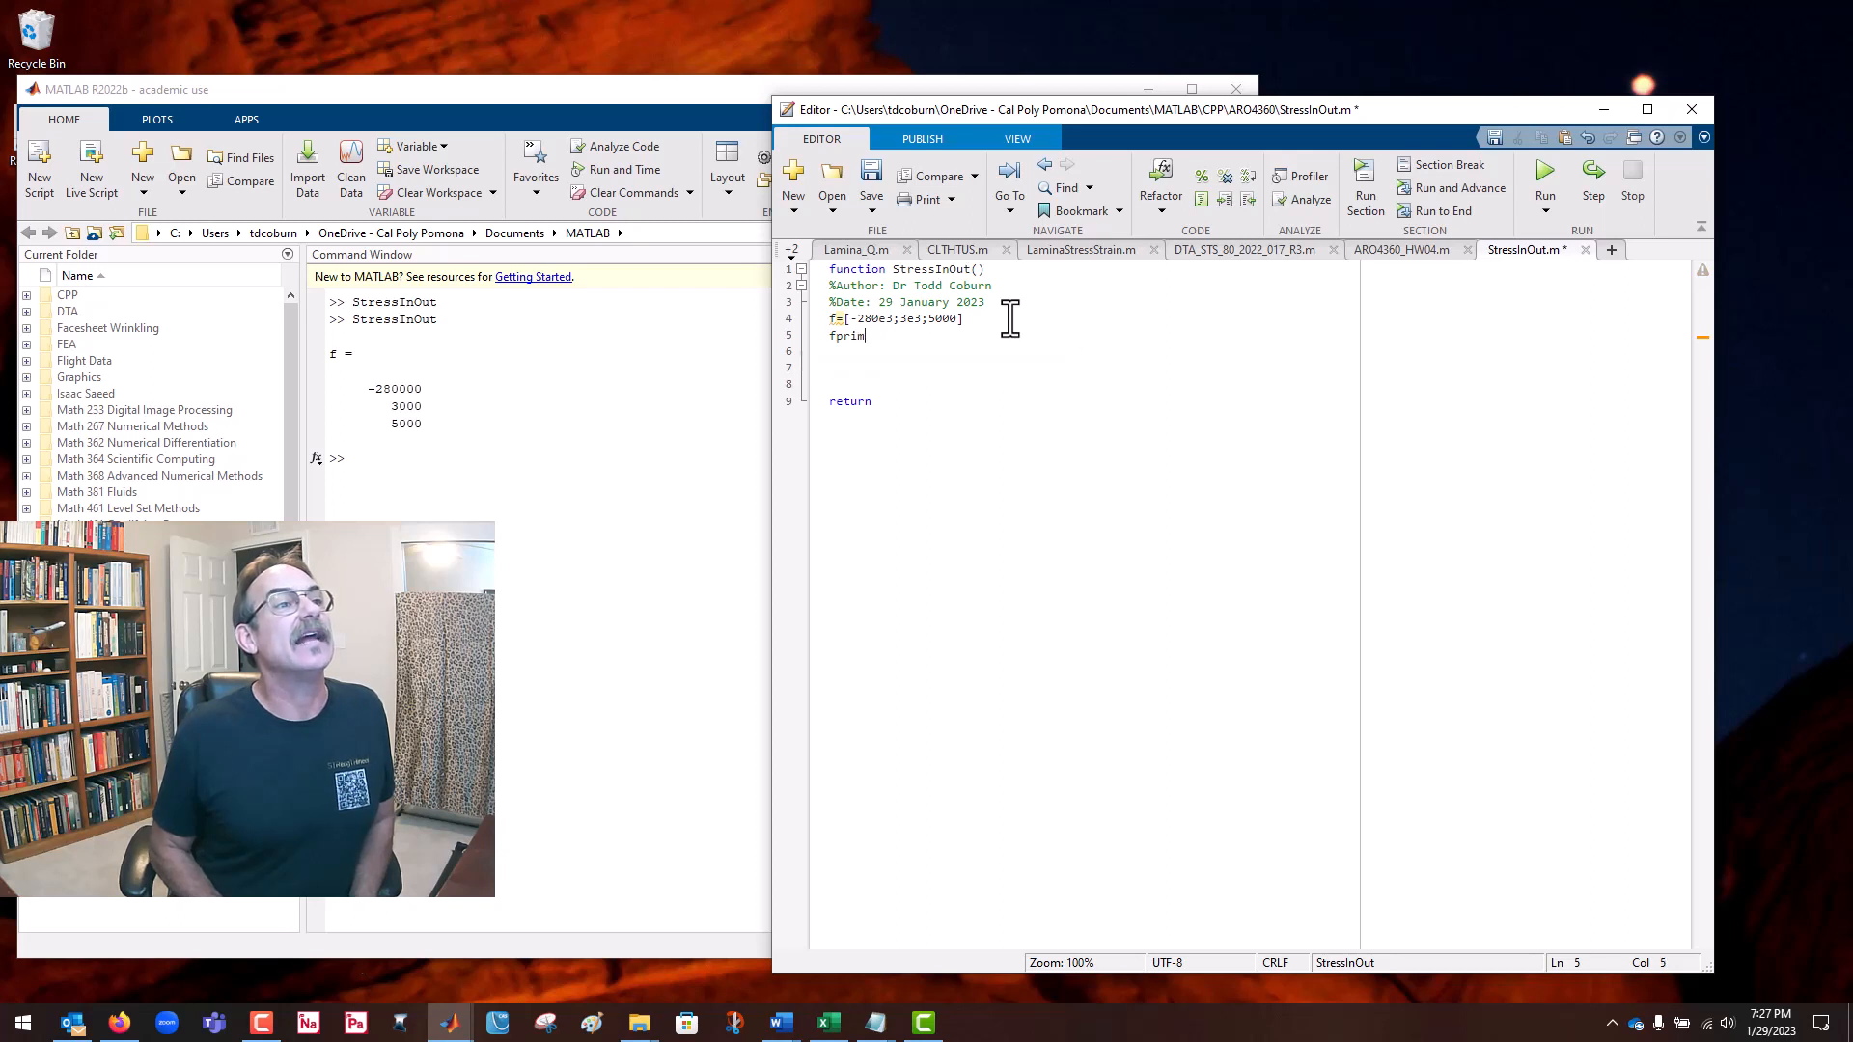
type("tf")
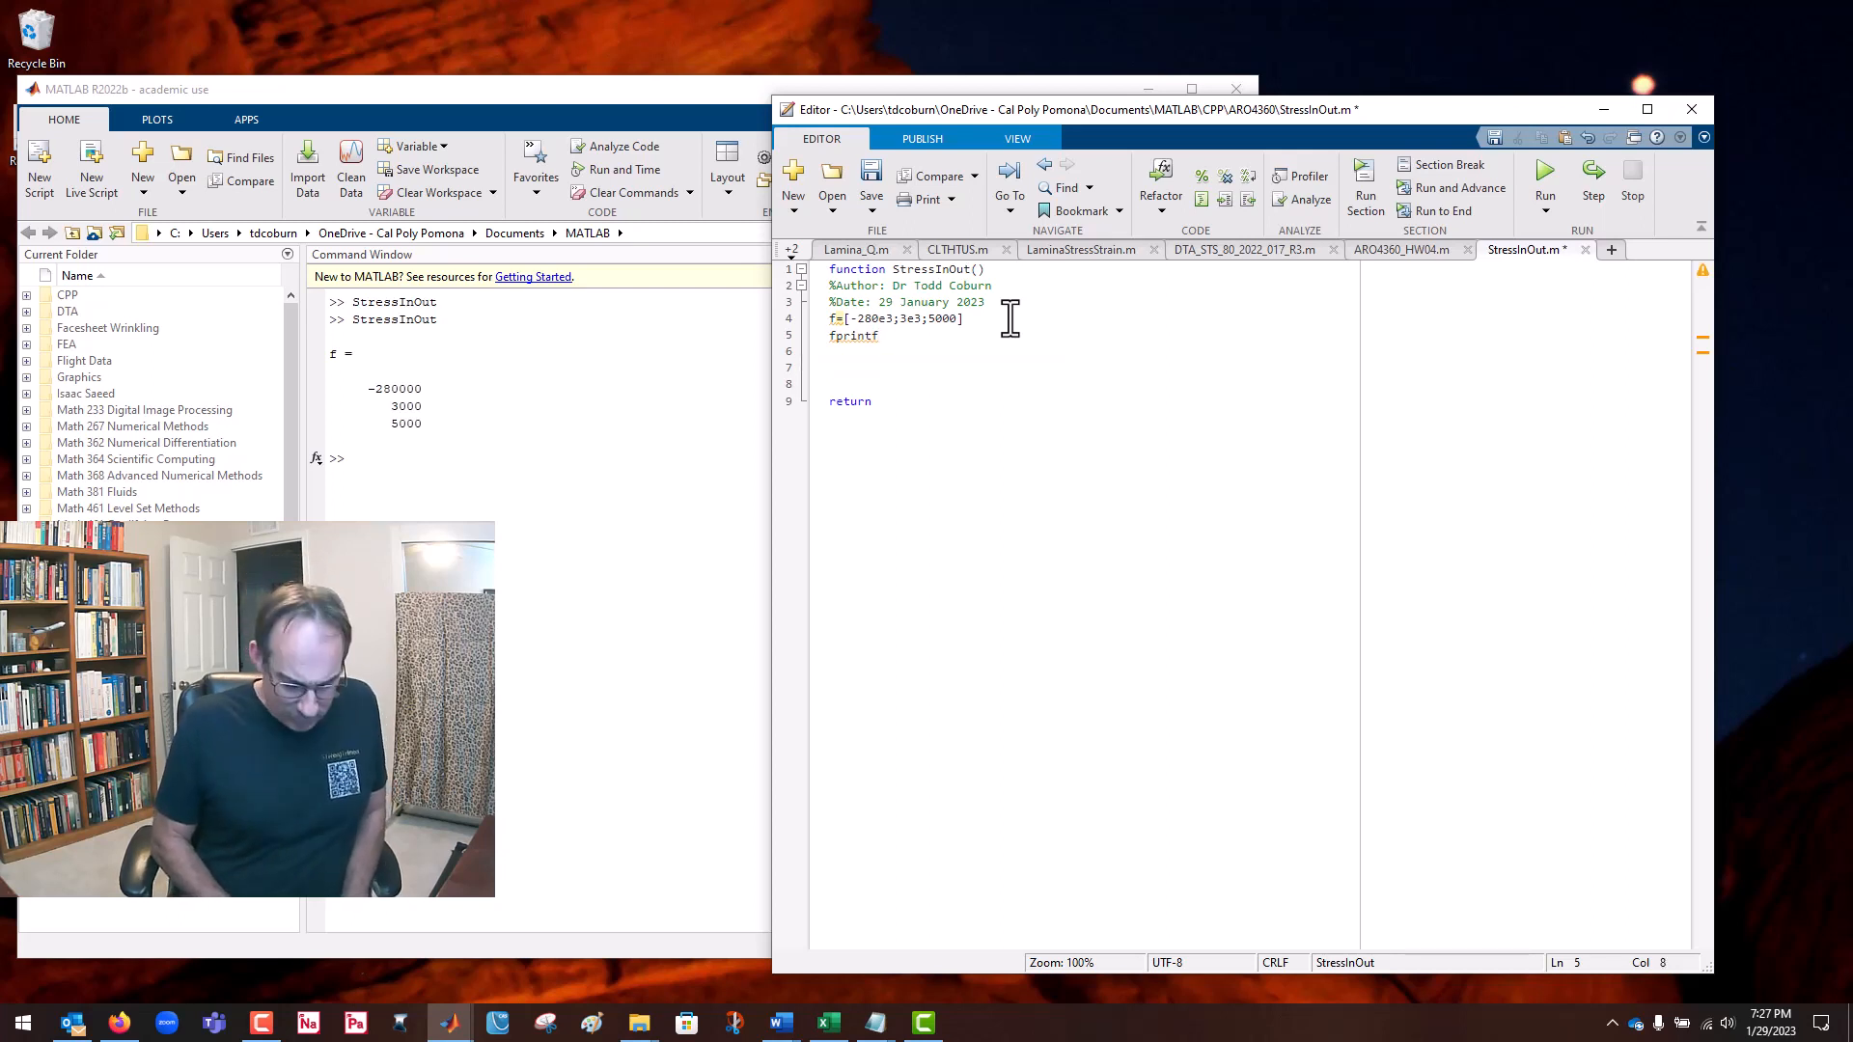
type("(")
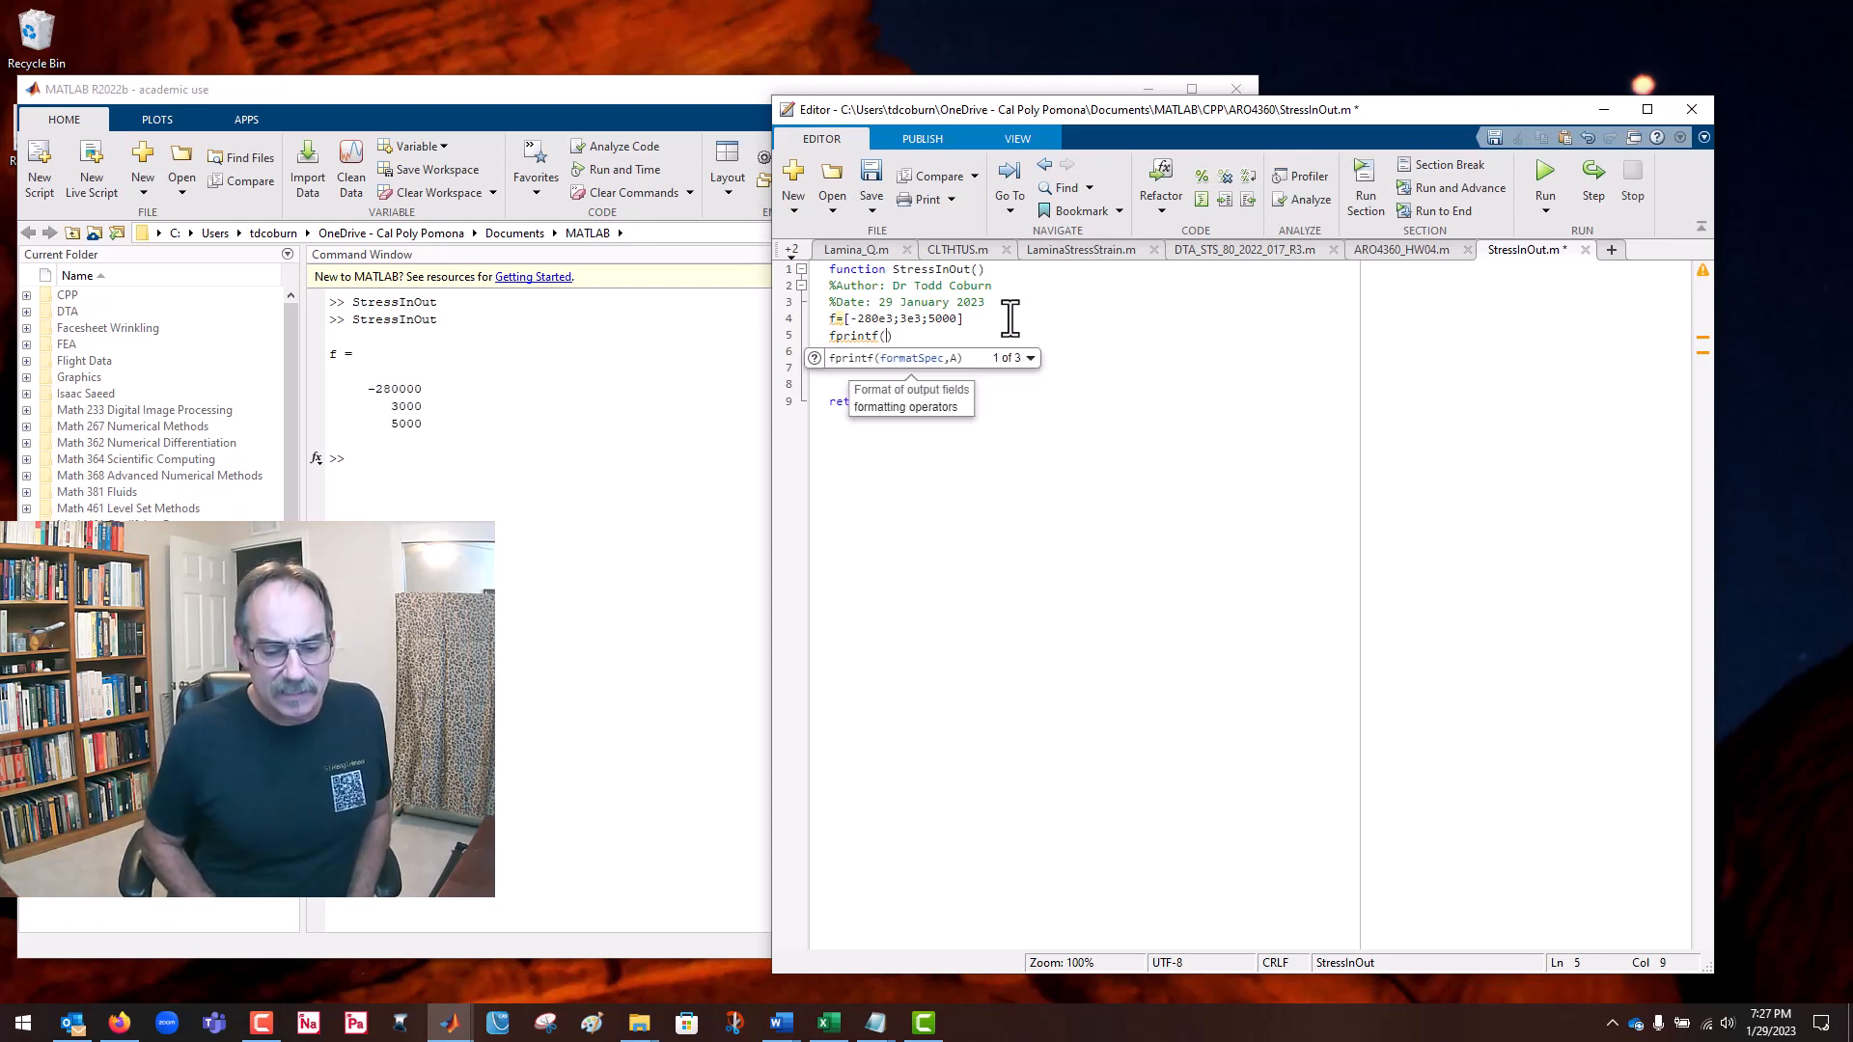
type("1,'\\")
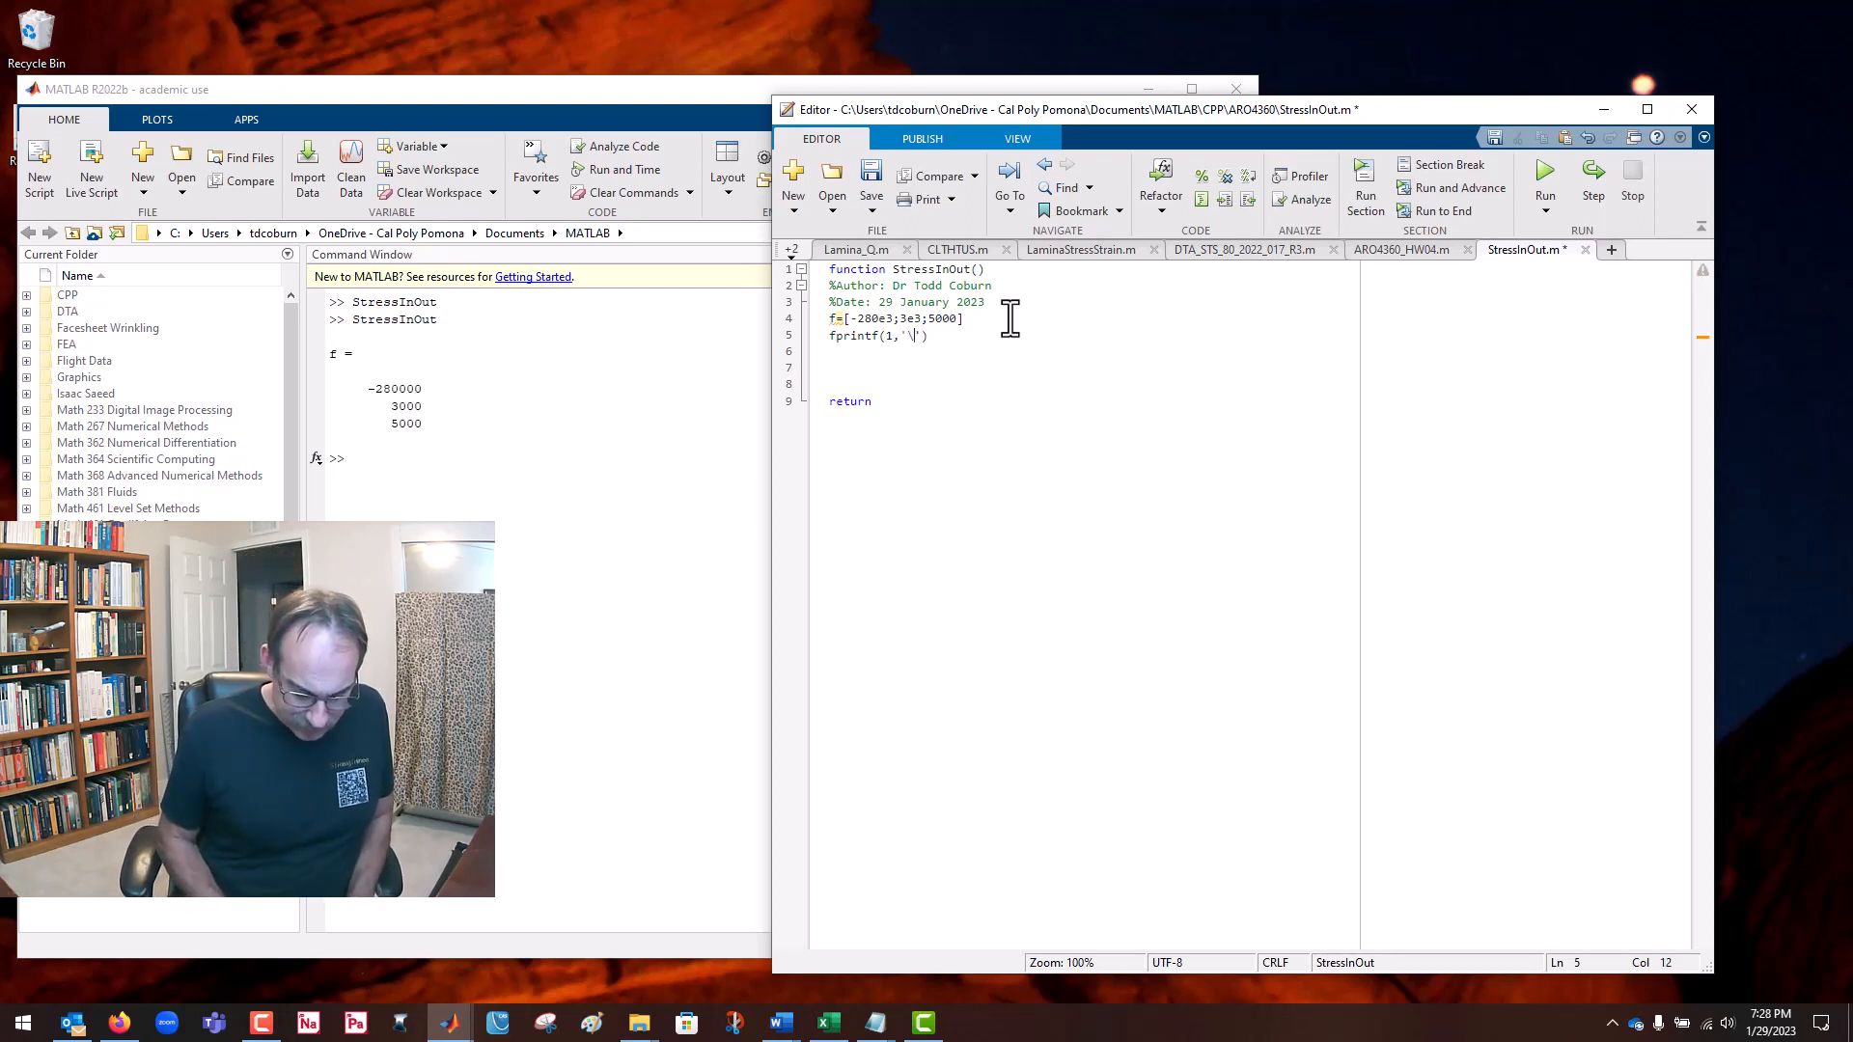
type("n")
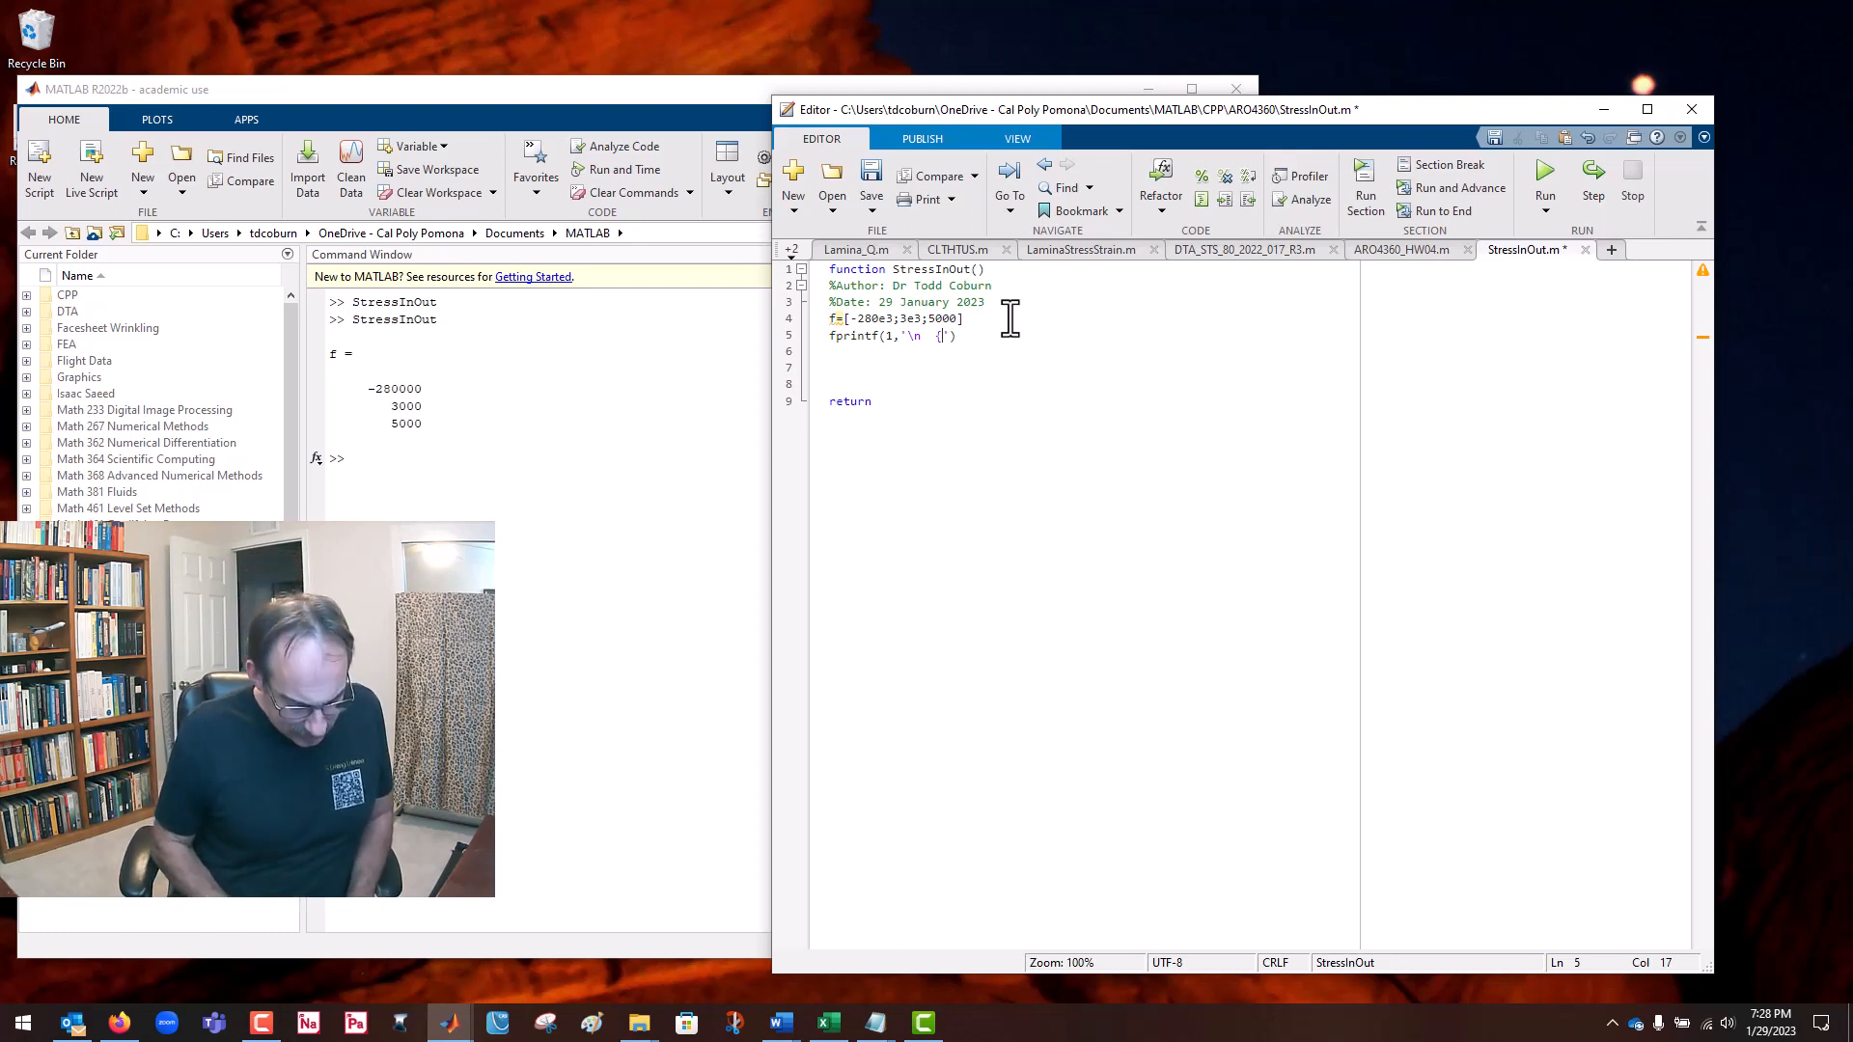
type("{")
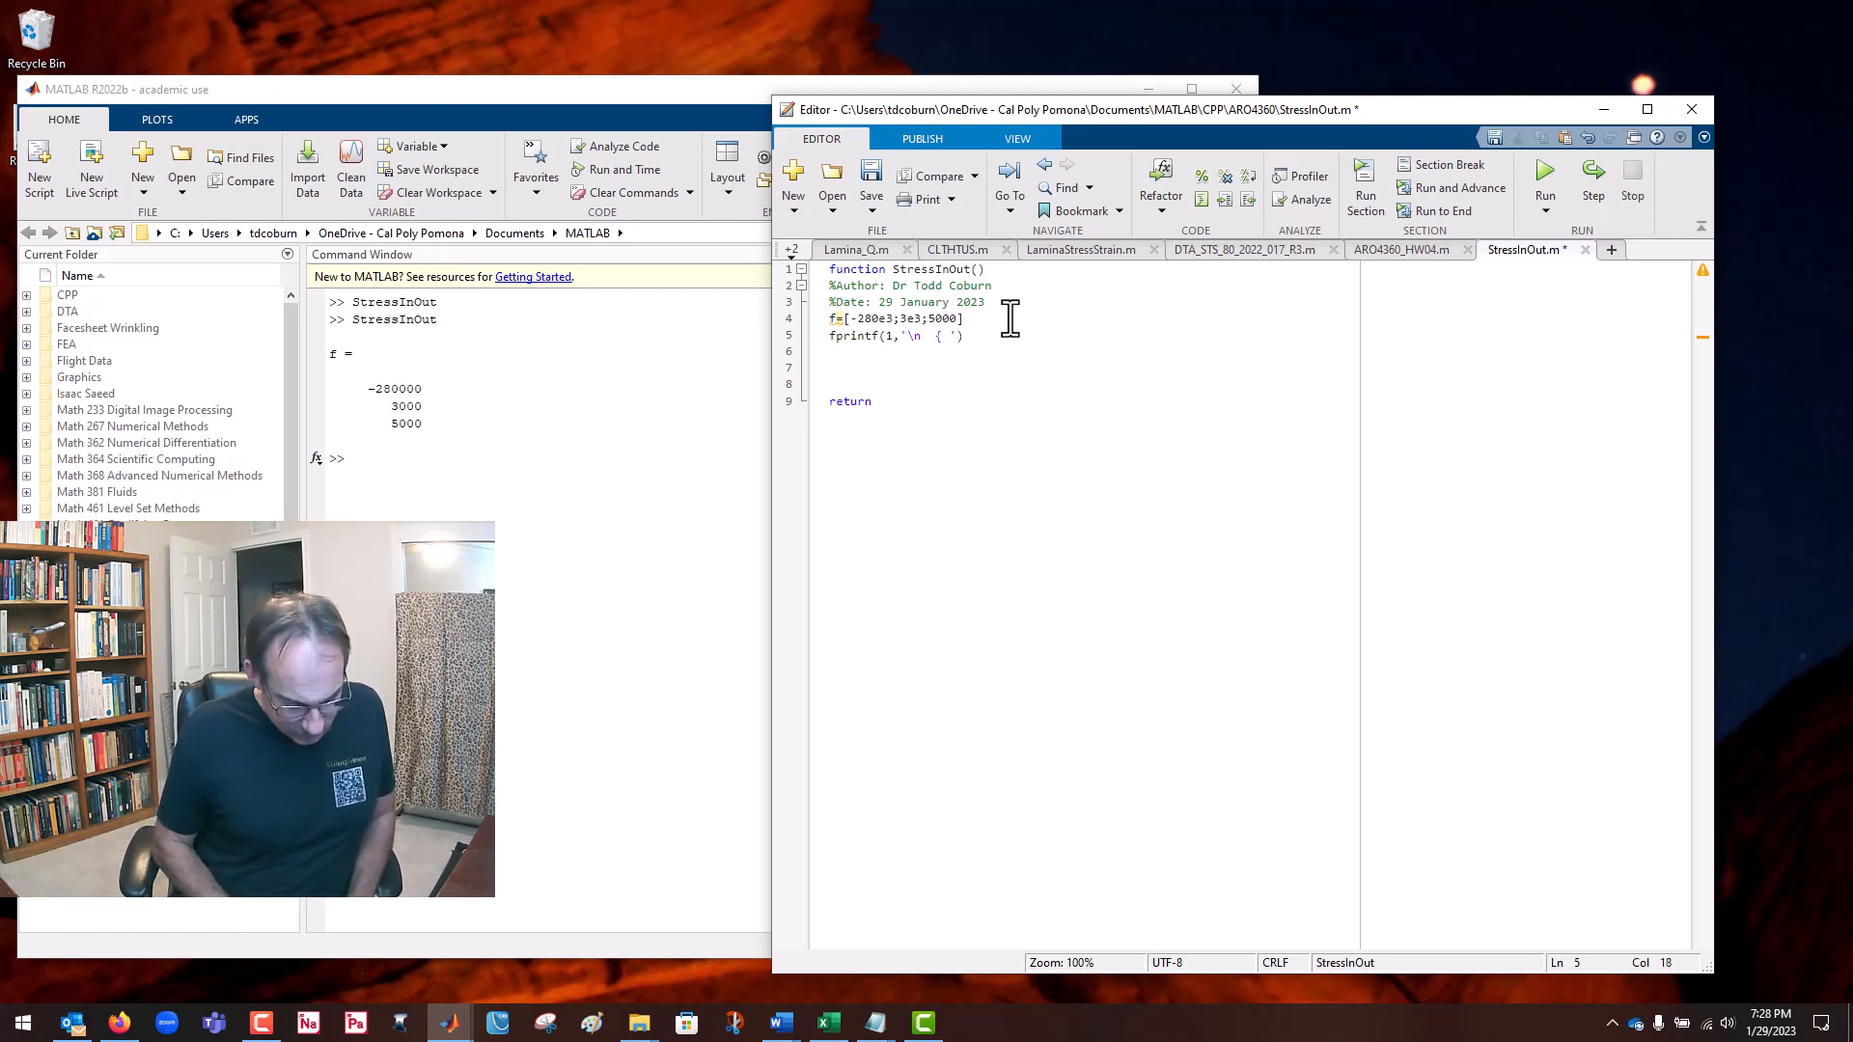
type("f")
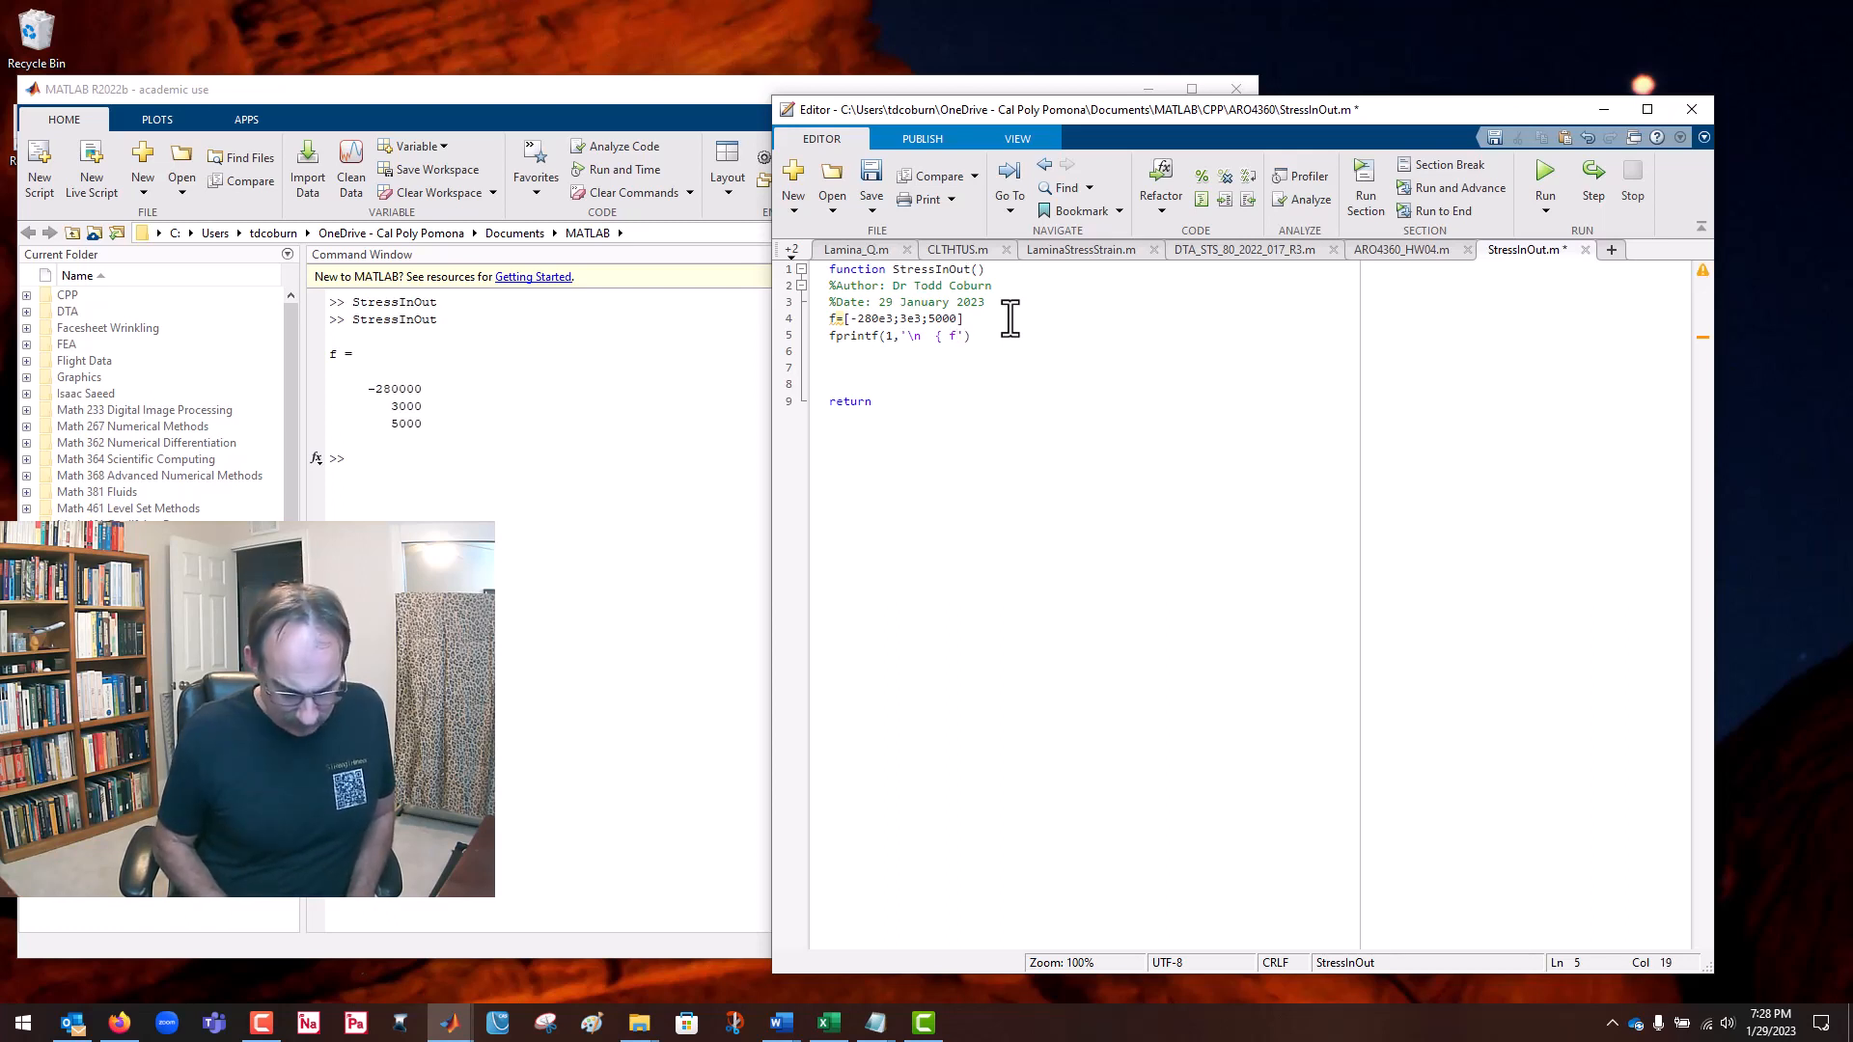
type("_1")
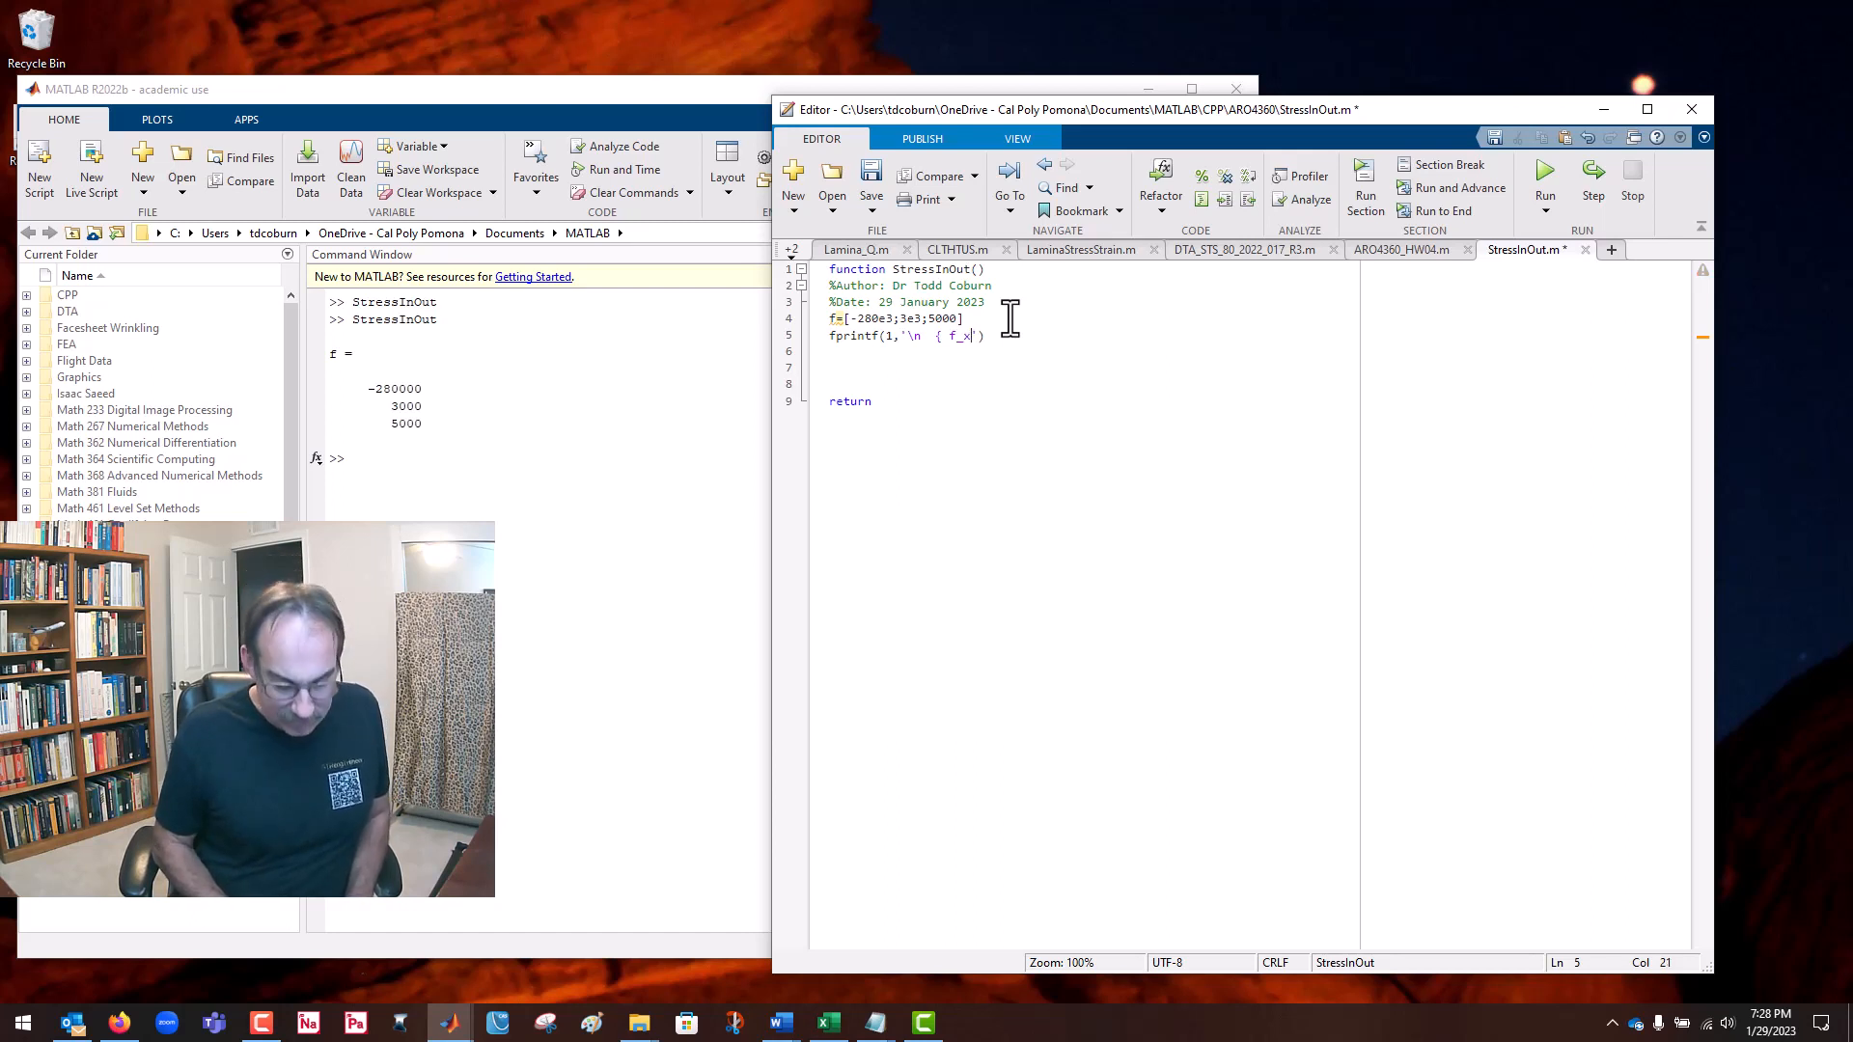
type("x")
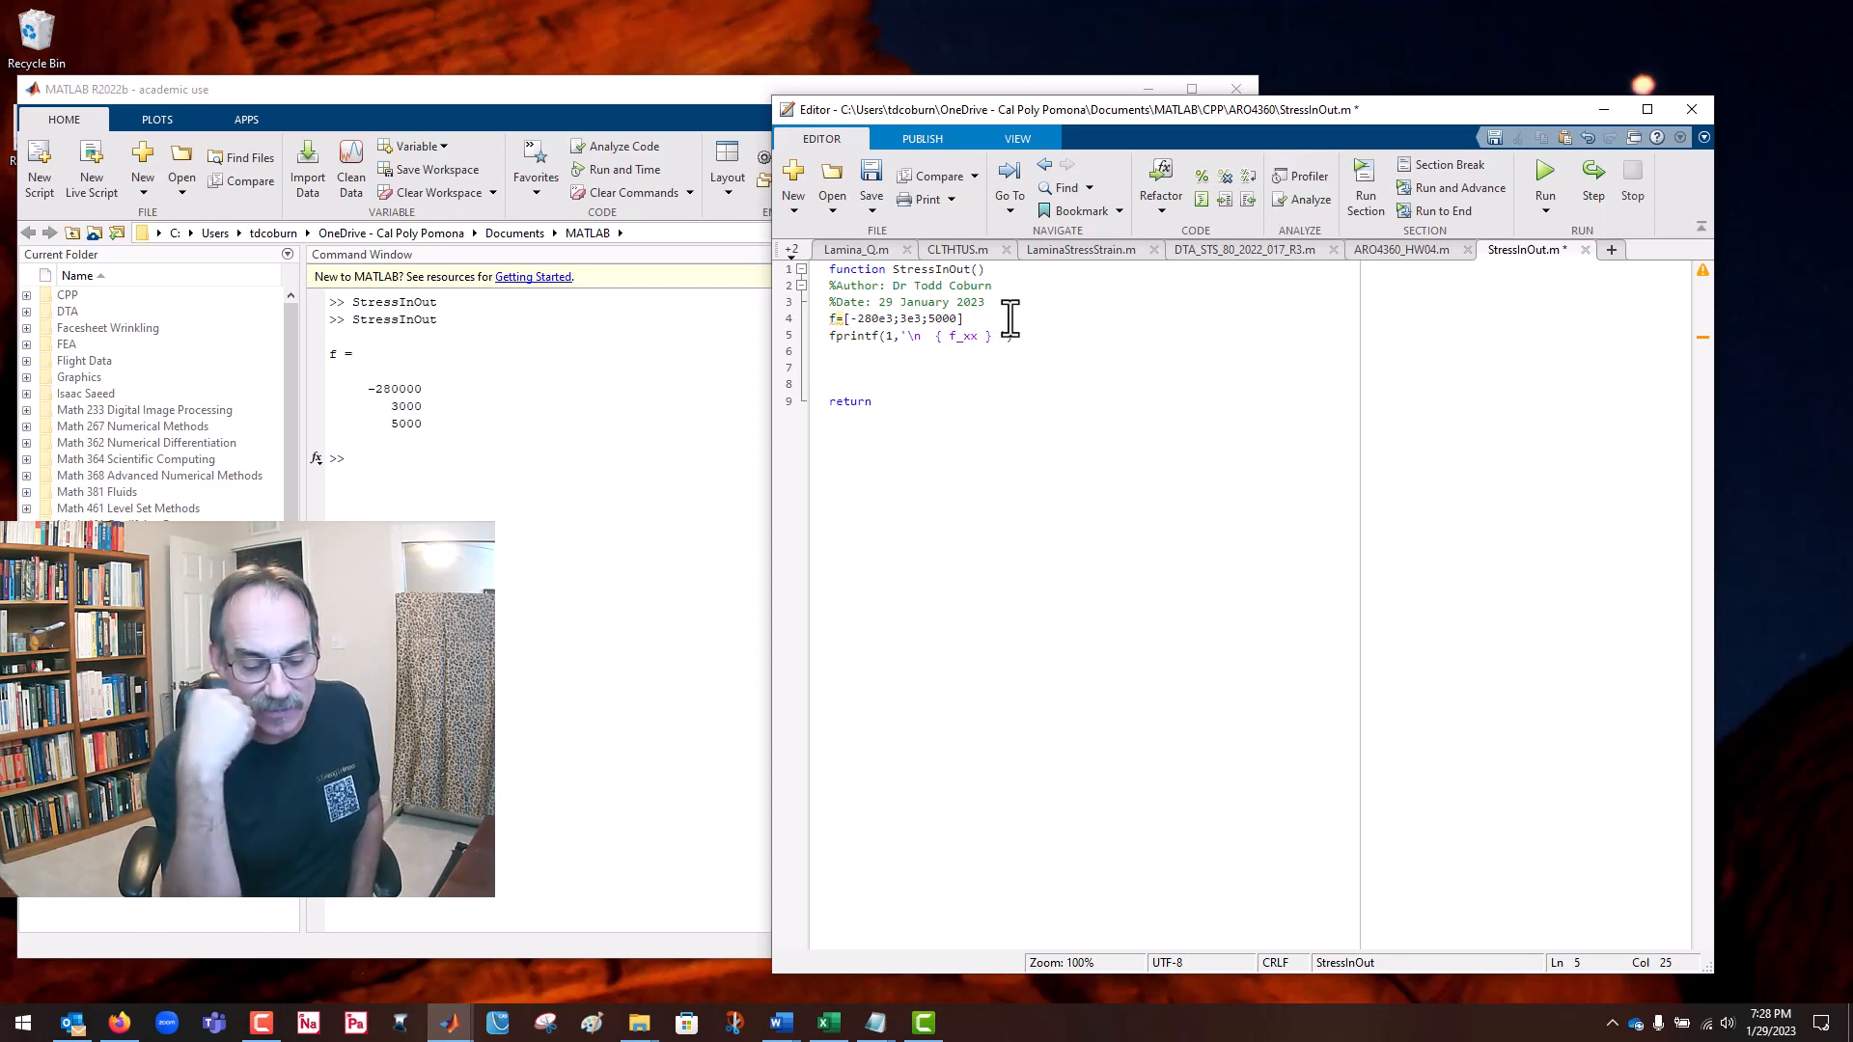
Step: Add the { %8.0f} whole-number field and closing quote to the fprintf format
type("')")
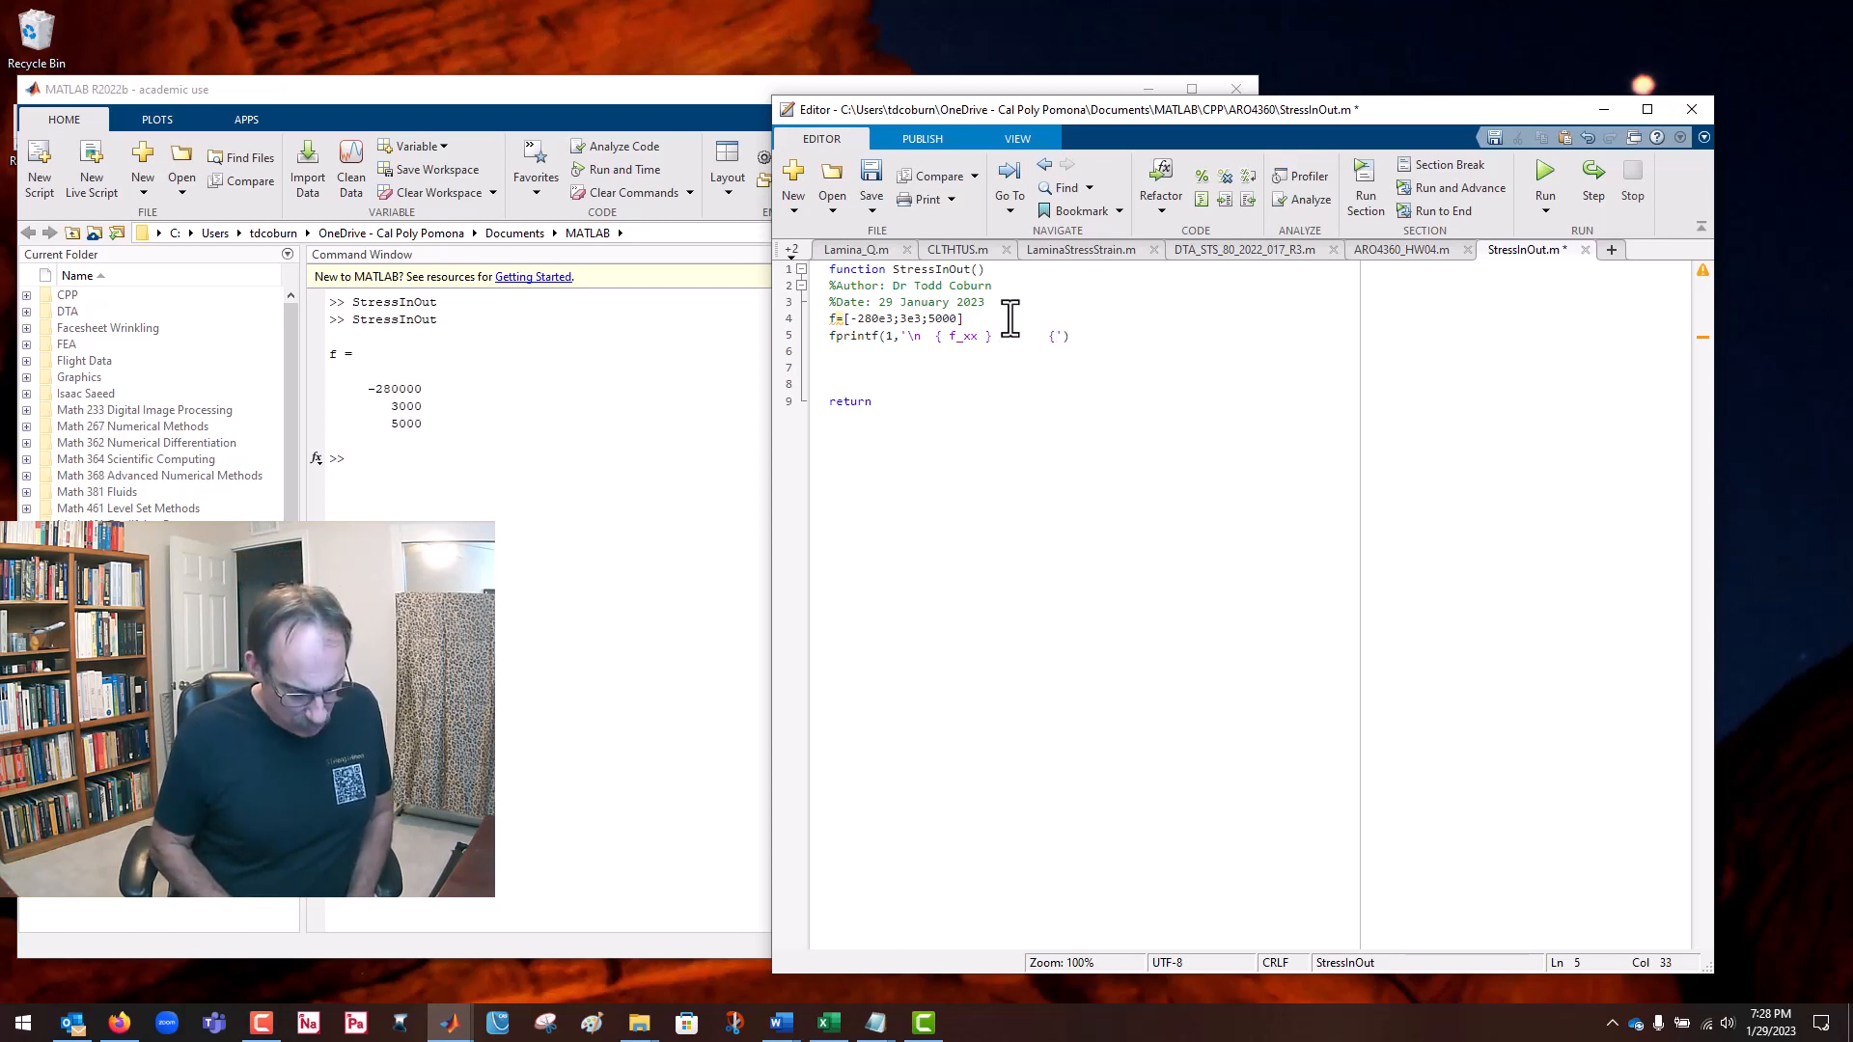
type("%")
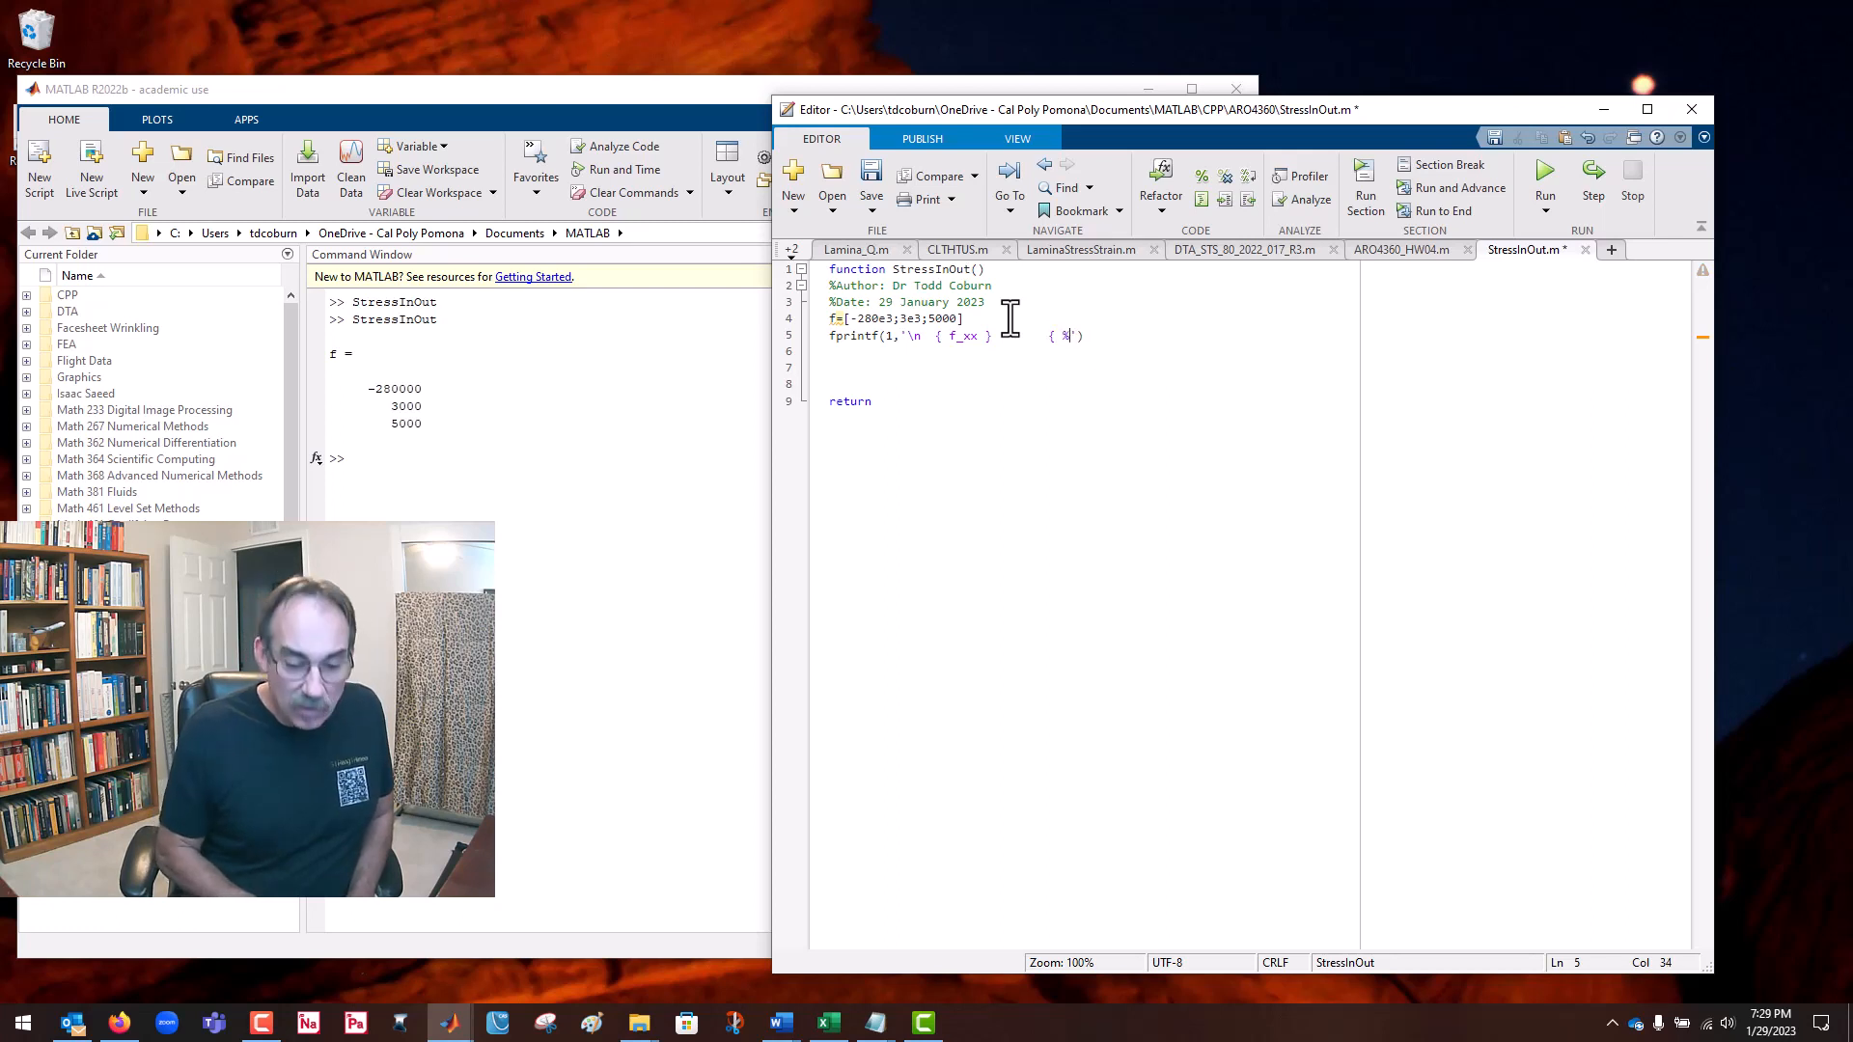
type("%")
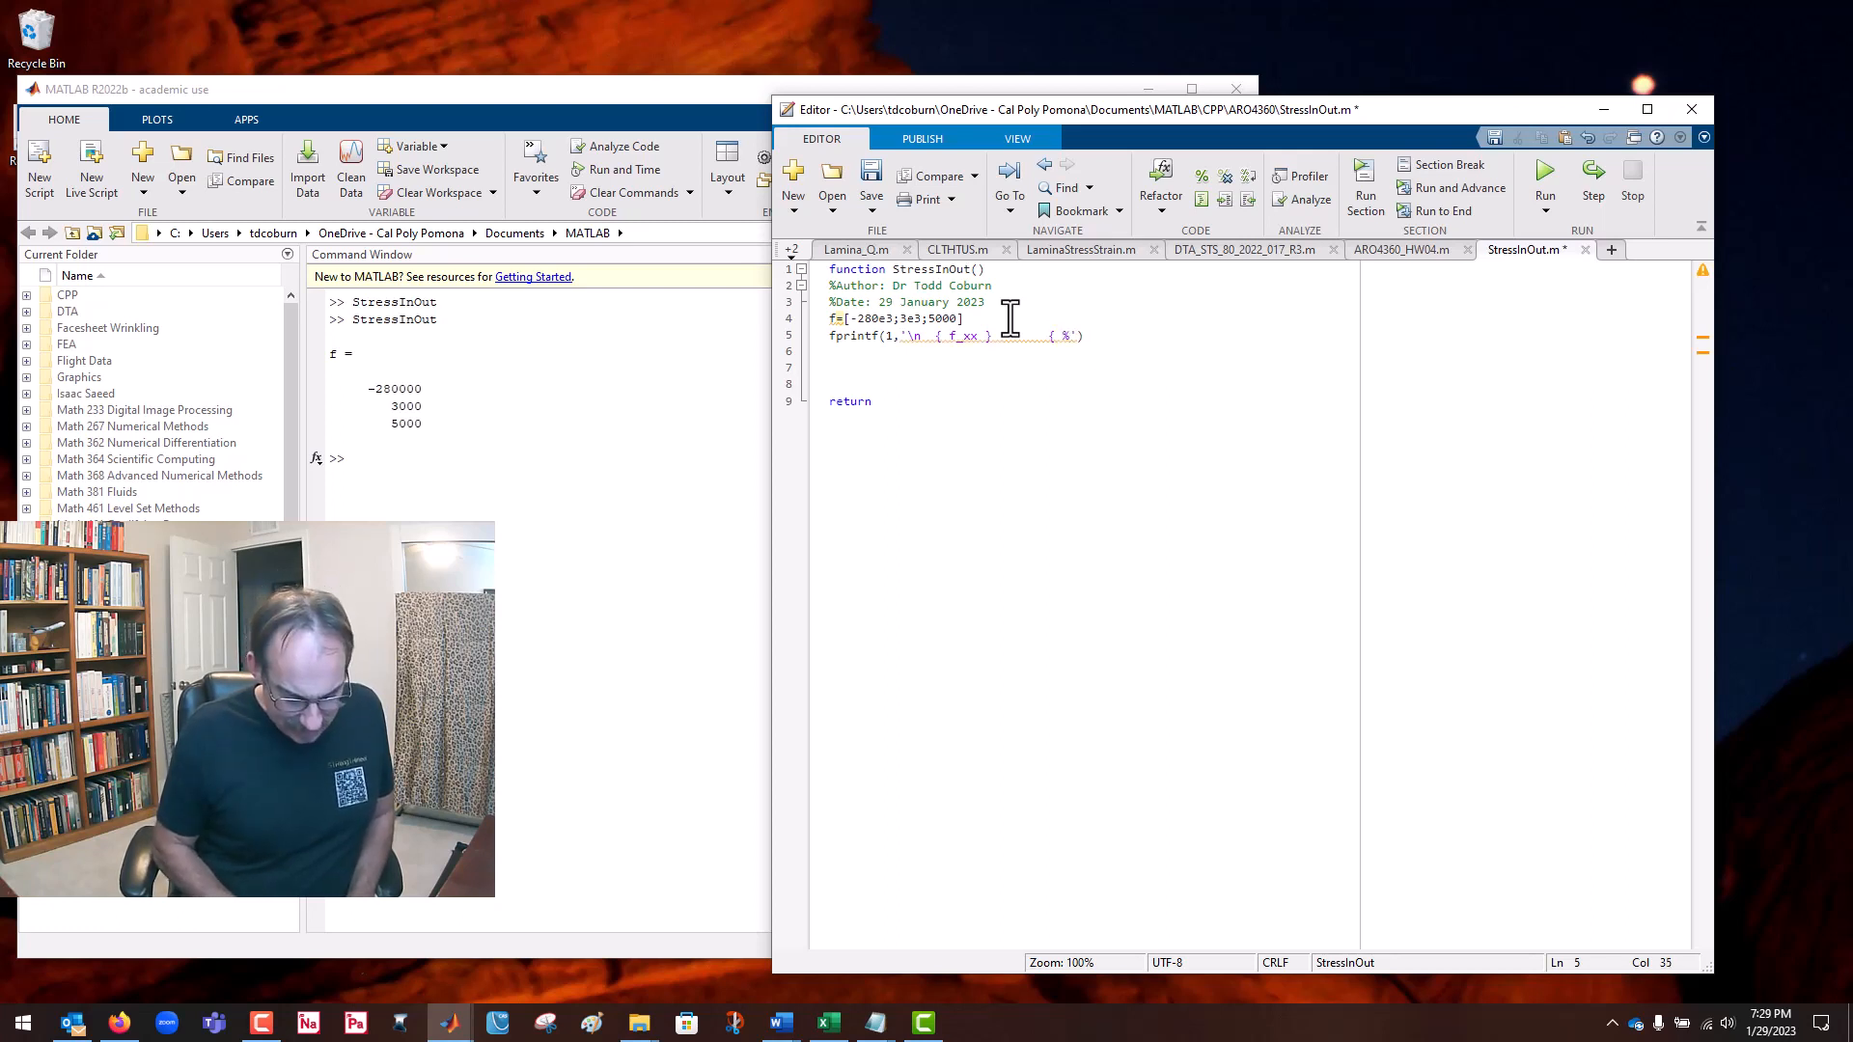
type("%8.0")
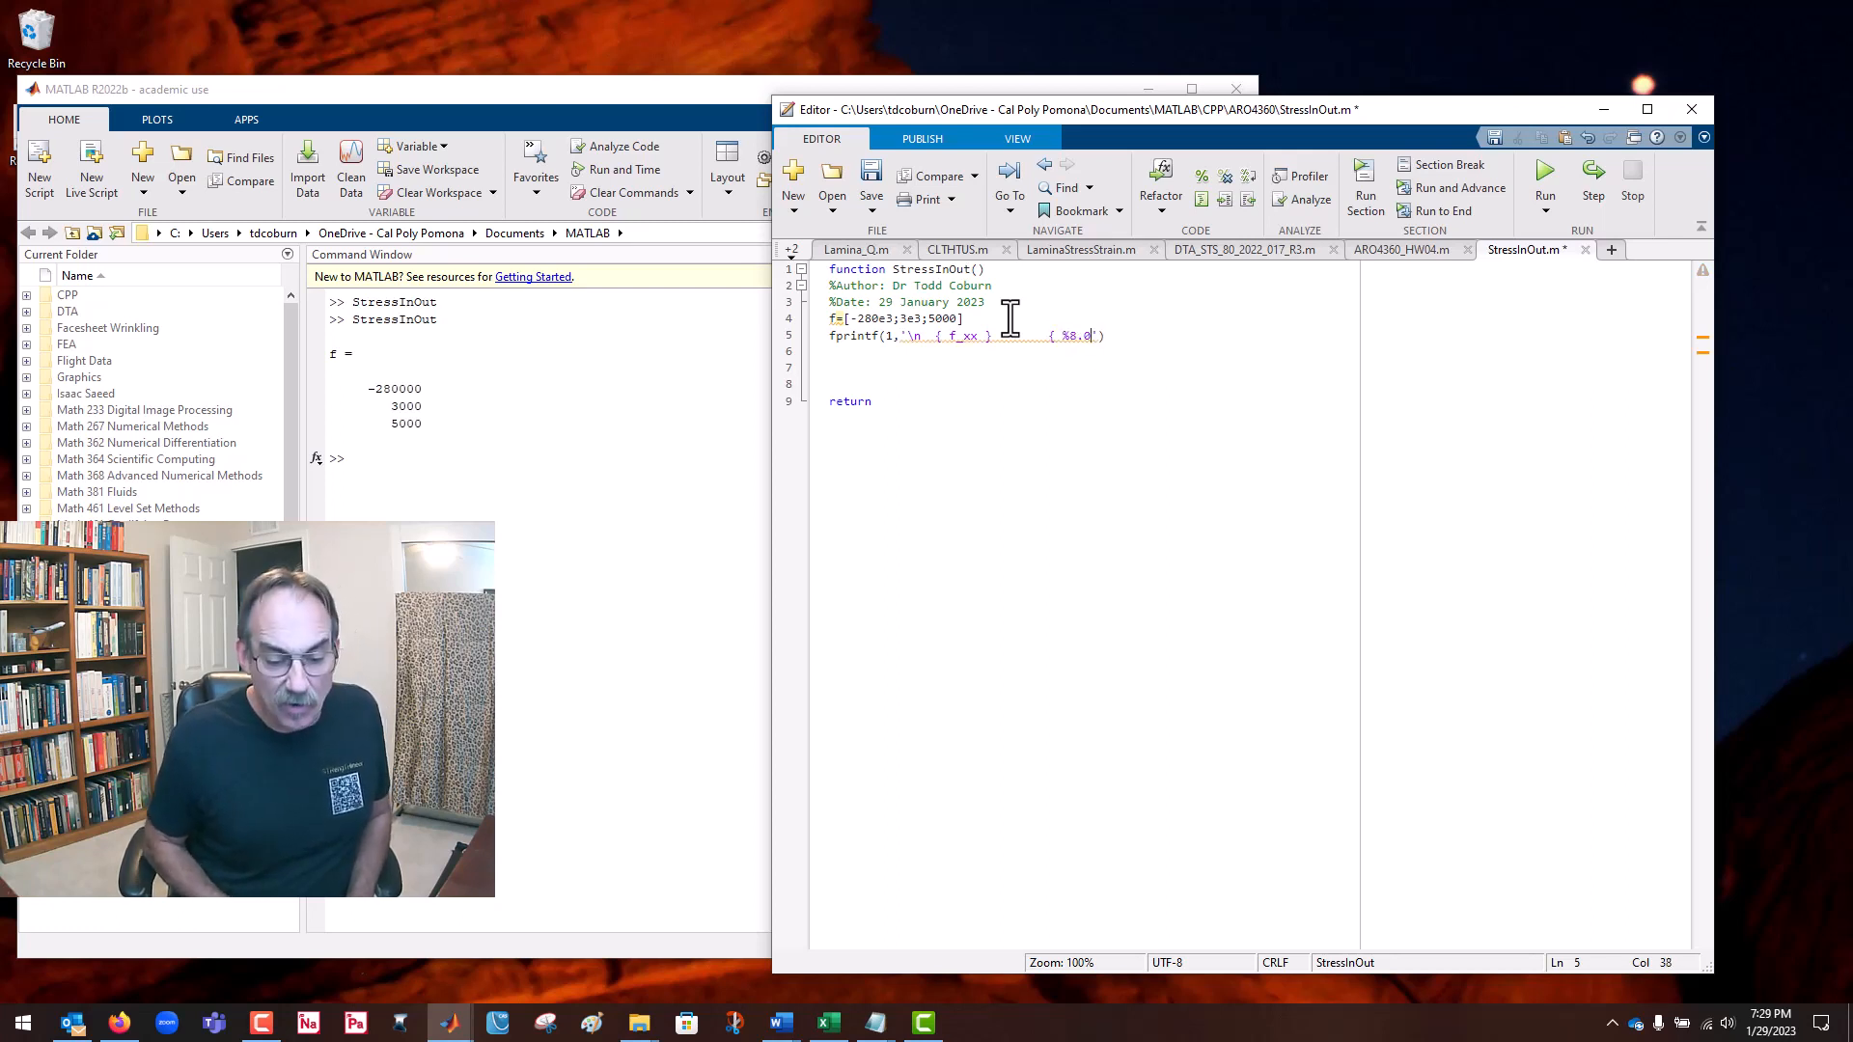
type("f")
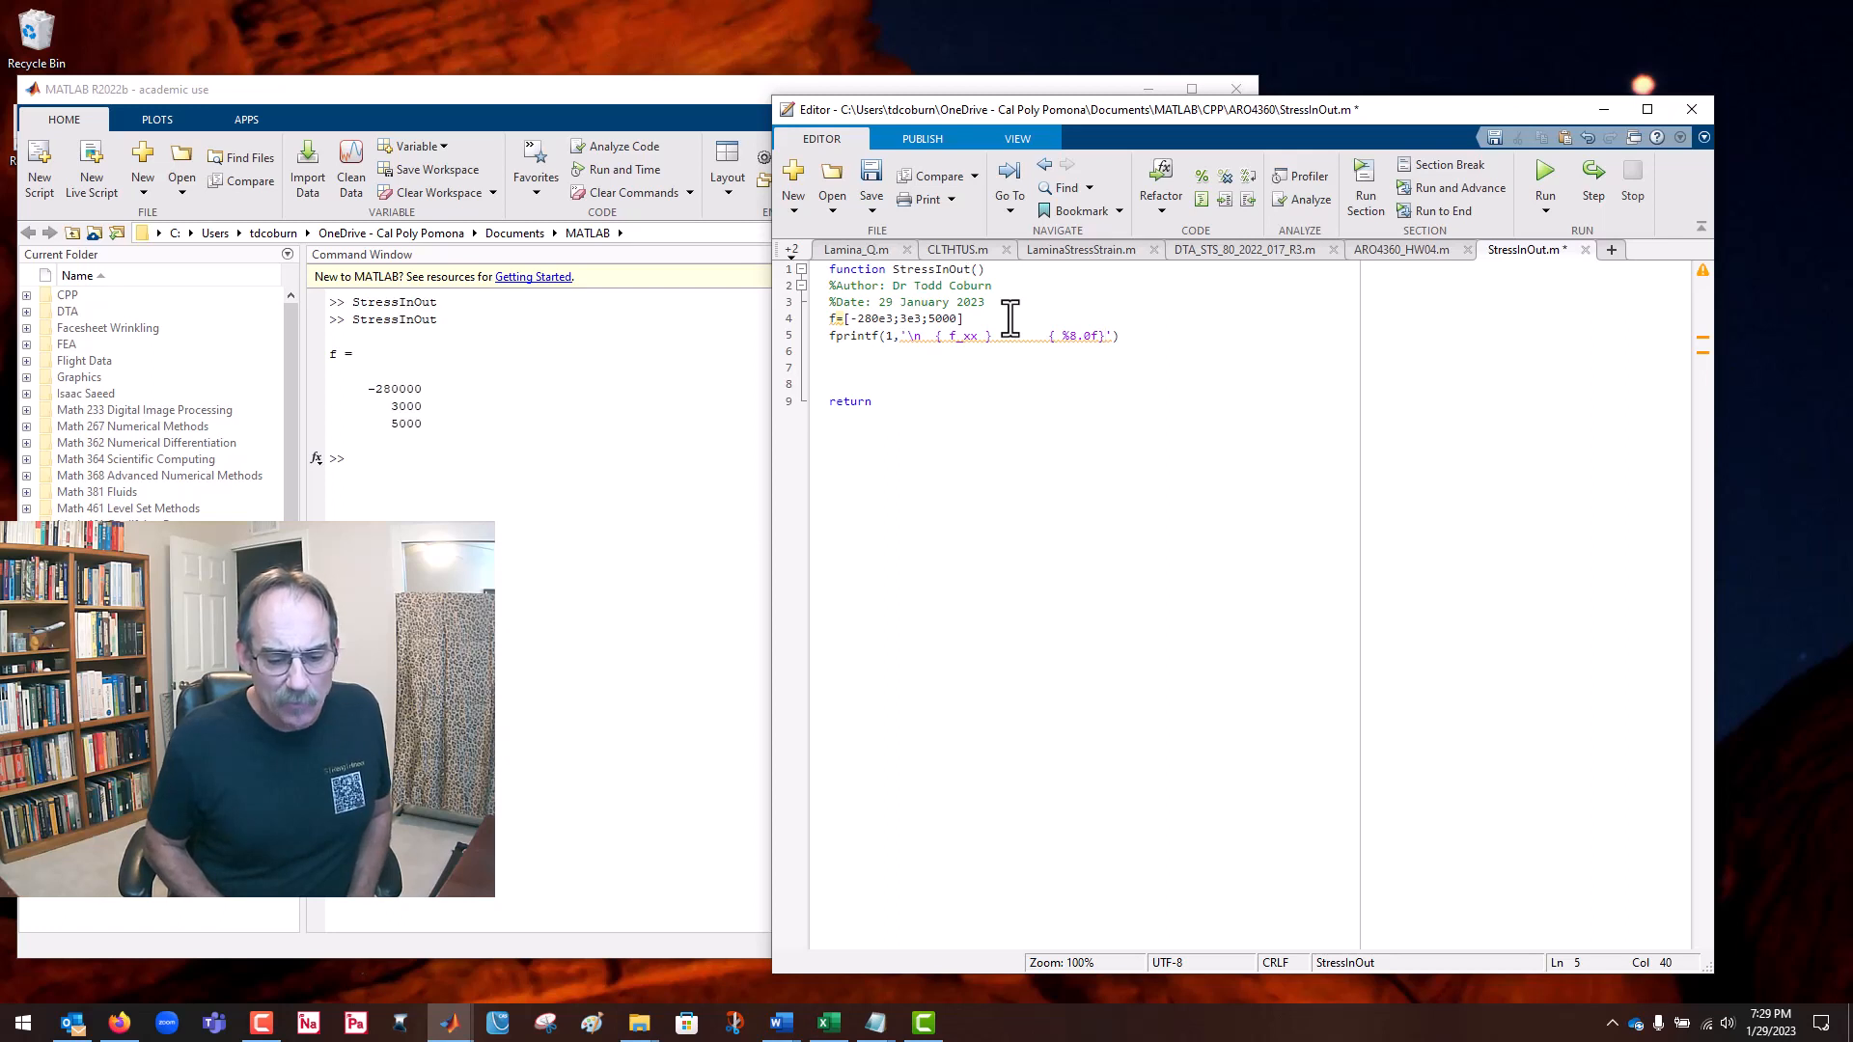
type(",")
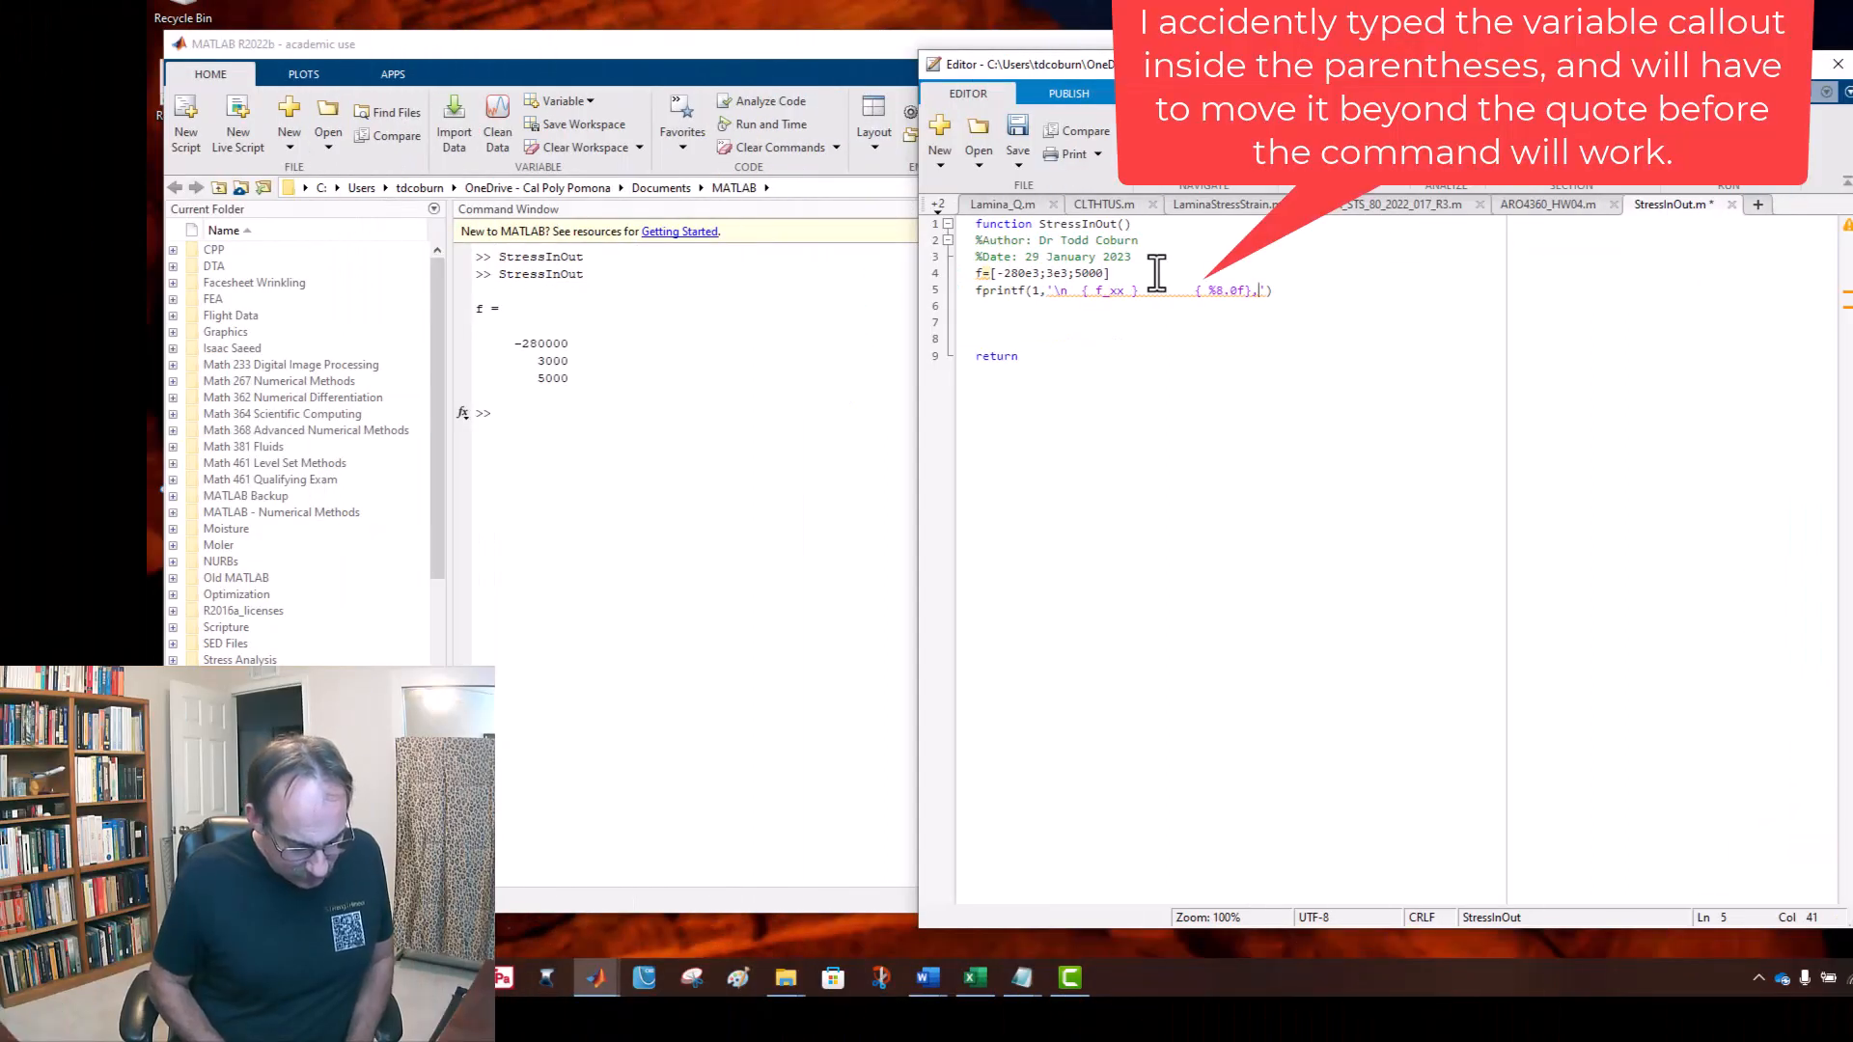
Step: Append ,f(1,1)) after the quoted format so fprintf prints the f_xx value
type("f(")
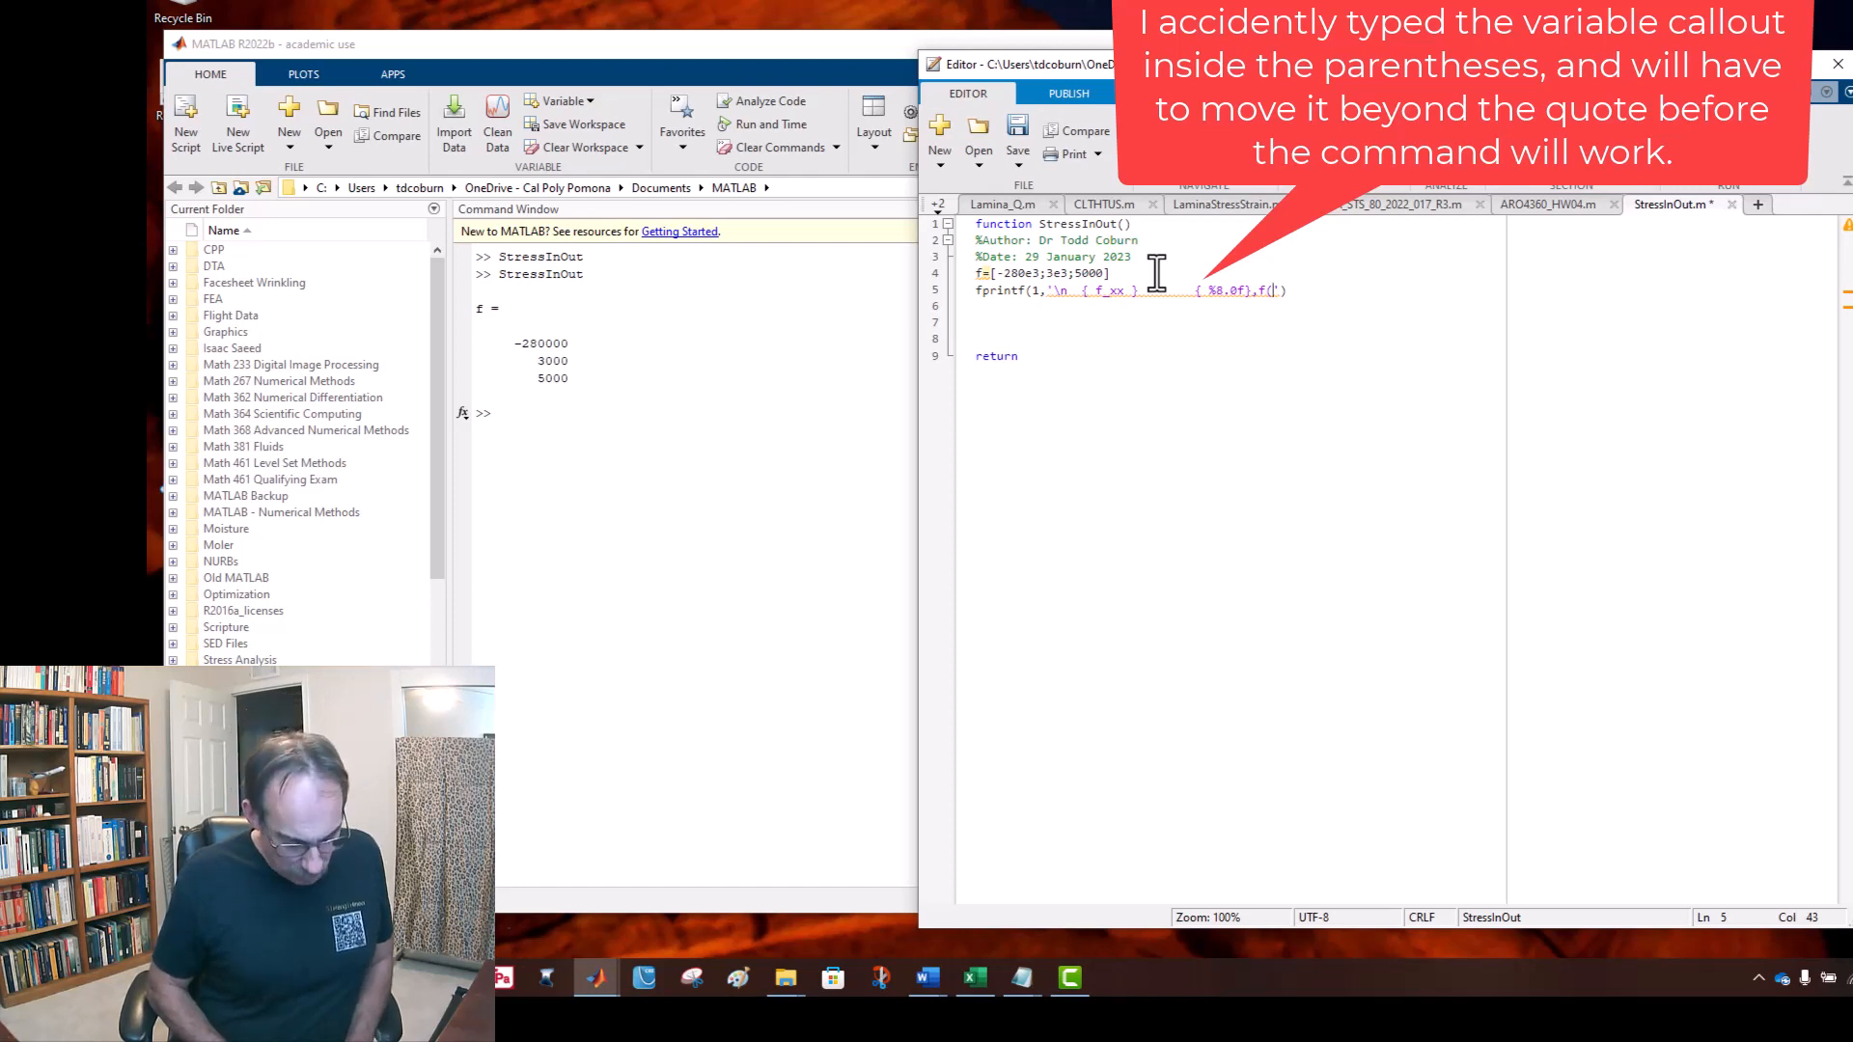
type("1,1")
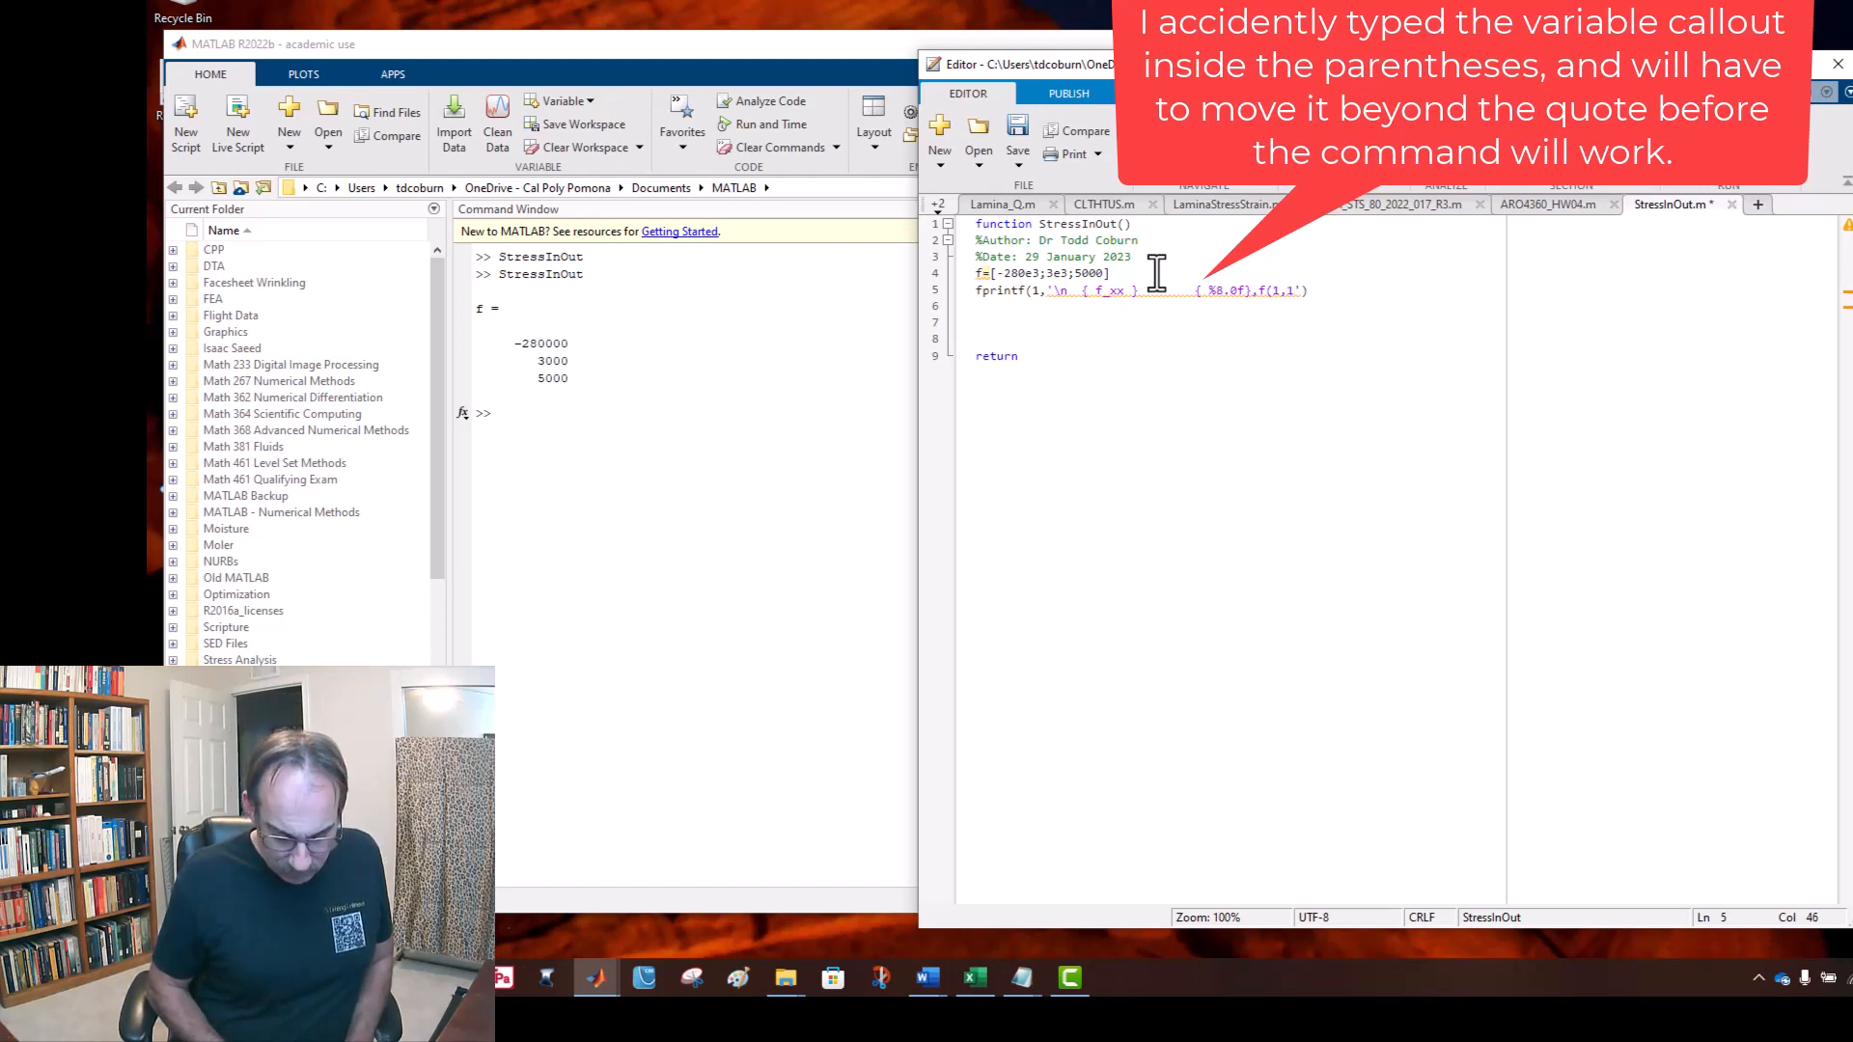
type(")")
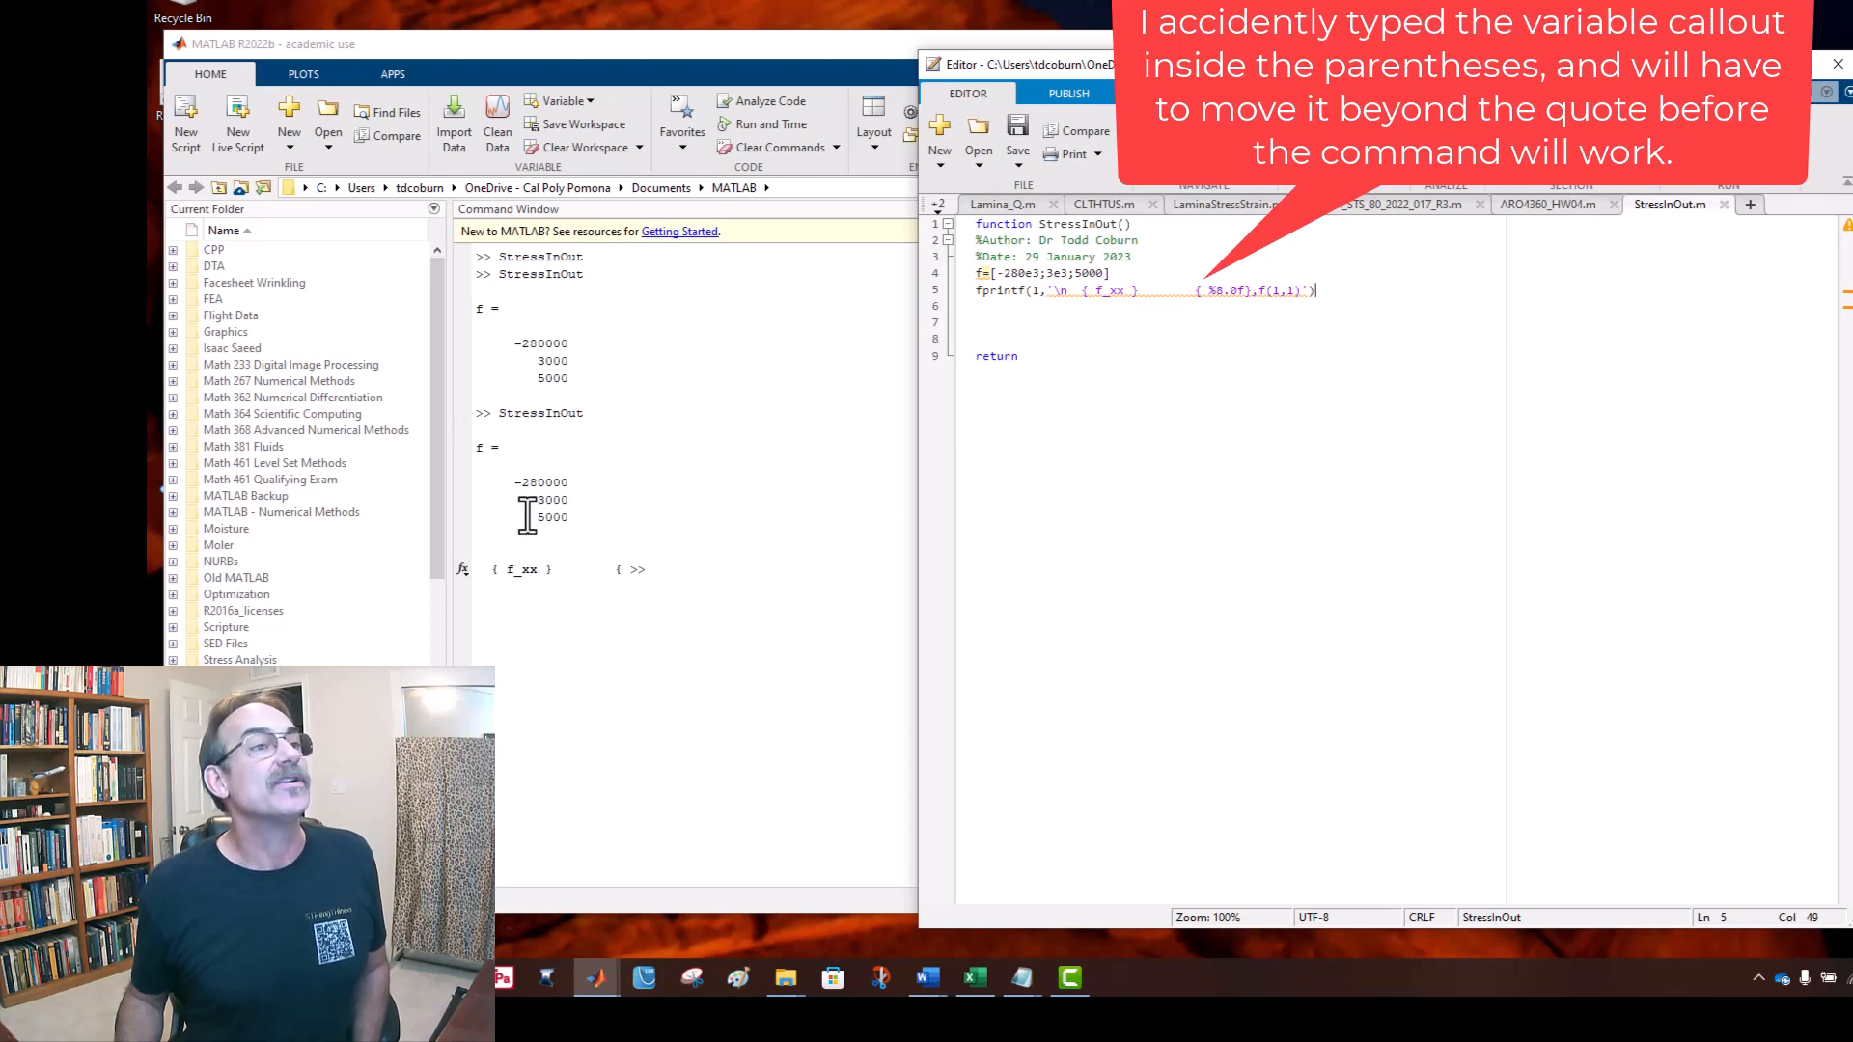
mouse_move(952, 336)
type("'")
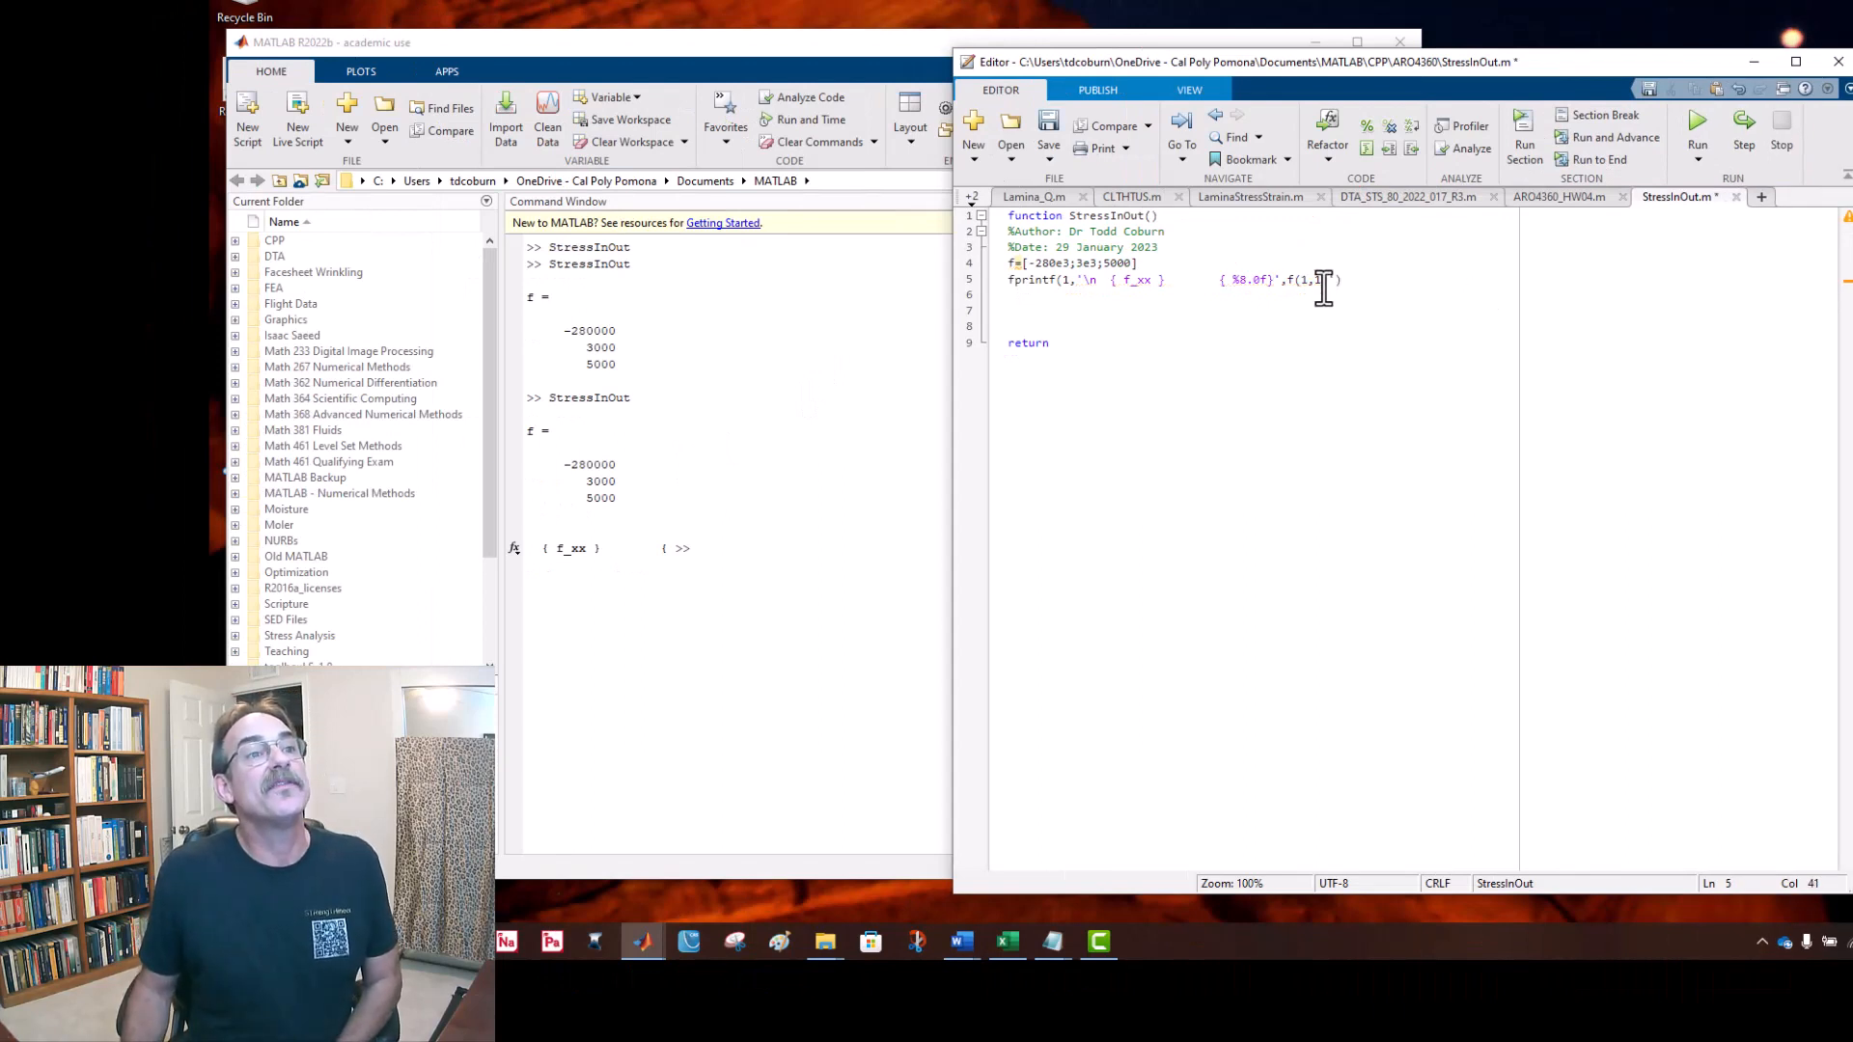
type(",1)")
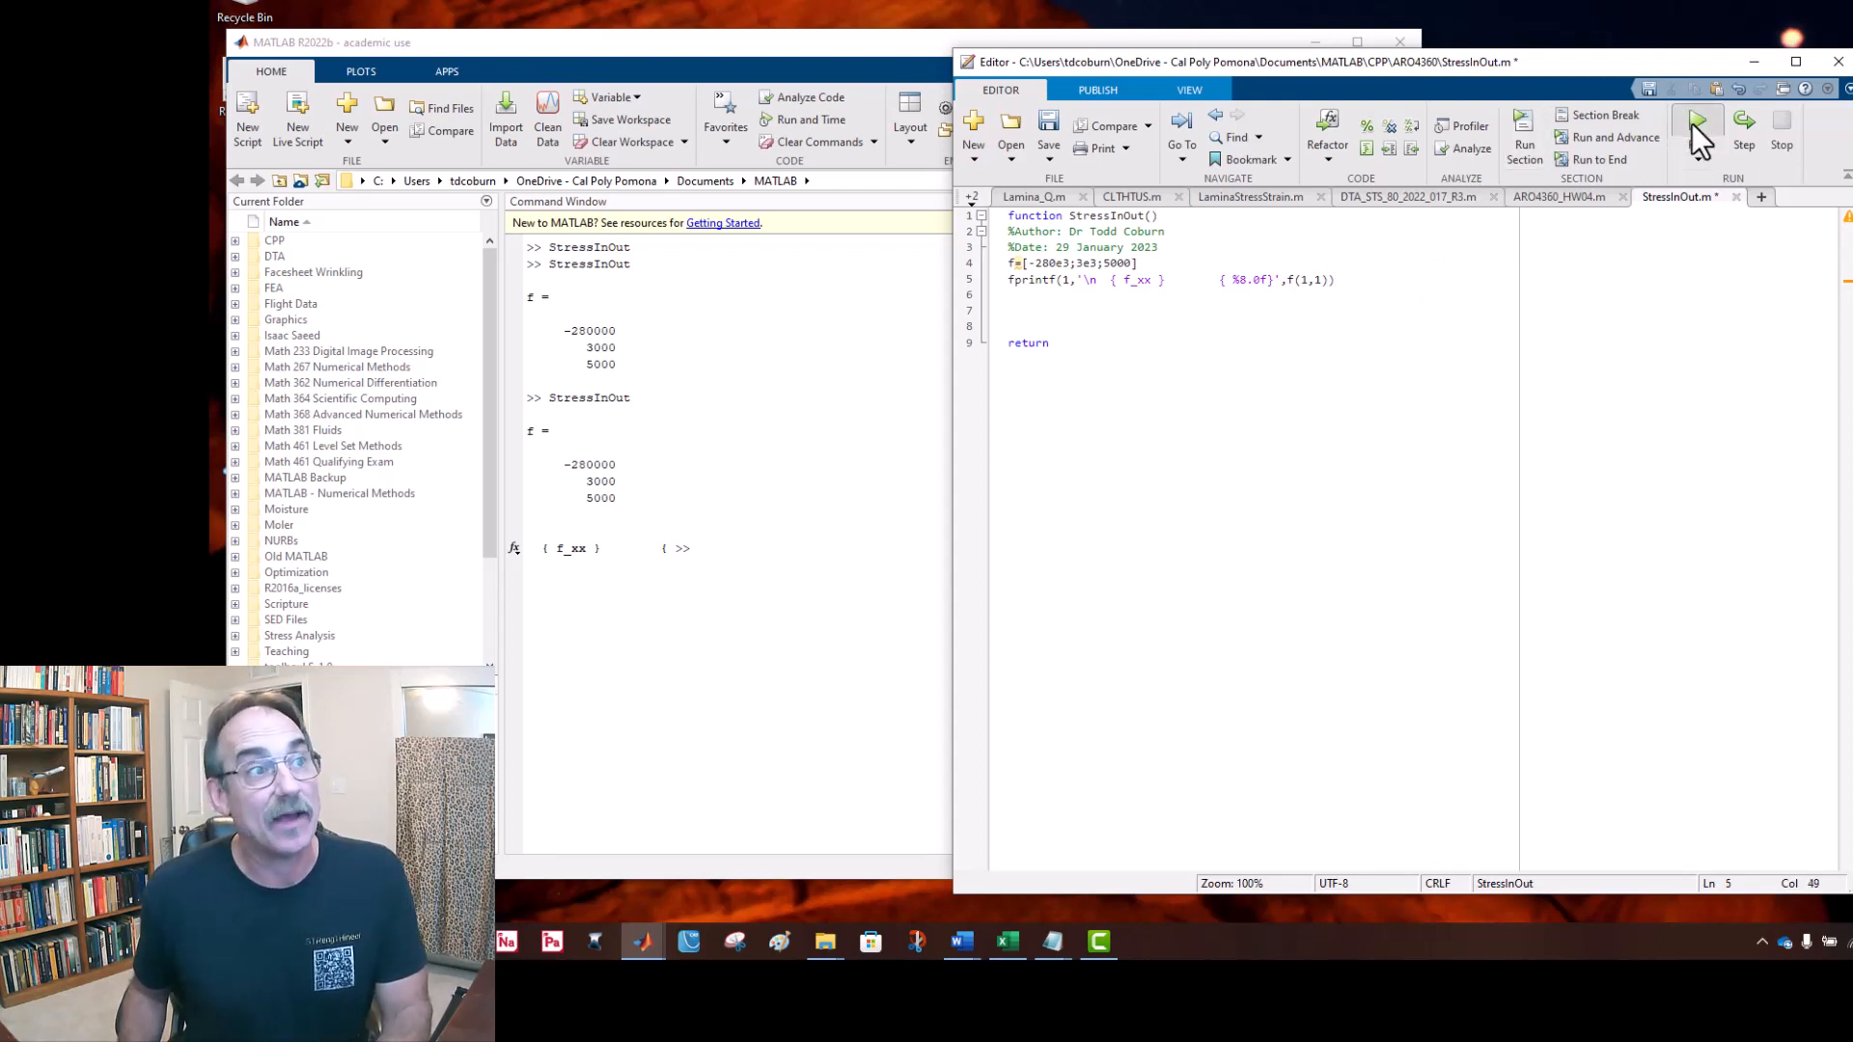
Step: Run StressInOut to print the f_xx row with -280000, then return to the code
left_click(1699, 124)
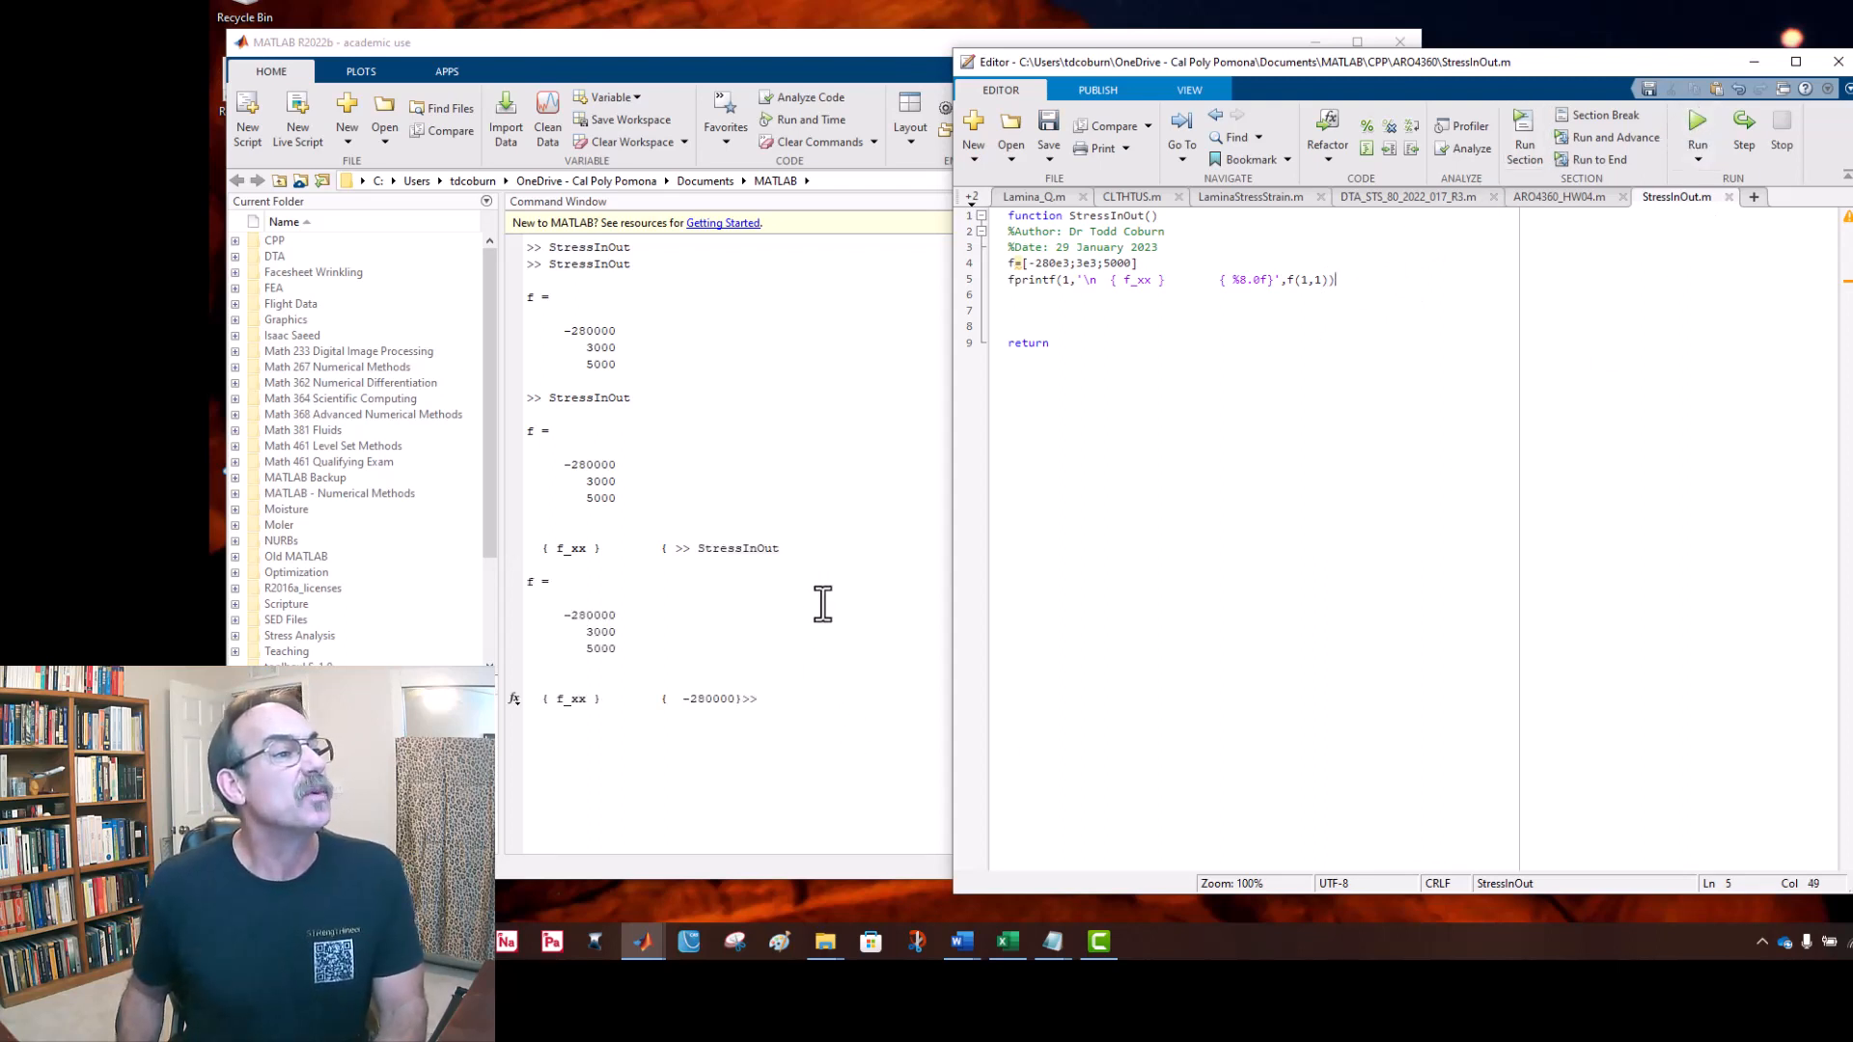
mouse_move(815, 554)
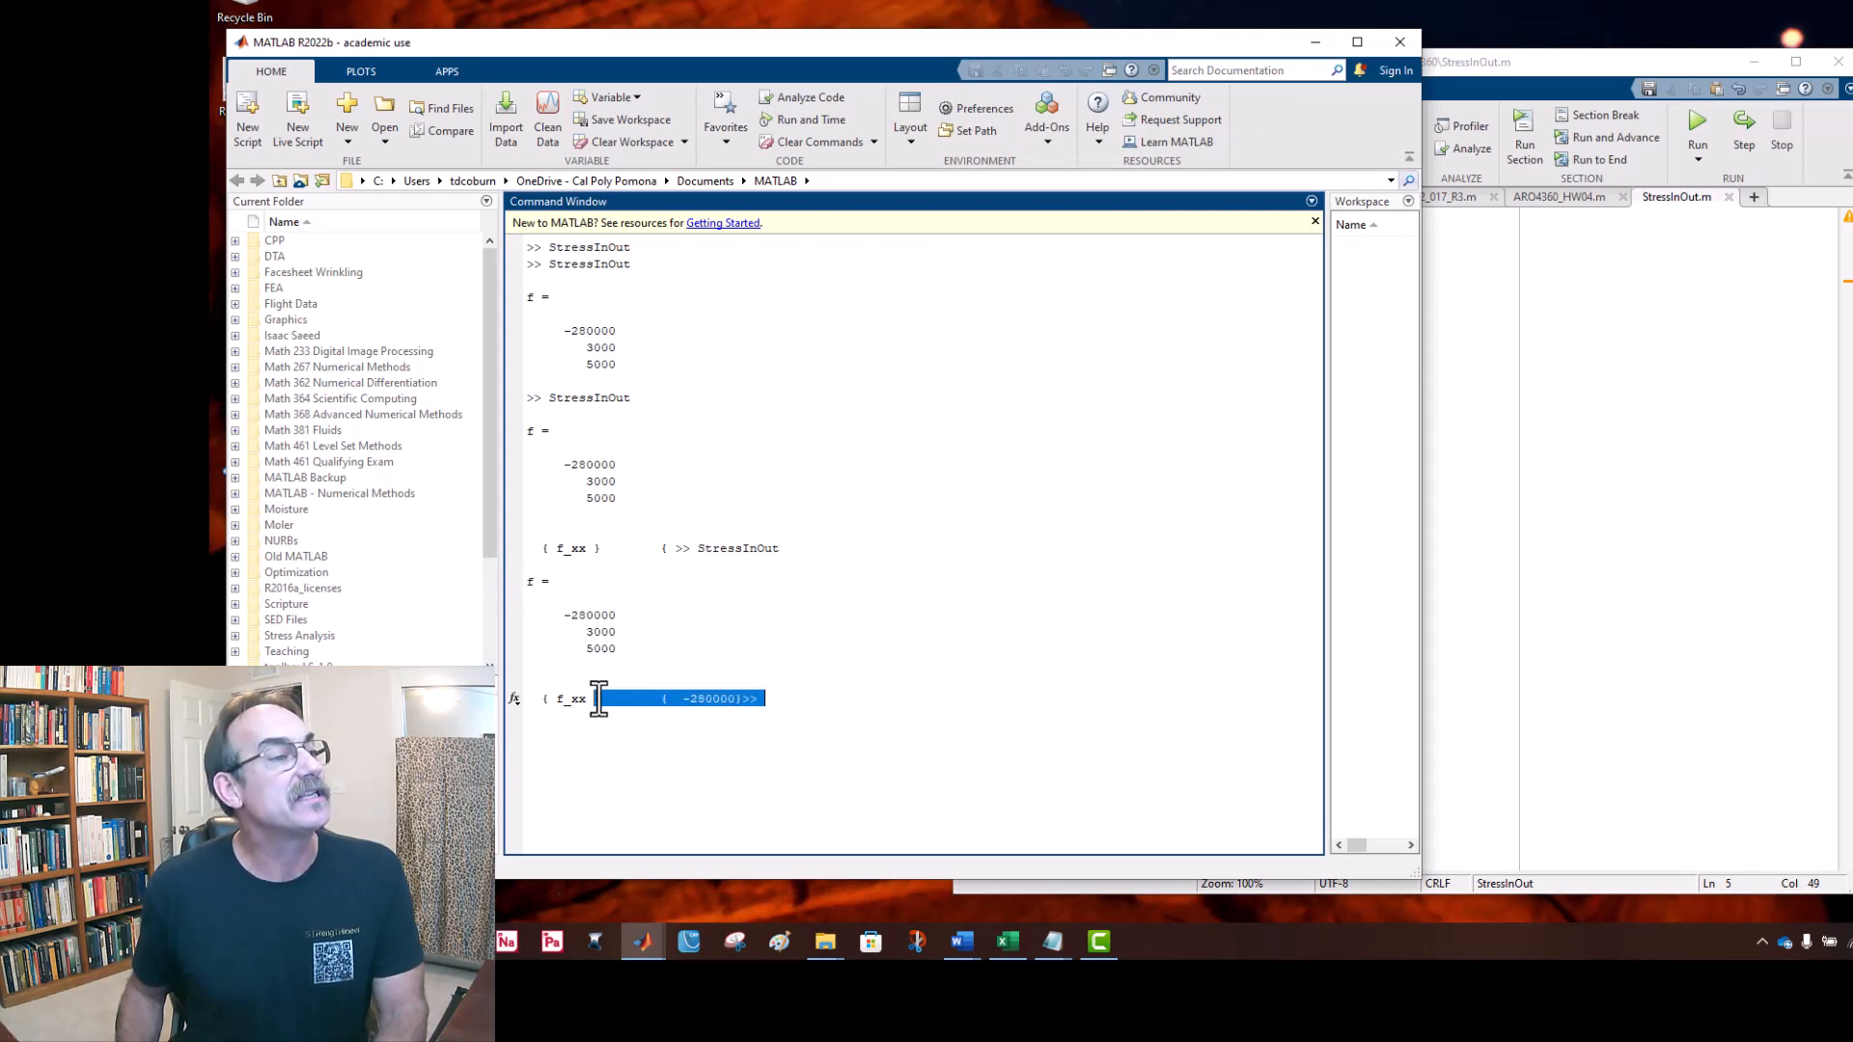
left_click(762, 699)
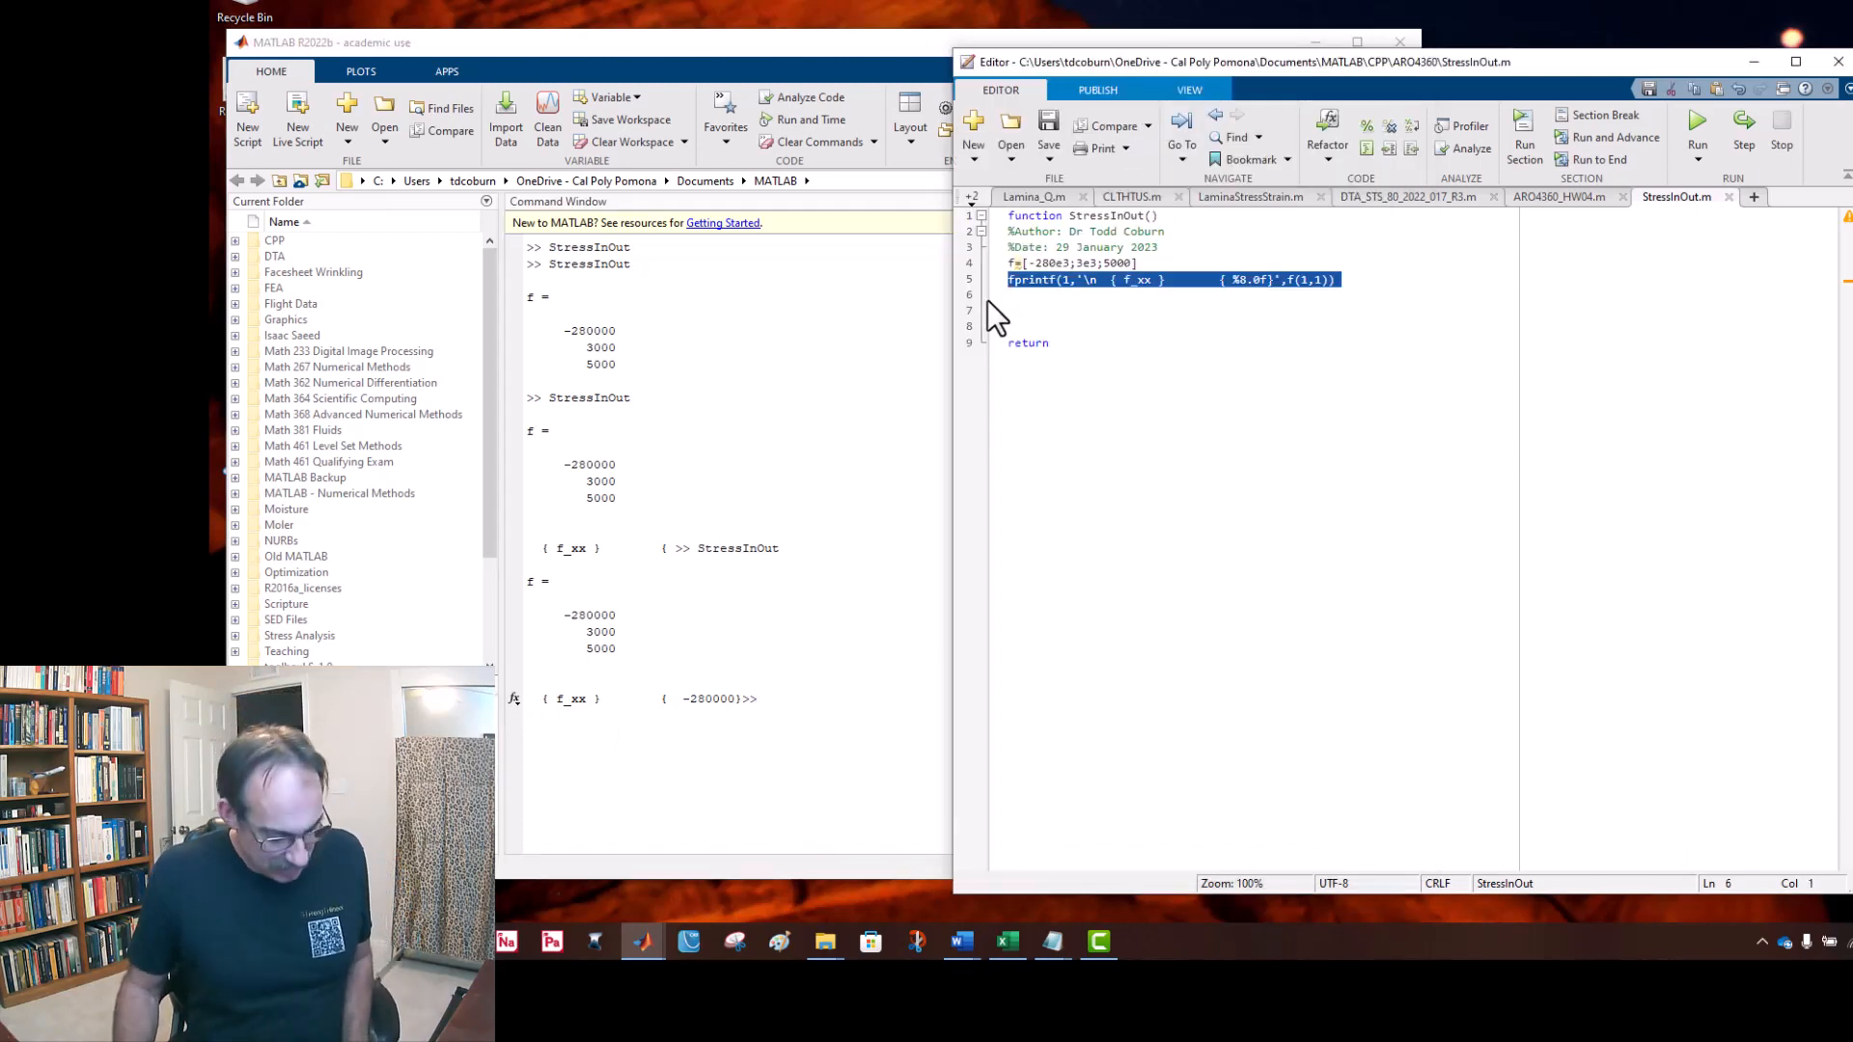
Step: Duplicate the print line into f_yy and f_xy rows using f(2,1) and f(3,1)
left_click(1046, 301)
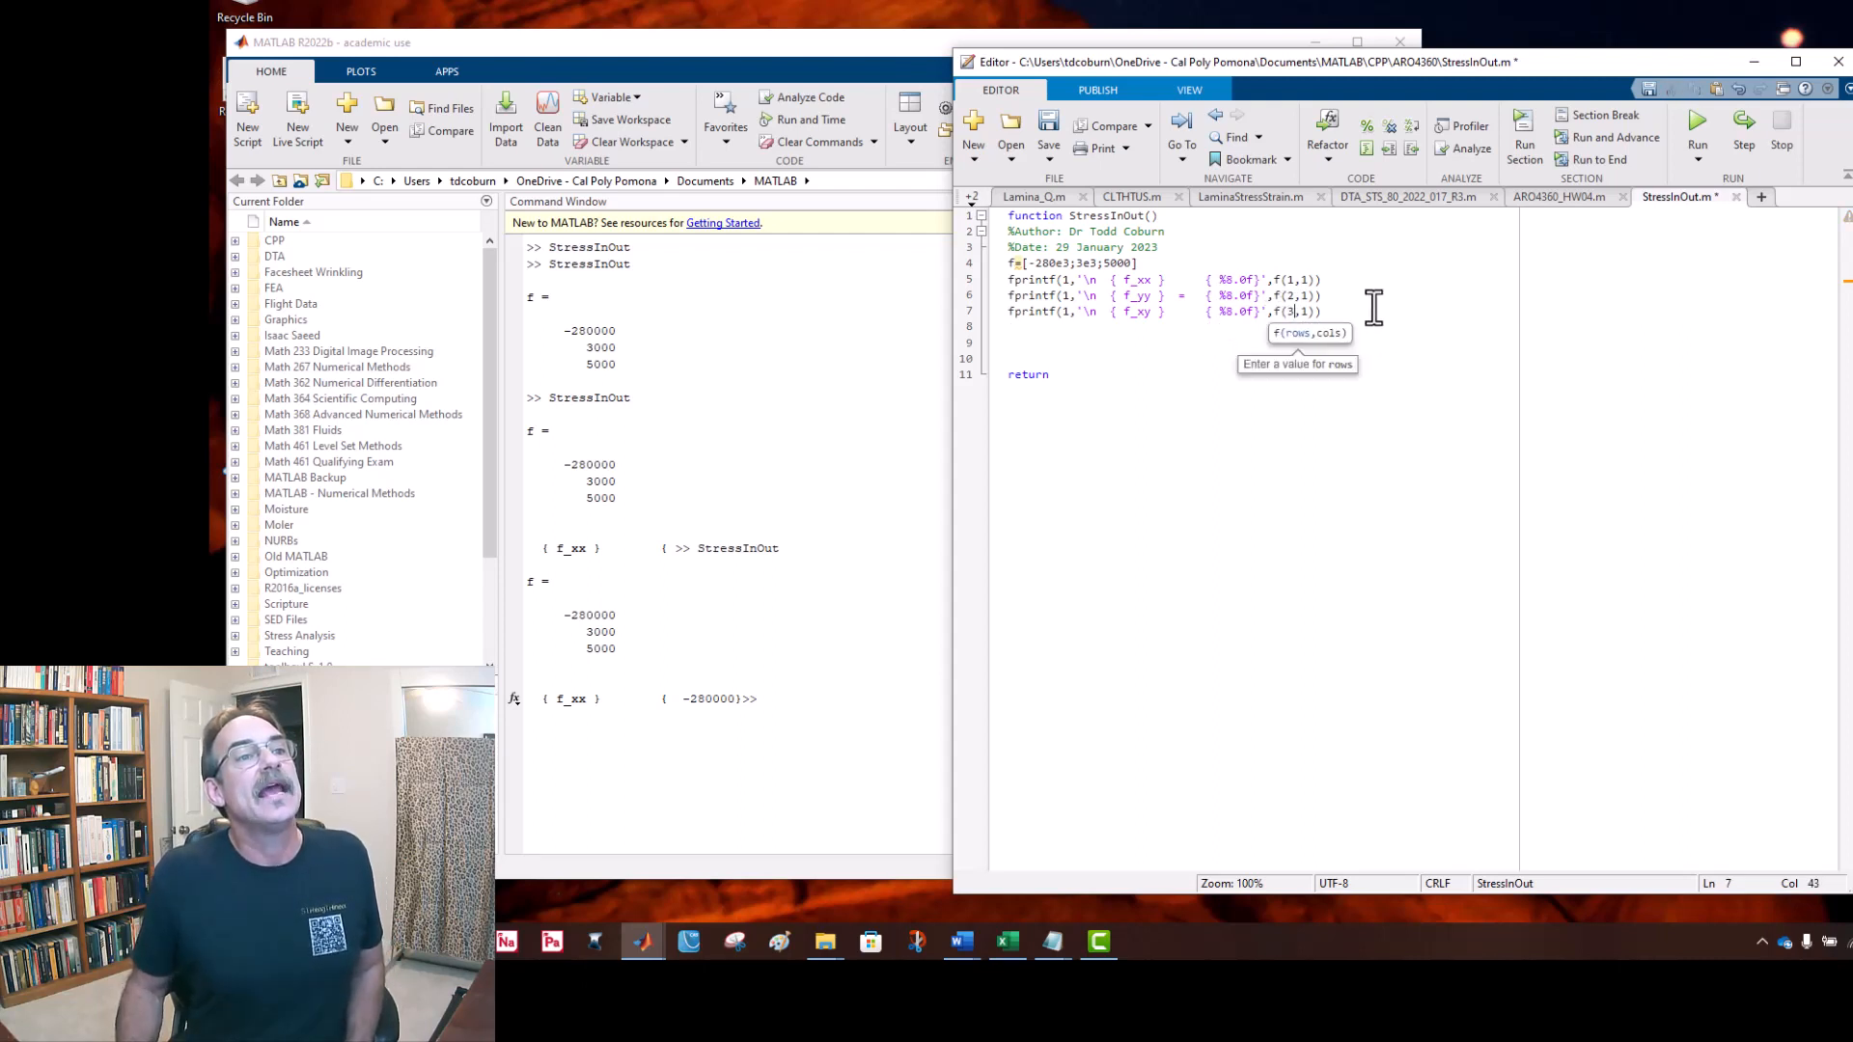
left_click(1288, 262)
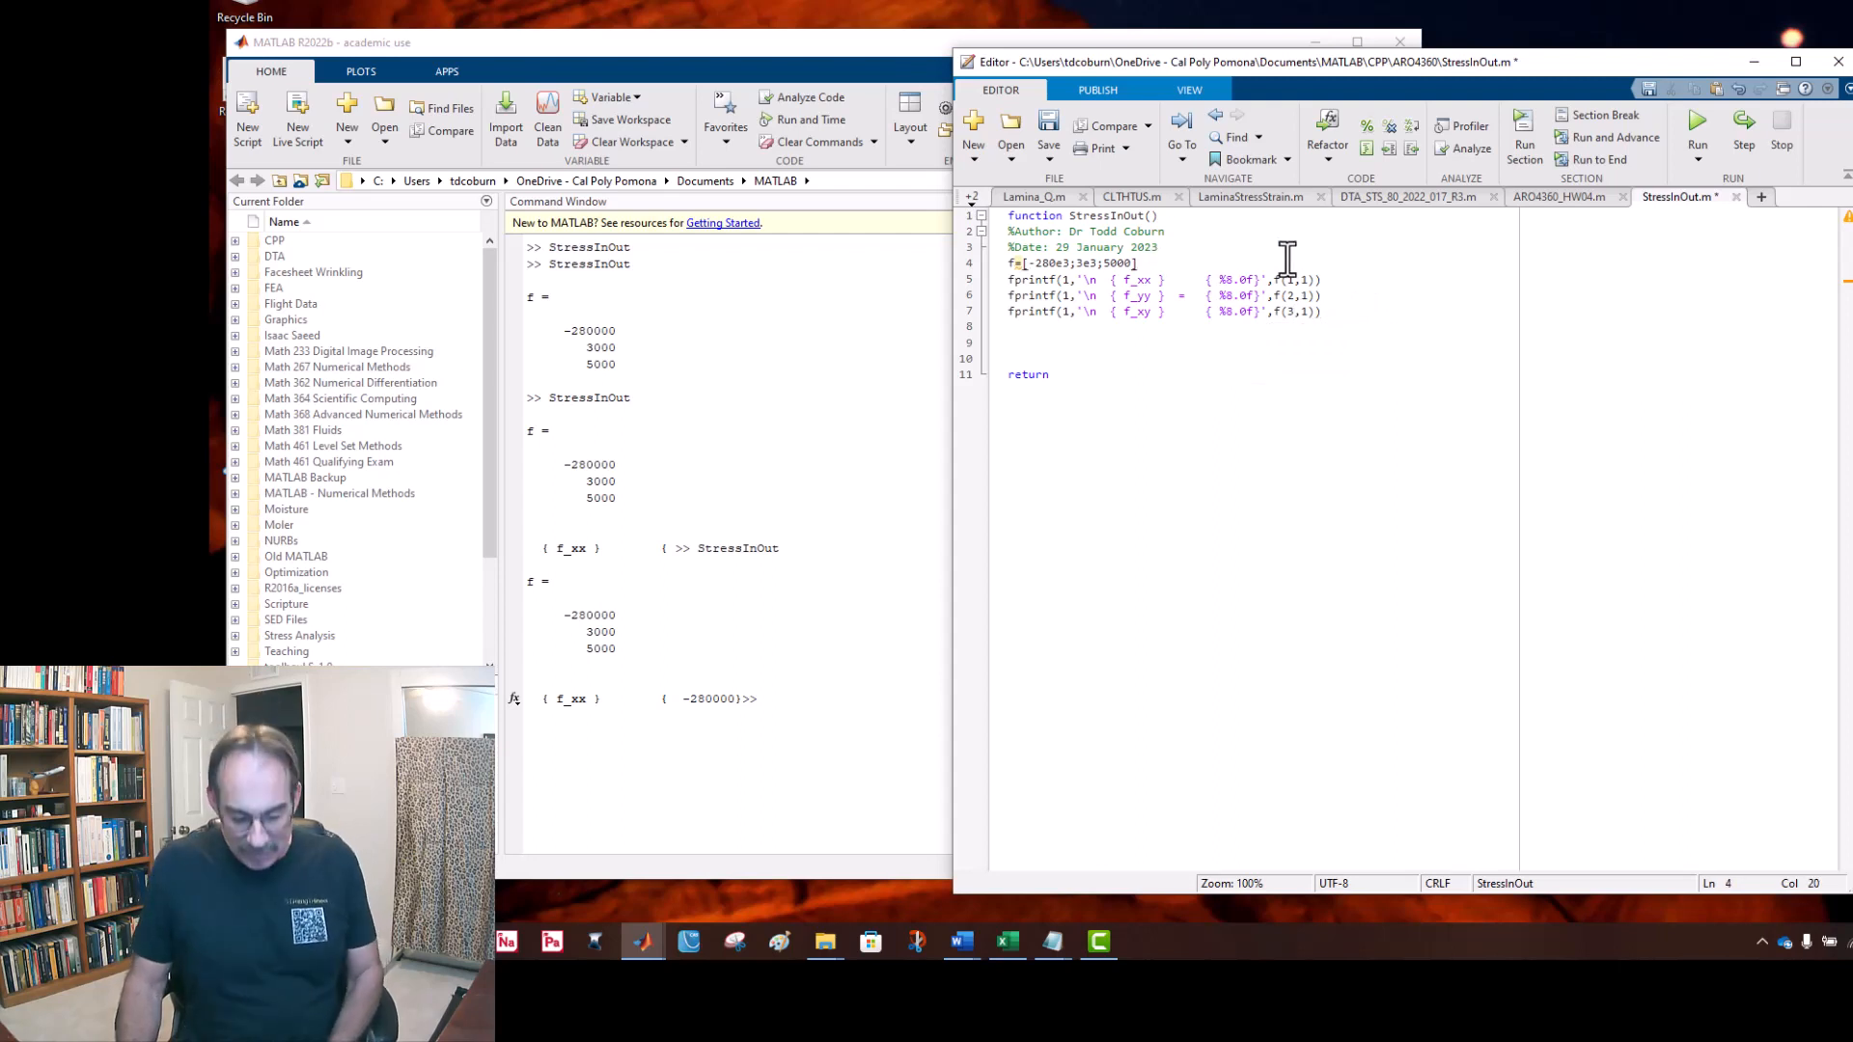
Step: Space the code with blank lines and set all three fprintf fields to %8.0f
key("Return")
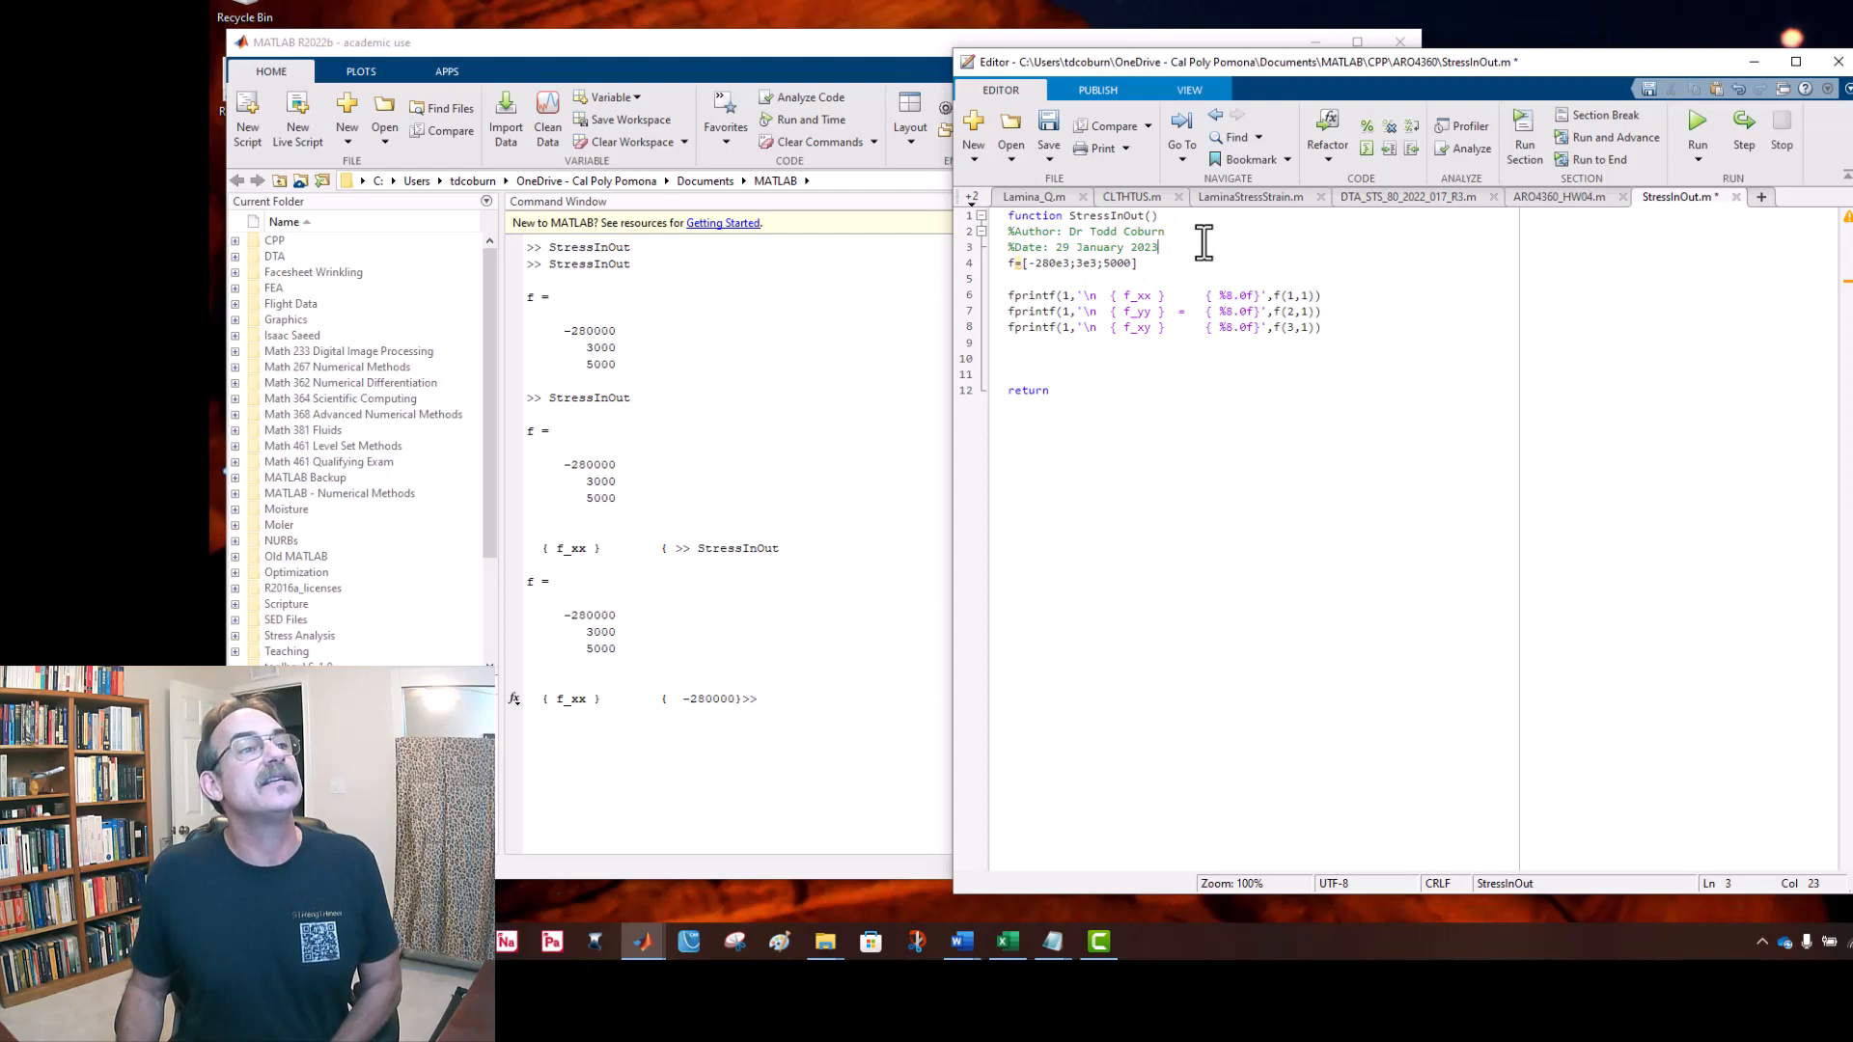
key("enter")
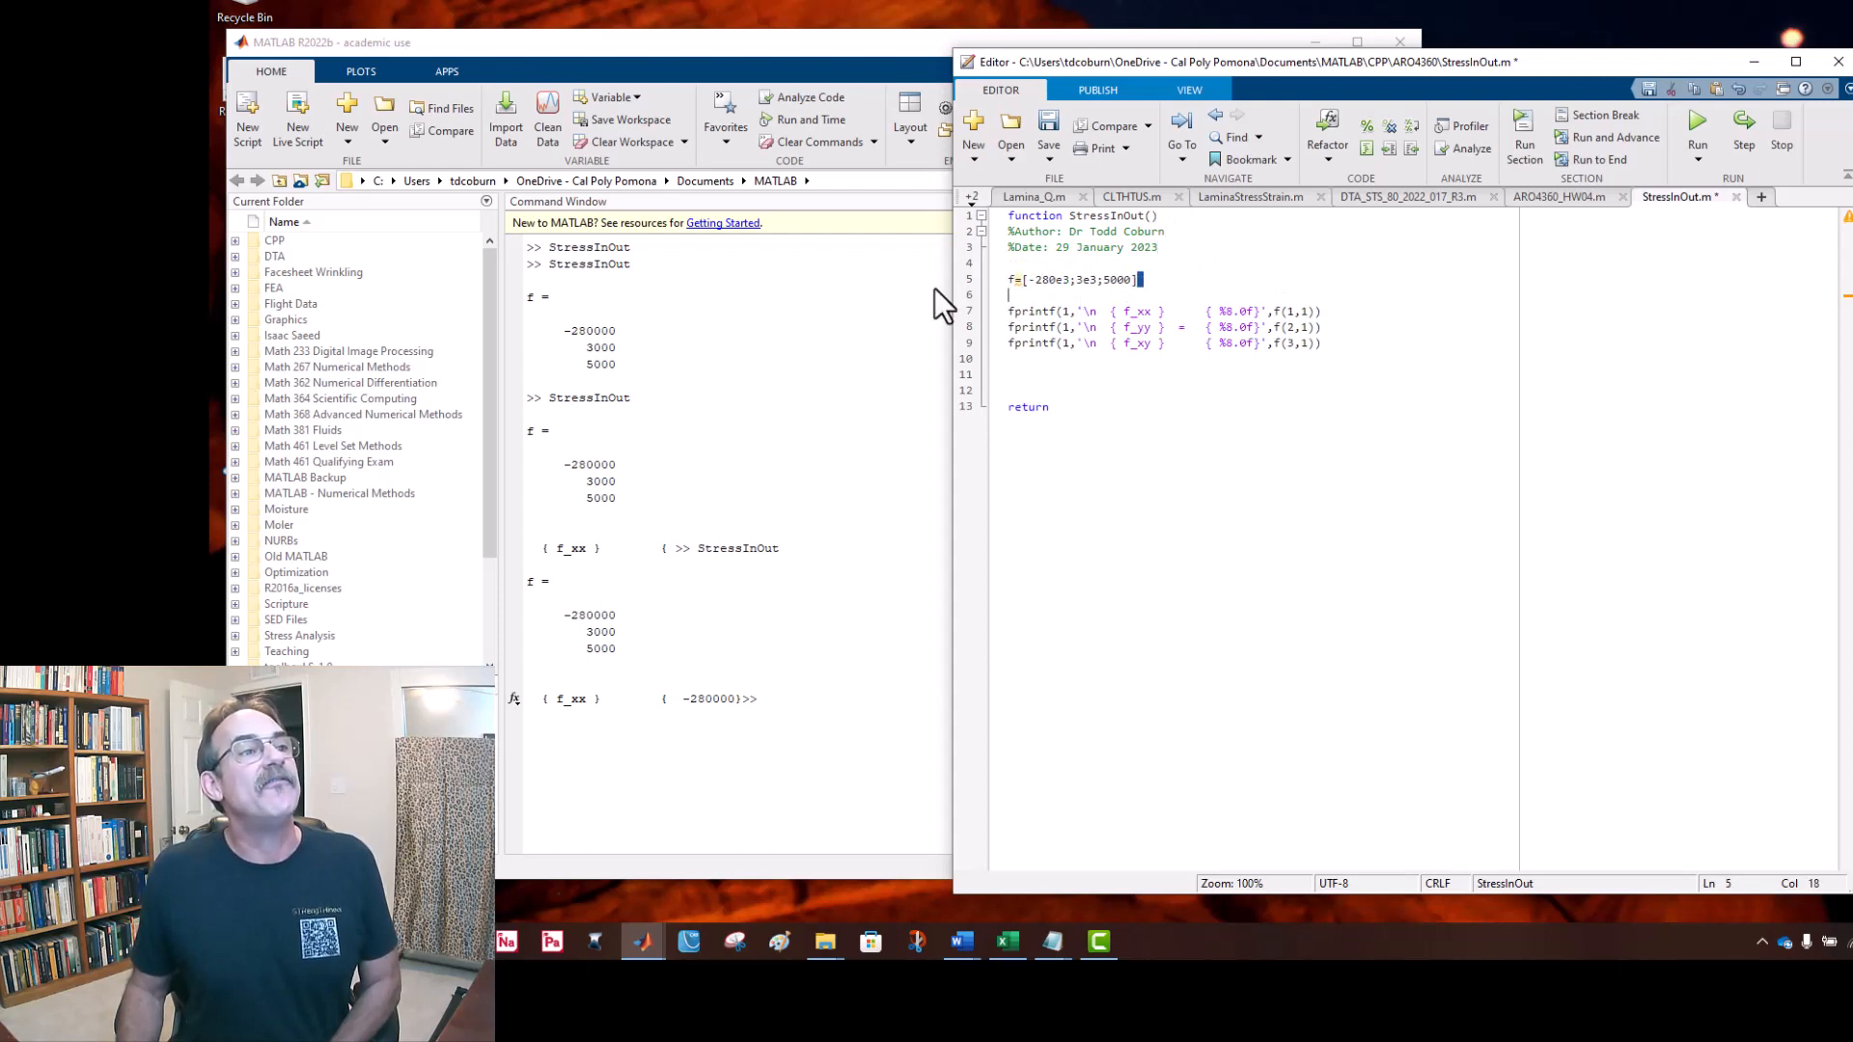
triple_click(1069, 278)
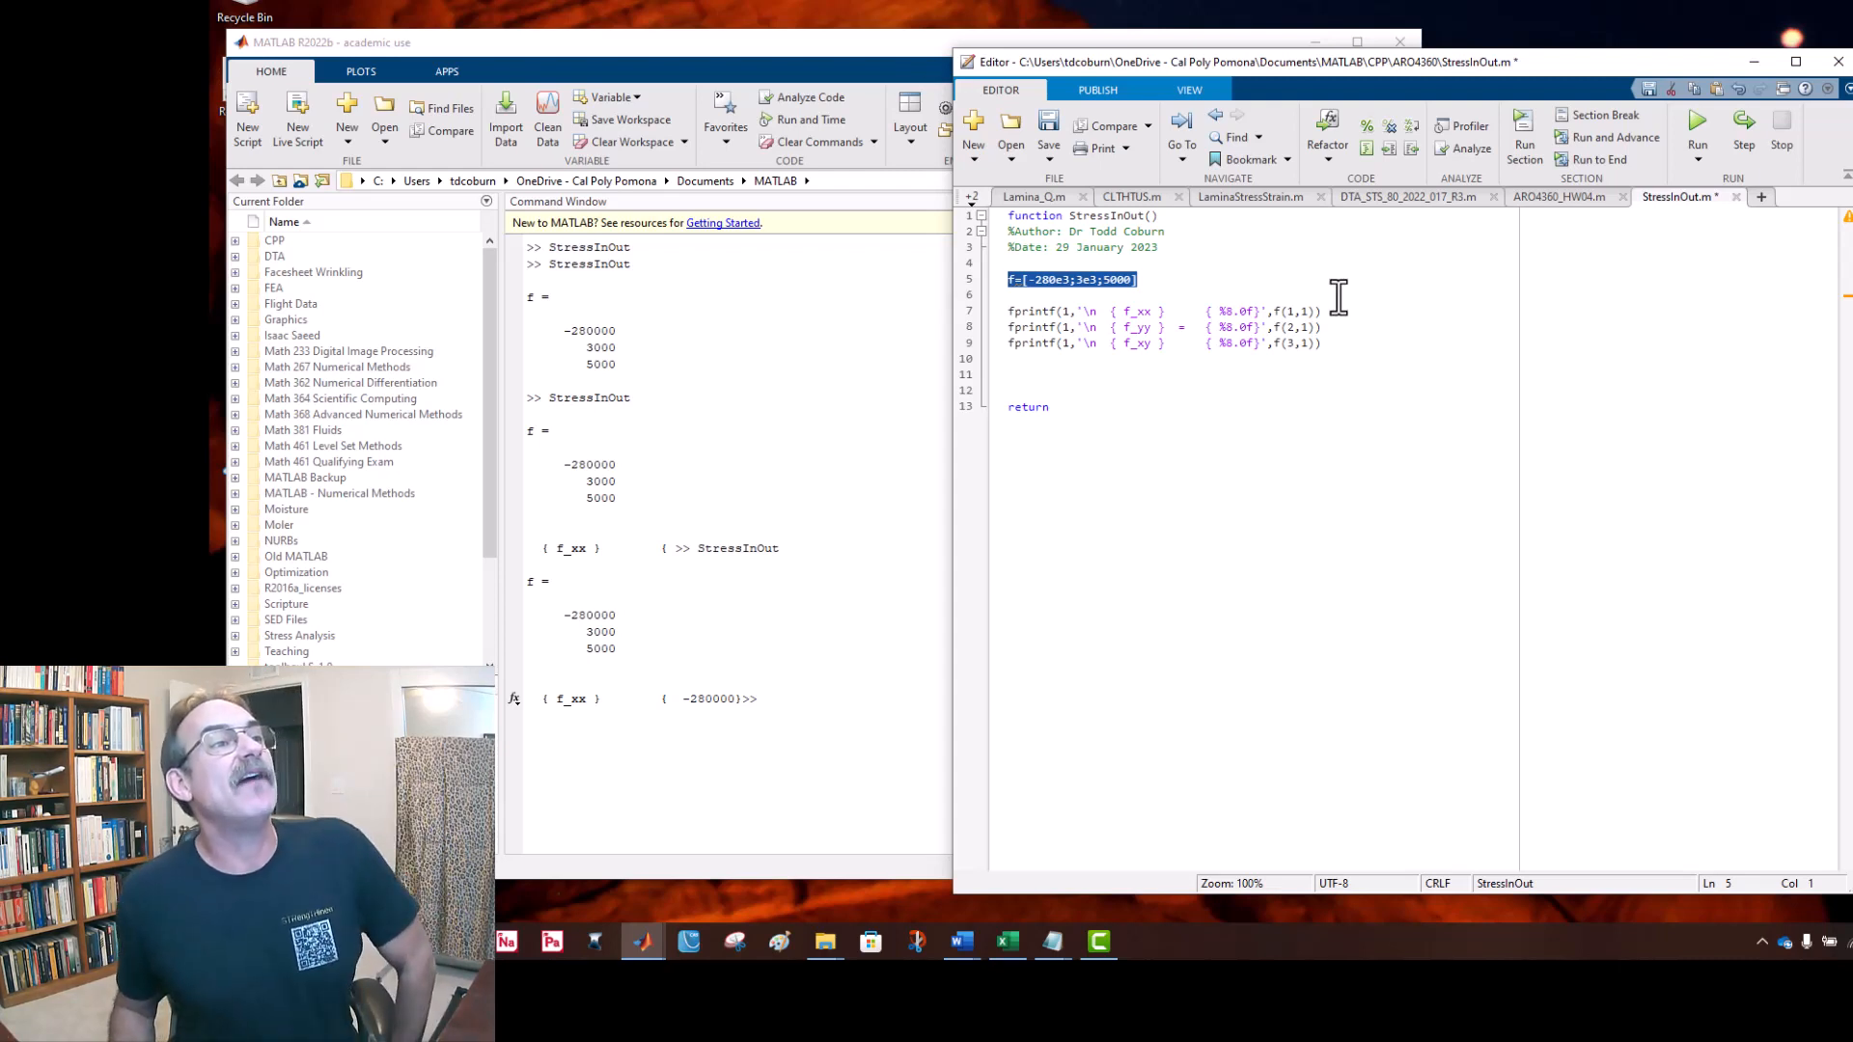
mouse_move(1075, 311)
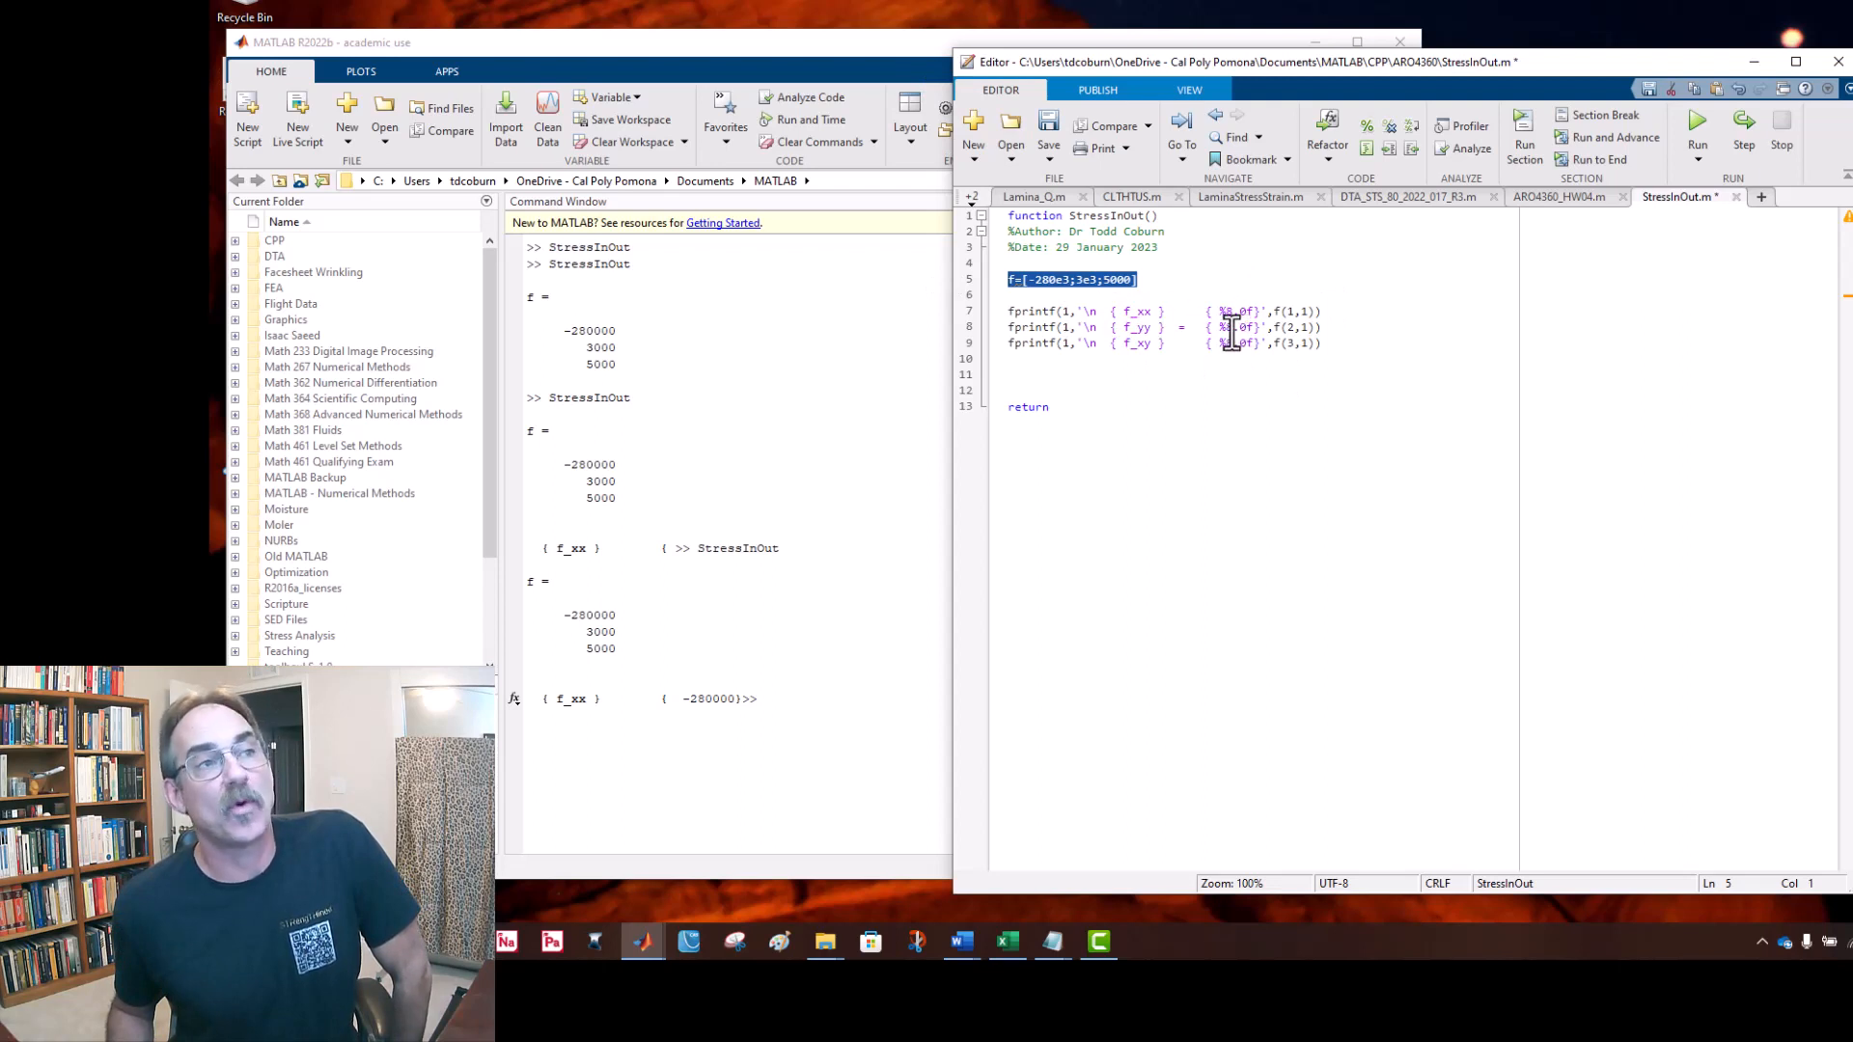
left_click(1145, 311)
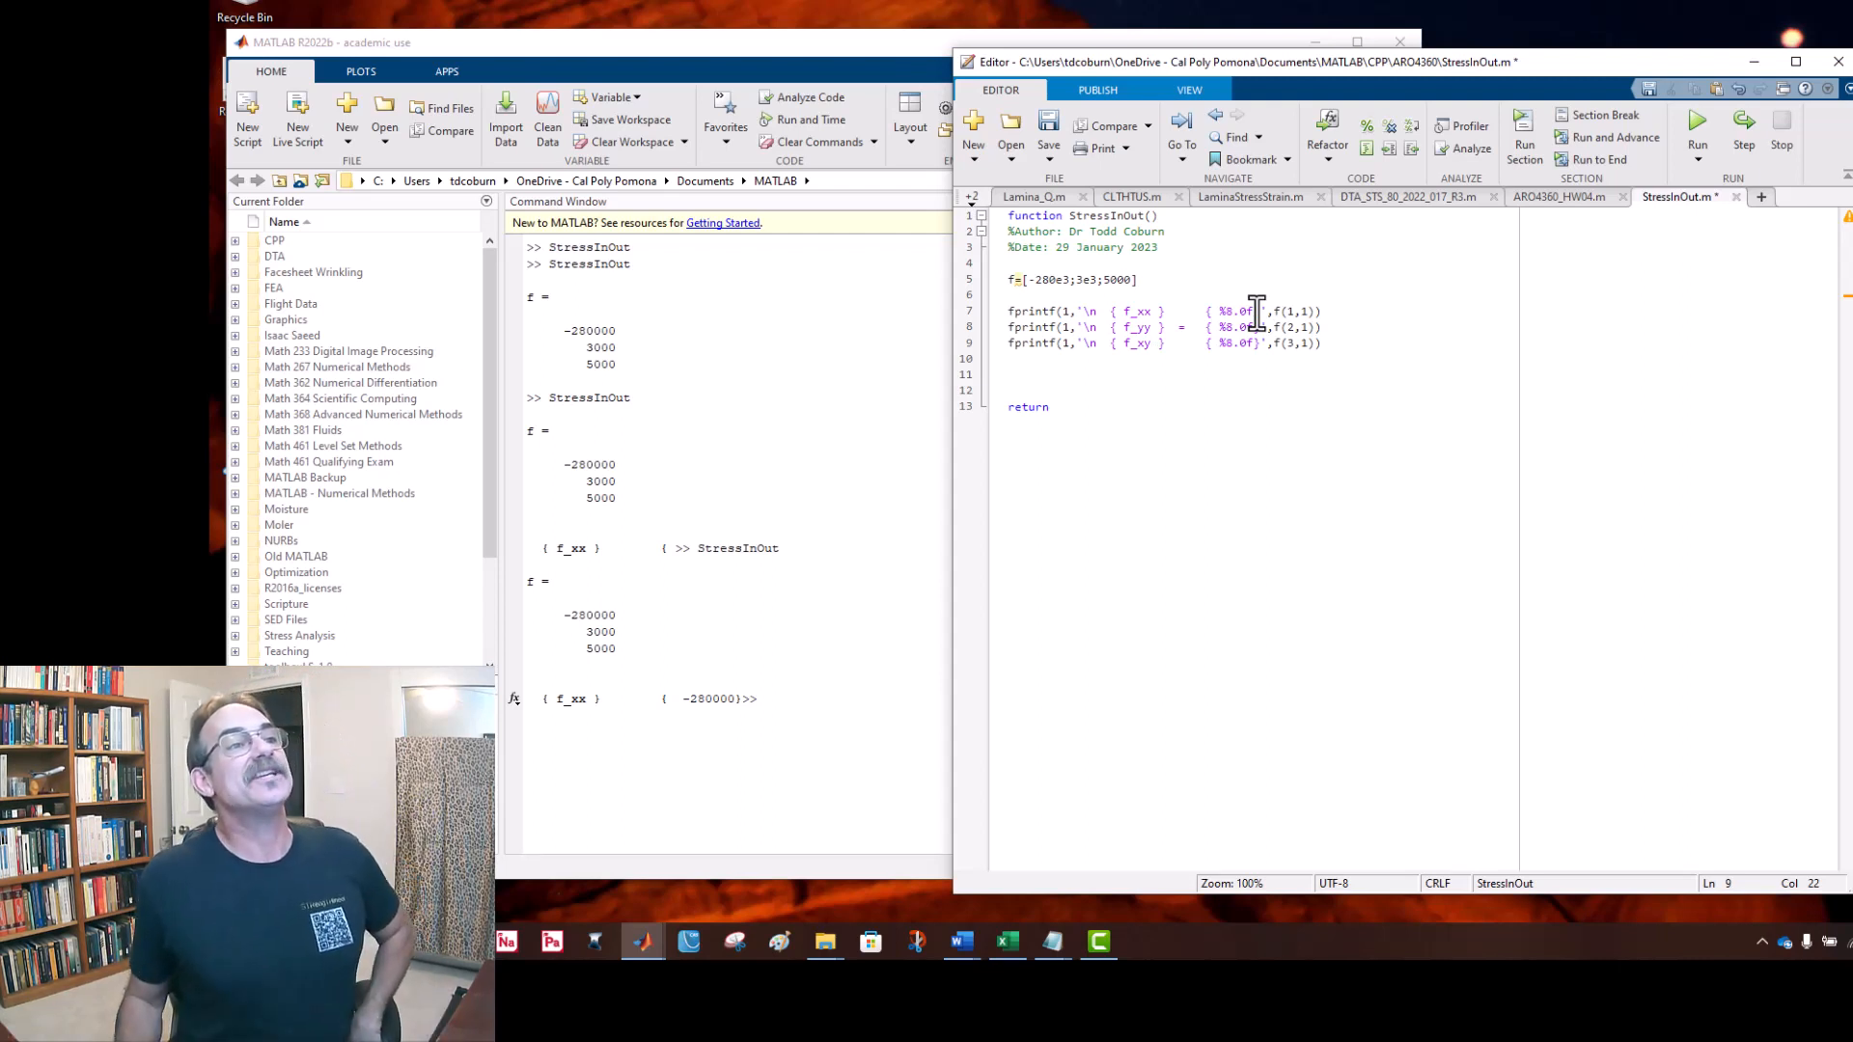
mouse_move(1508, 429)
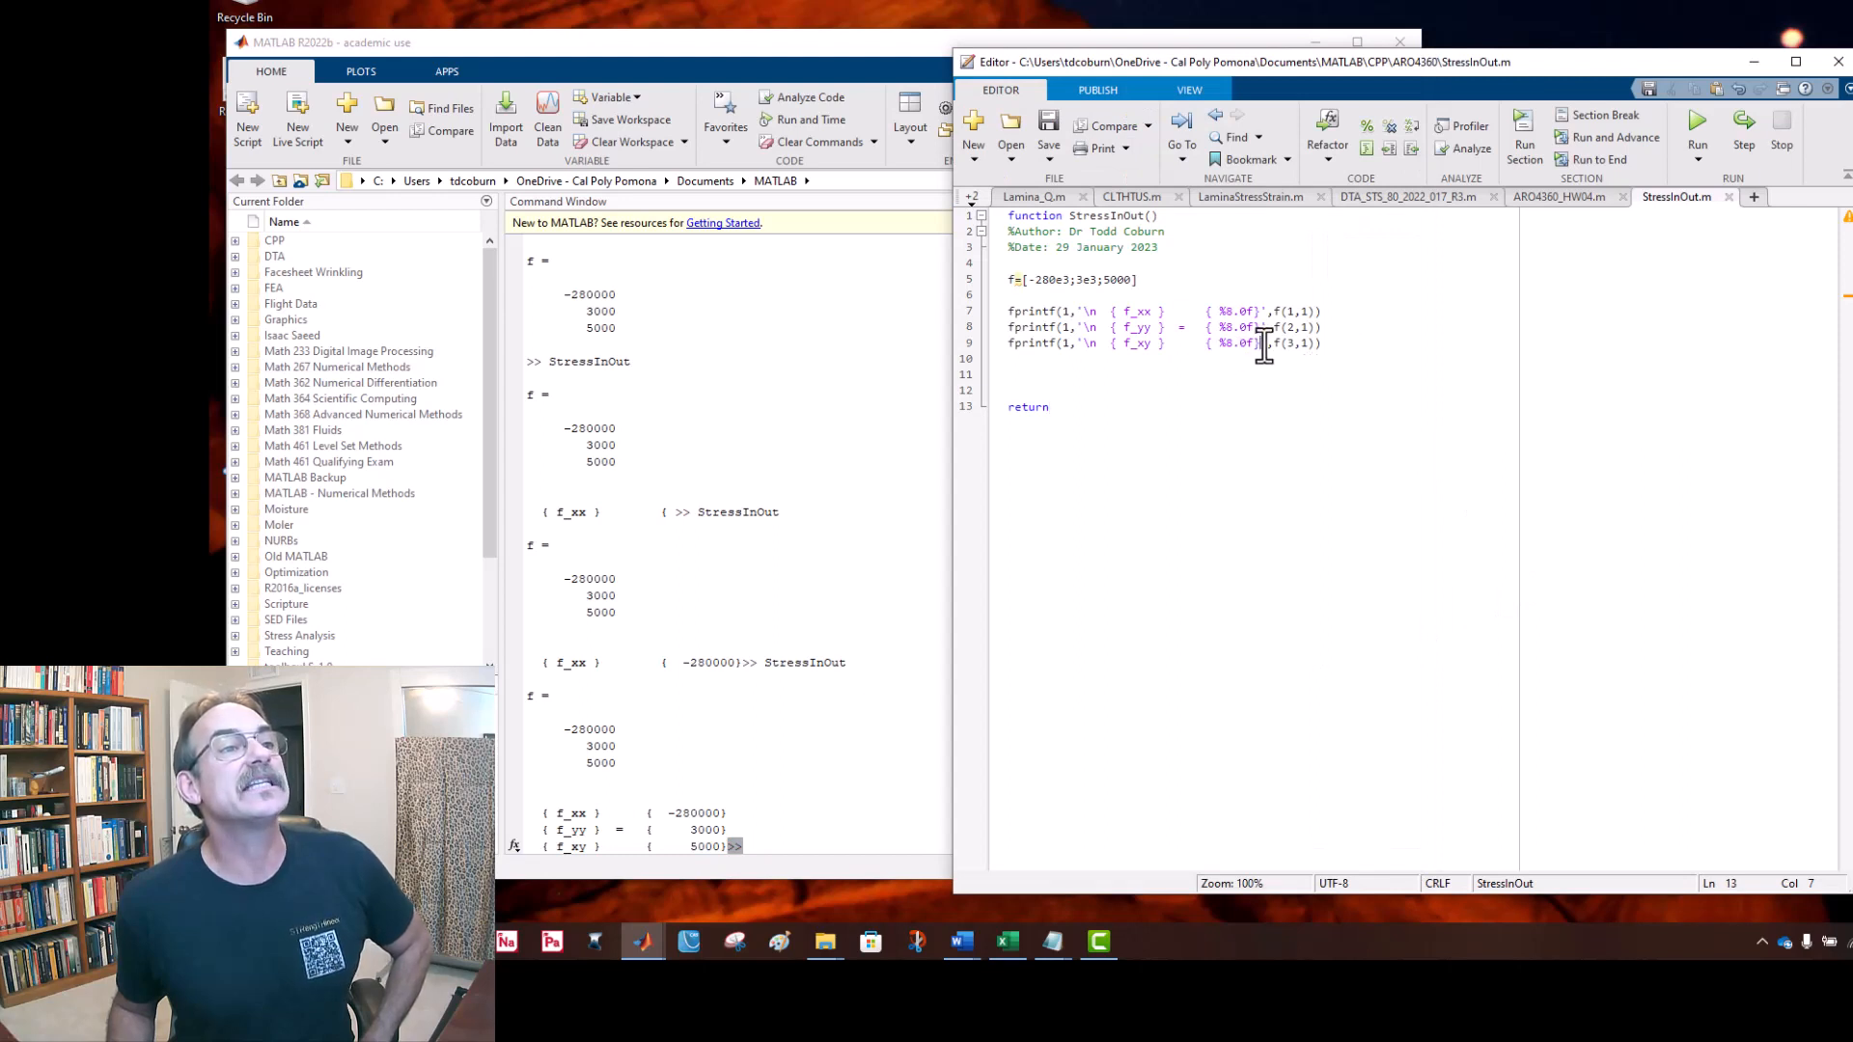
Step: Start a fourth fprintf(1,'\n') line after the f_xy print statement
left_click(1324, 343)
type("fprintf(1,'\\n',)")
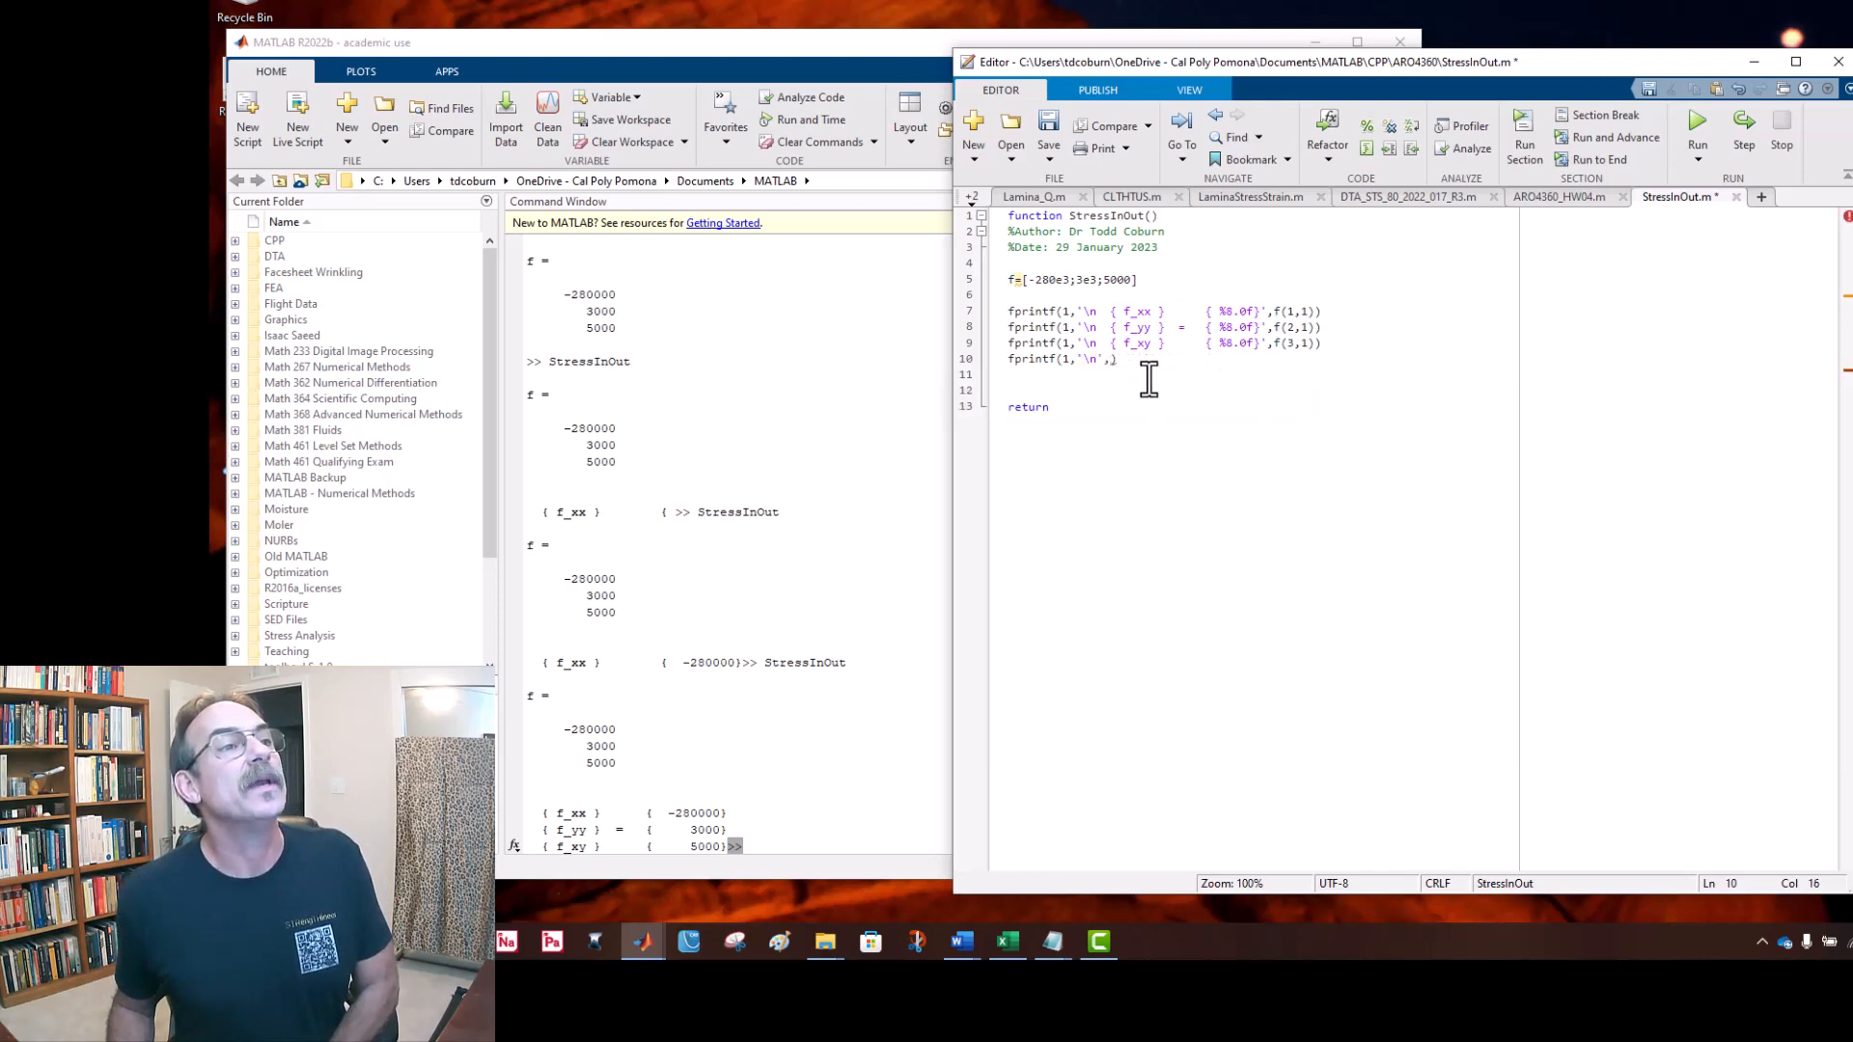
mouse_move(1164, 401)
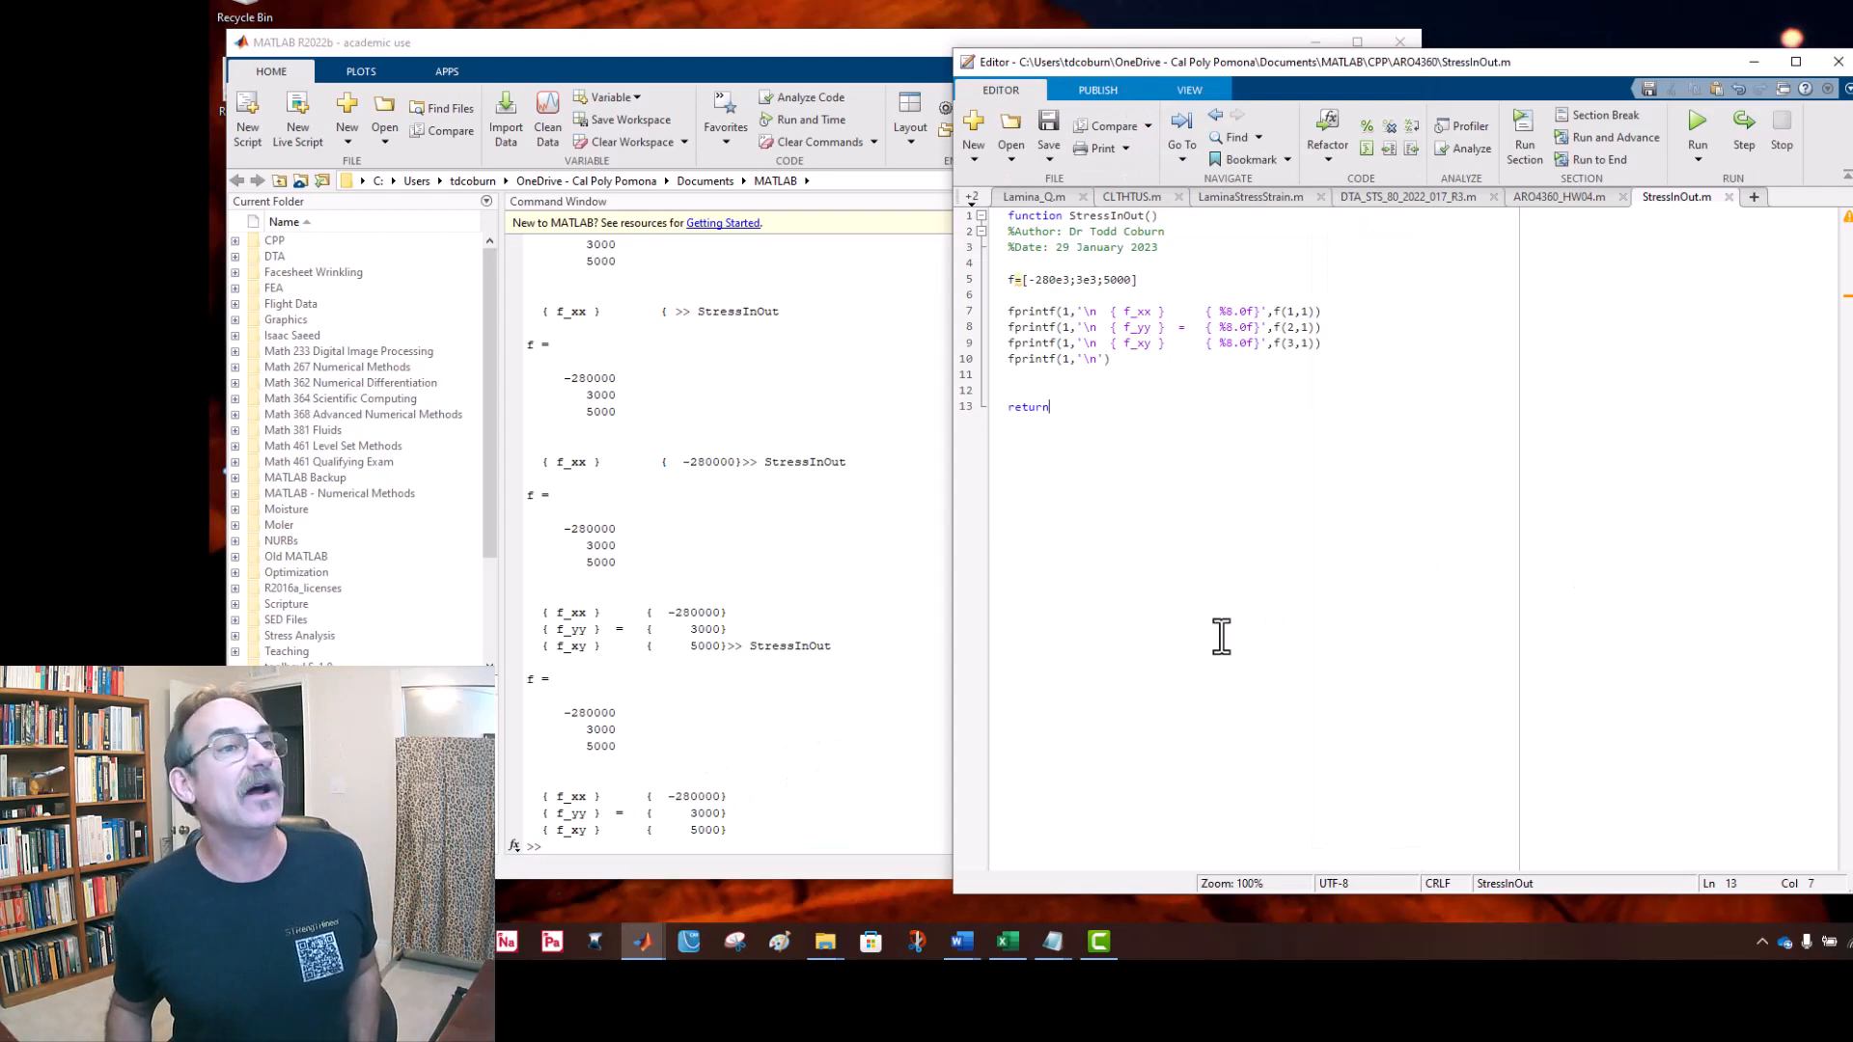
Step: Label the f_yy row with psi, run StressInOut, and end the f assignment with a semicolon
left_click(1272, 328)
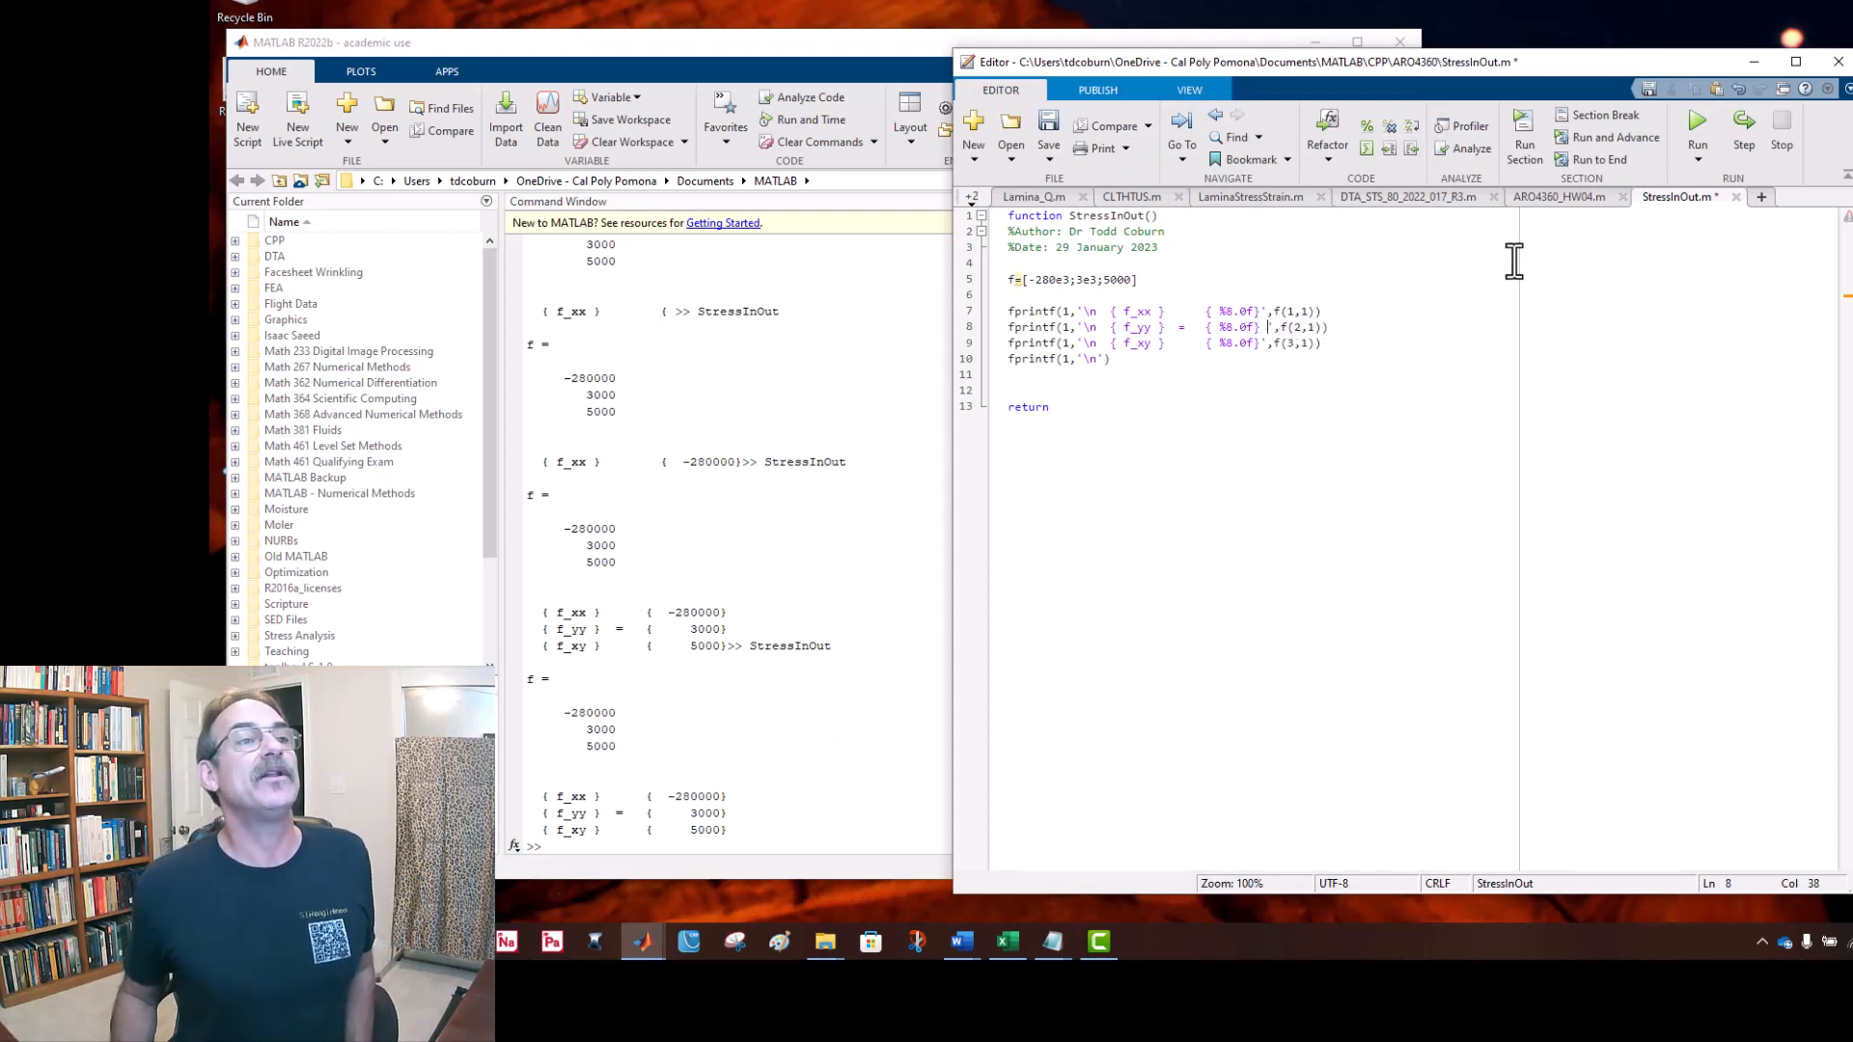
type("psi")
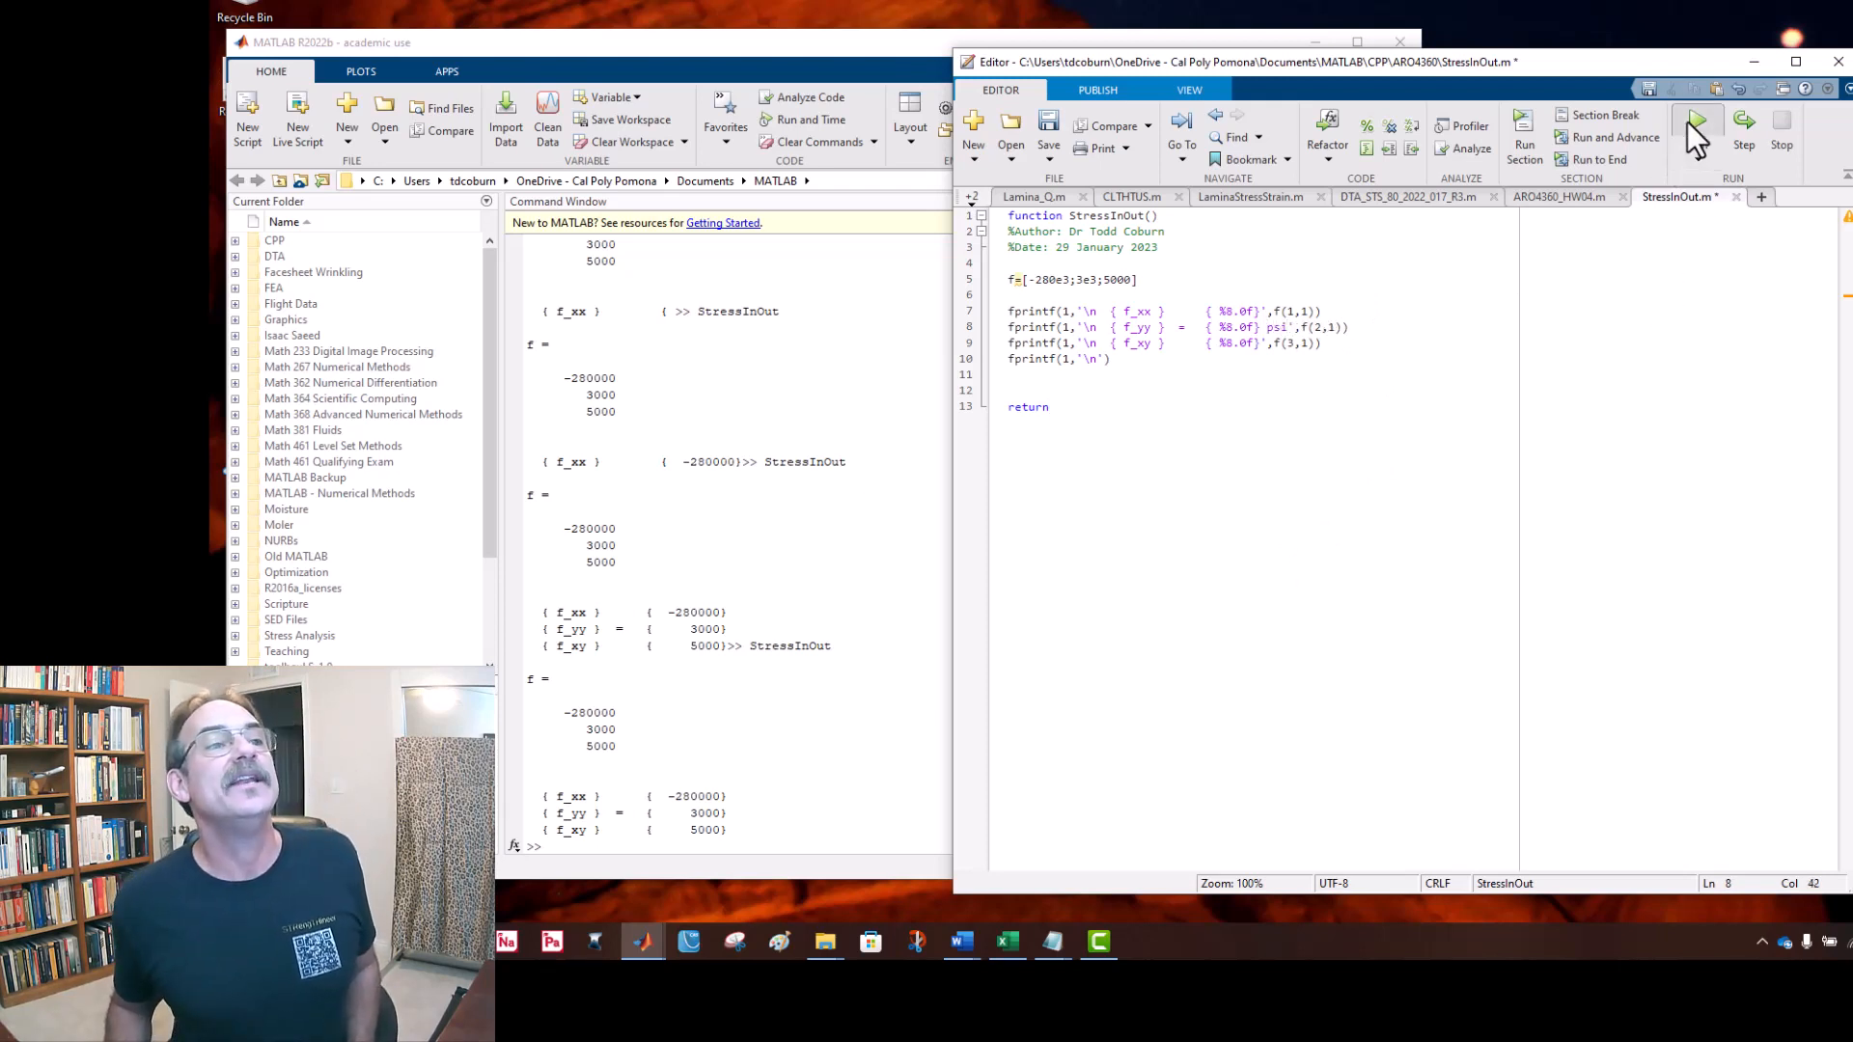
left_click(1696, 128)
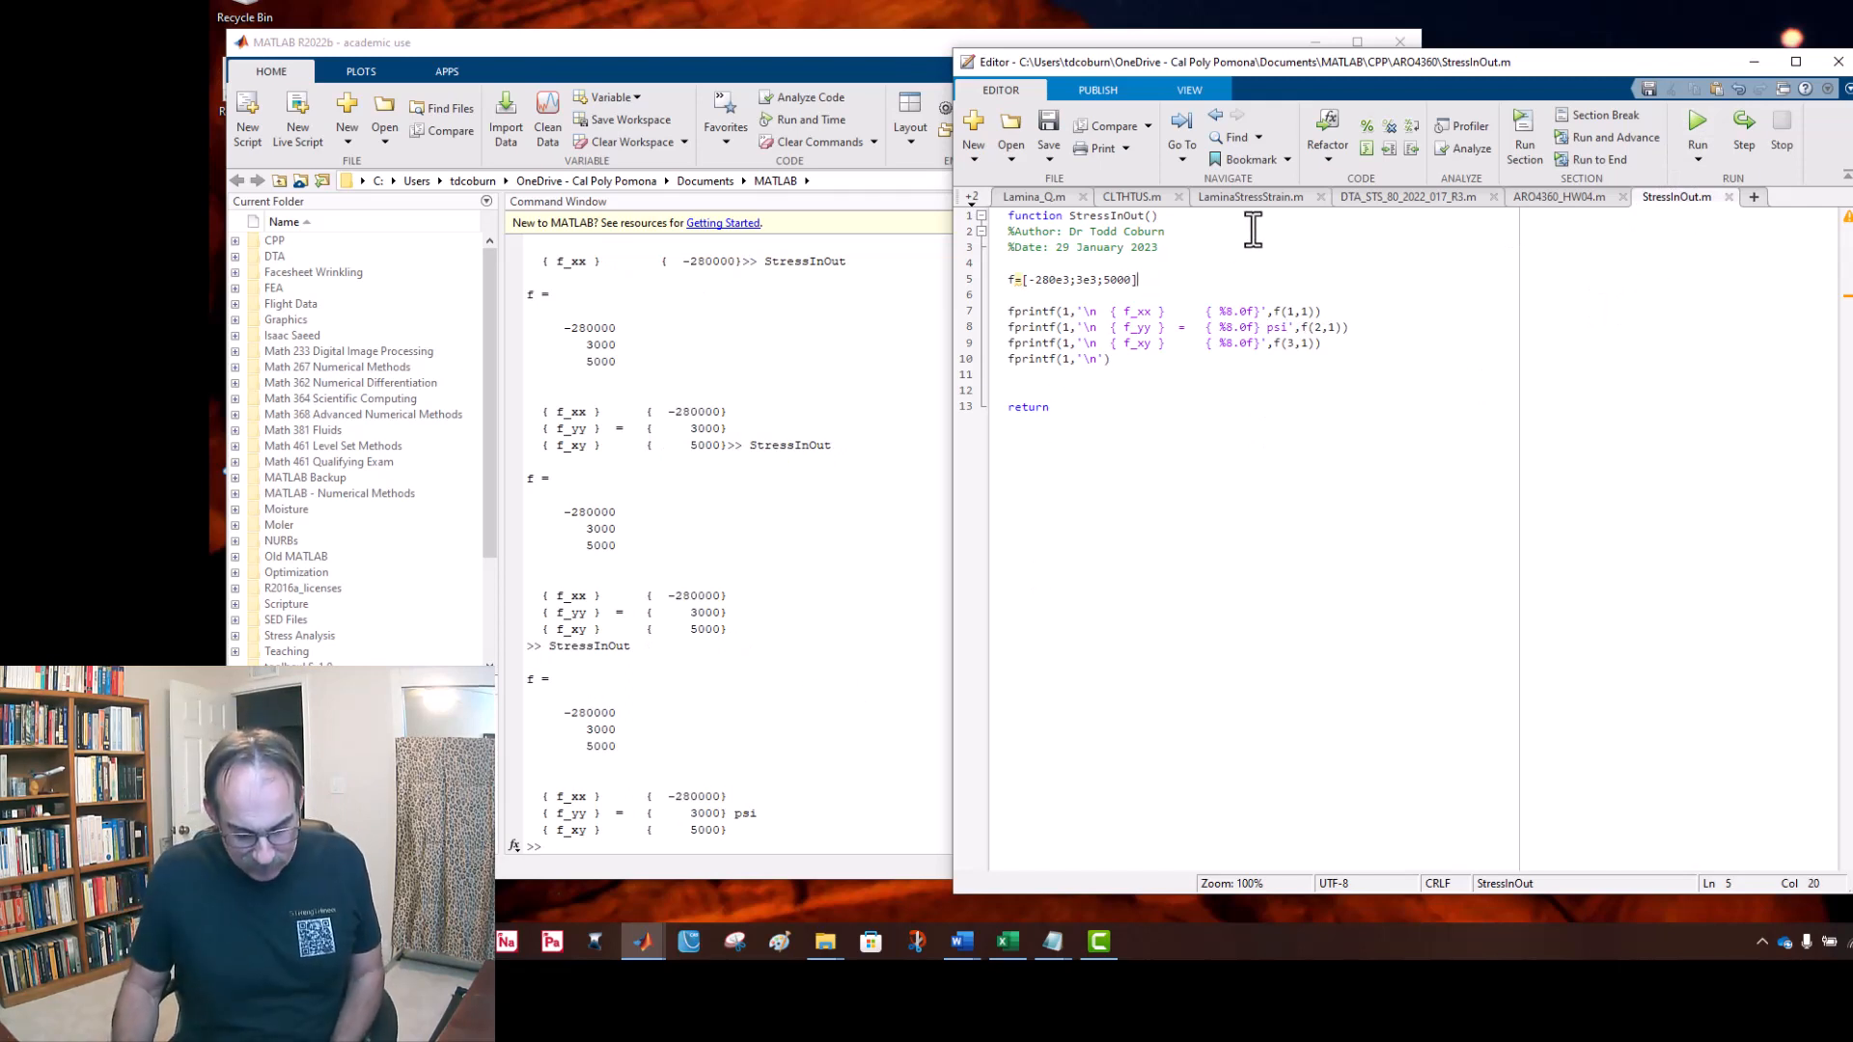
type(";")
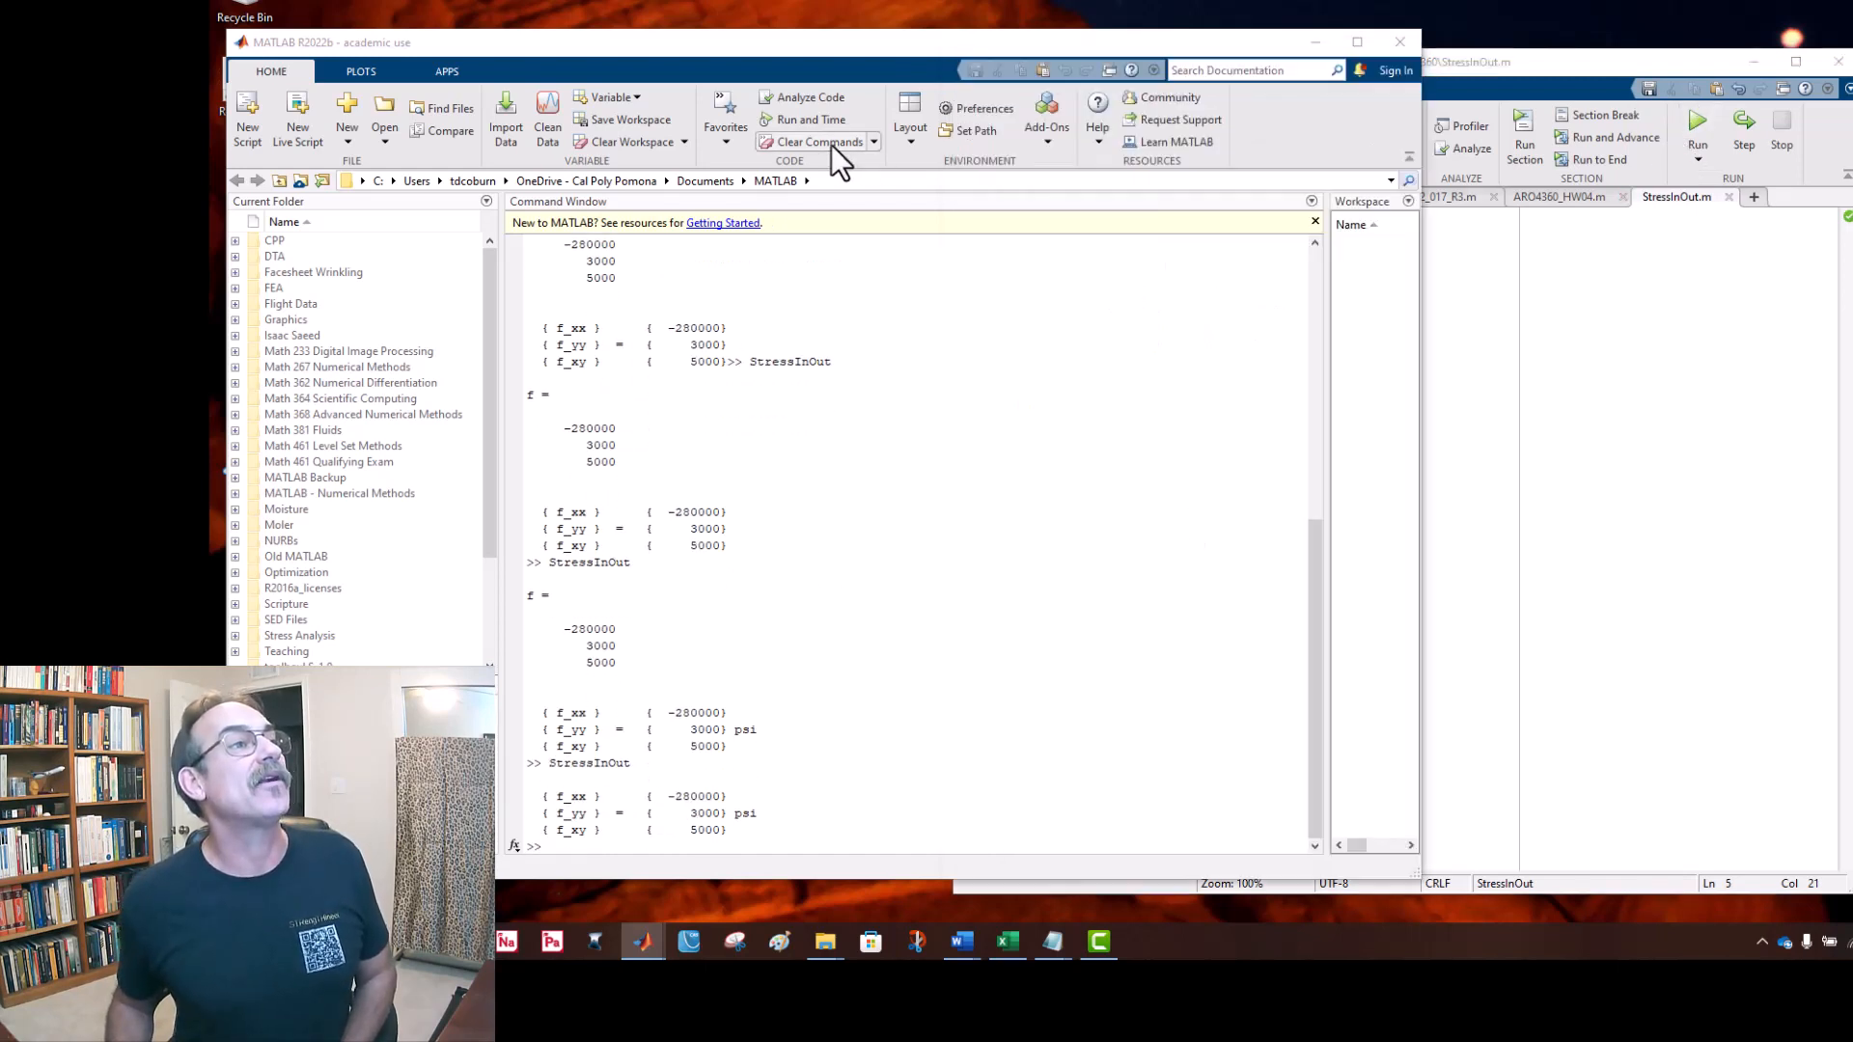
Step: Clear the Command Window and rerun StressInOut to show only the three psi rows
left_click(815, 141)
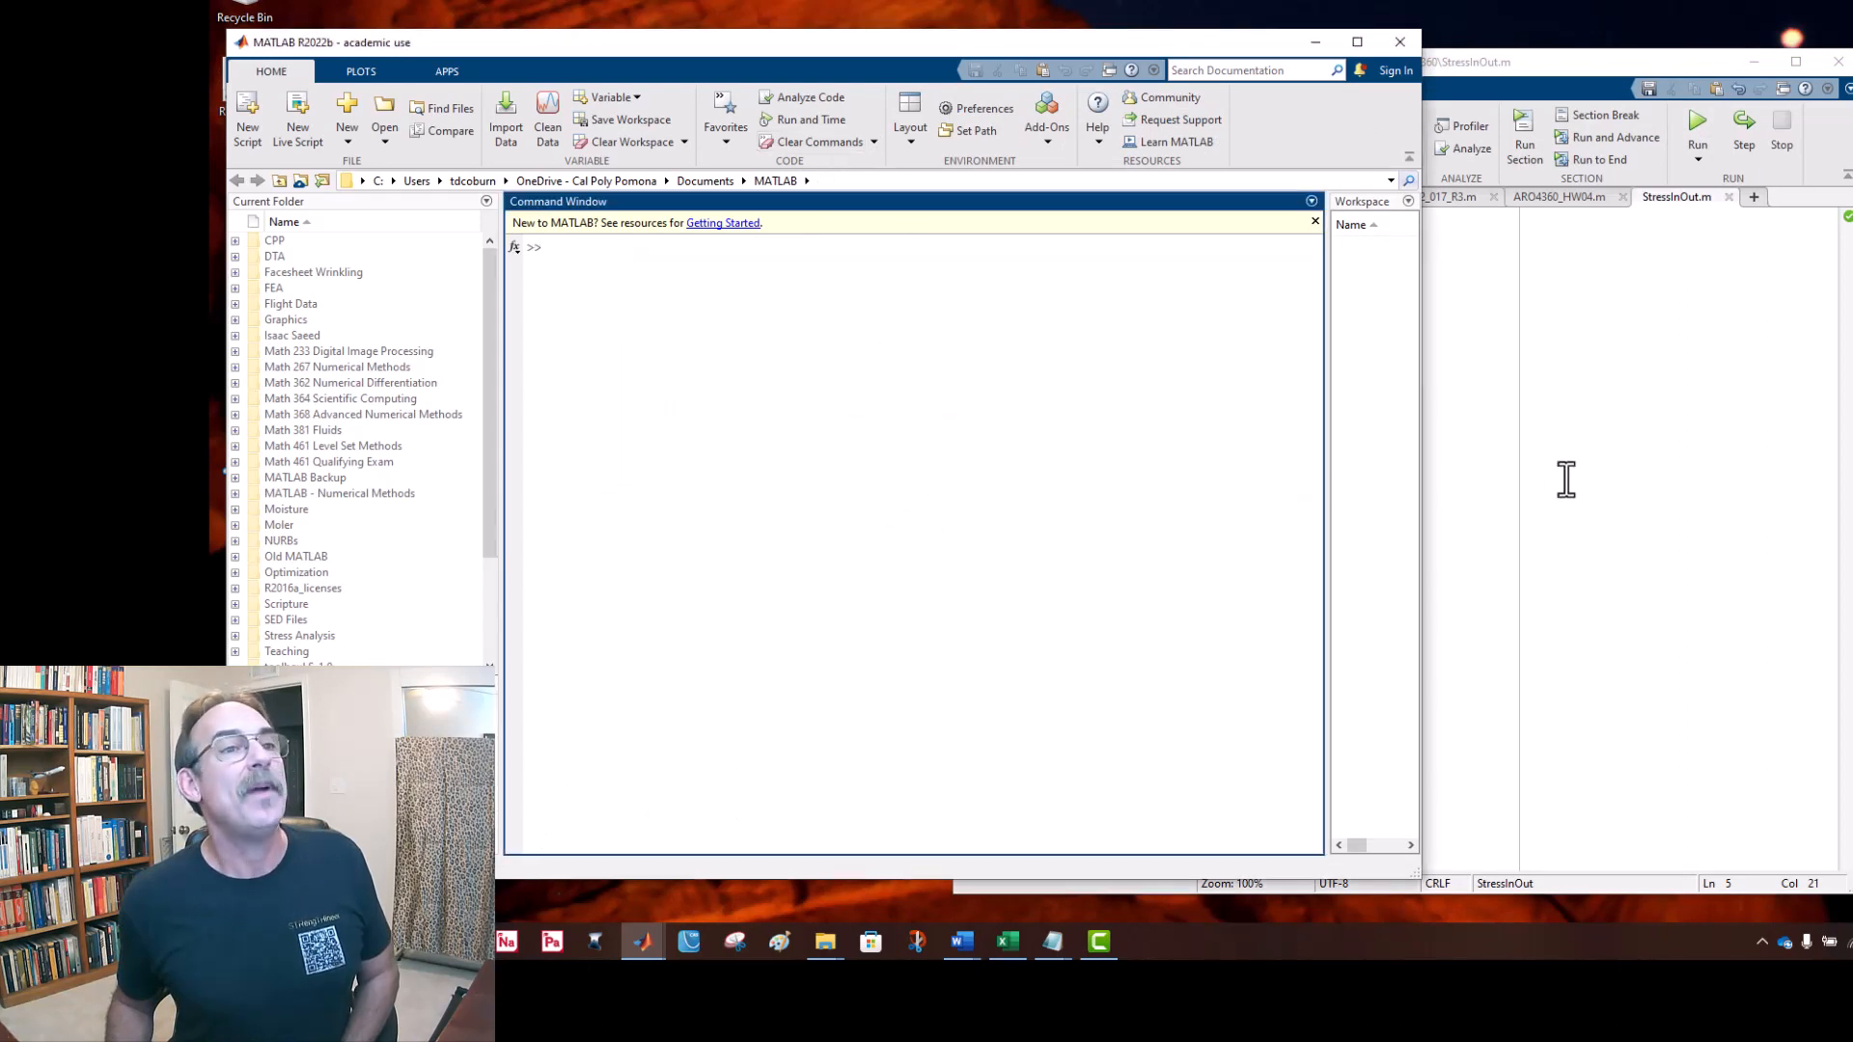
left_click(1696, 124)
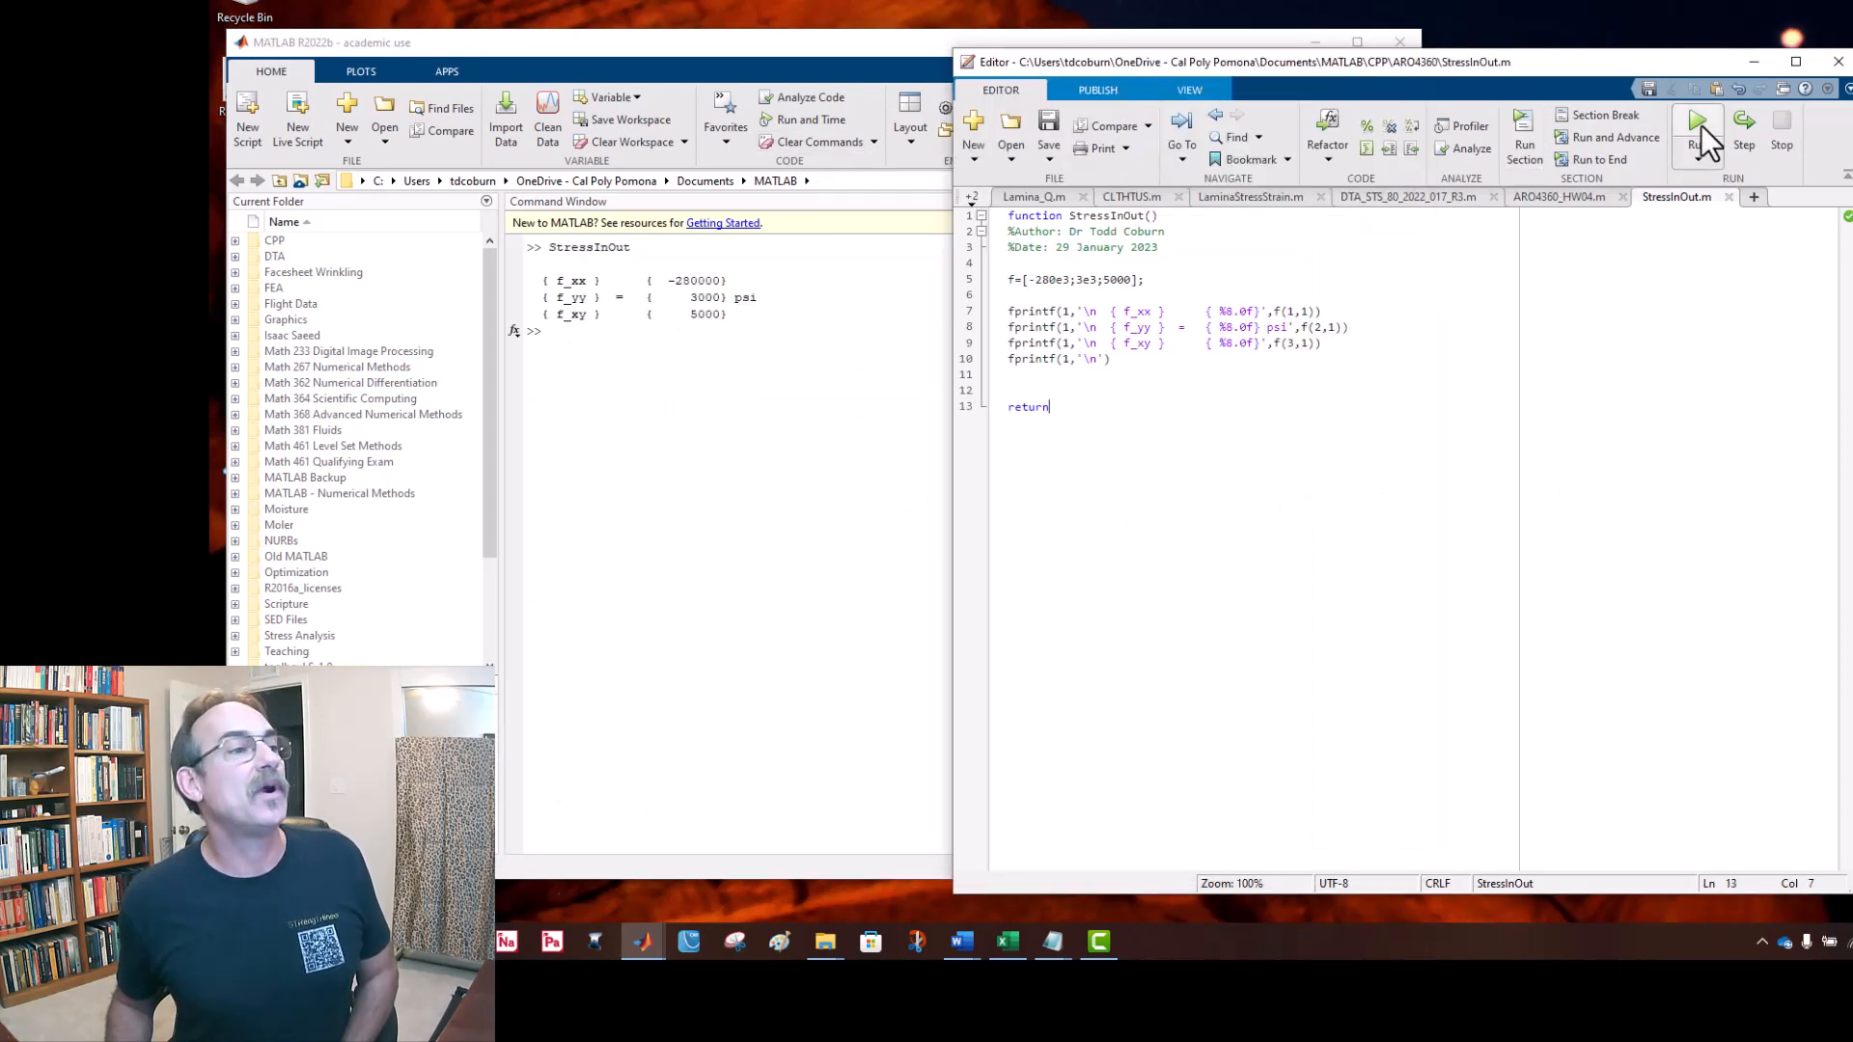
mouse_move(625, 263)
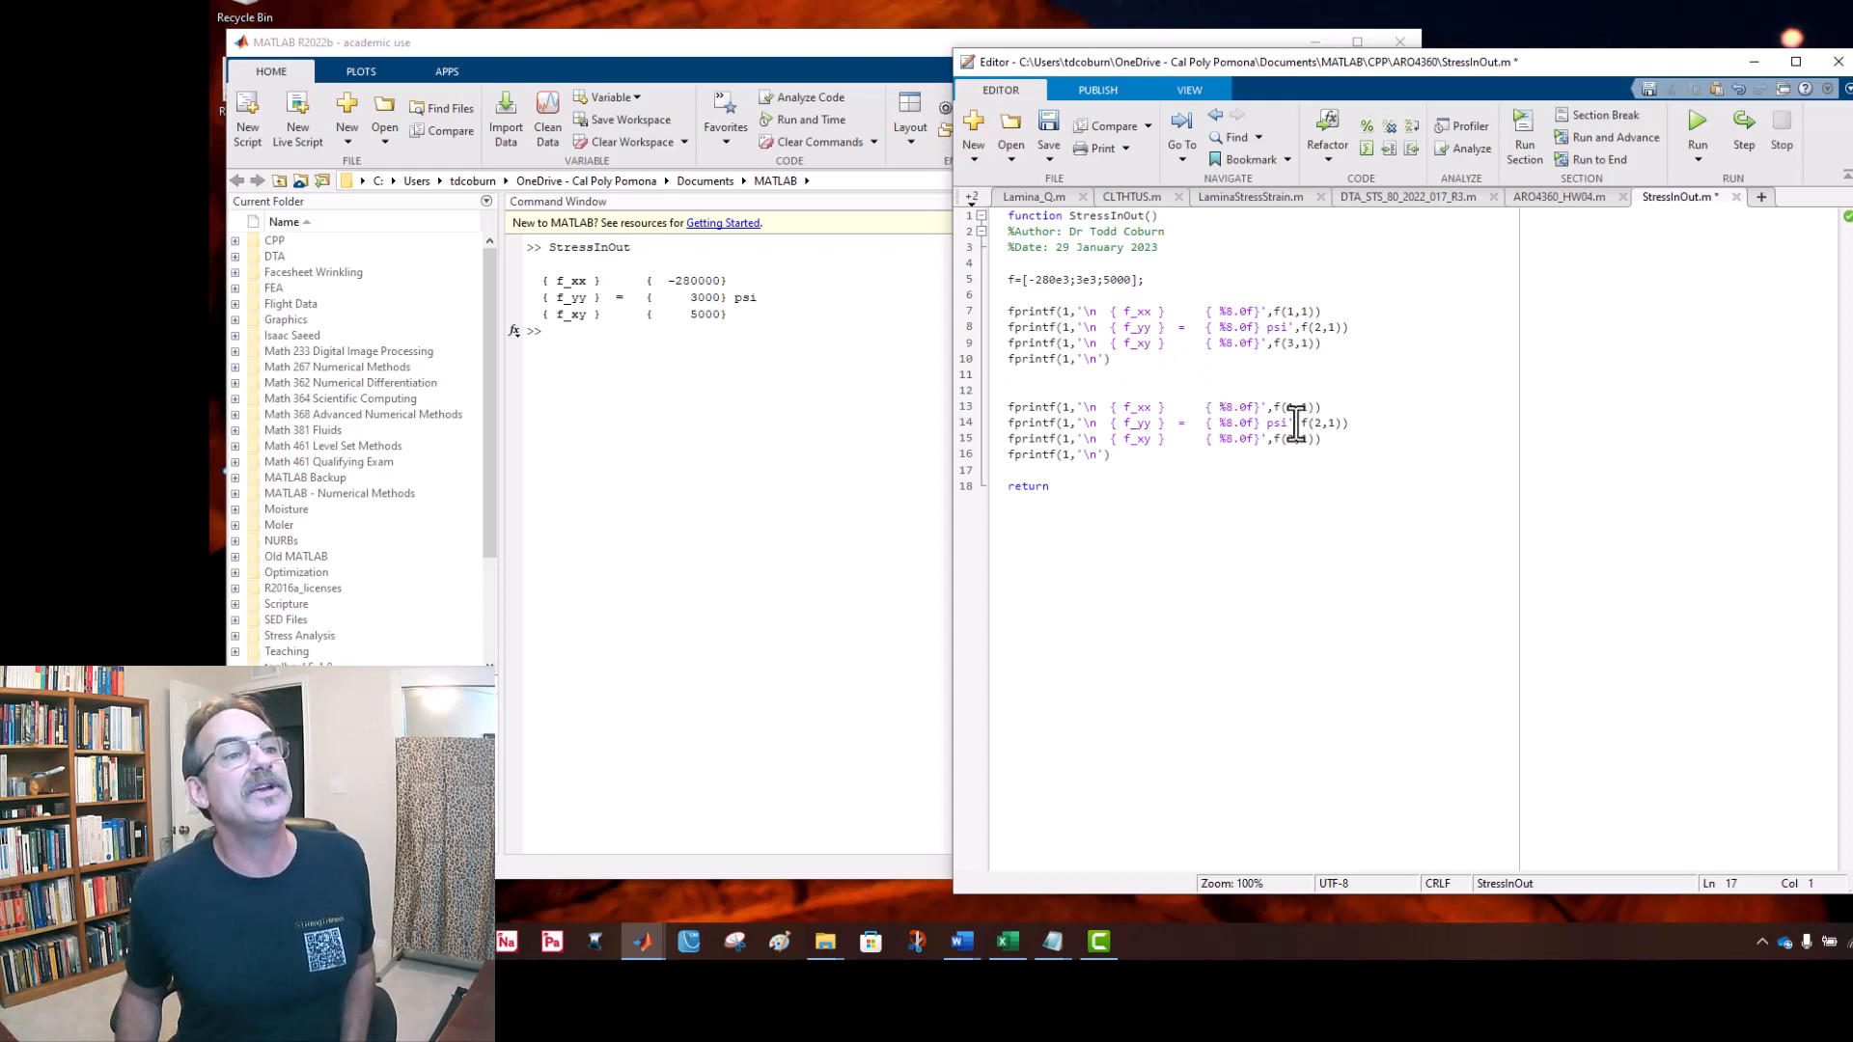
Step: Edit the copied print lines to %8.3f ksi format with each f(i,1) divided by 1e3
left_click(1270, 422)
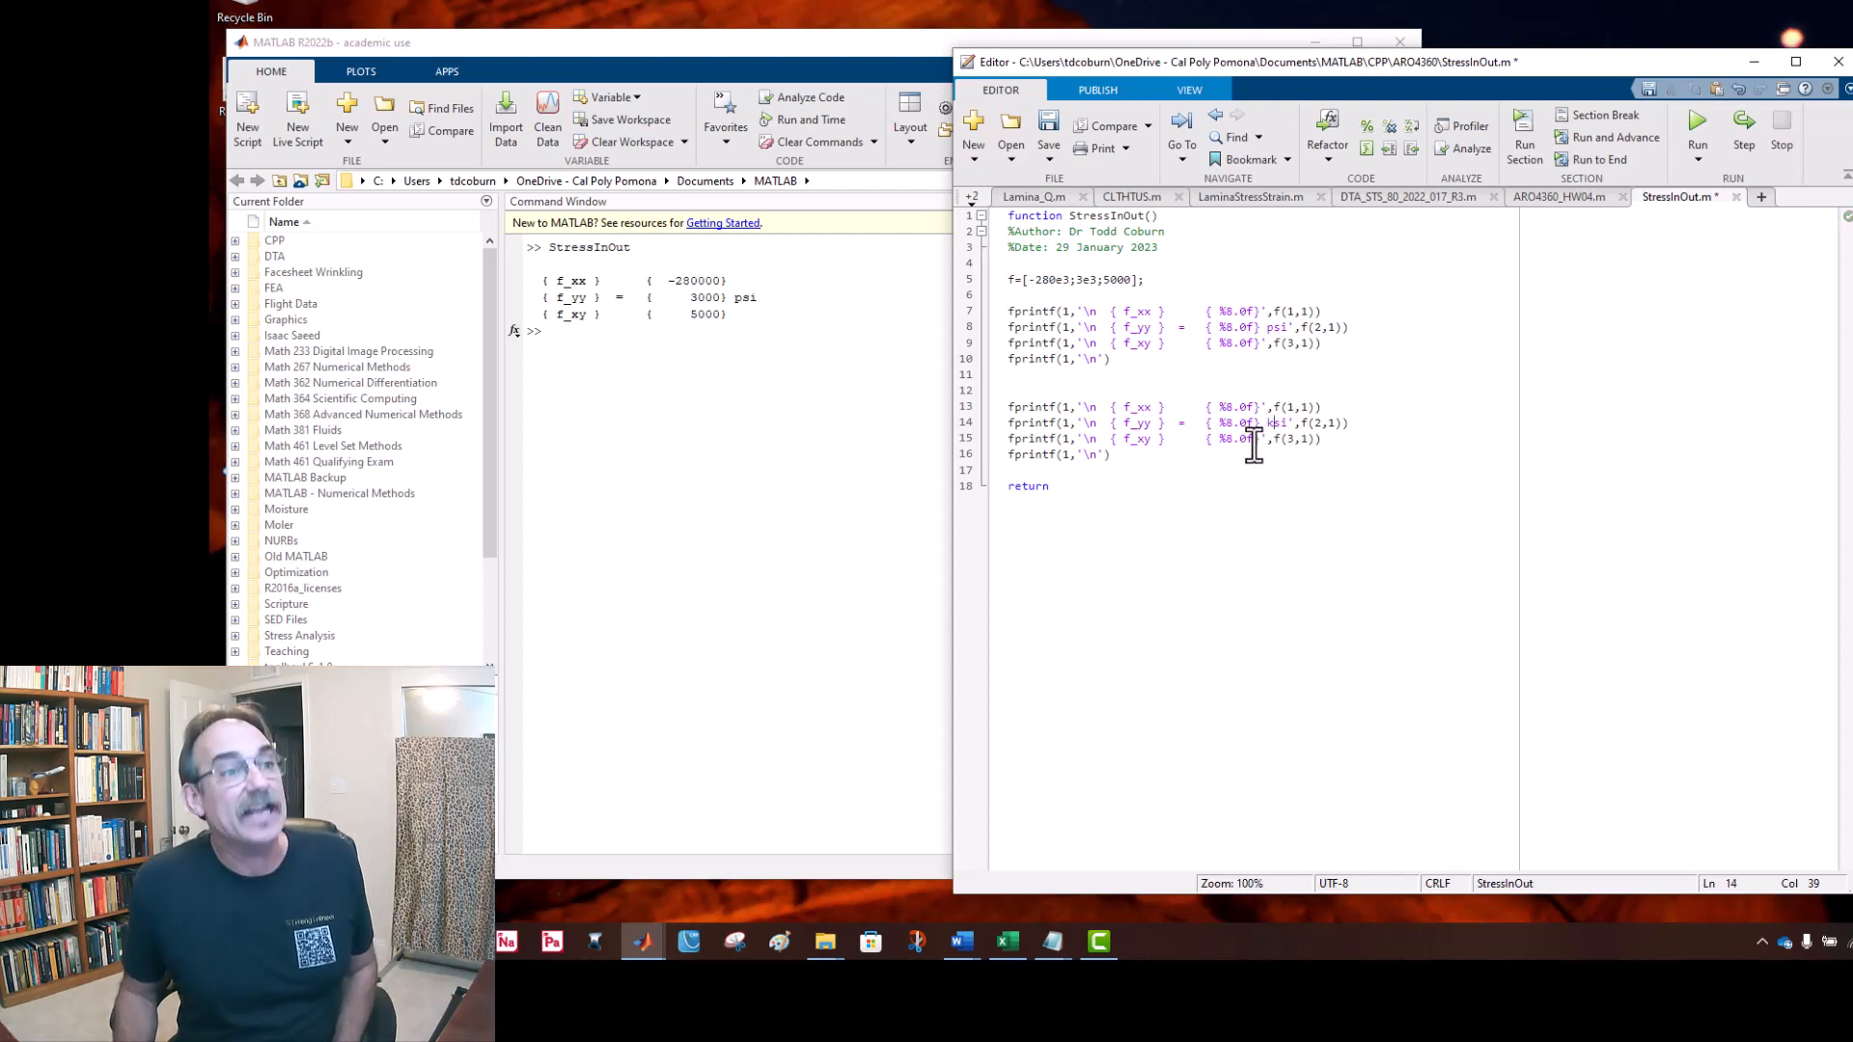
mouse_move(1247, 413)
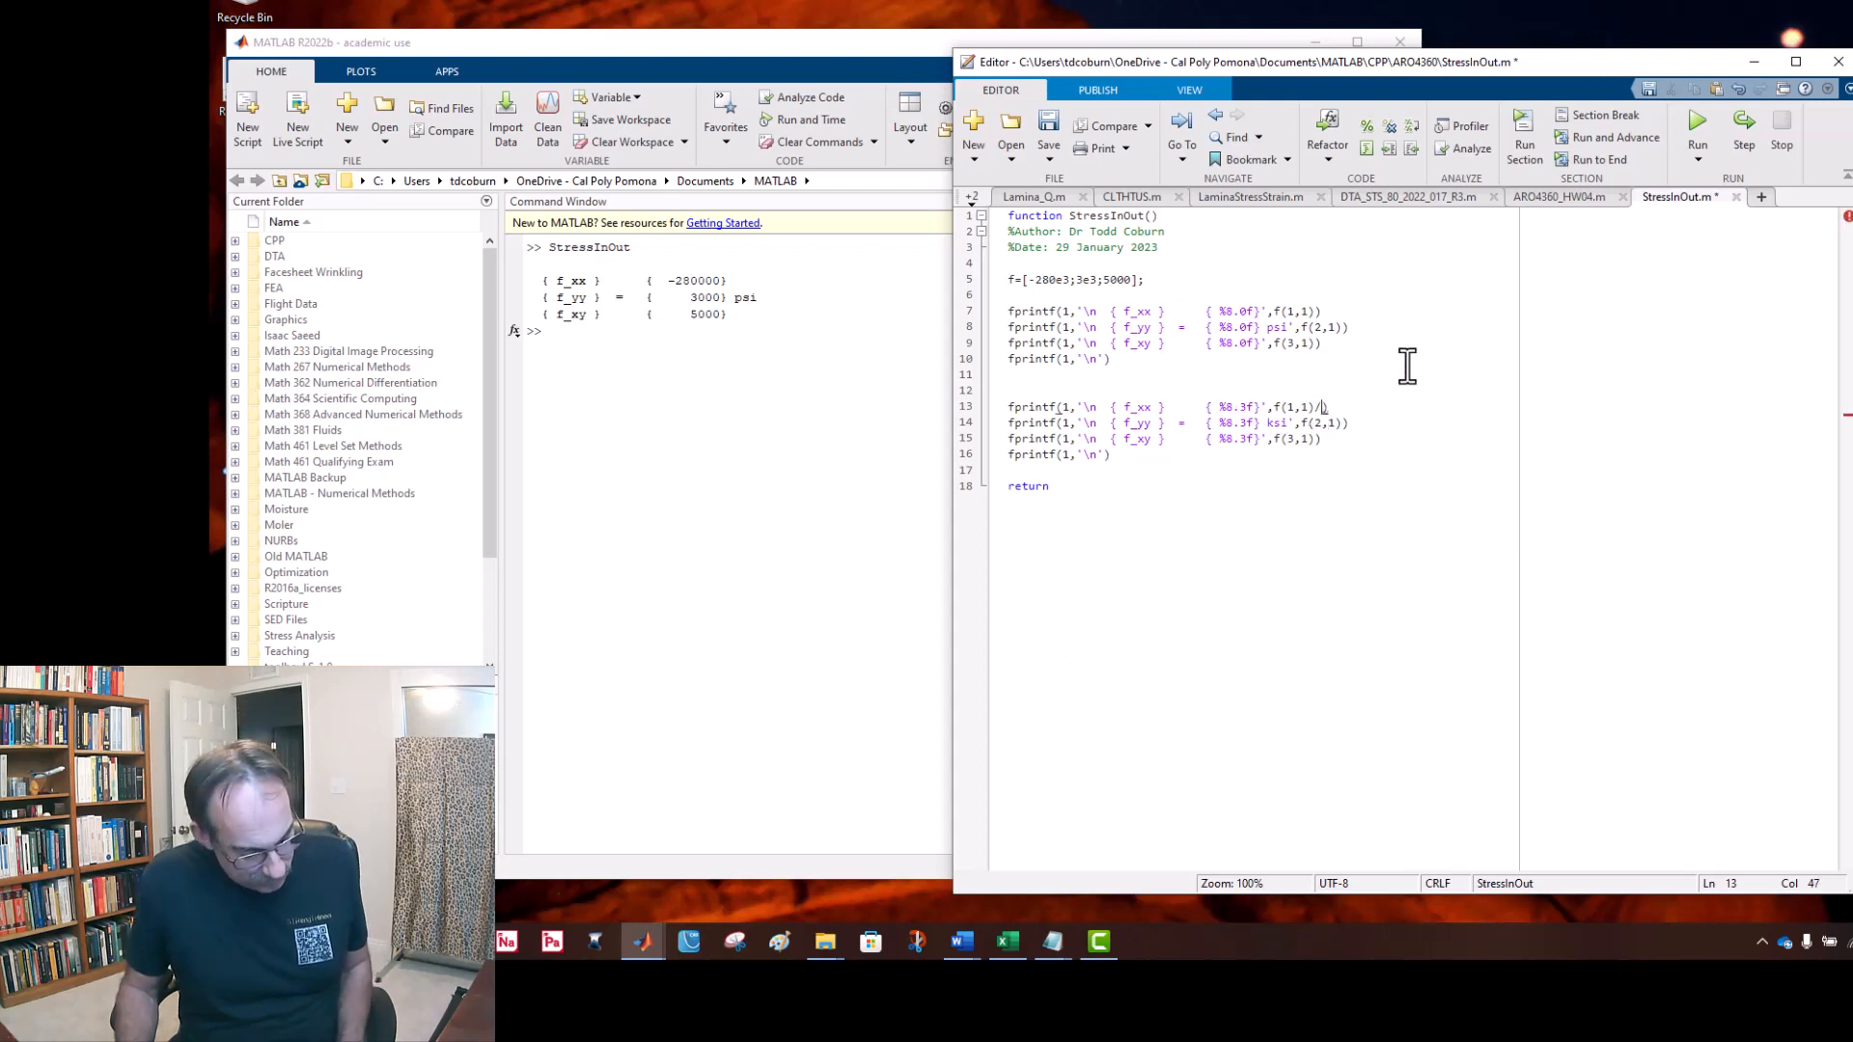
type("e3")
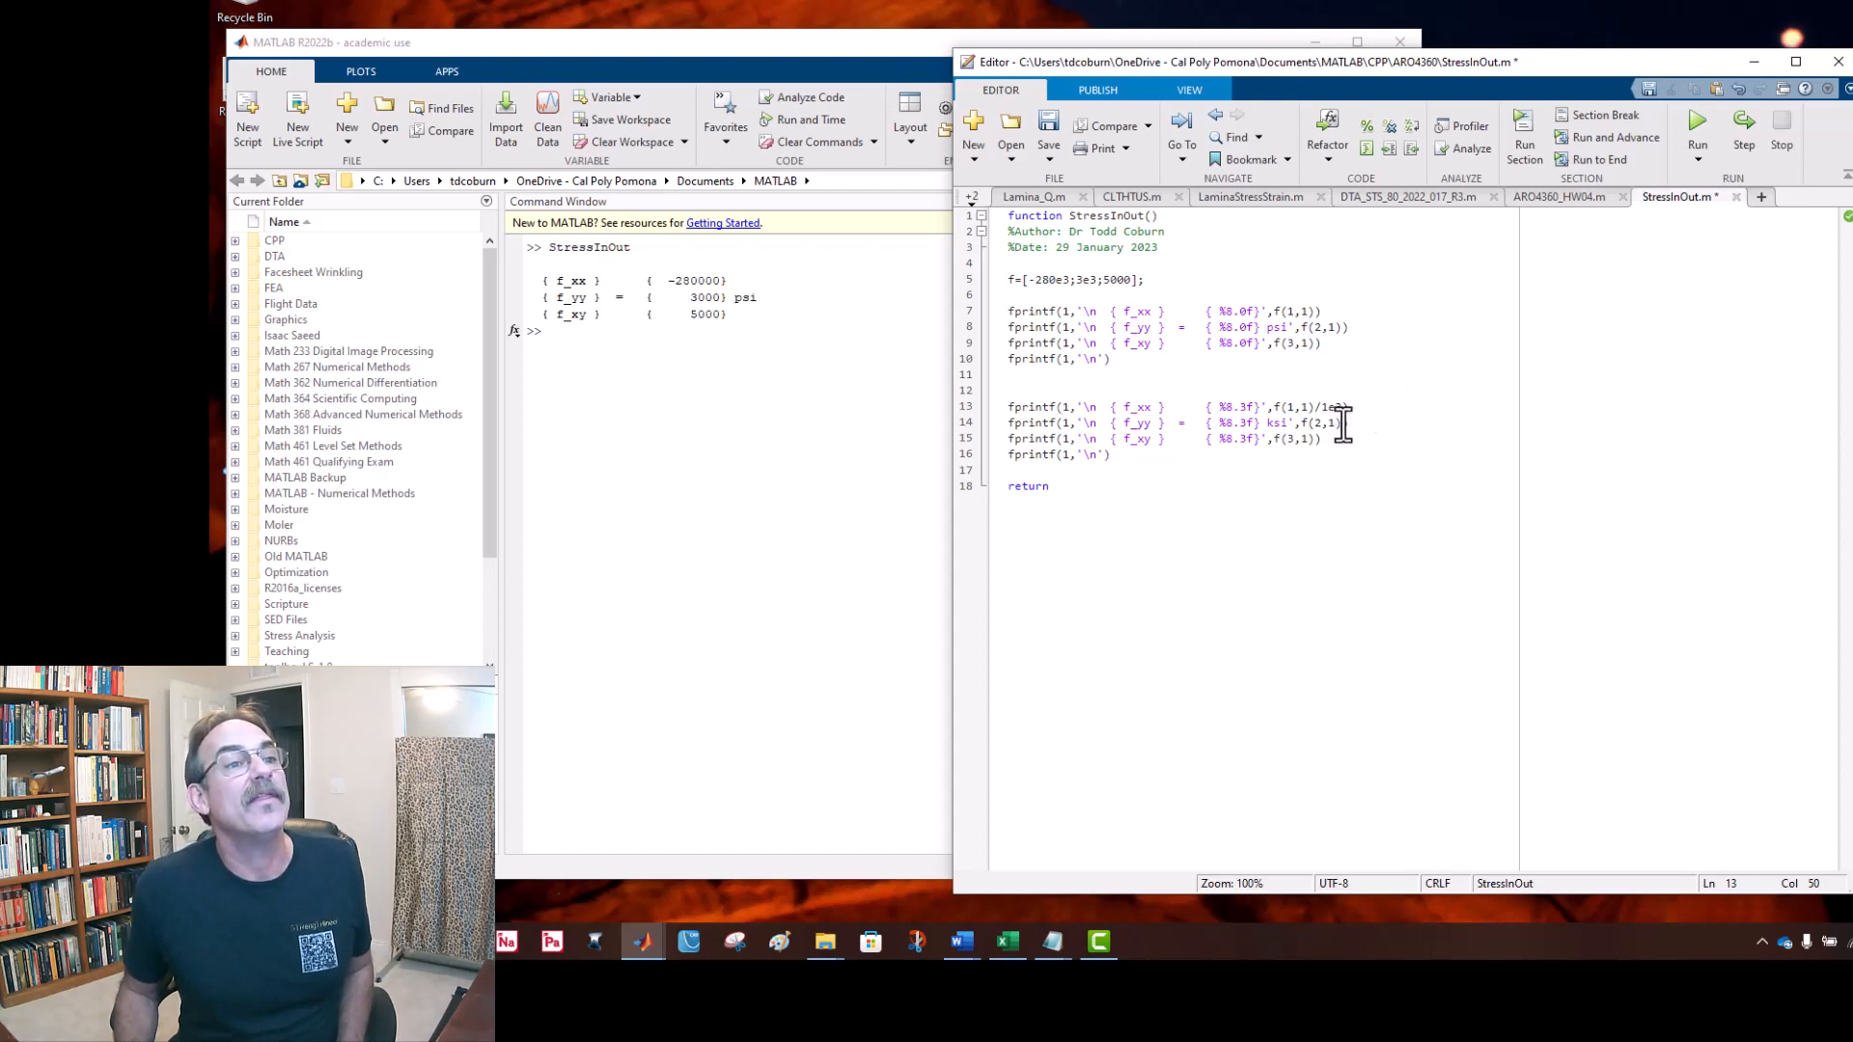
type("/")
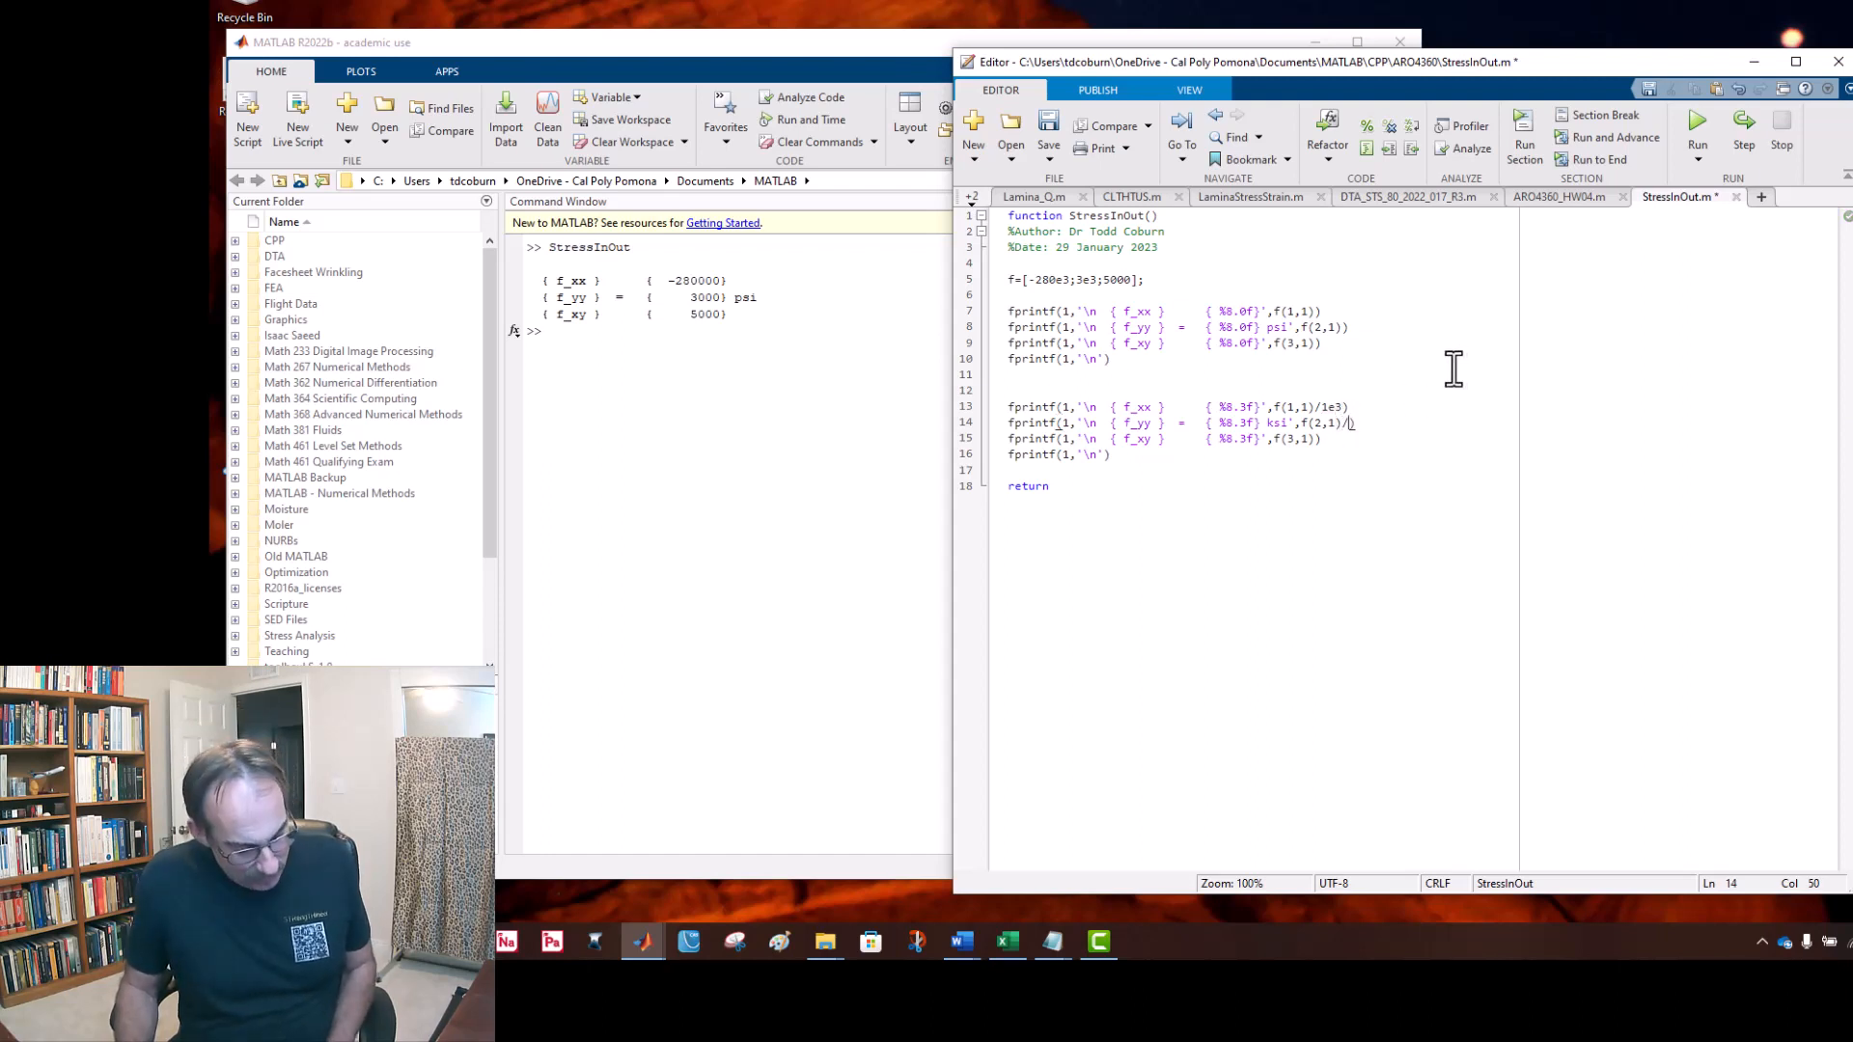
type("/1e3")
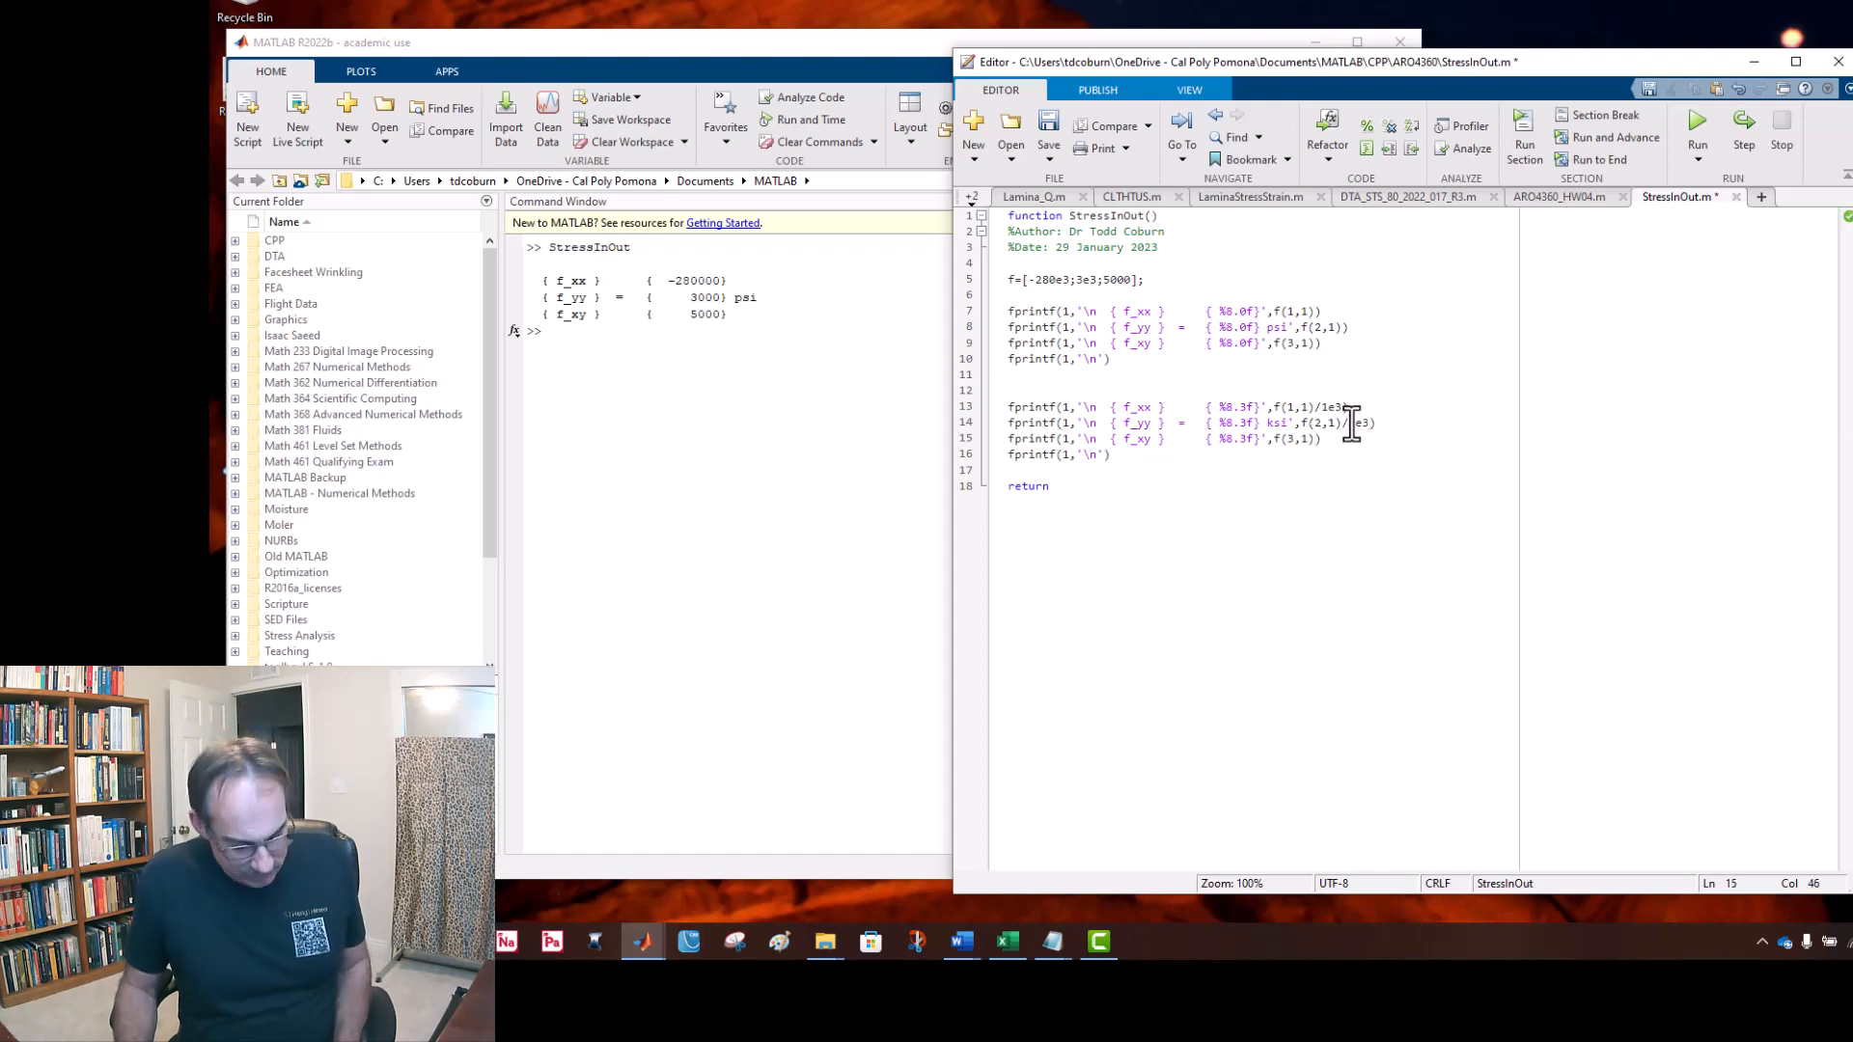
type("/1e3")
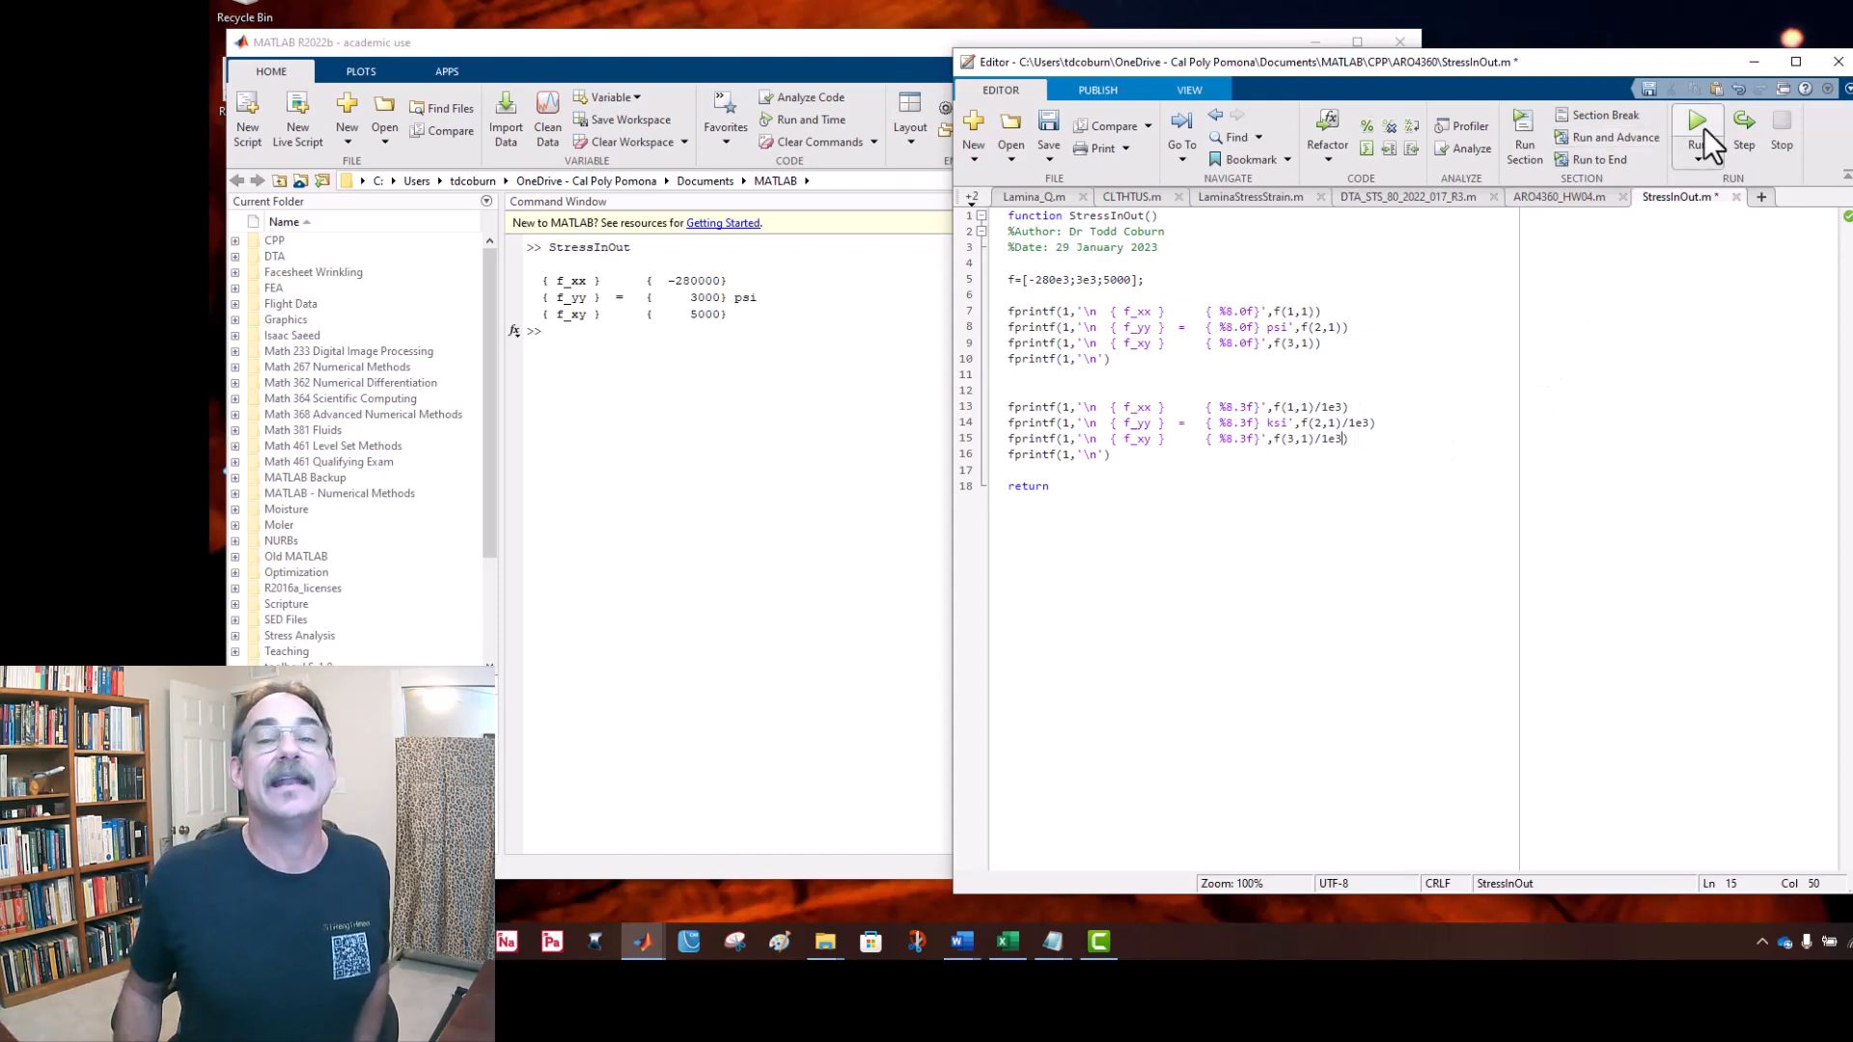
Step: Run StressInOut to print the psi rows followed by ksi rows -280.000, 3.000, 5.000
left_click(1696, 122)
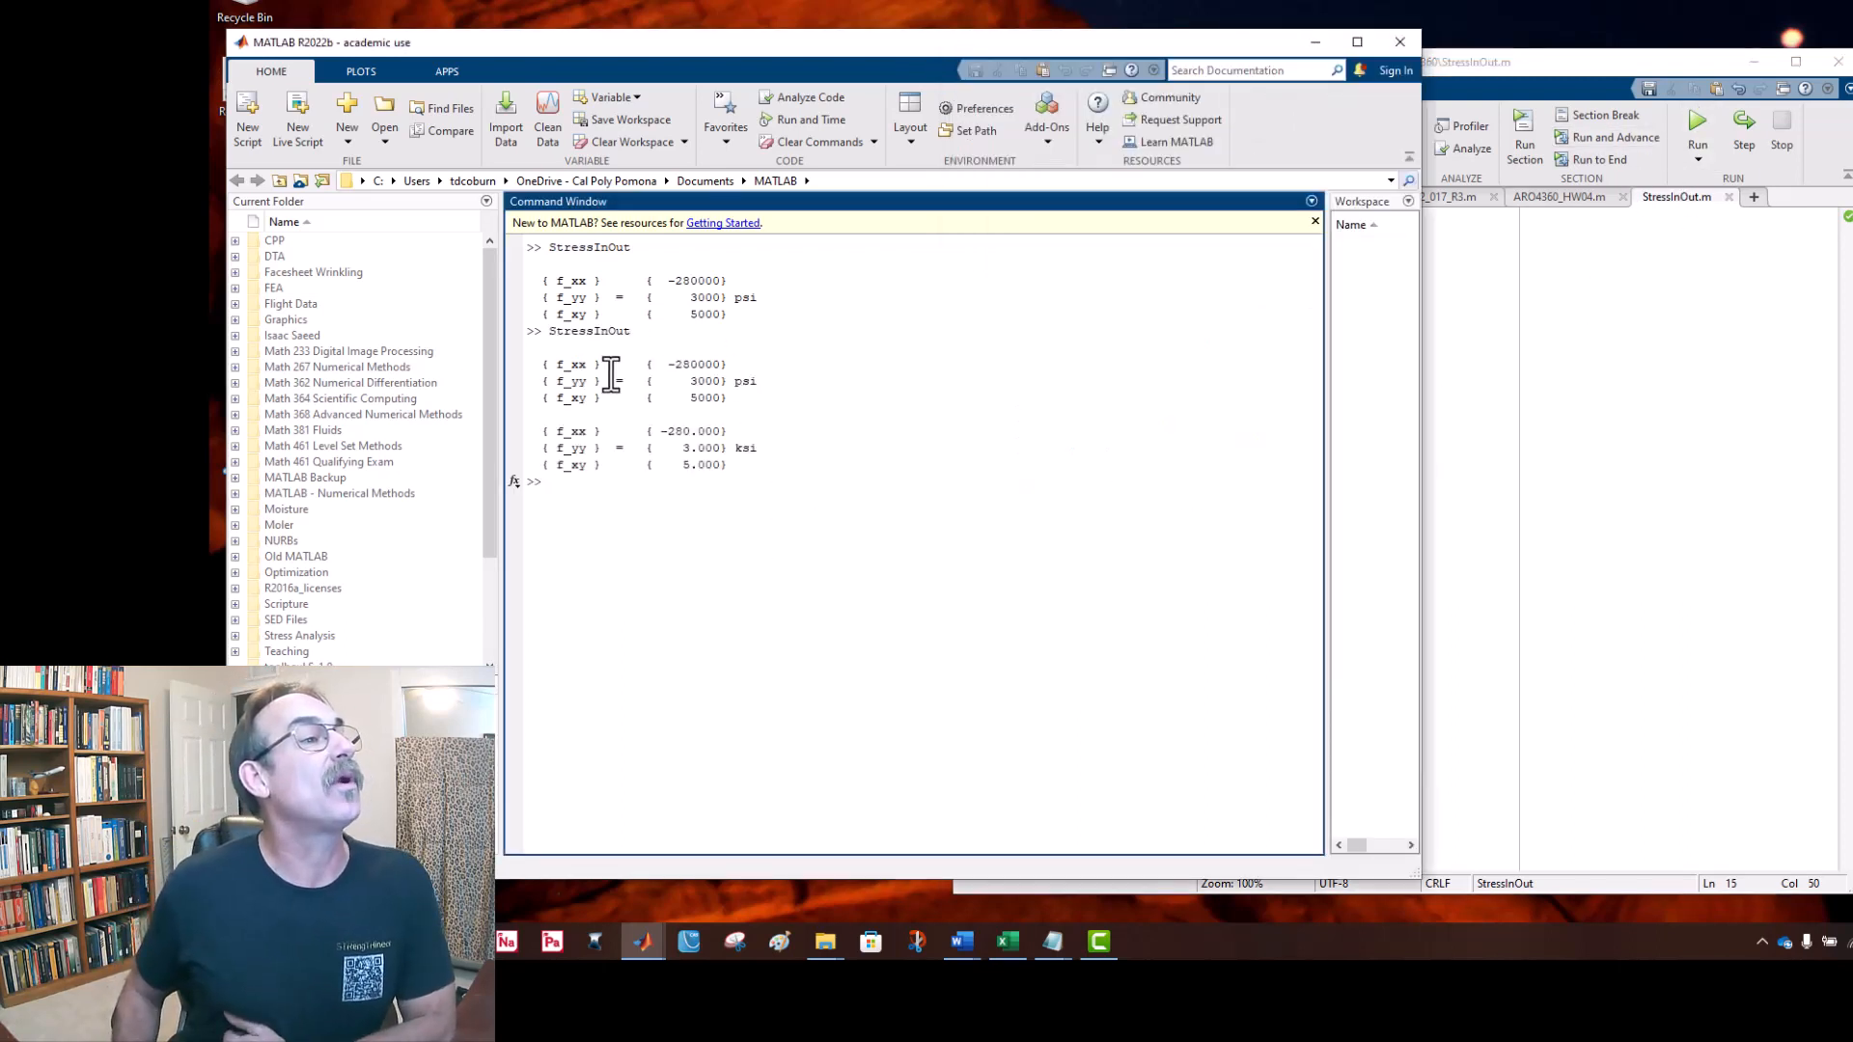
mouse_move(769, 401)
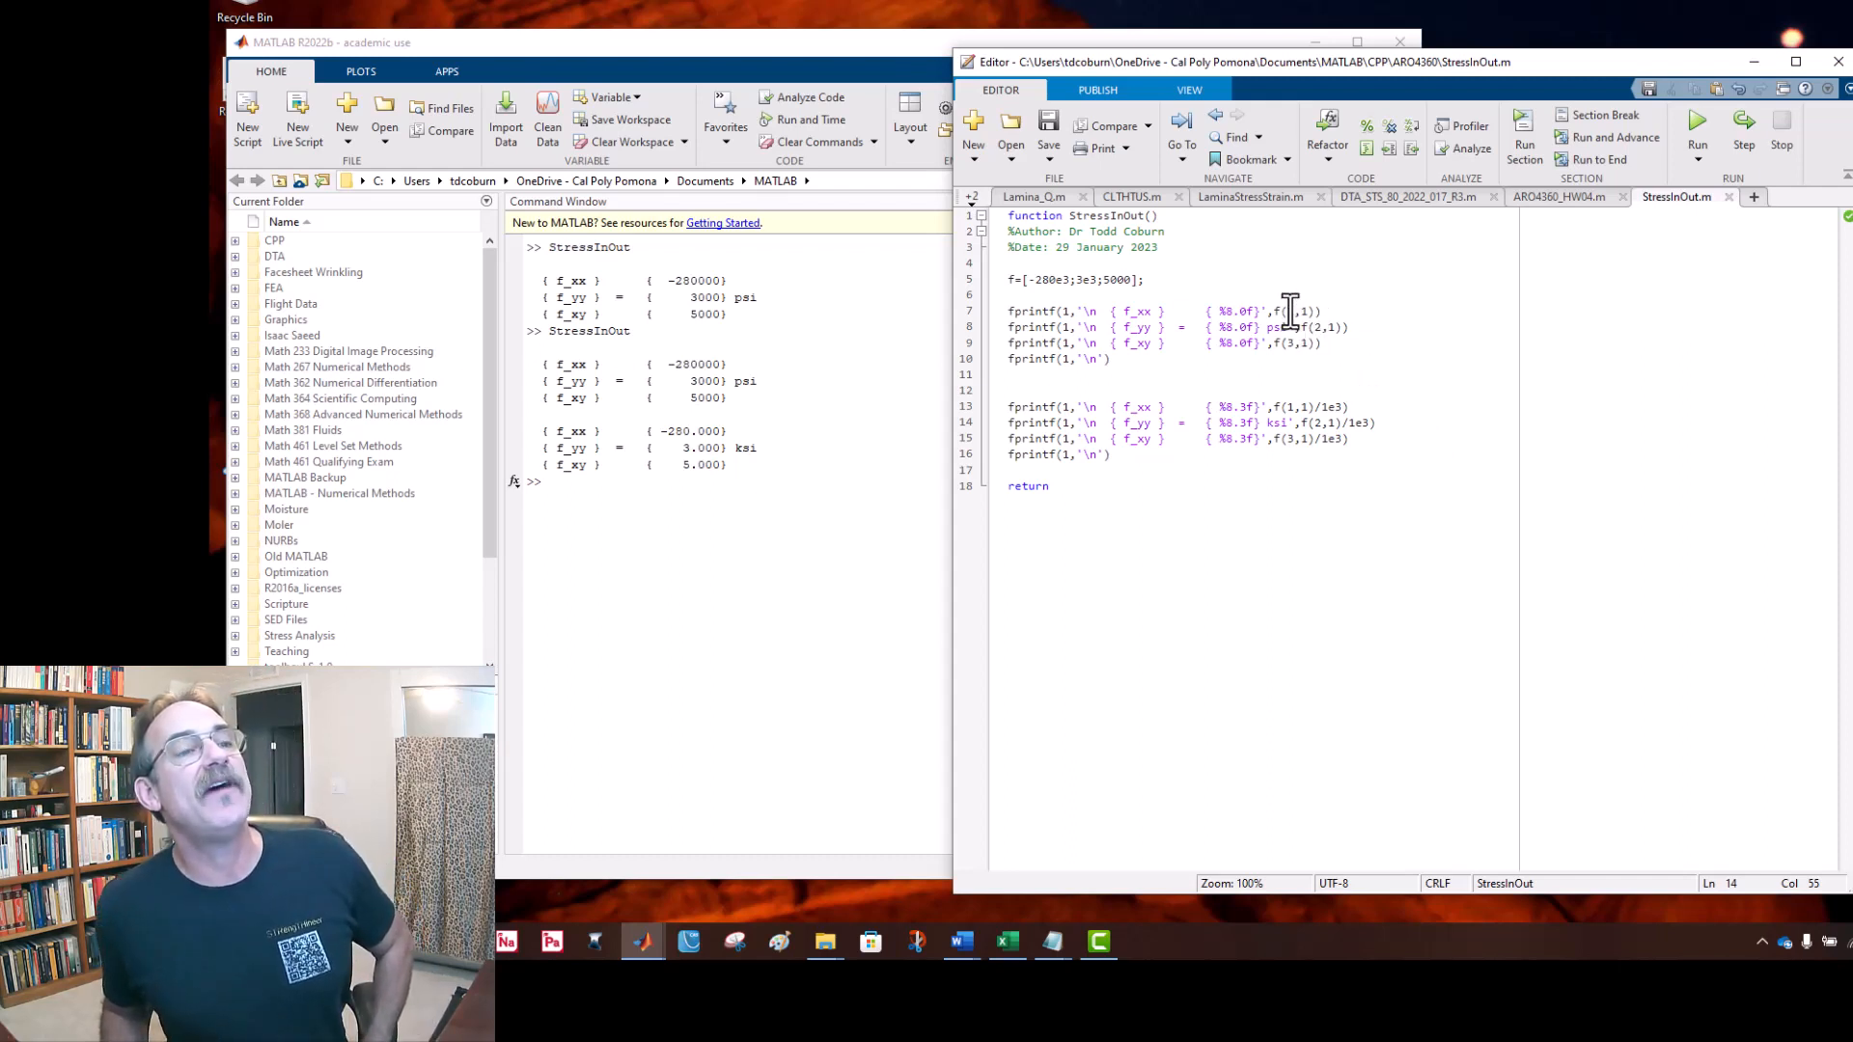
left_click(1286, 311)
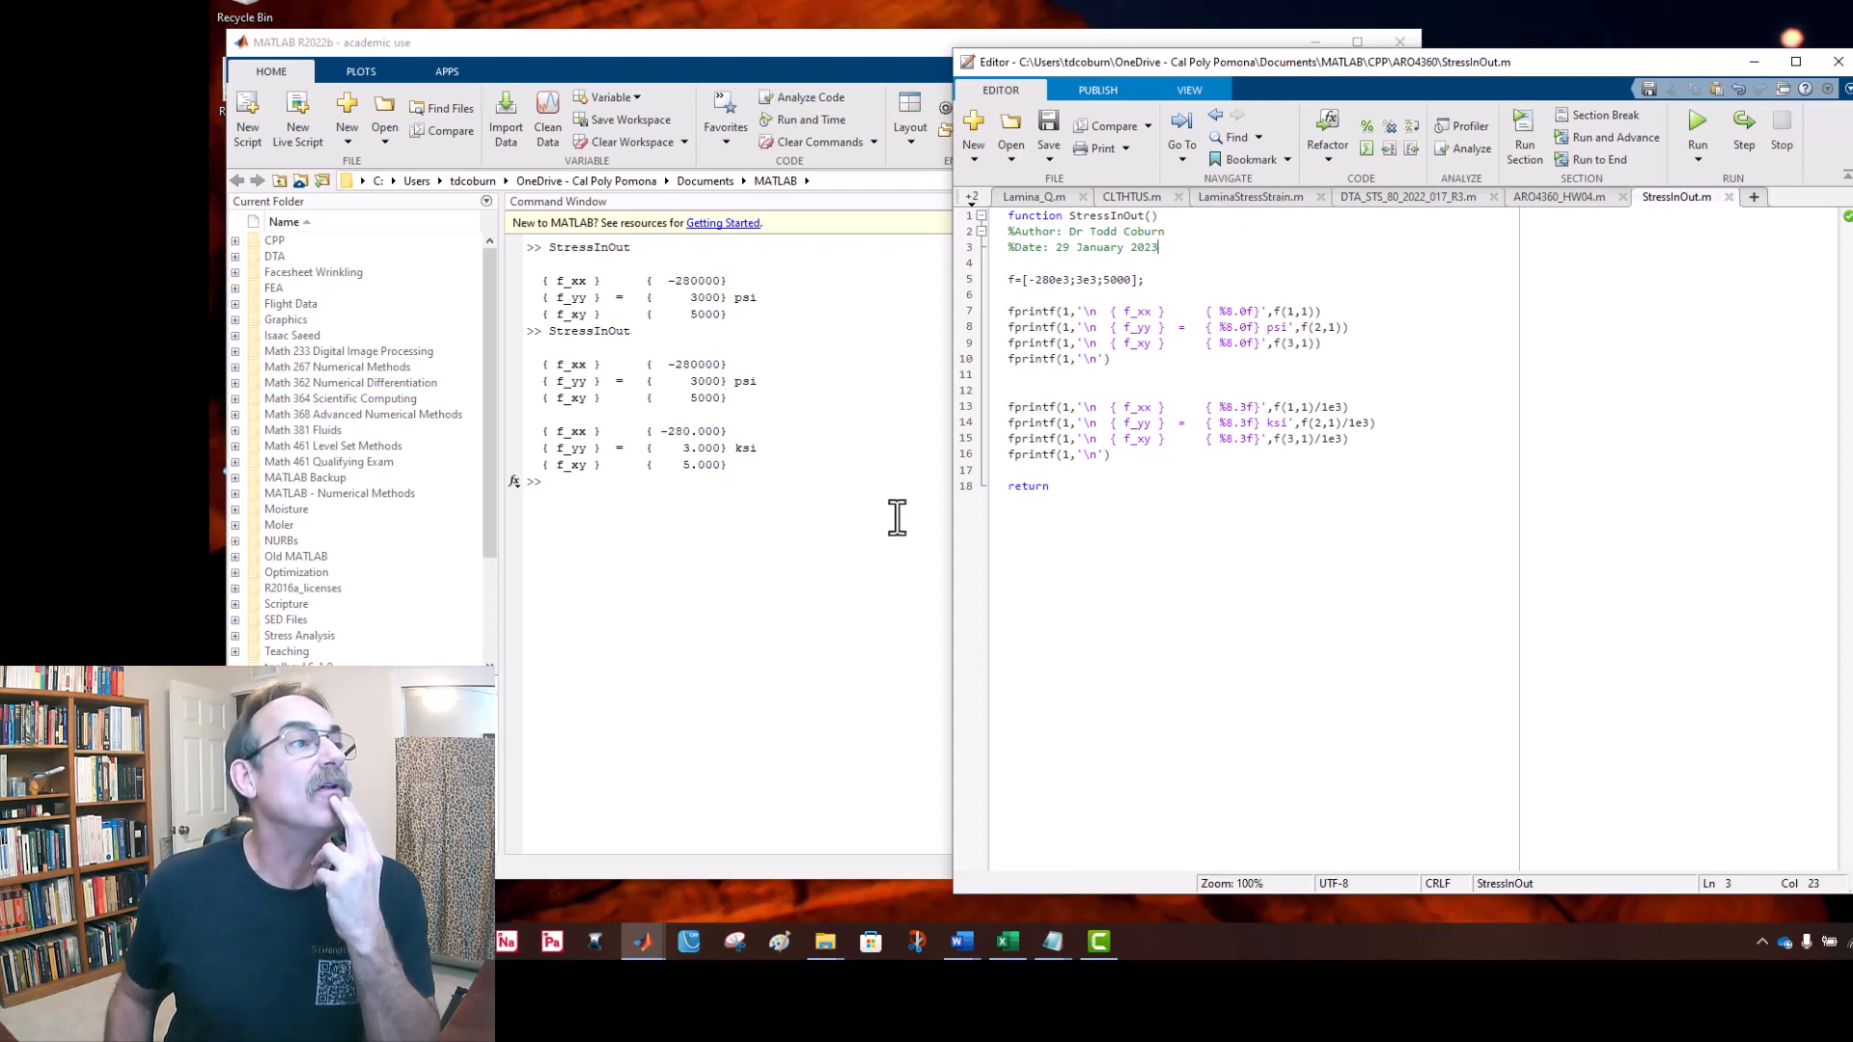
Step: Clear all command output, confirm, and rerun StressInOut on the clean window
left_click(812, 141)
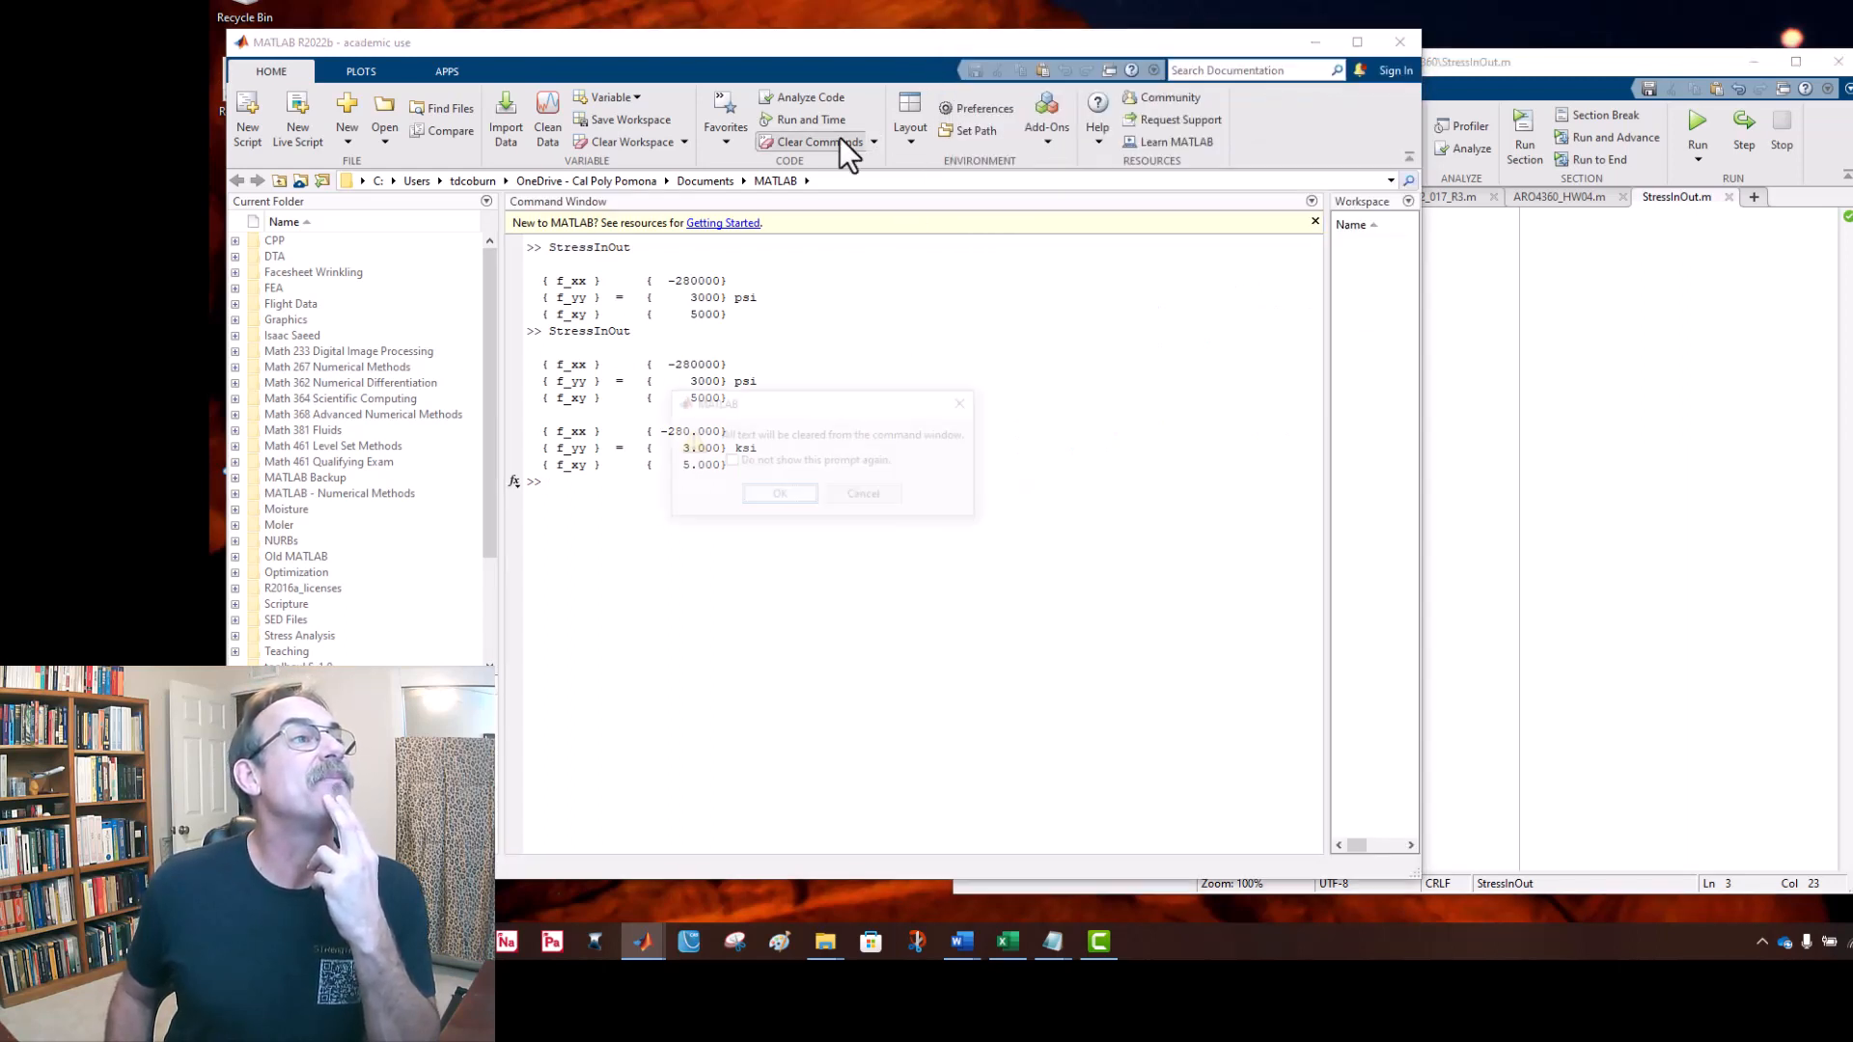
left_click(777, 492)
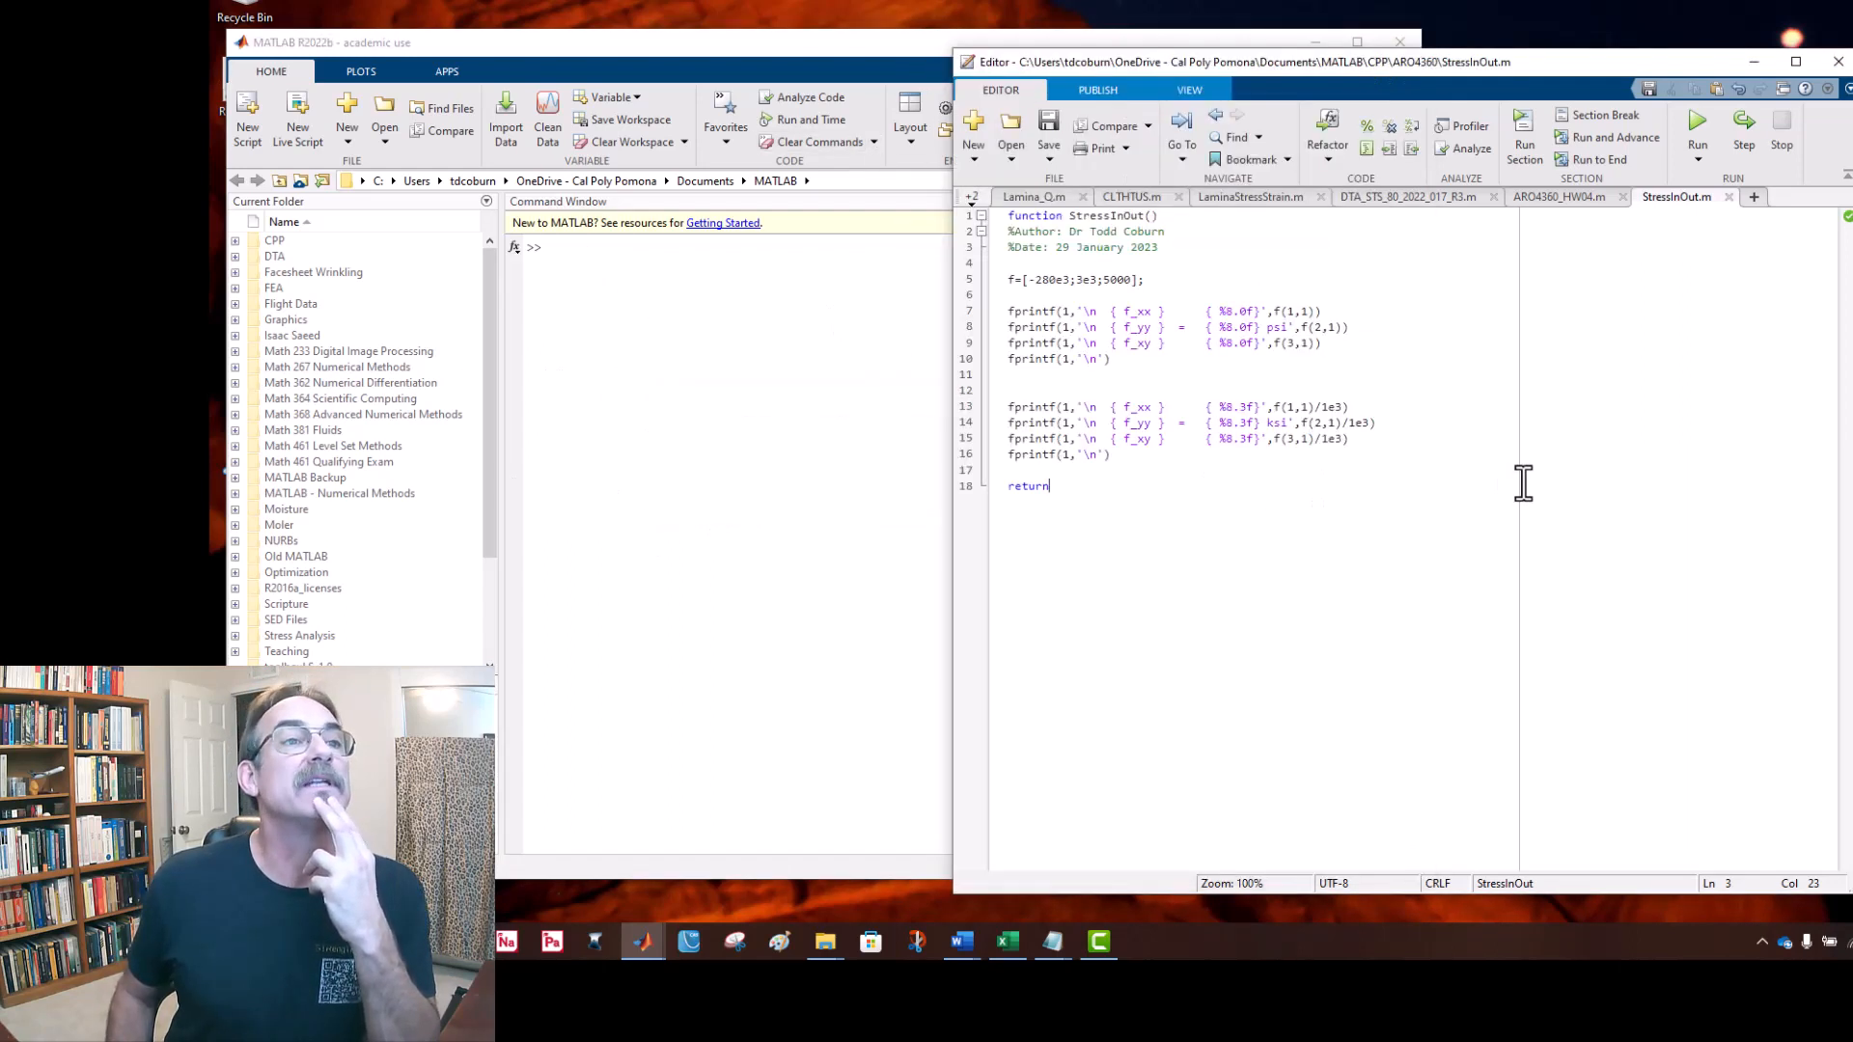
left_click(1694, 122)
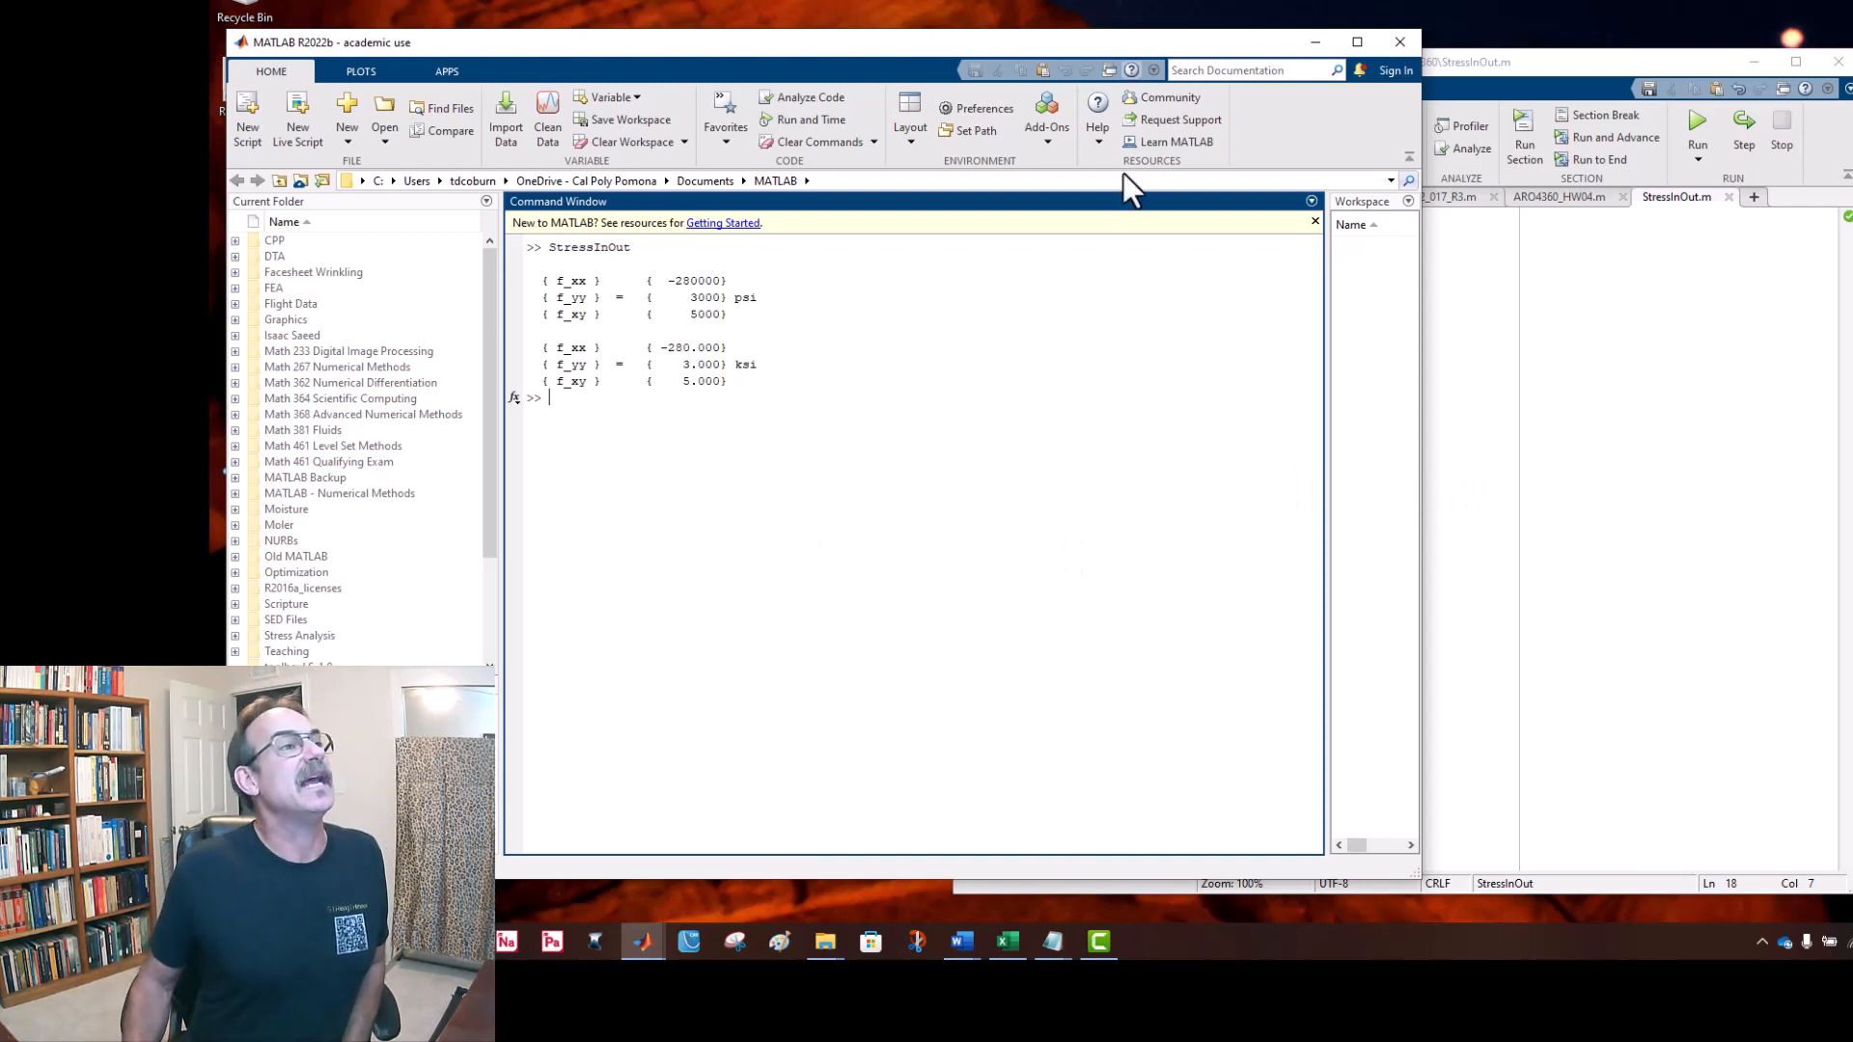
mouse_move(945, 135)
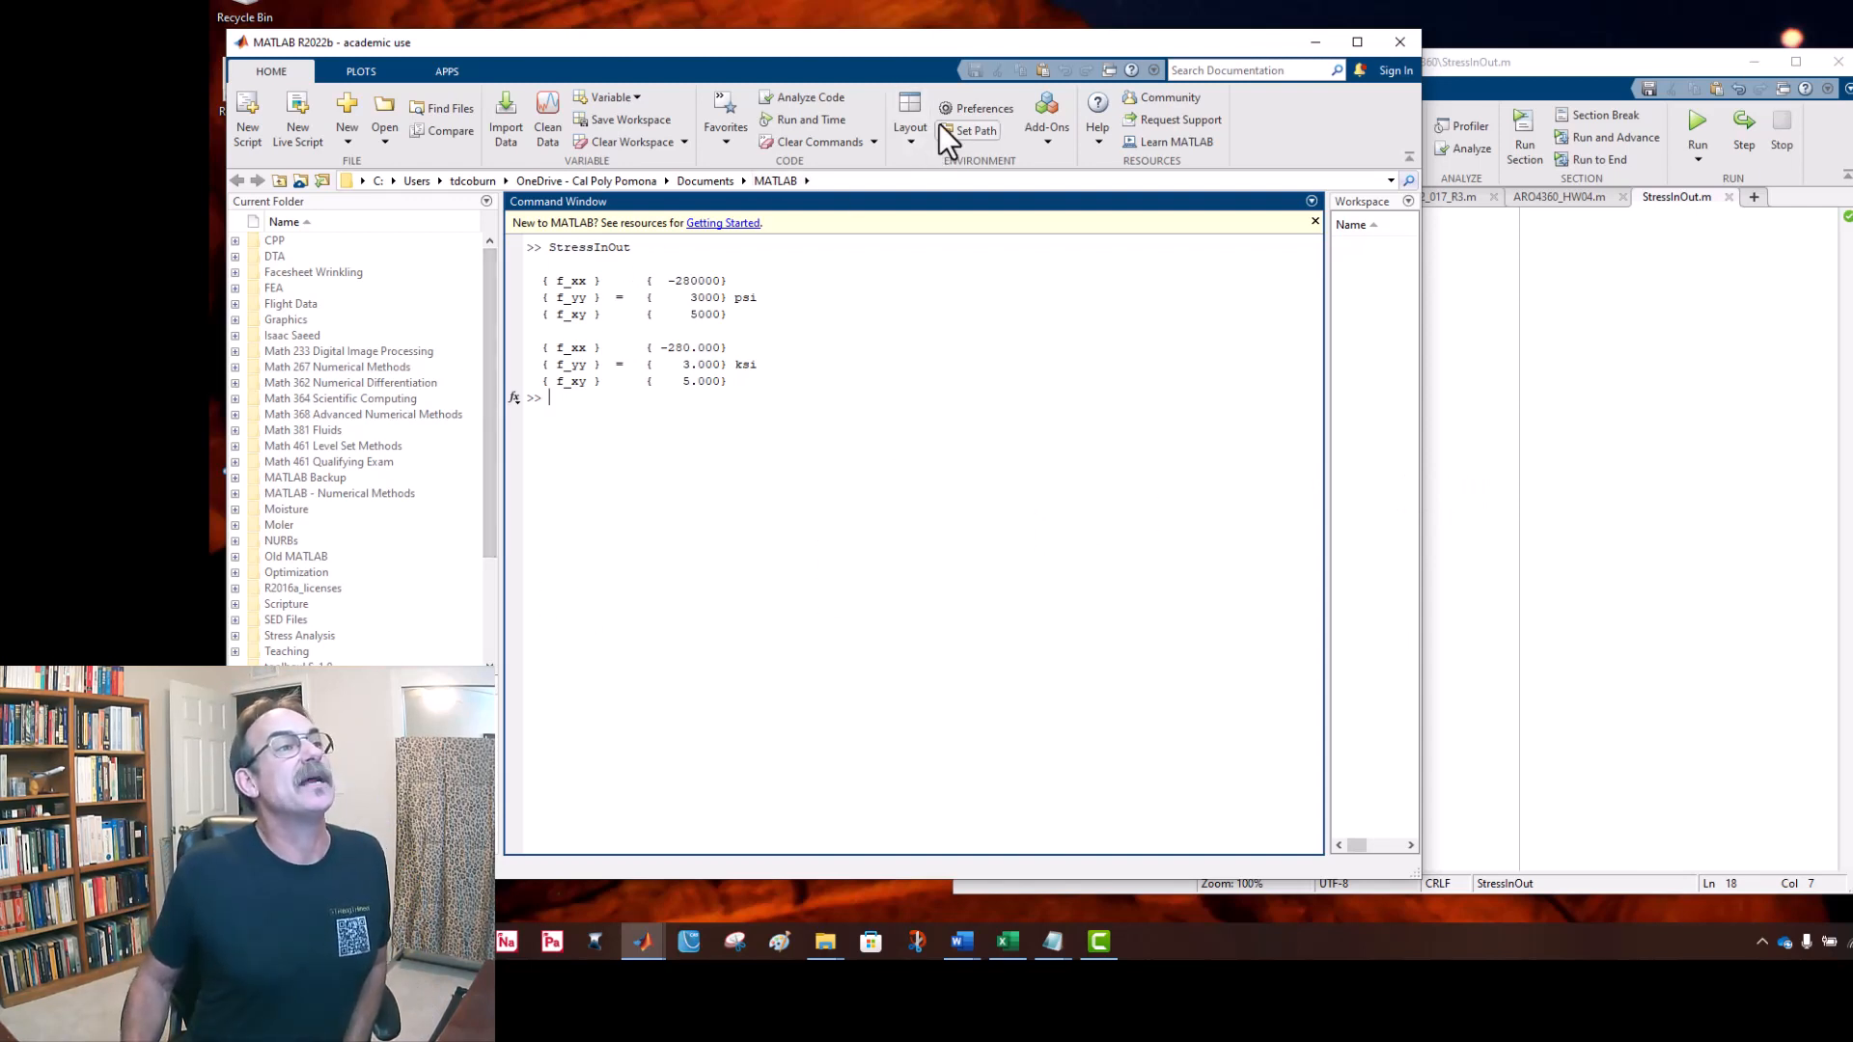
Step: Clear the Command Window again and begin entering 'Str' at the prompt
left_click(874, 141)
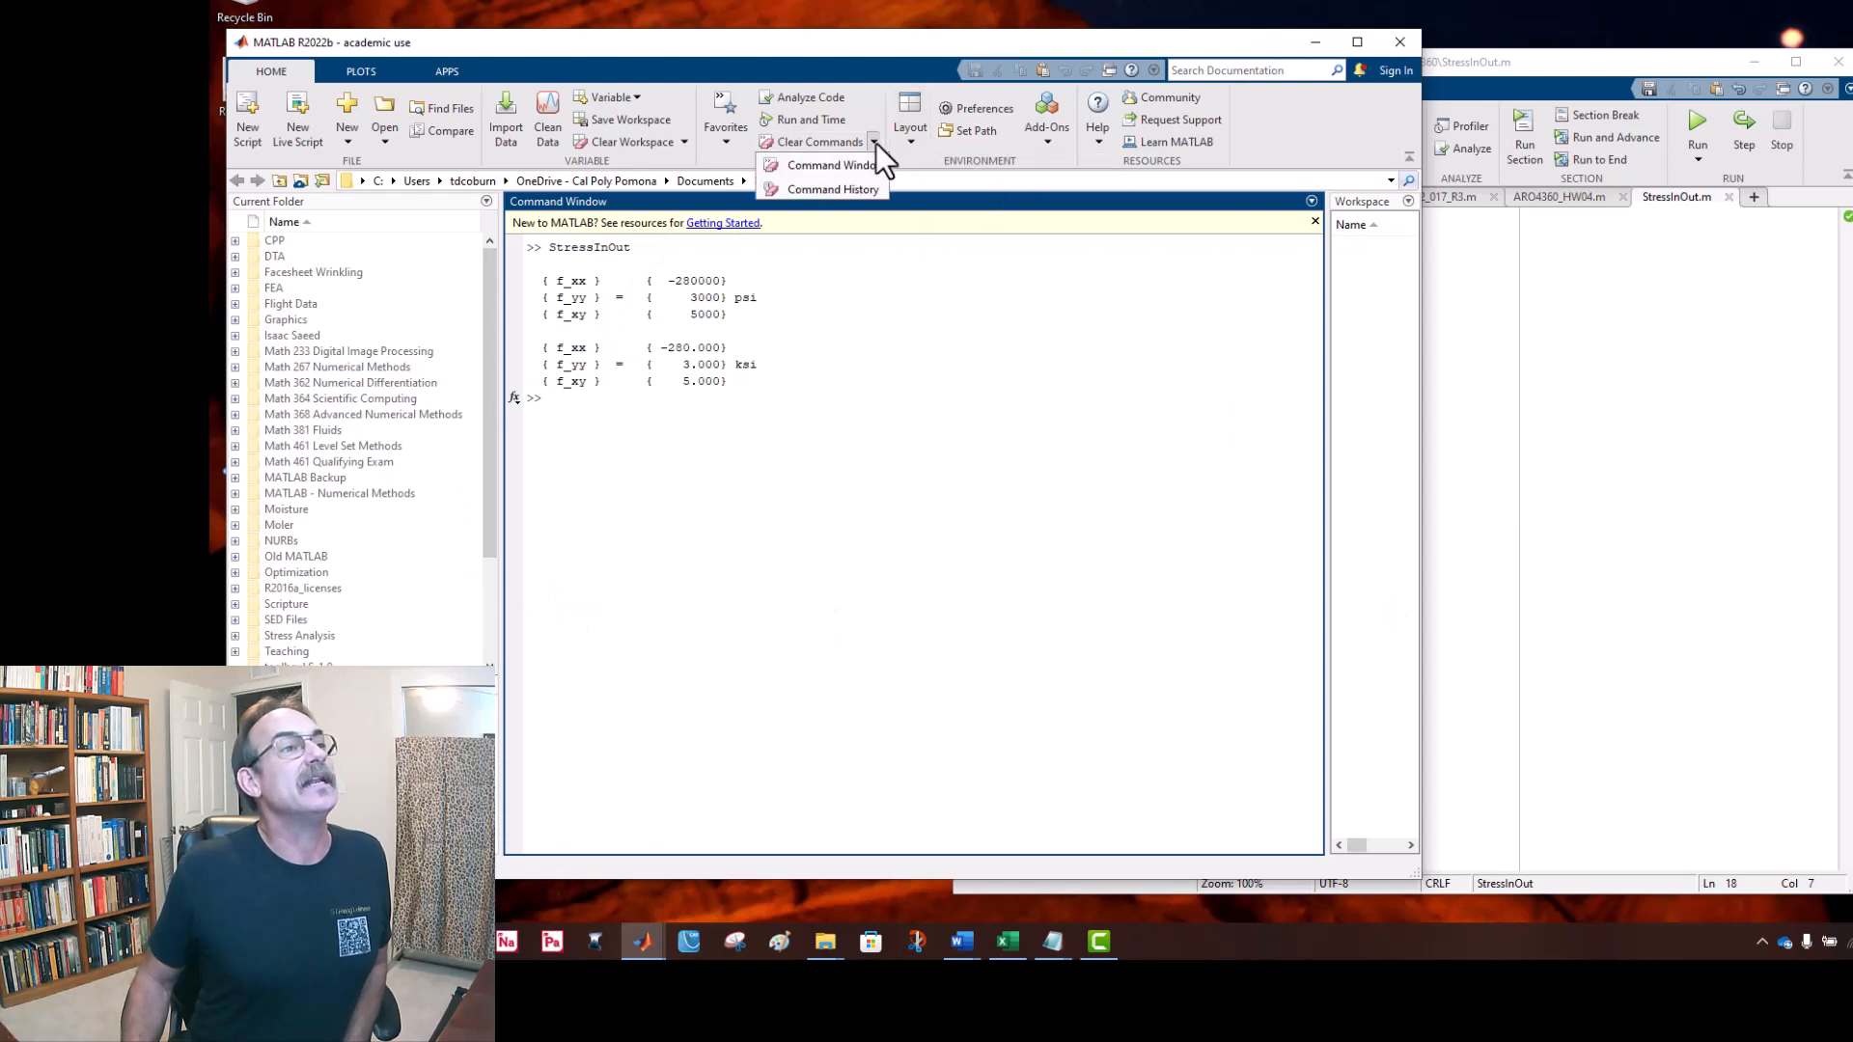
left_click(816, 141)
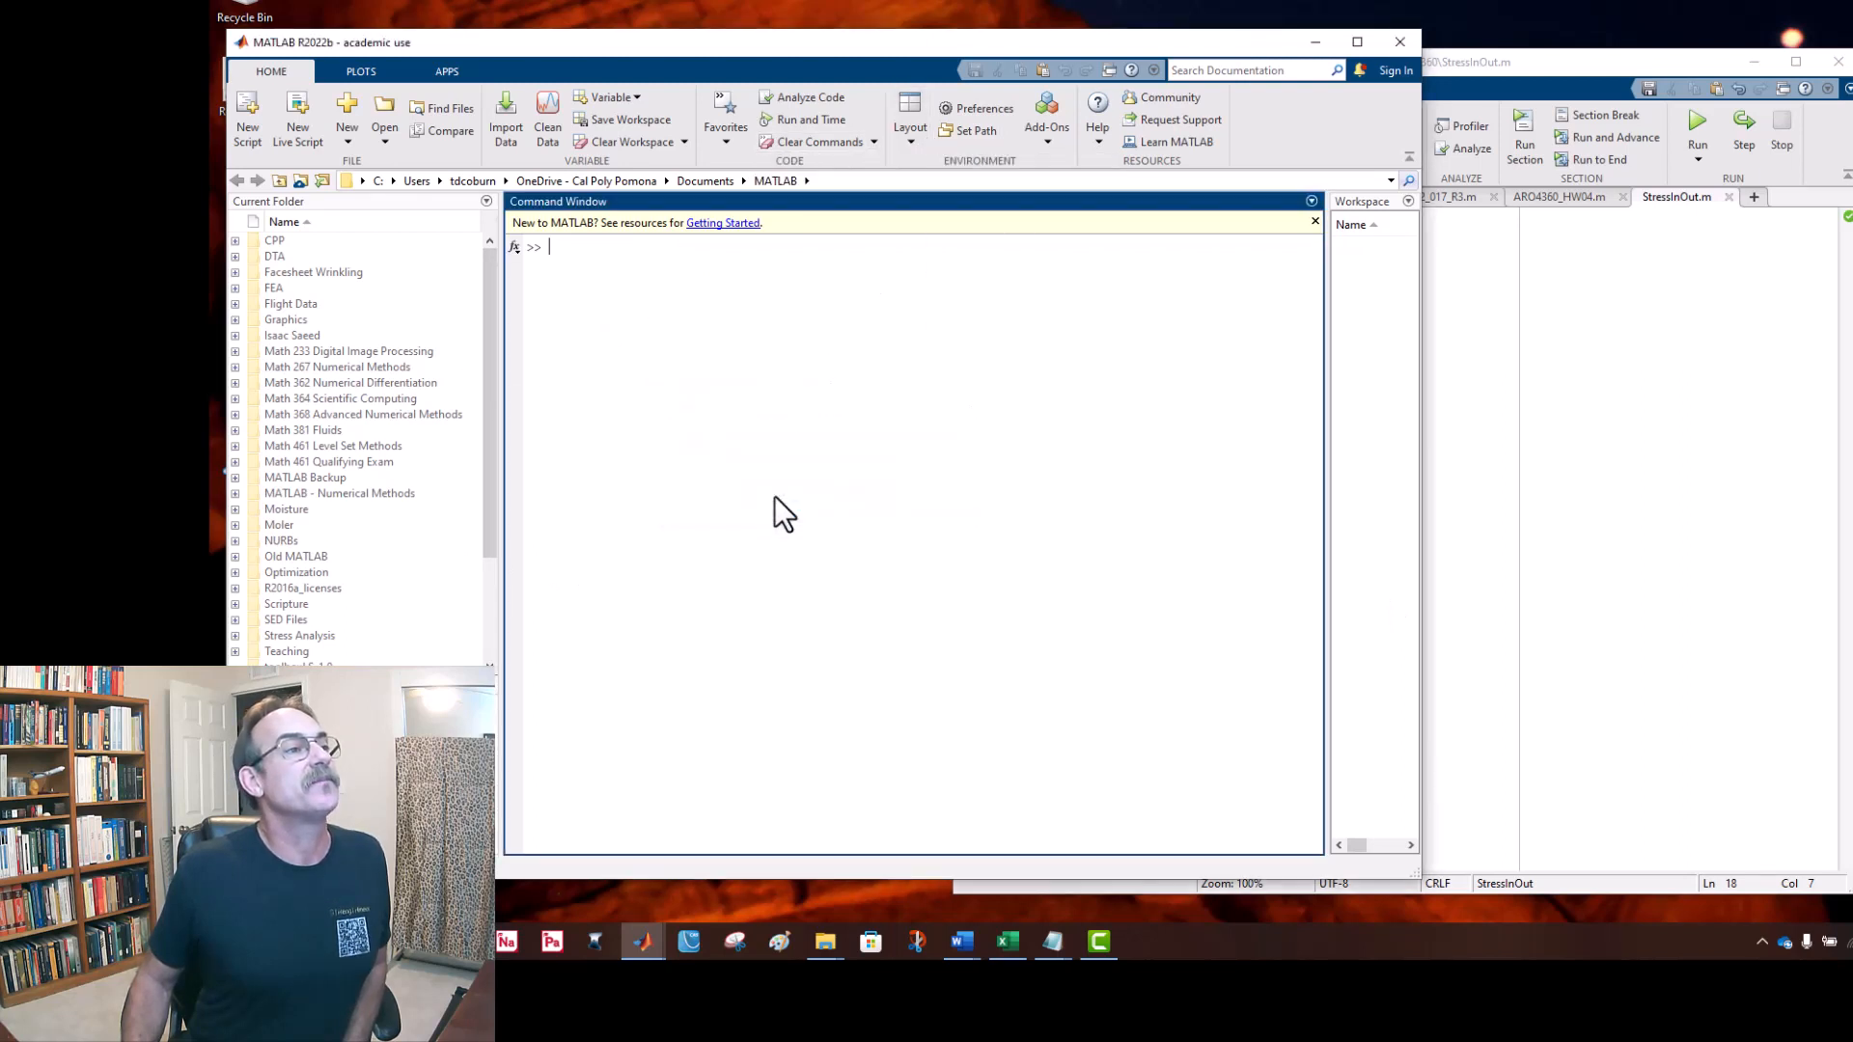
type("Str")
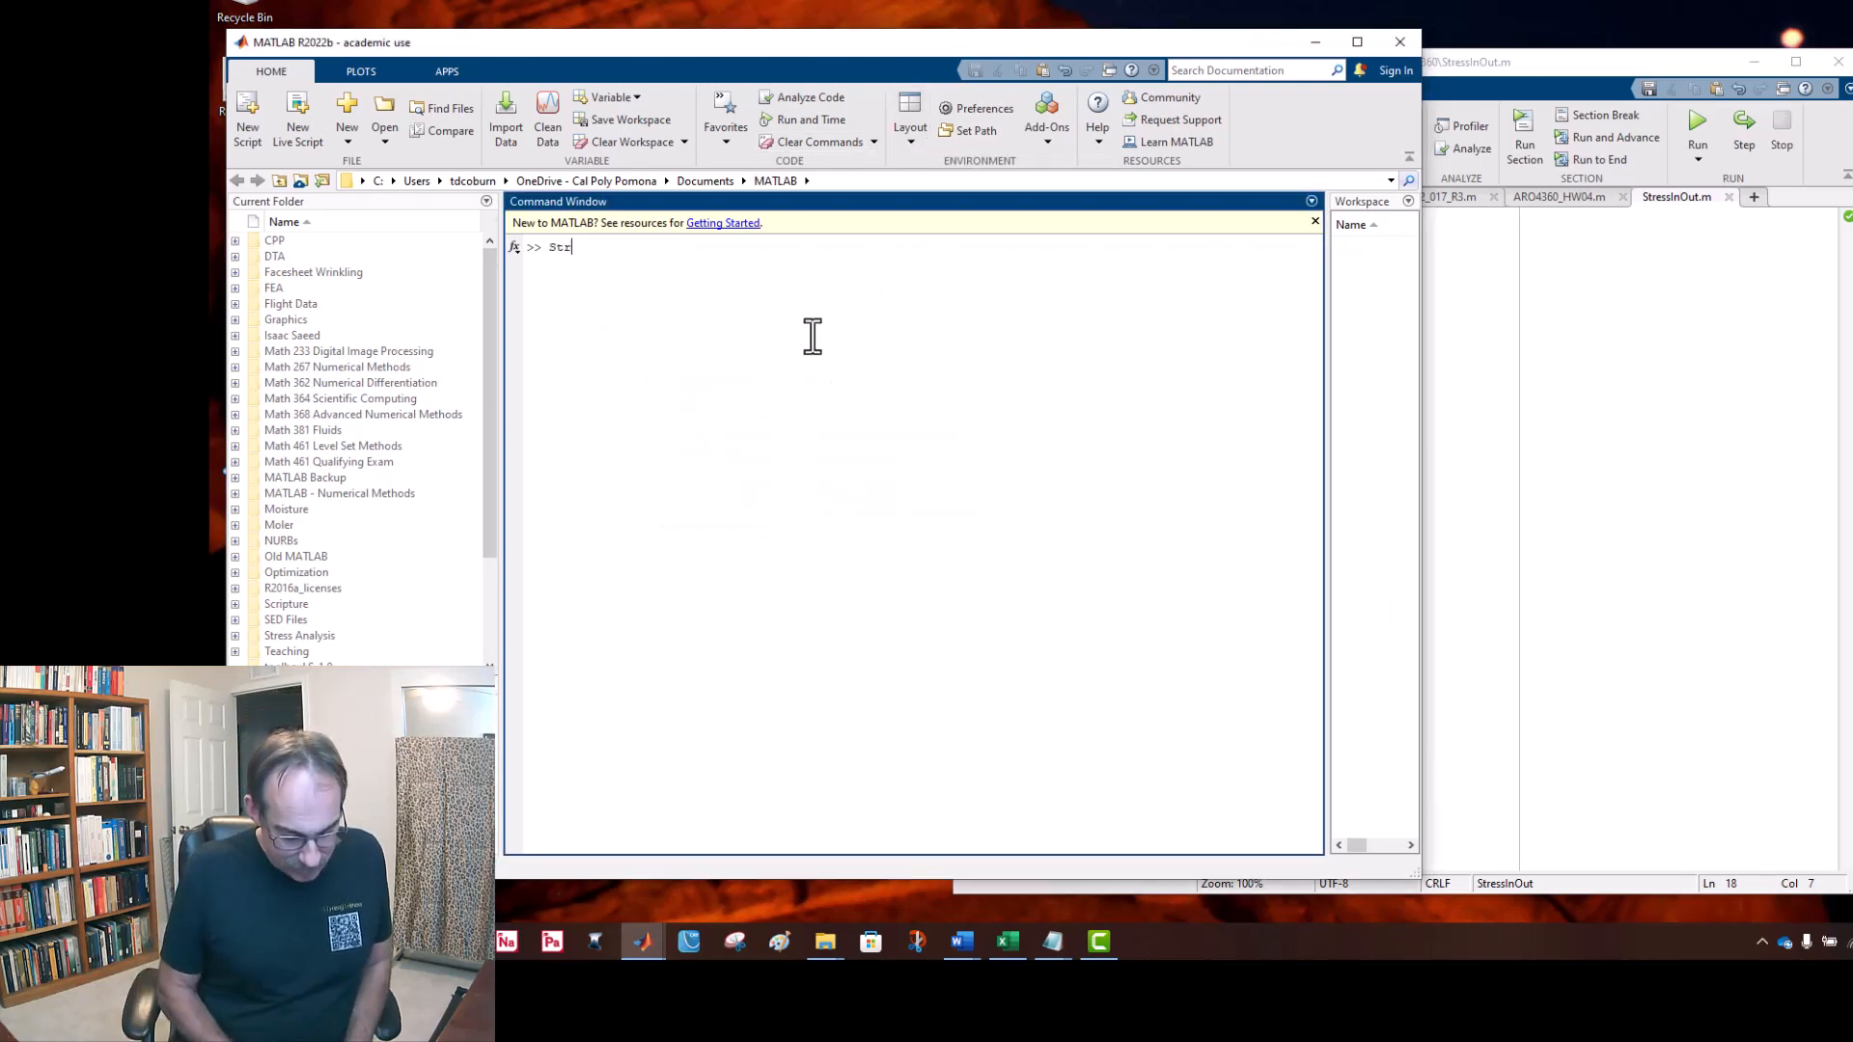
Step: Complete the StressInOut call at the prompt and move on to the closing credits slide
type("ess")
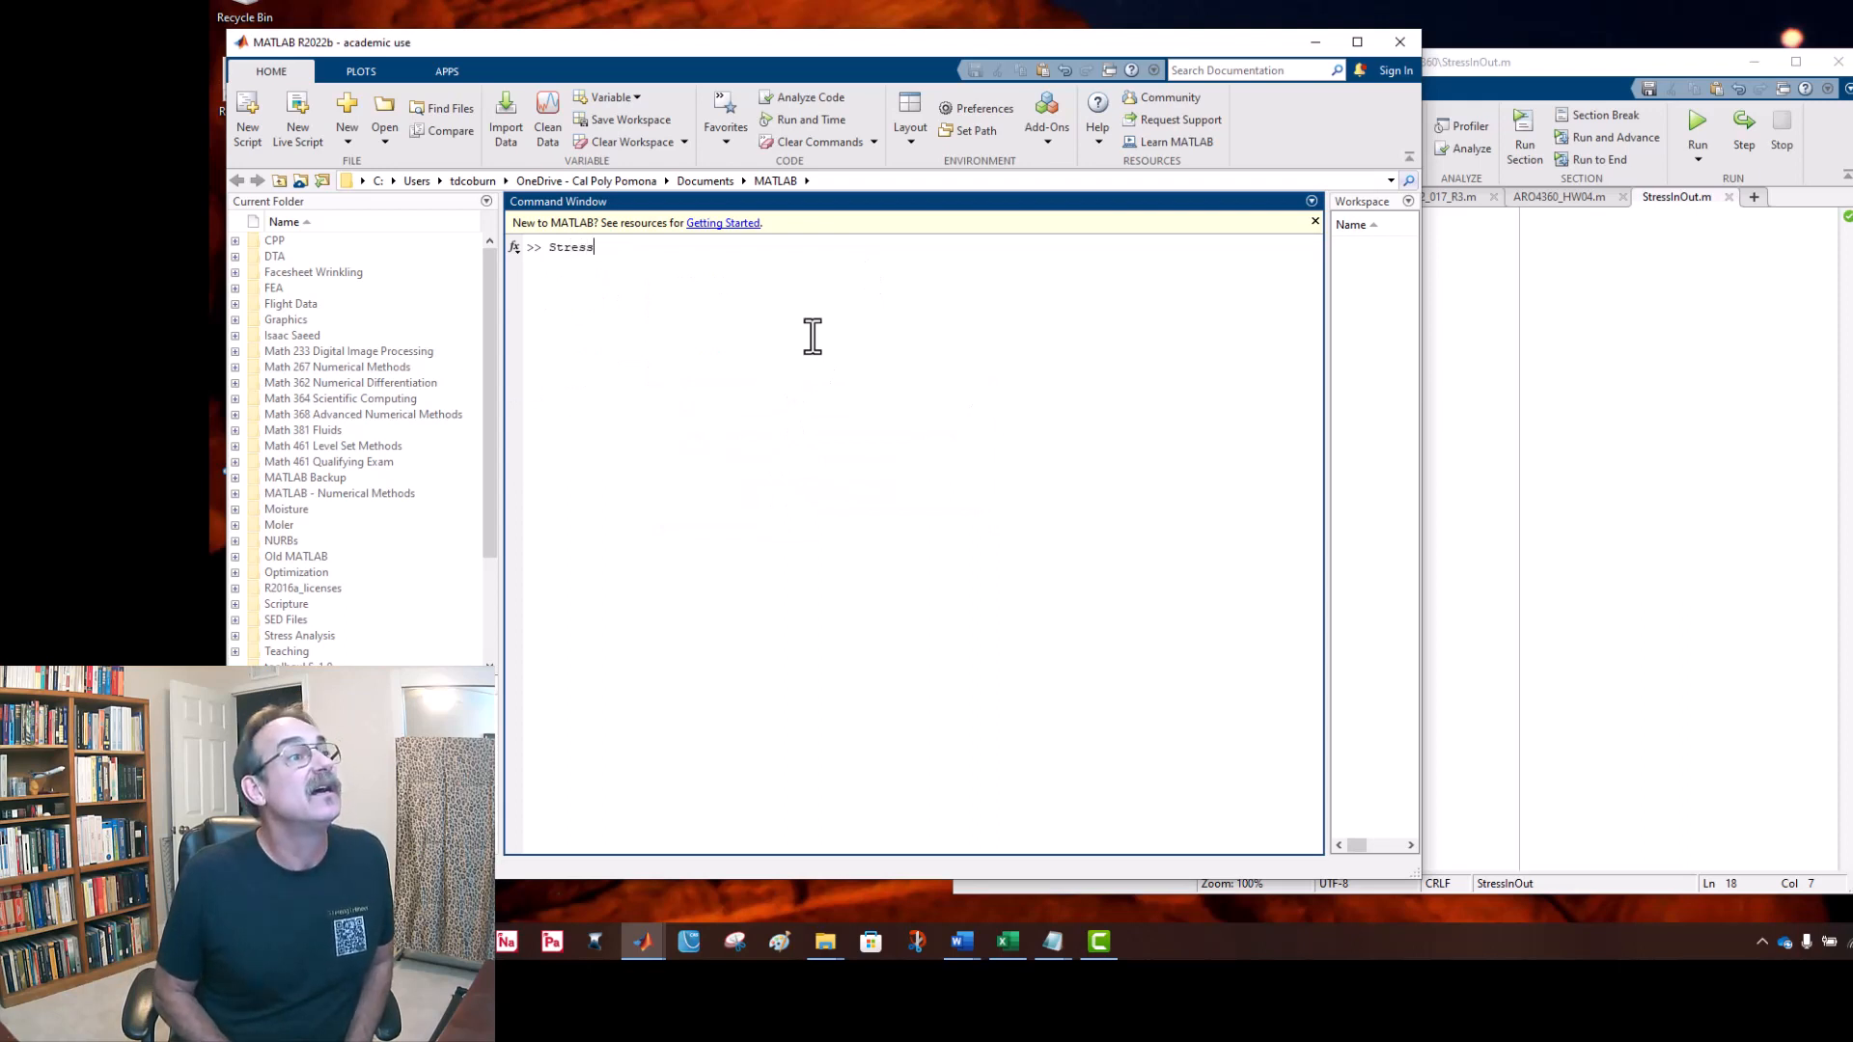
type("InOut")
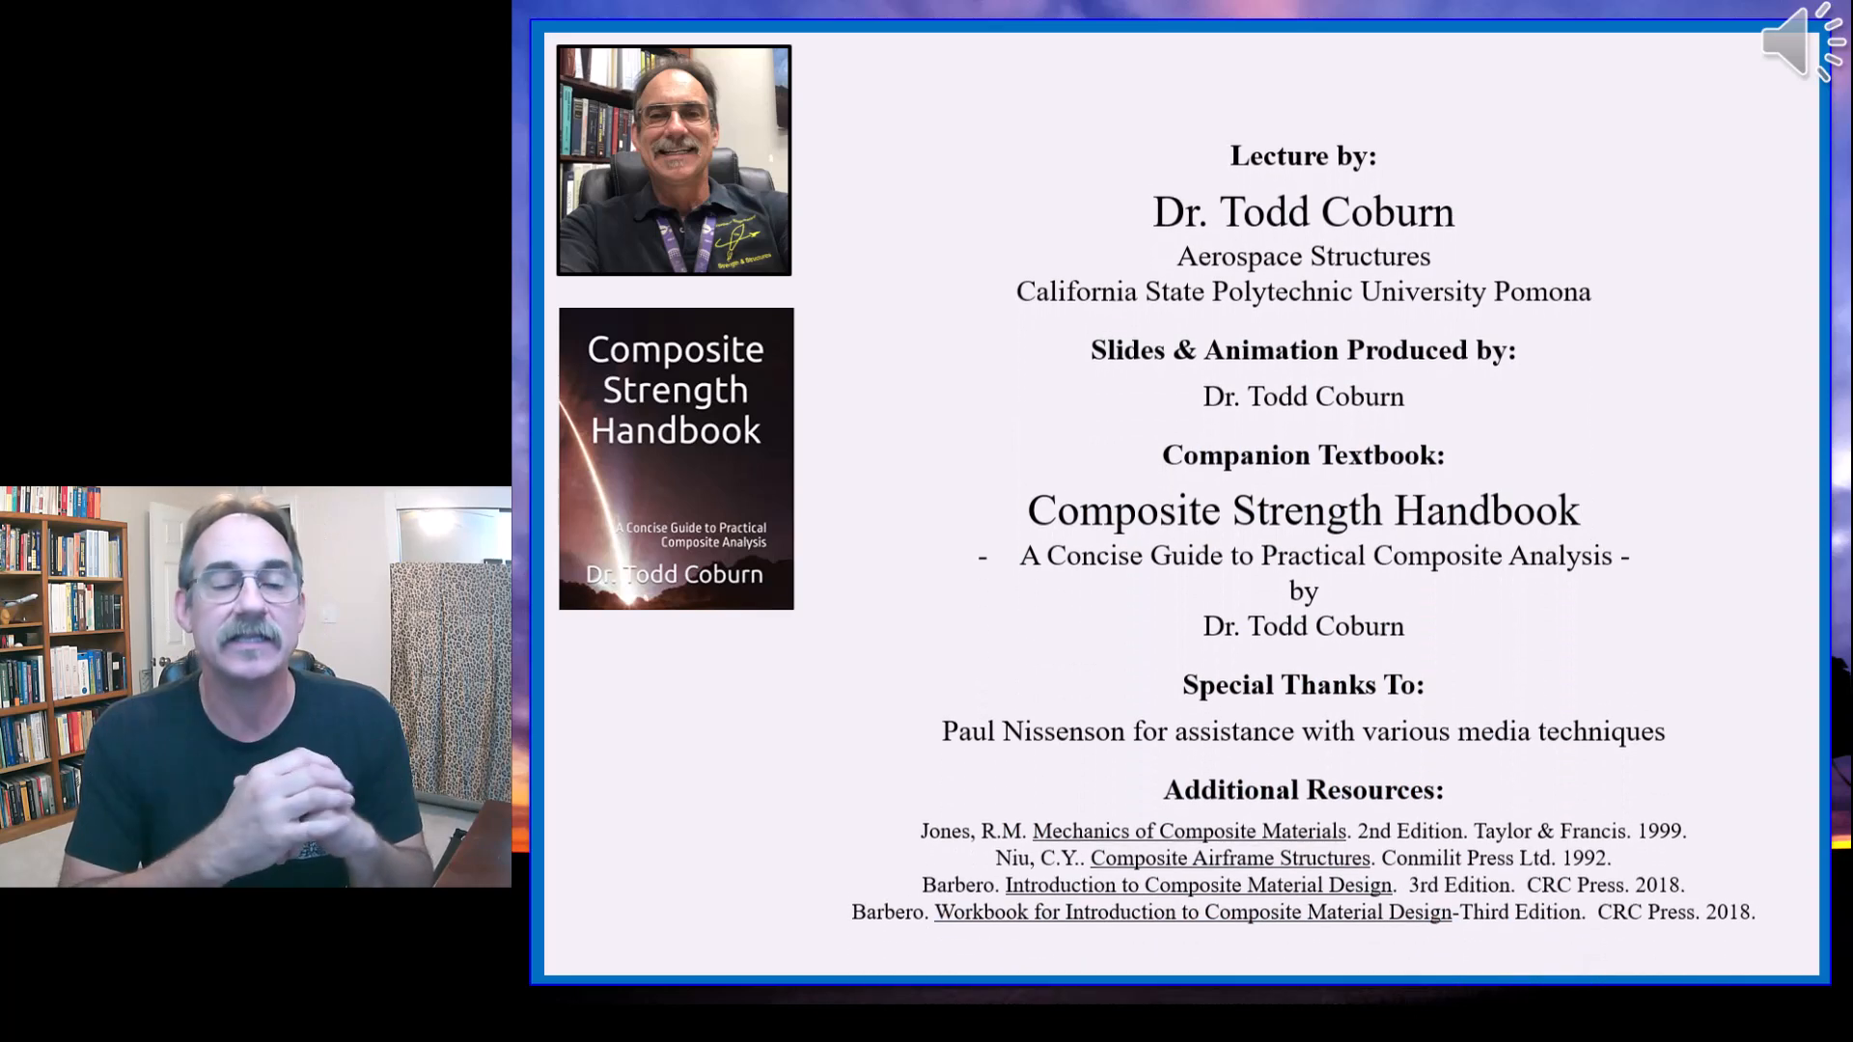
scroll("down", 3)
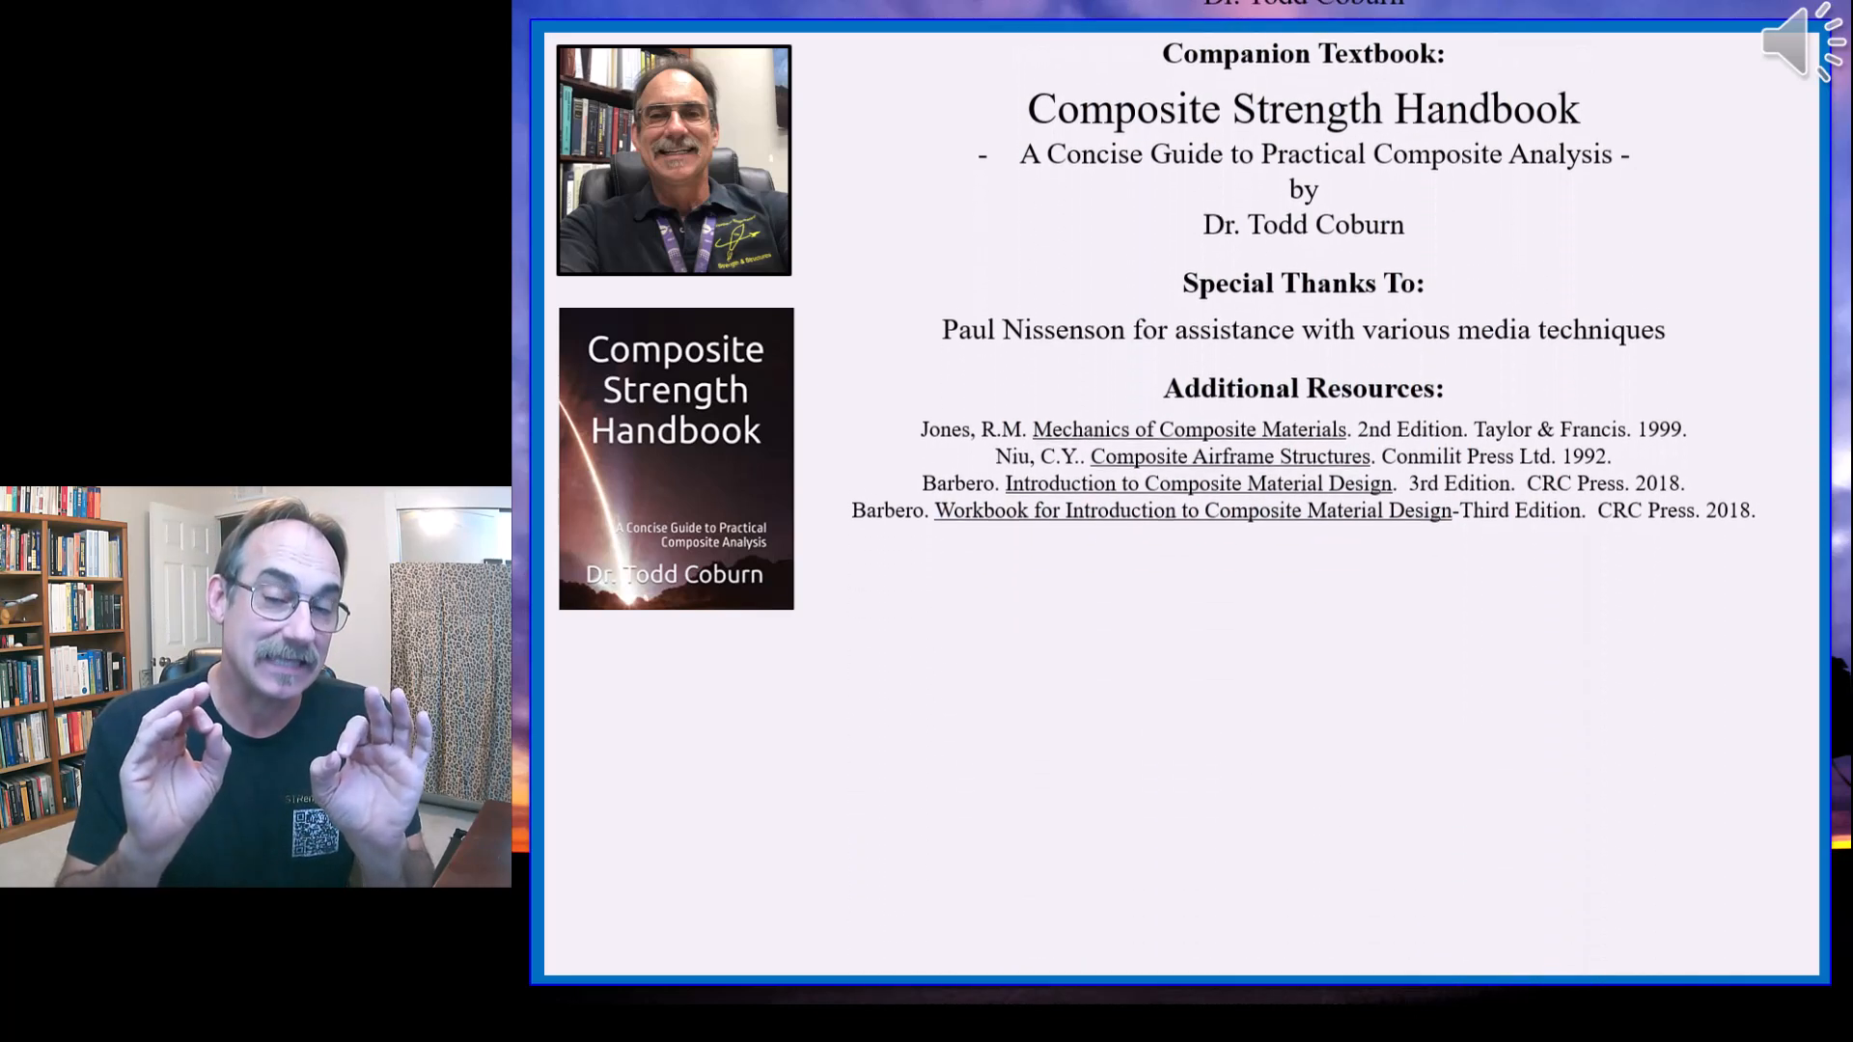